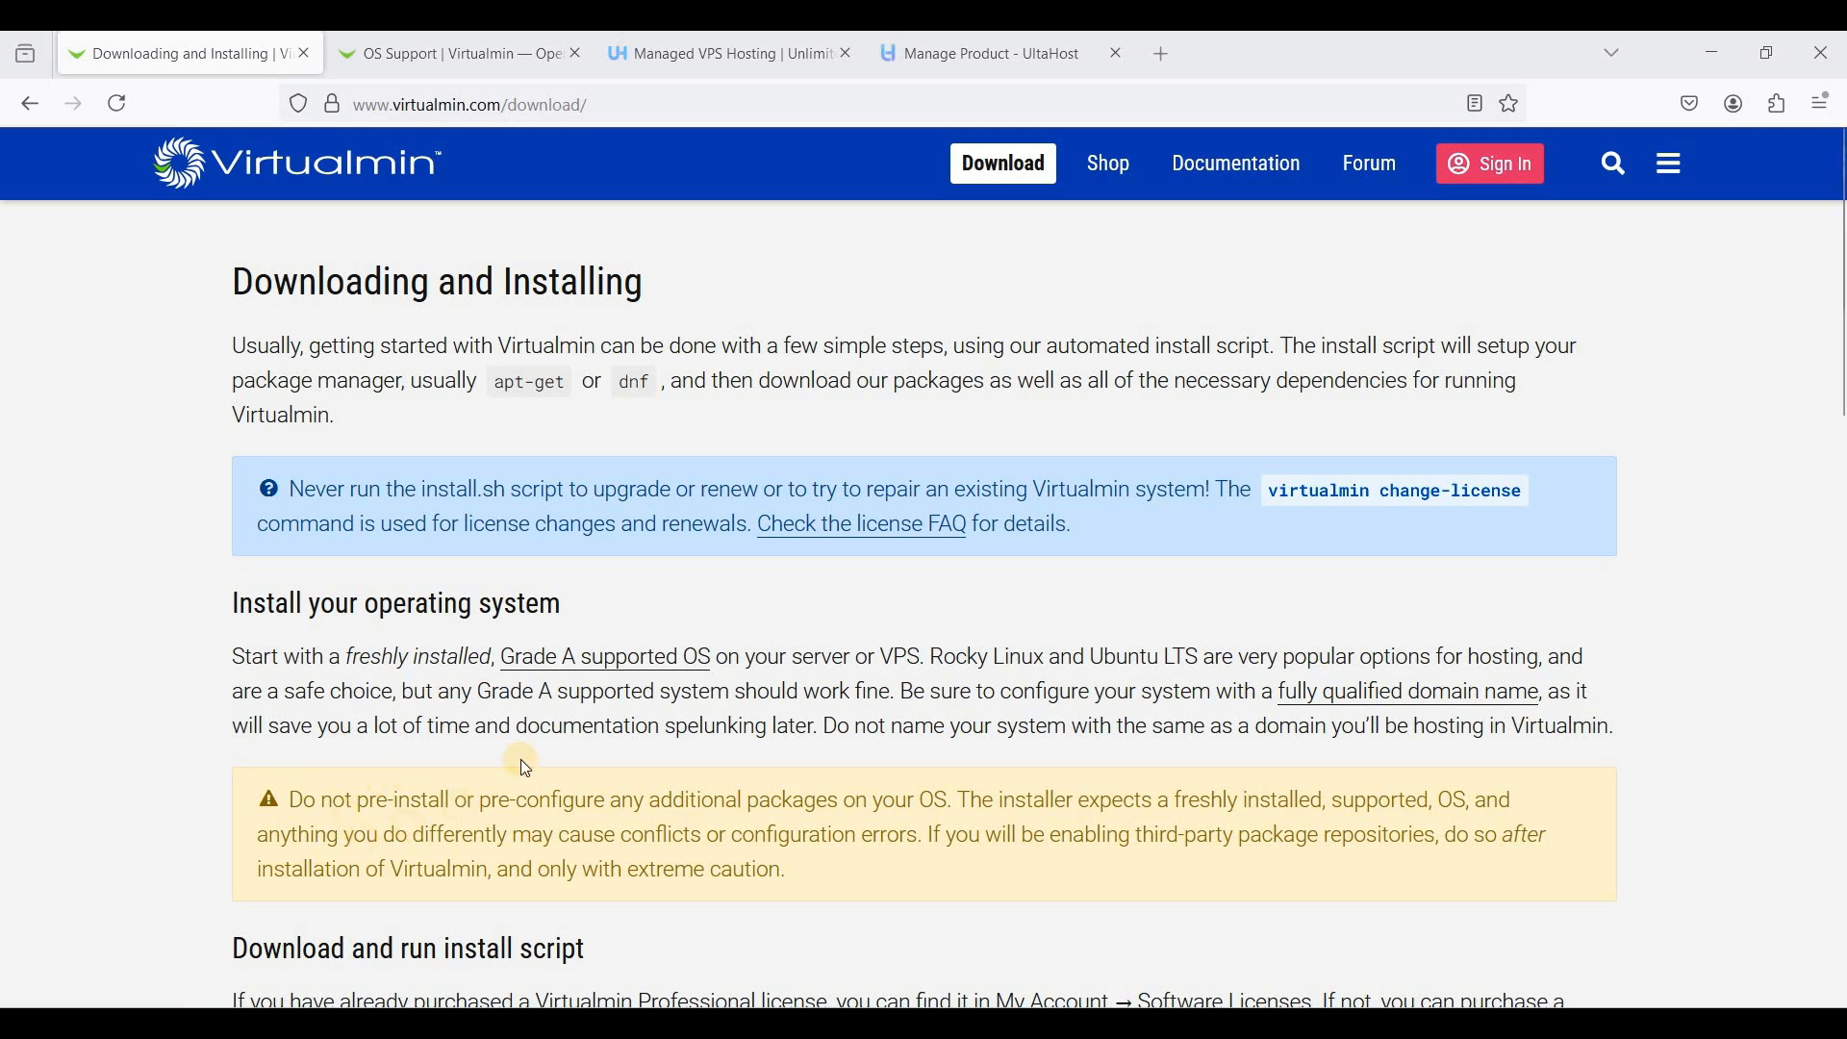
Review the Grade A supported operating systems list, then move to the UltaHost VPS hosting page
{"action": "left_click", "coordinate": [457, 53]}
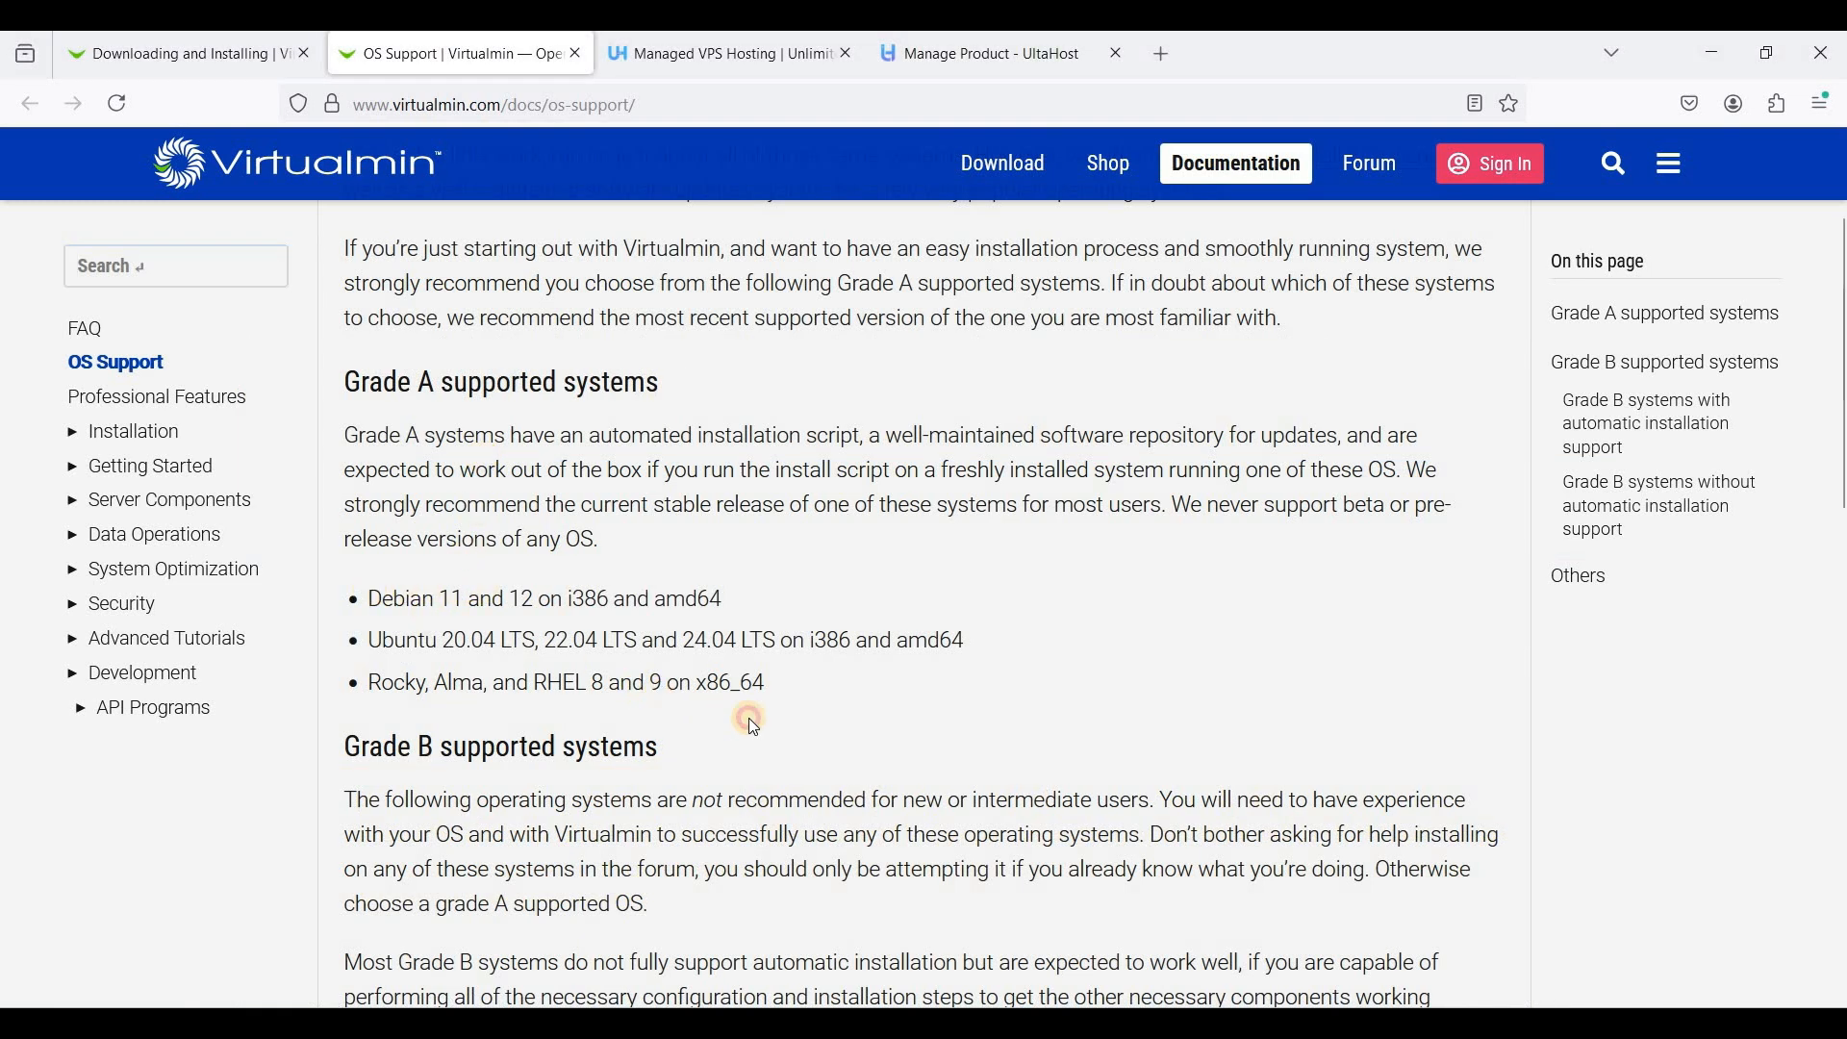
{"action": "mouse_move", "coordinate": [633, 637]}
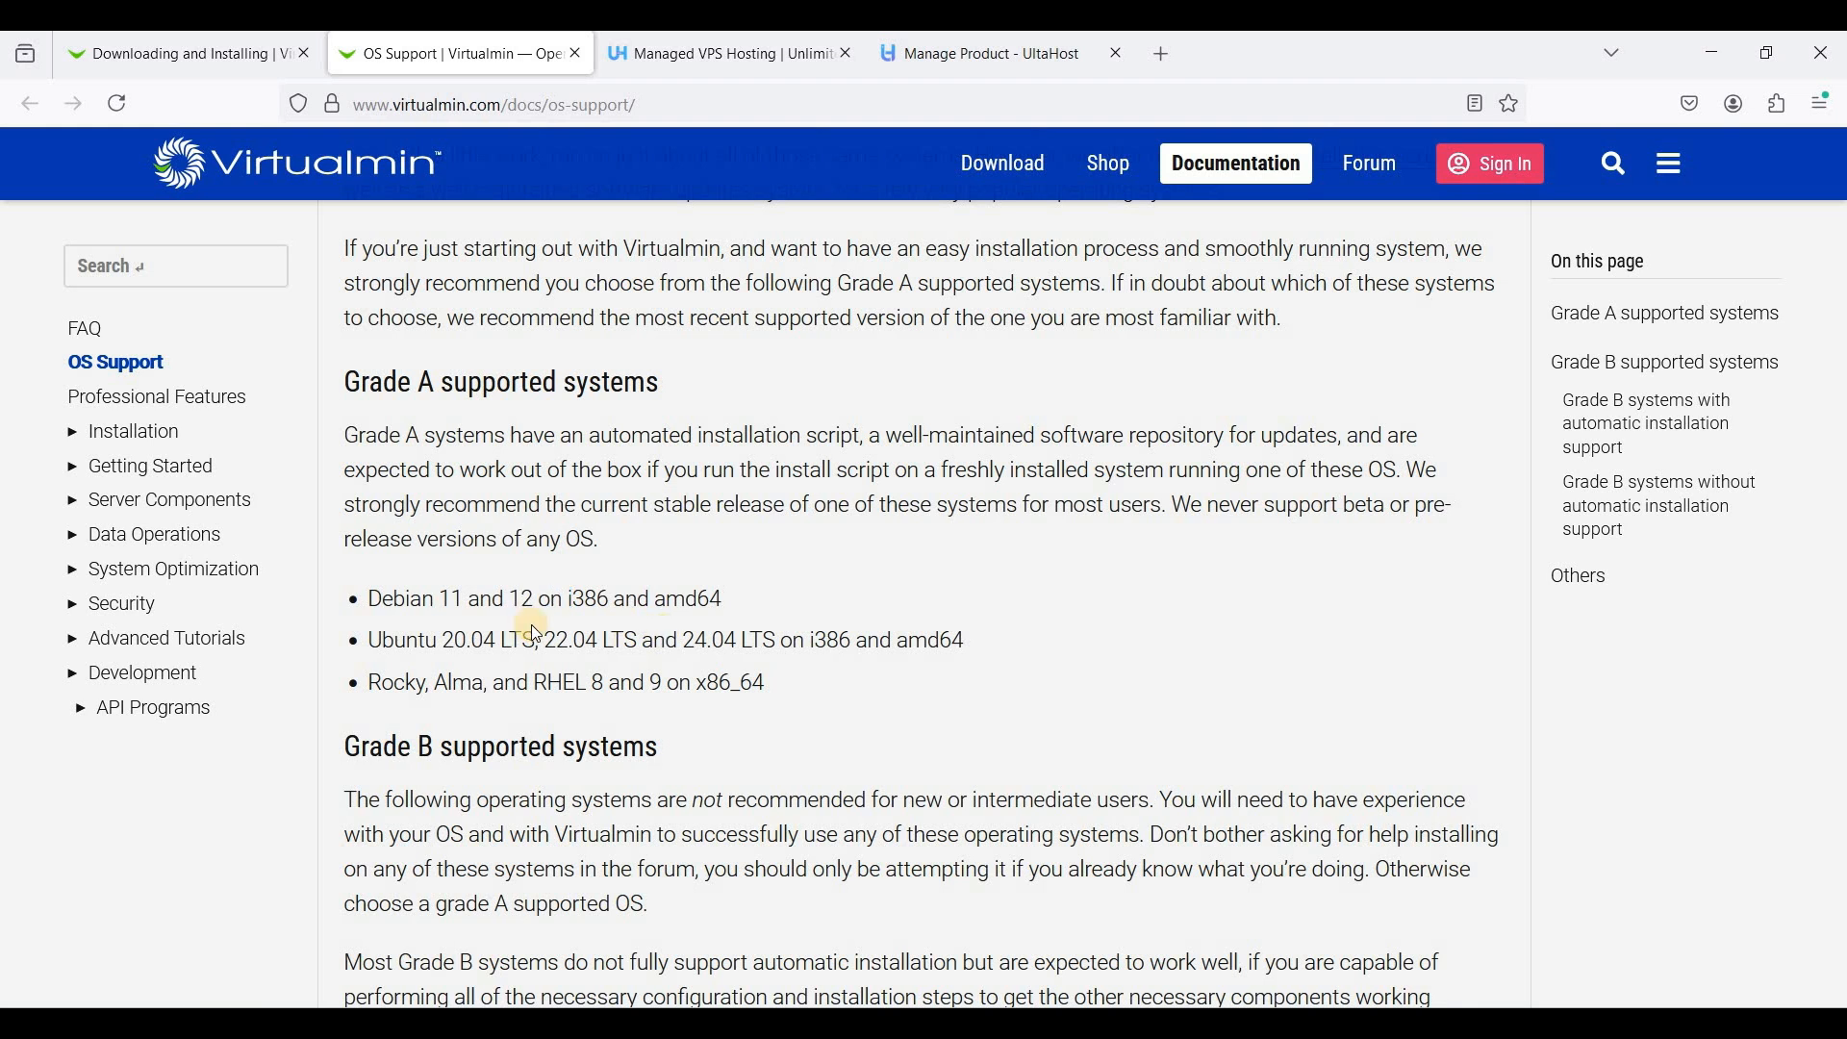
{"action": "left_click", "coordinate": [729, 53]}
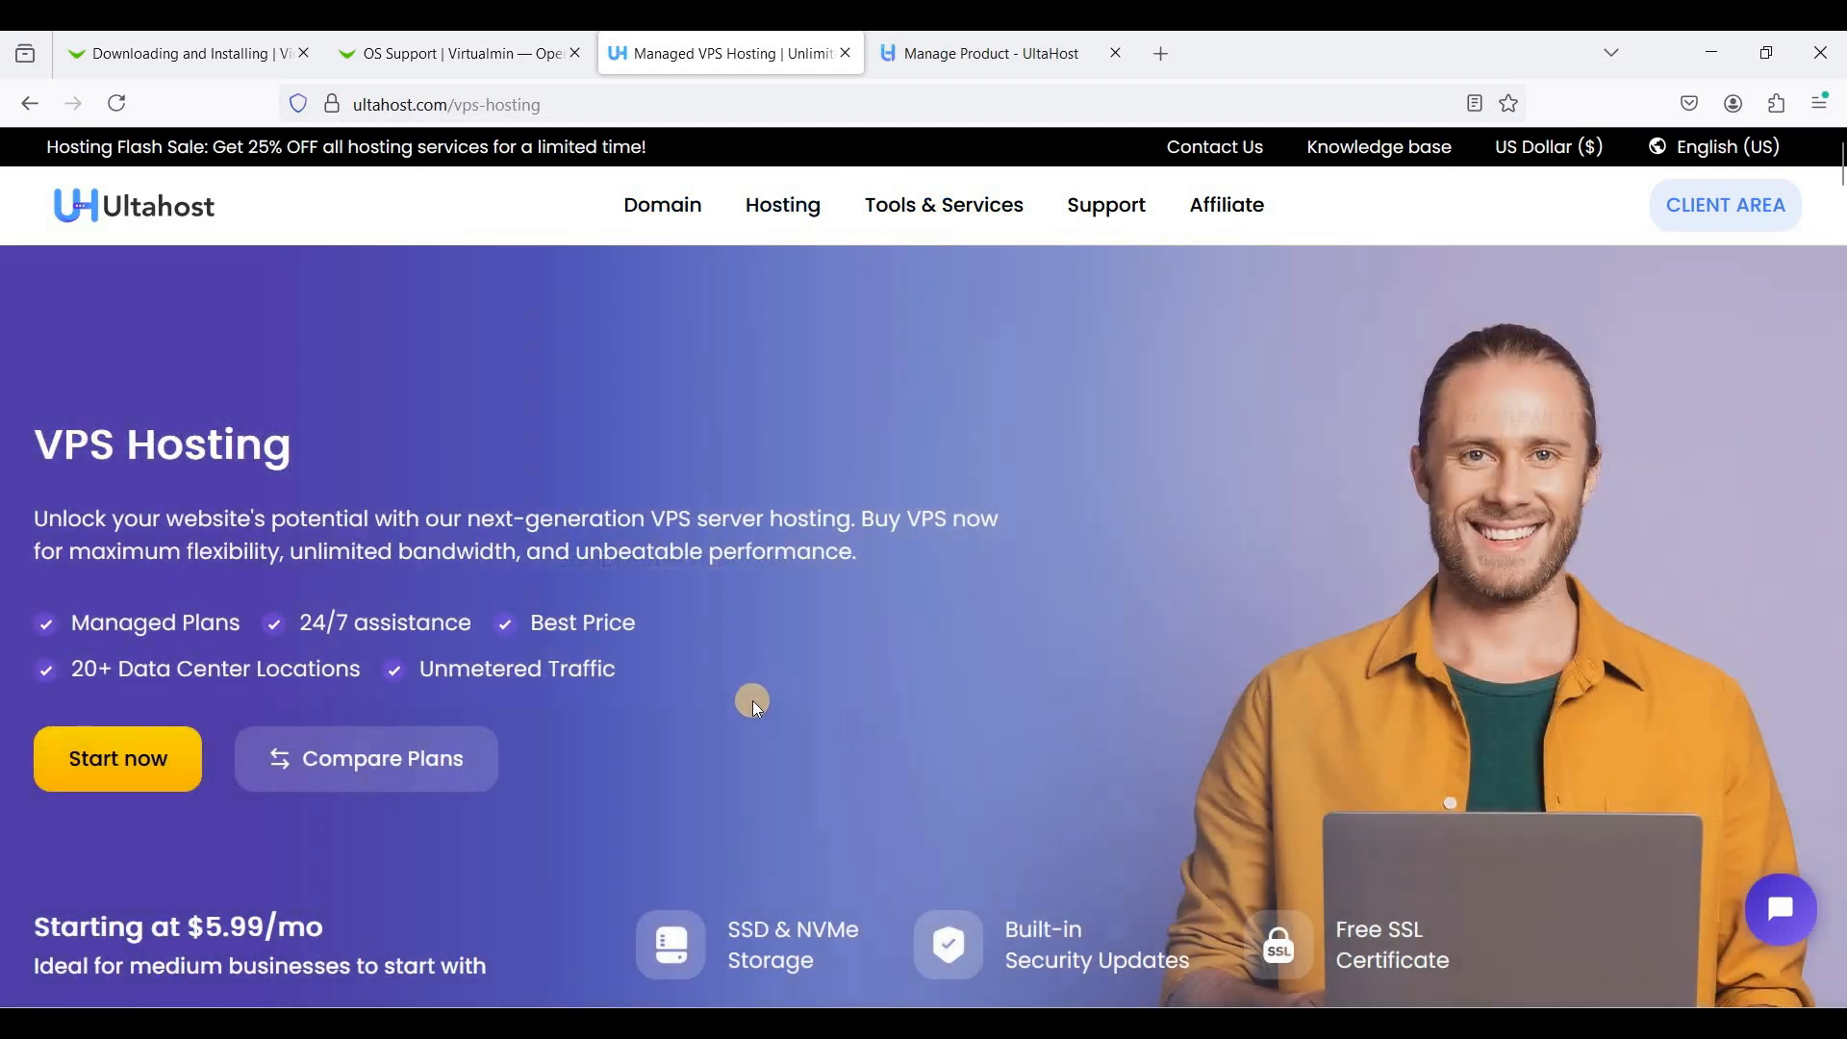
Compare the VPS plan tiers and prices, then bring up the Linux VPS Professional product details
{"action": "scroll", "scroll_direction": "down", "scroll_amount": 3}
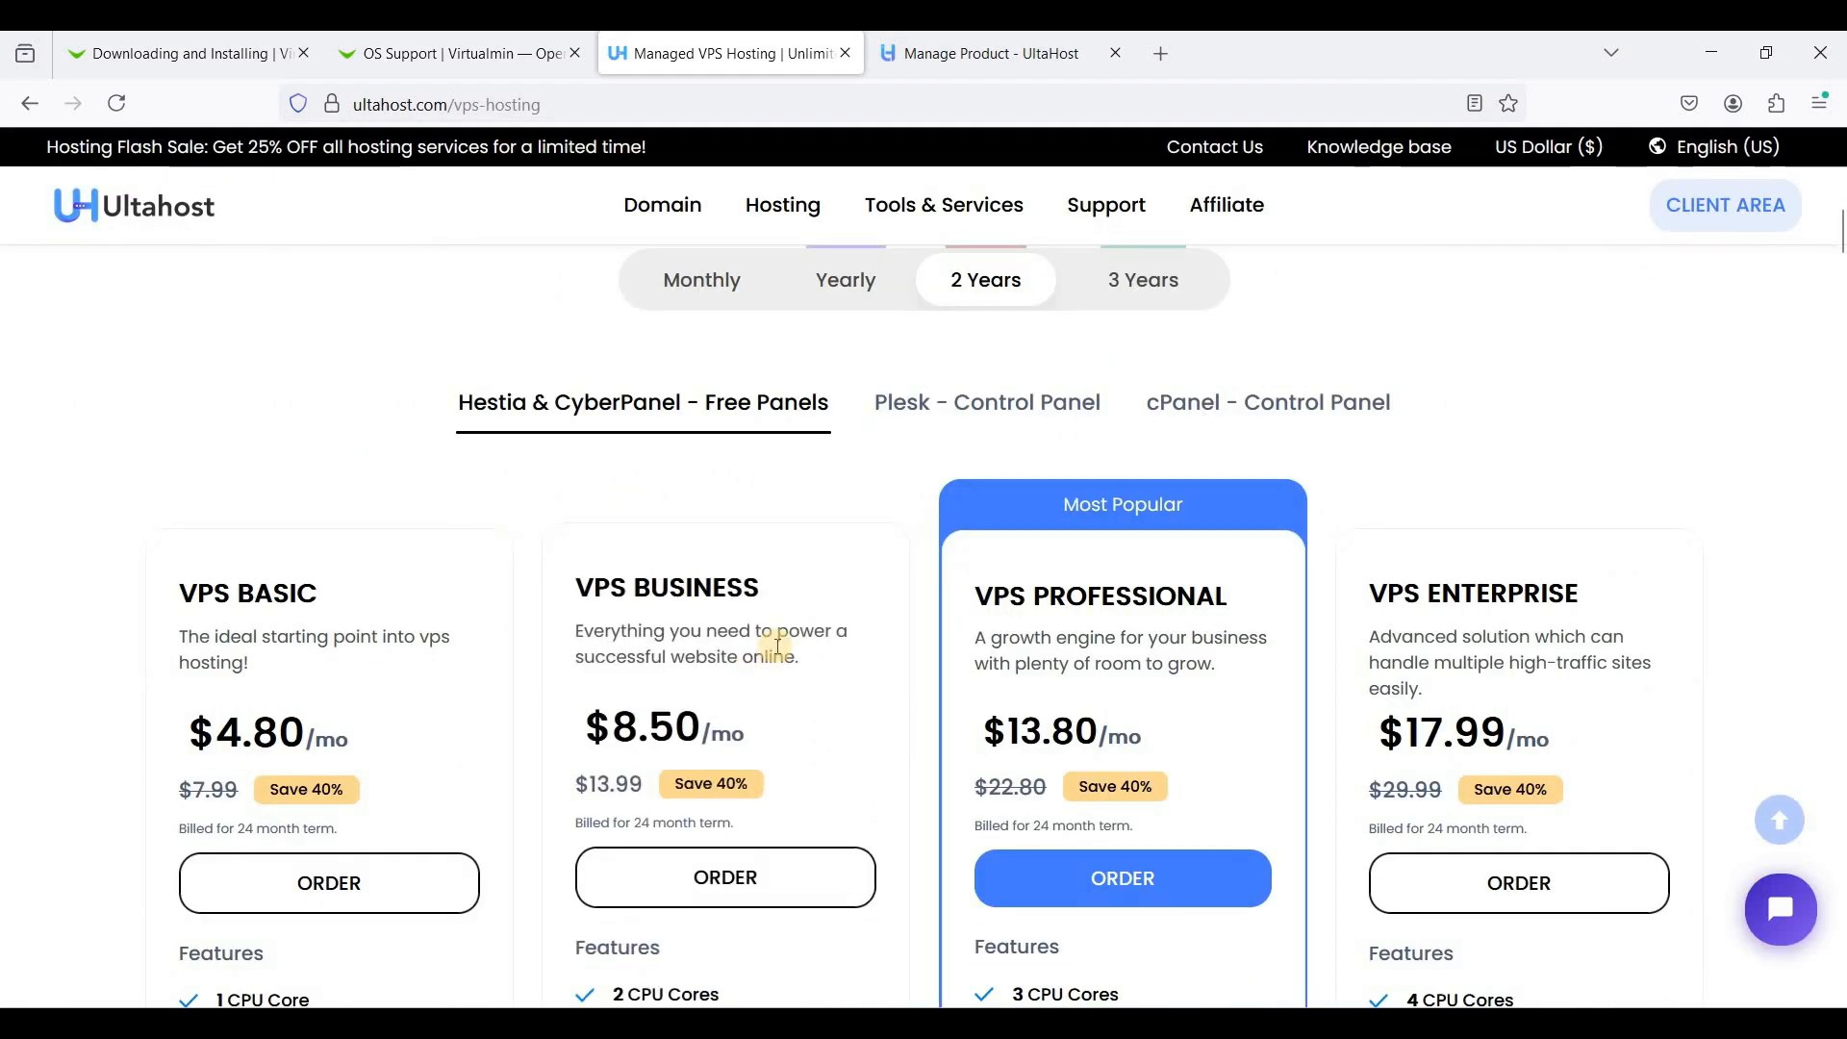
{"action": "scroll", "scroll_direction": "down", "scroll_amount": 3}
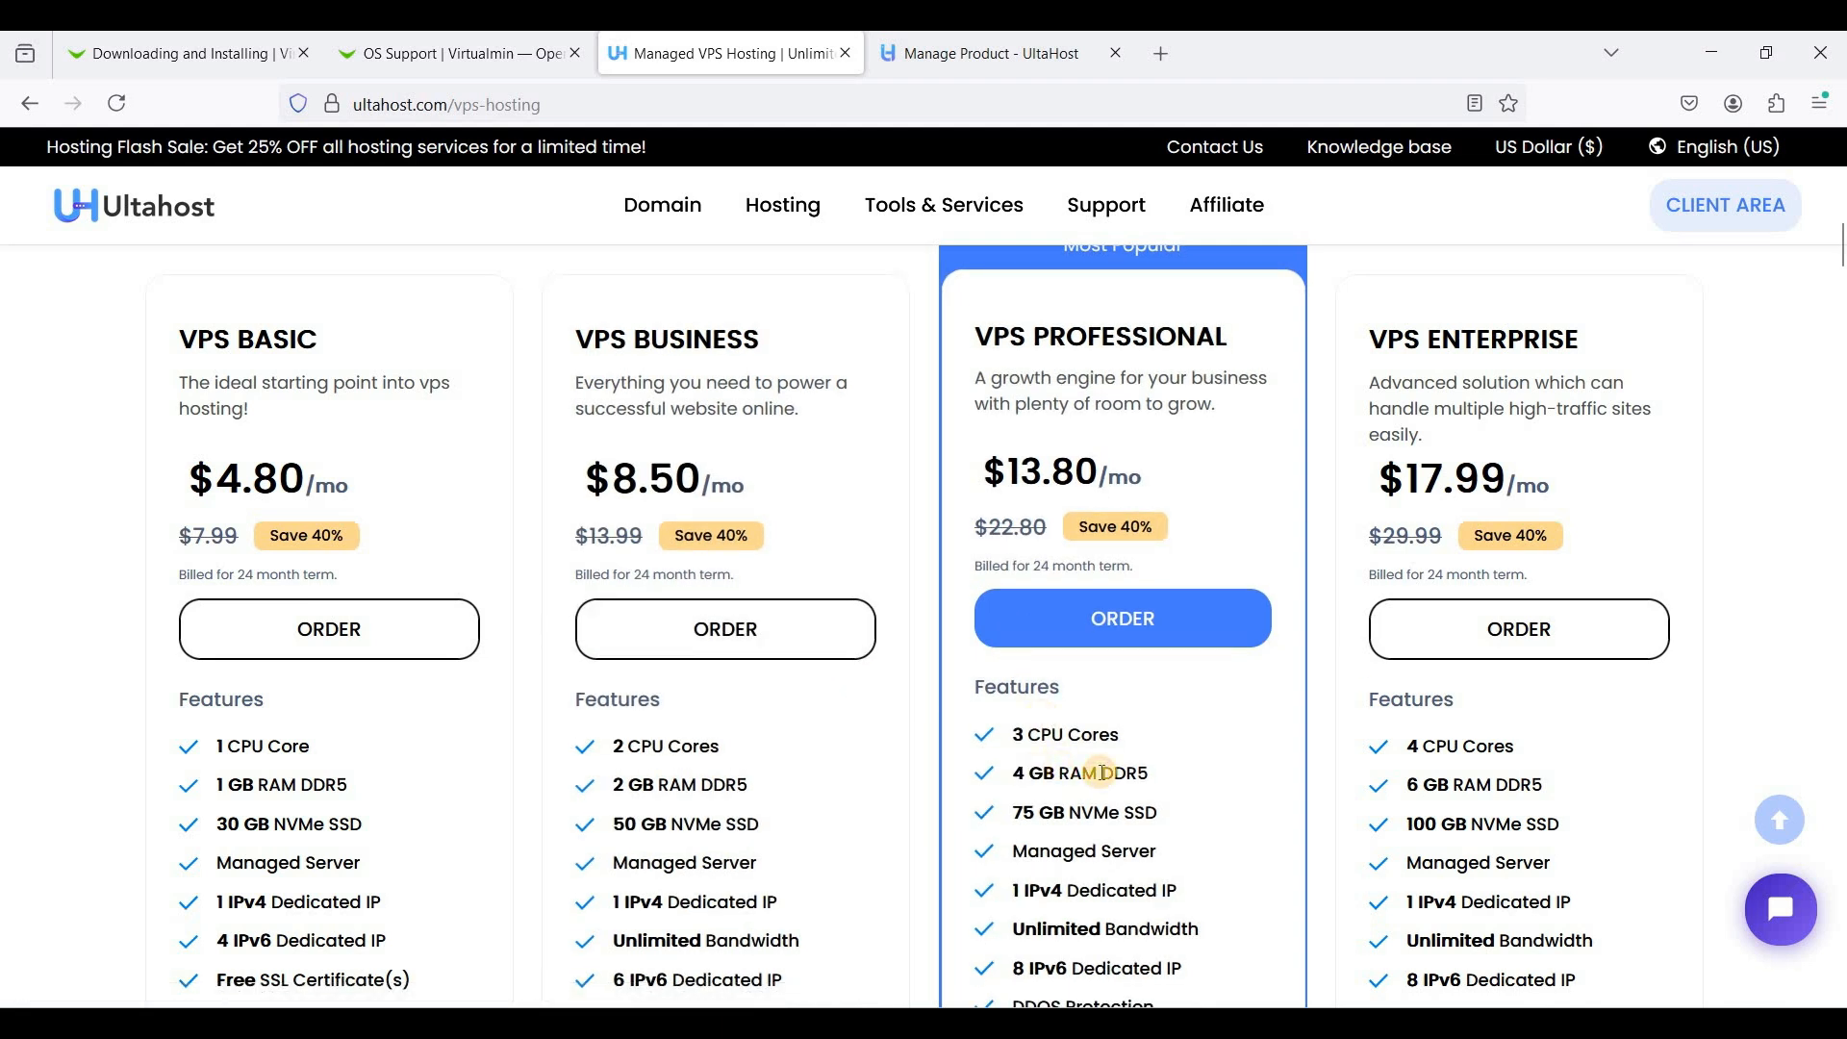
{"action": "mouse_move", "coordinate": [926, 764]}
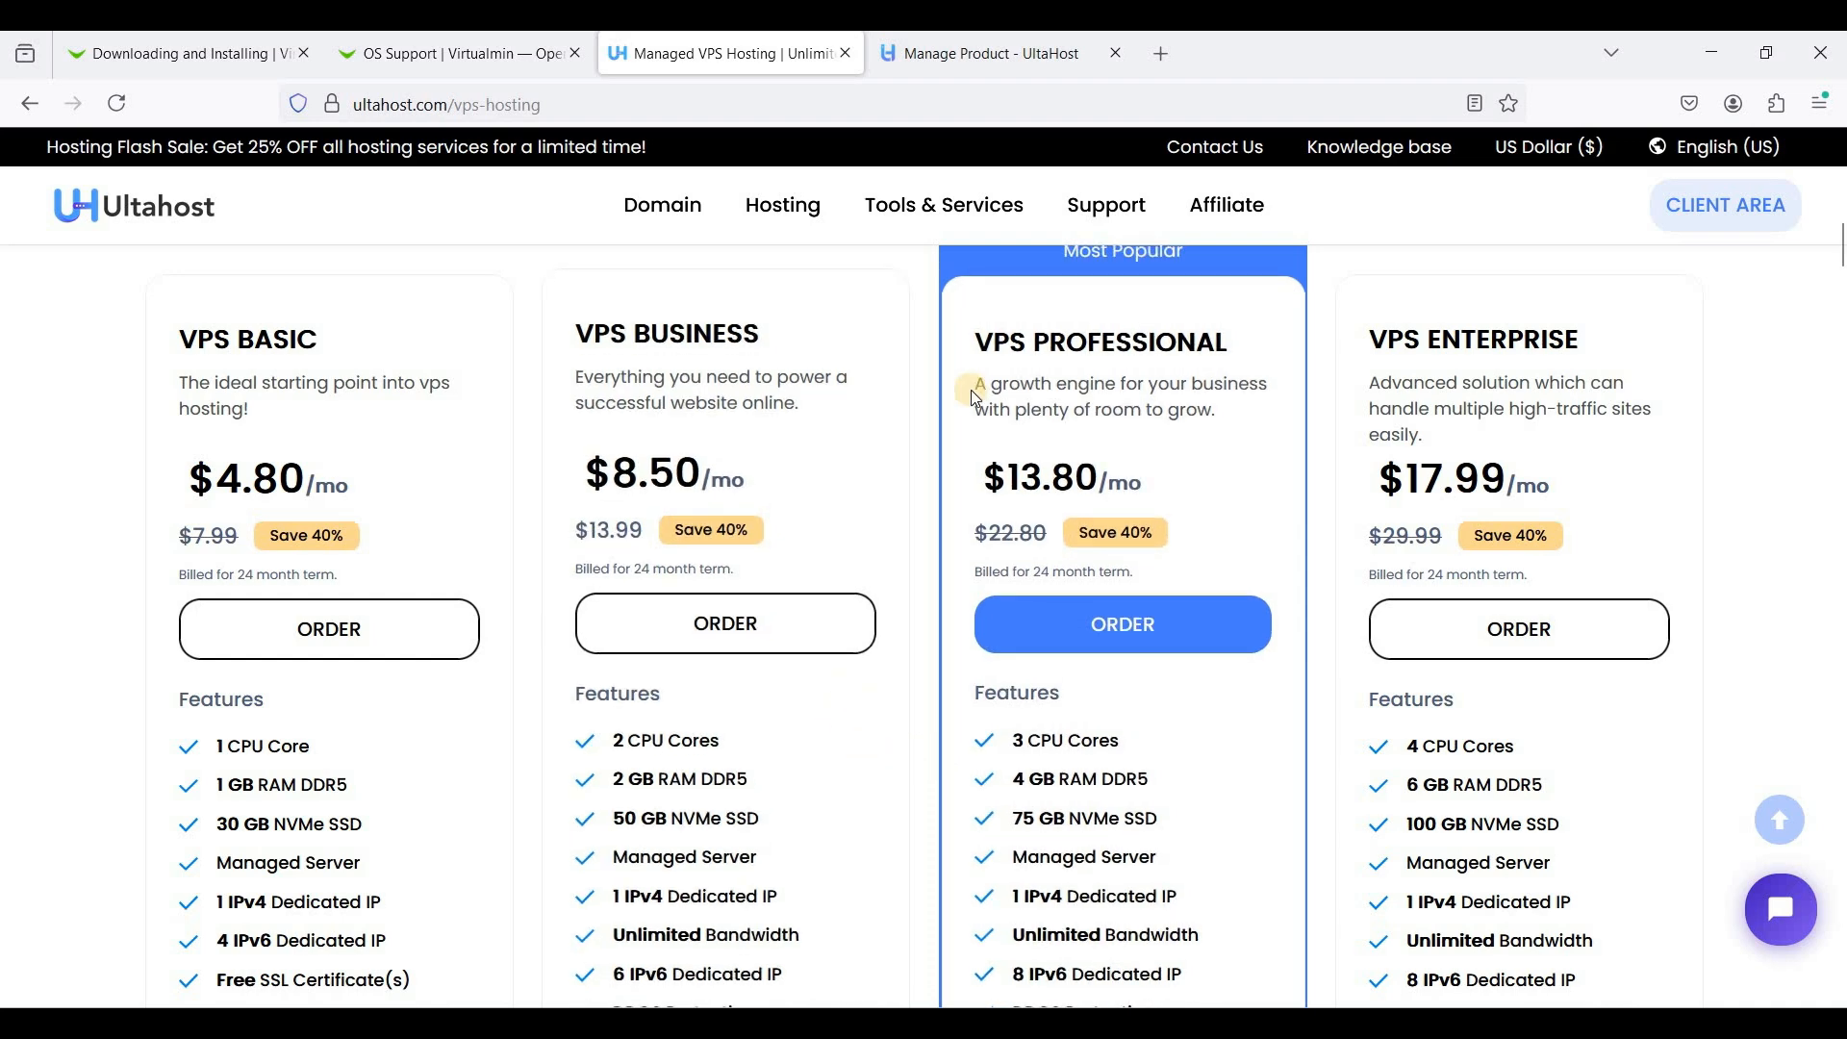
{"action": "left_click", "coordinate": [989, 53]}
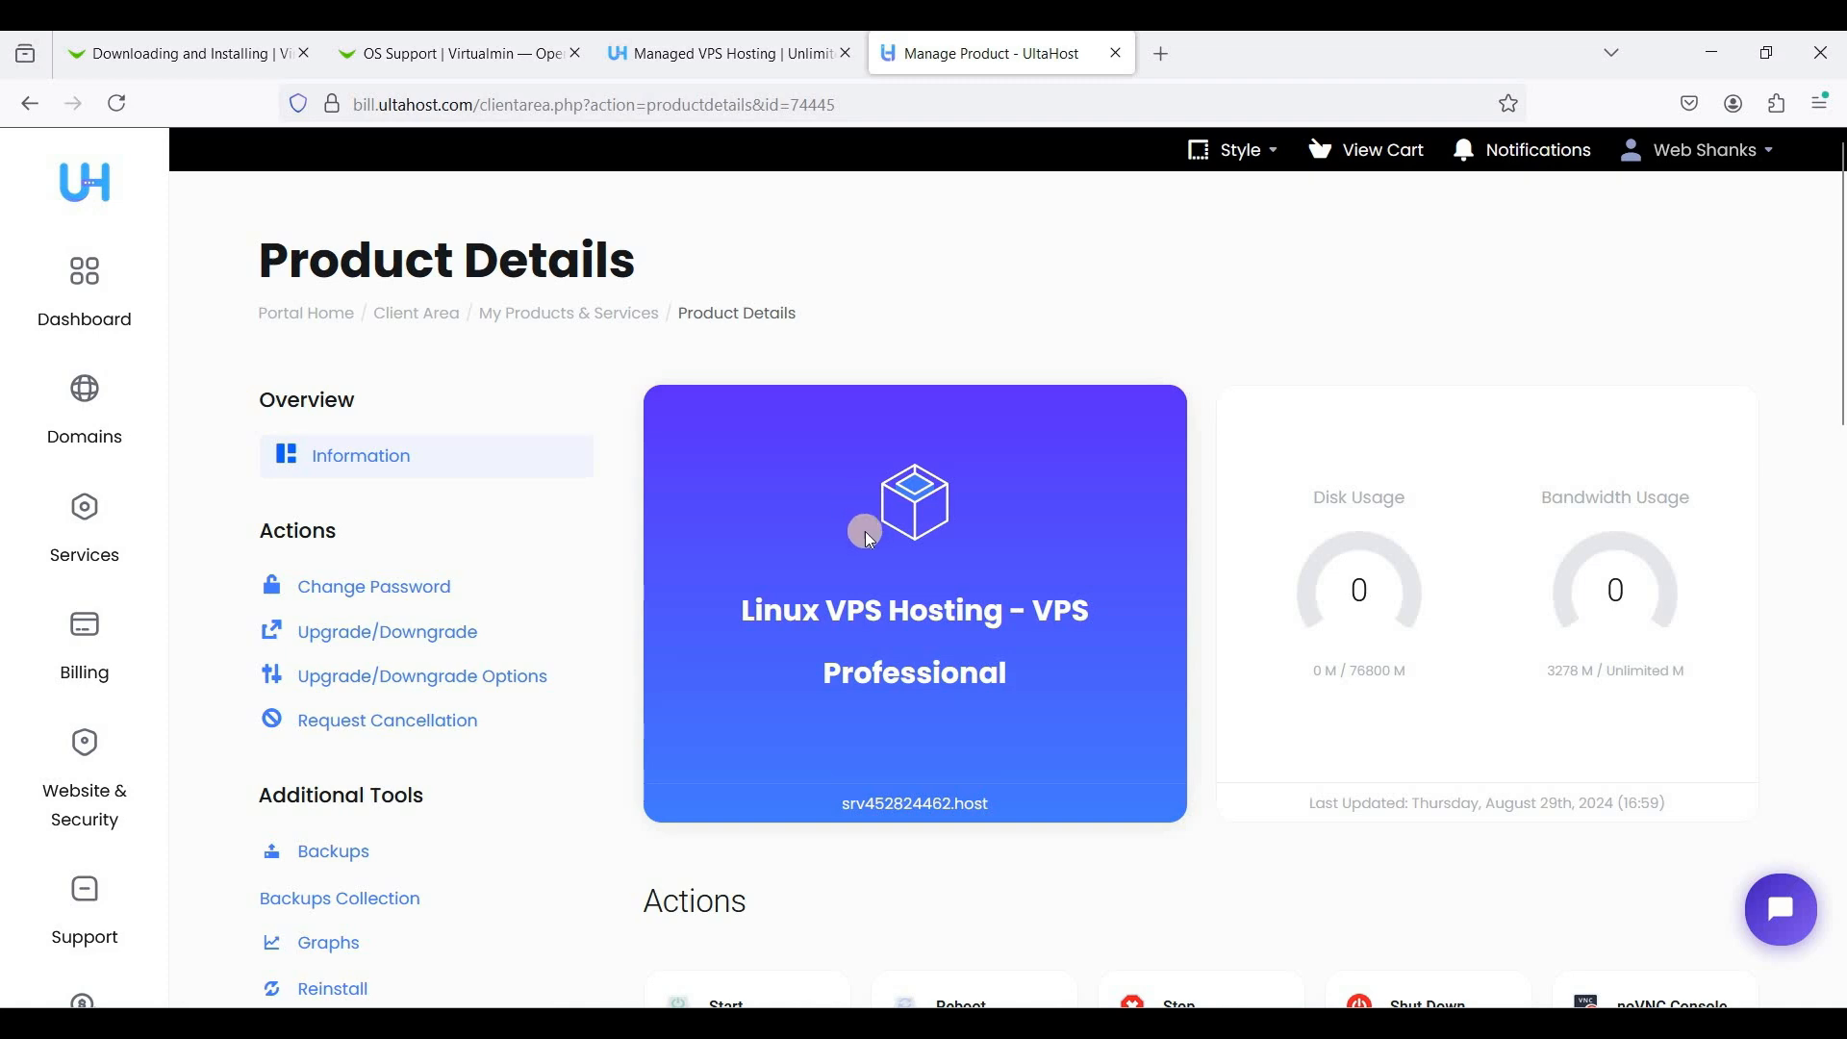
Review the server's Actions and IP info for root at 206.206.123.226
{"action": "scroll", "scroll_direction": "down", "scroll_amount": 3}
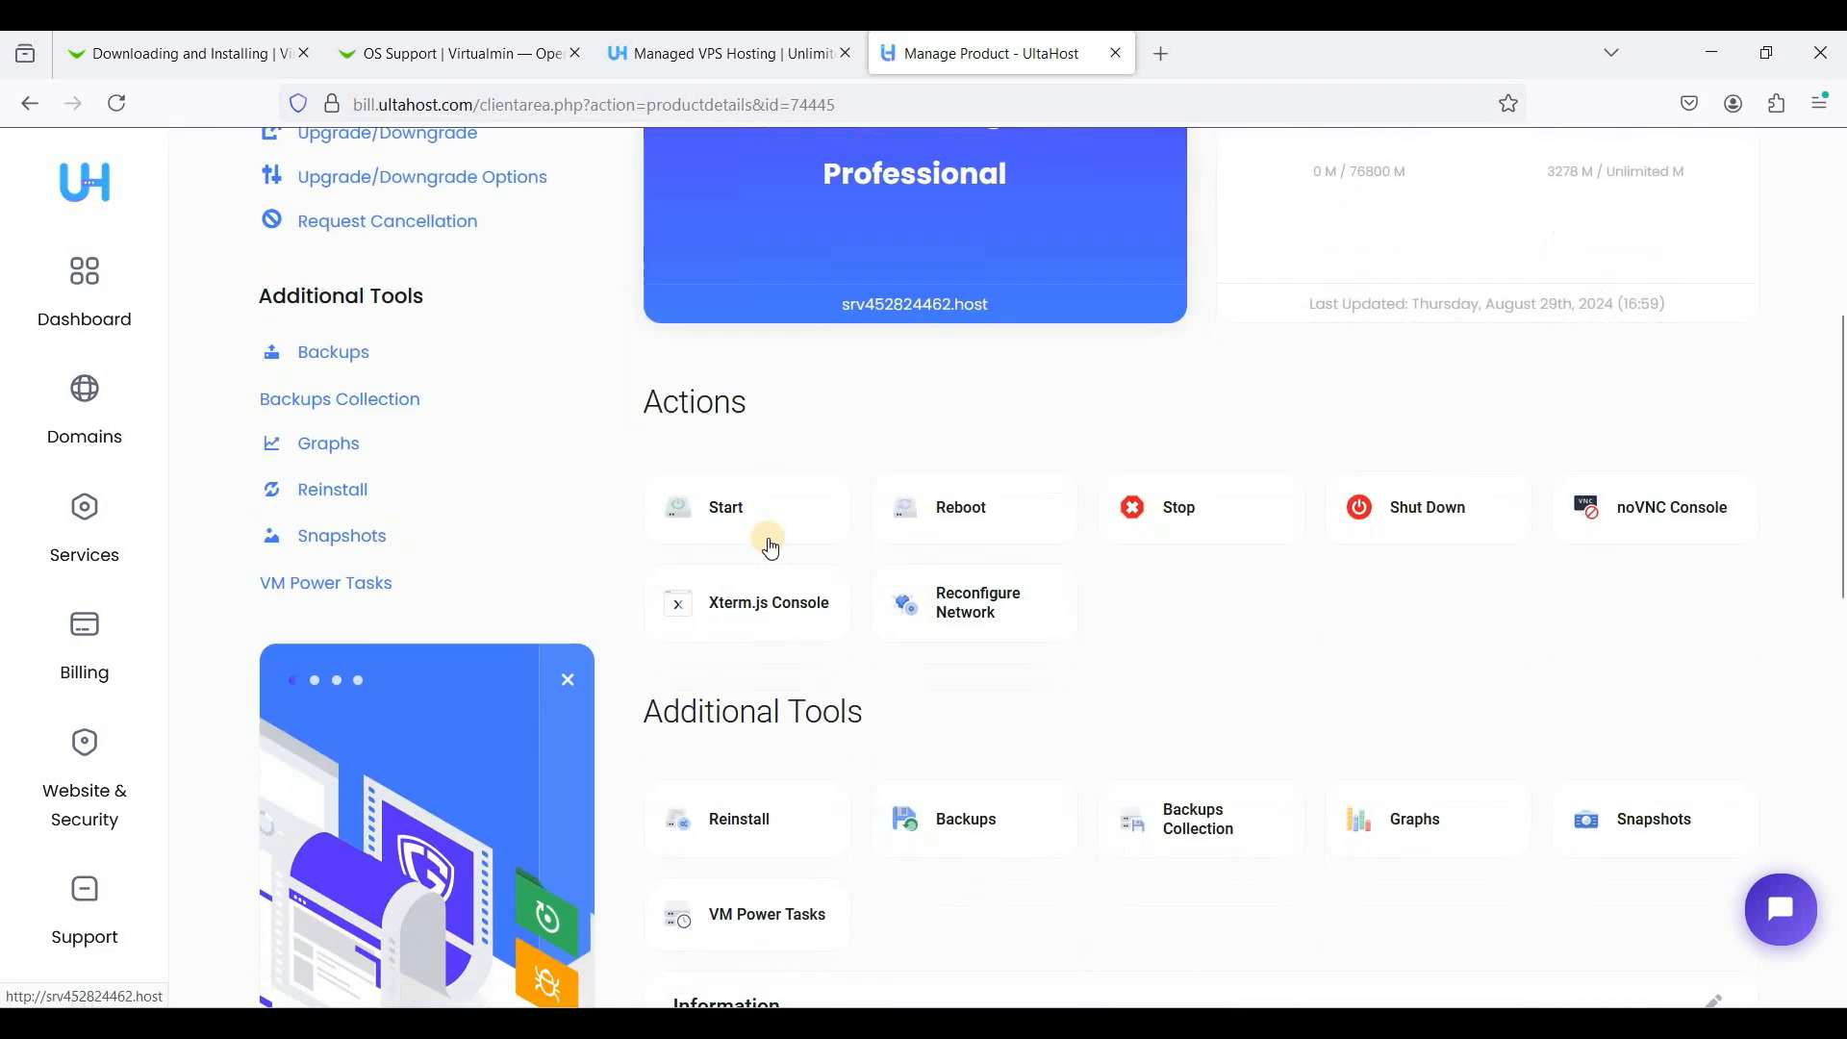
{"action": "scroll", "scroll_direction": "down", "scroll_amount": 3}
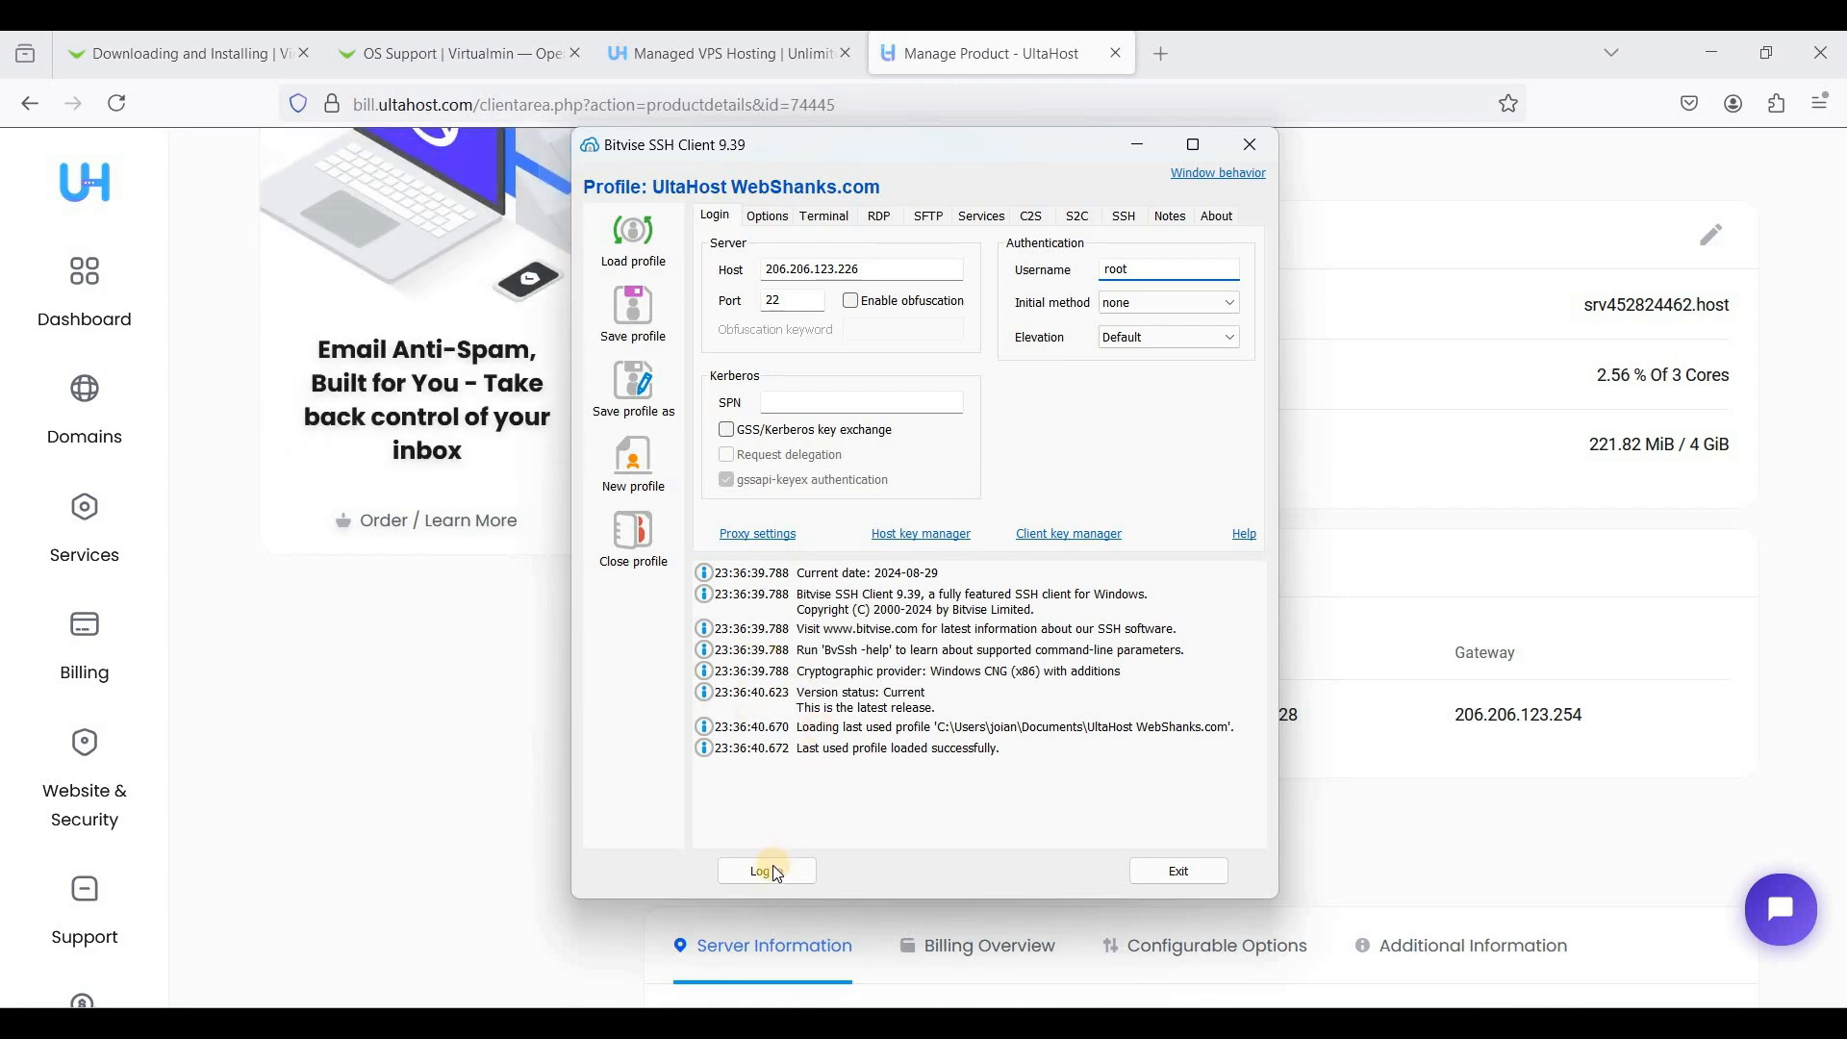
Log in as root, accepting and saving the changed host key and supplying the copied root password
{"action": "left_click", "coordinate": [760, 870]}
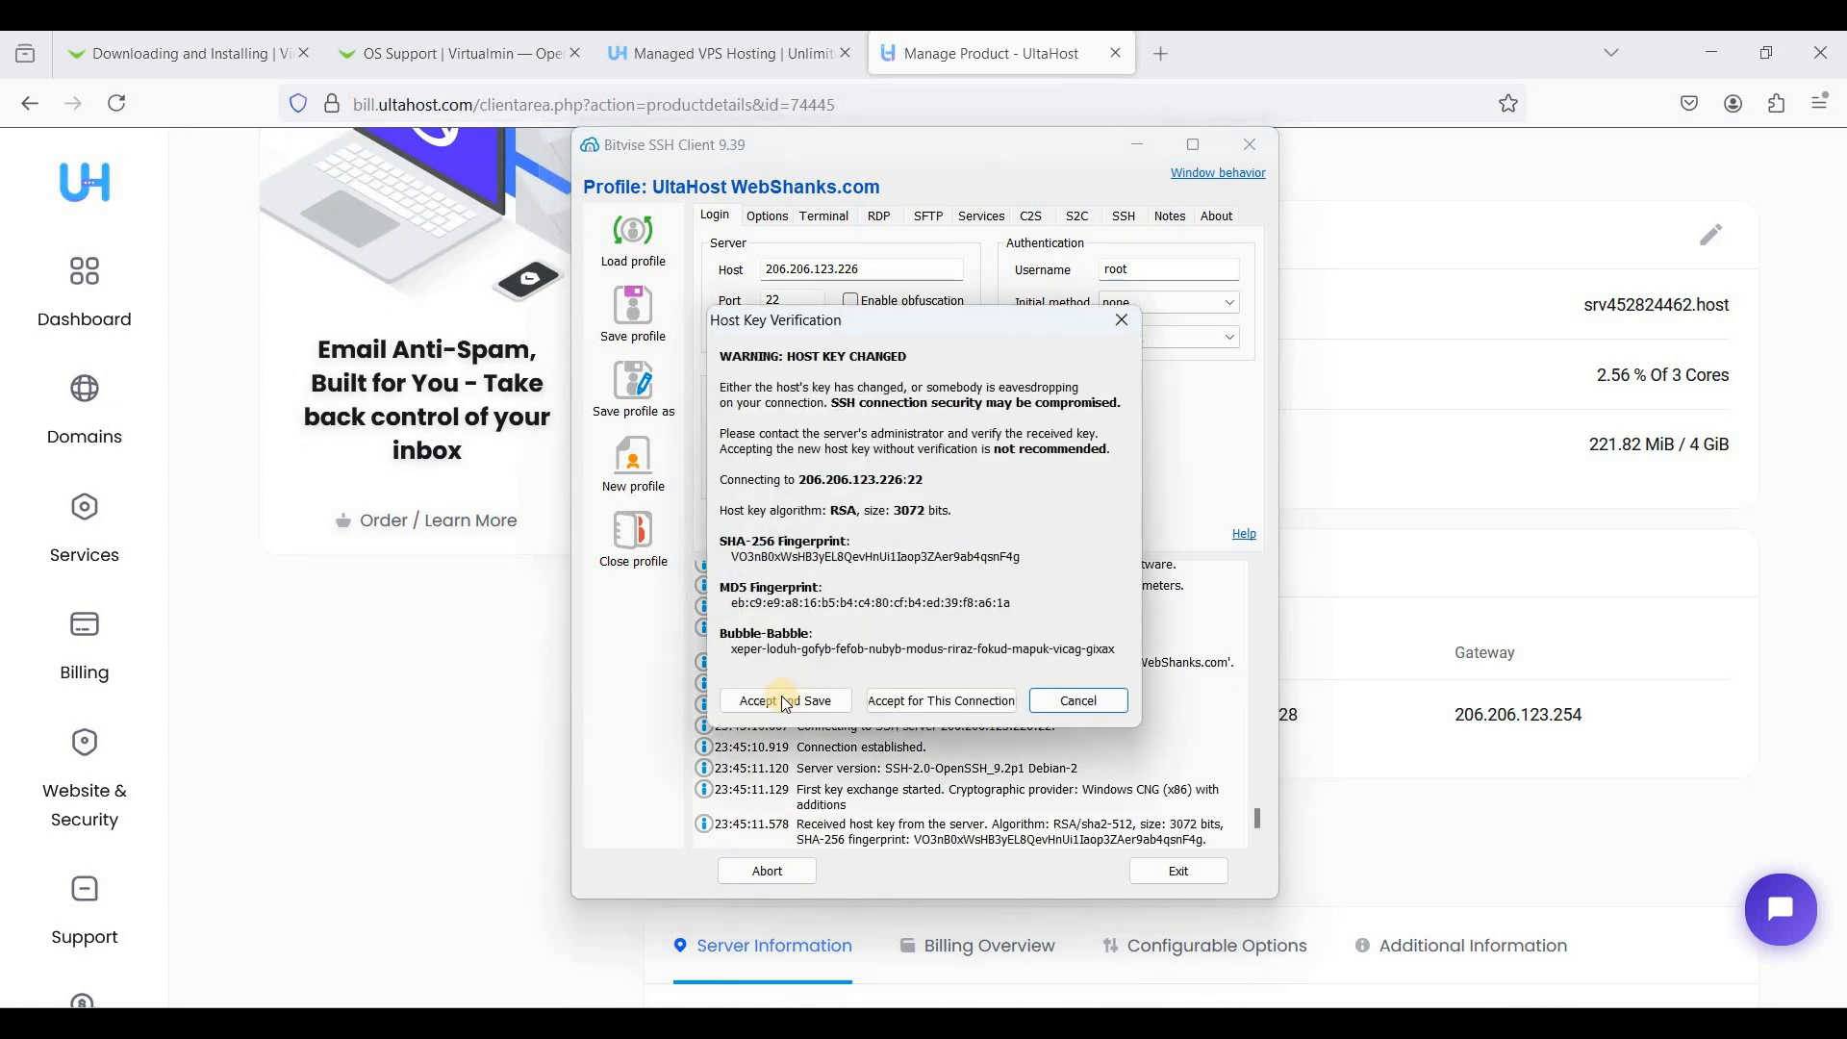
{"action": "left_click", "coordinate": [785, 700]}
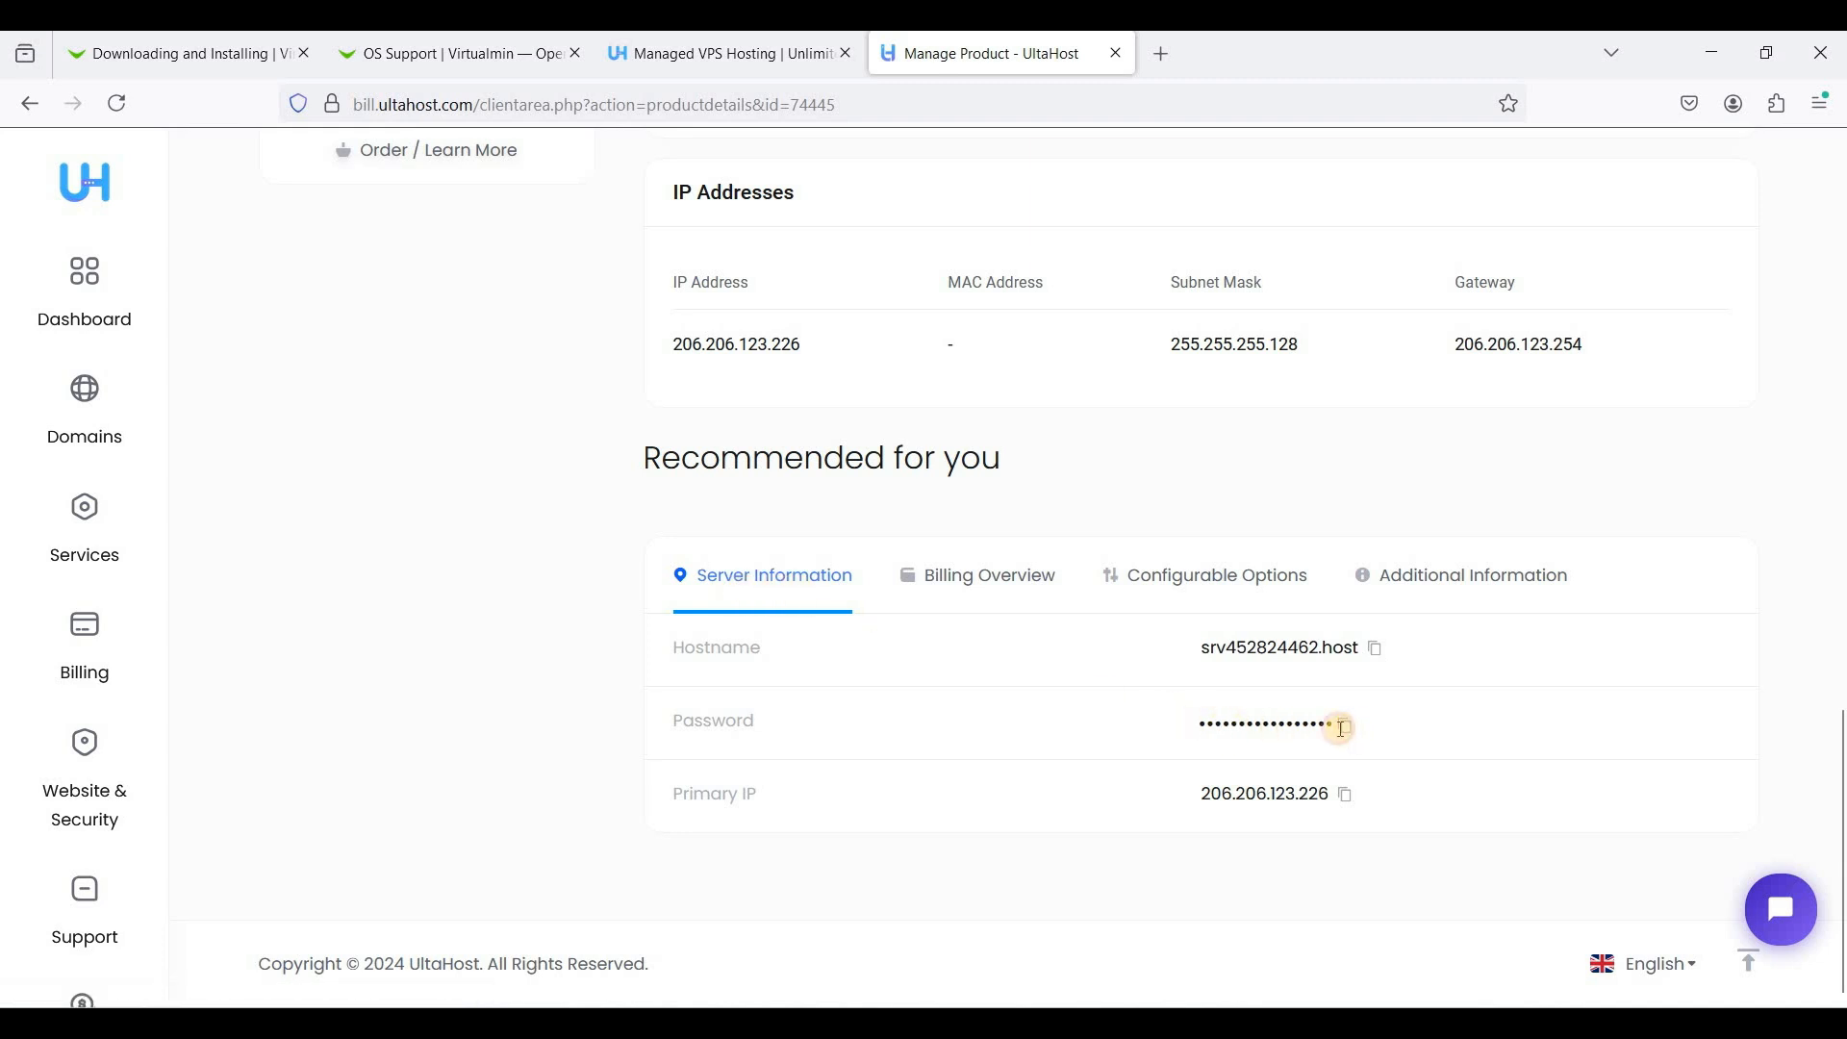
{"action": "left_click", "coordinate": [1338, 727]}
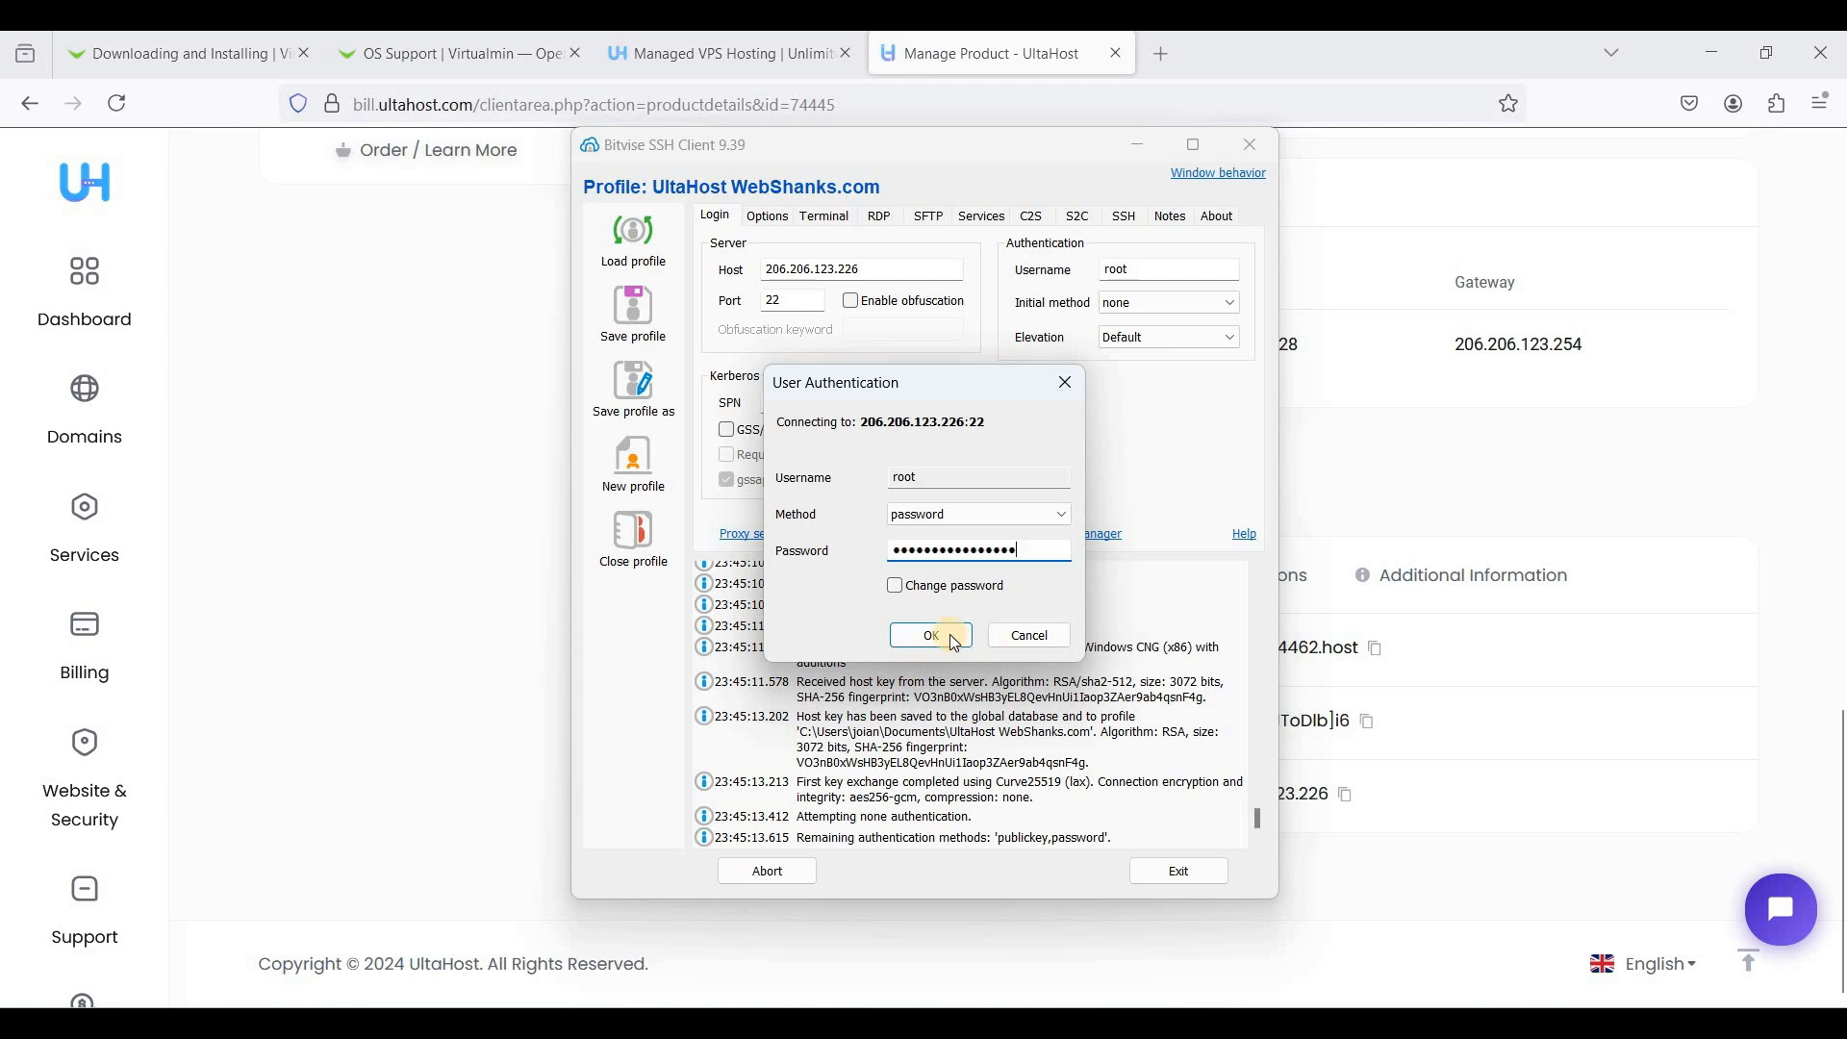
{"action": "left_click", "coordinate": [932, 635]}
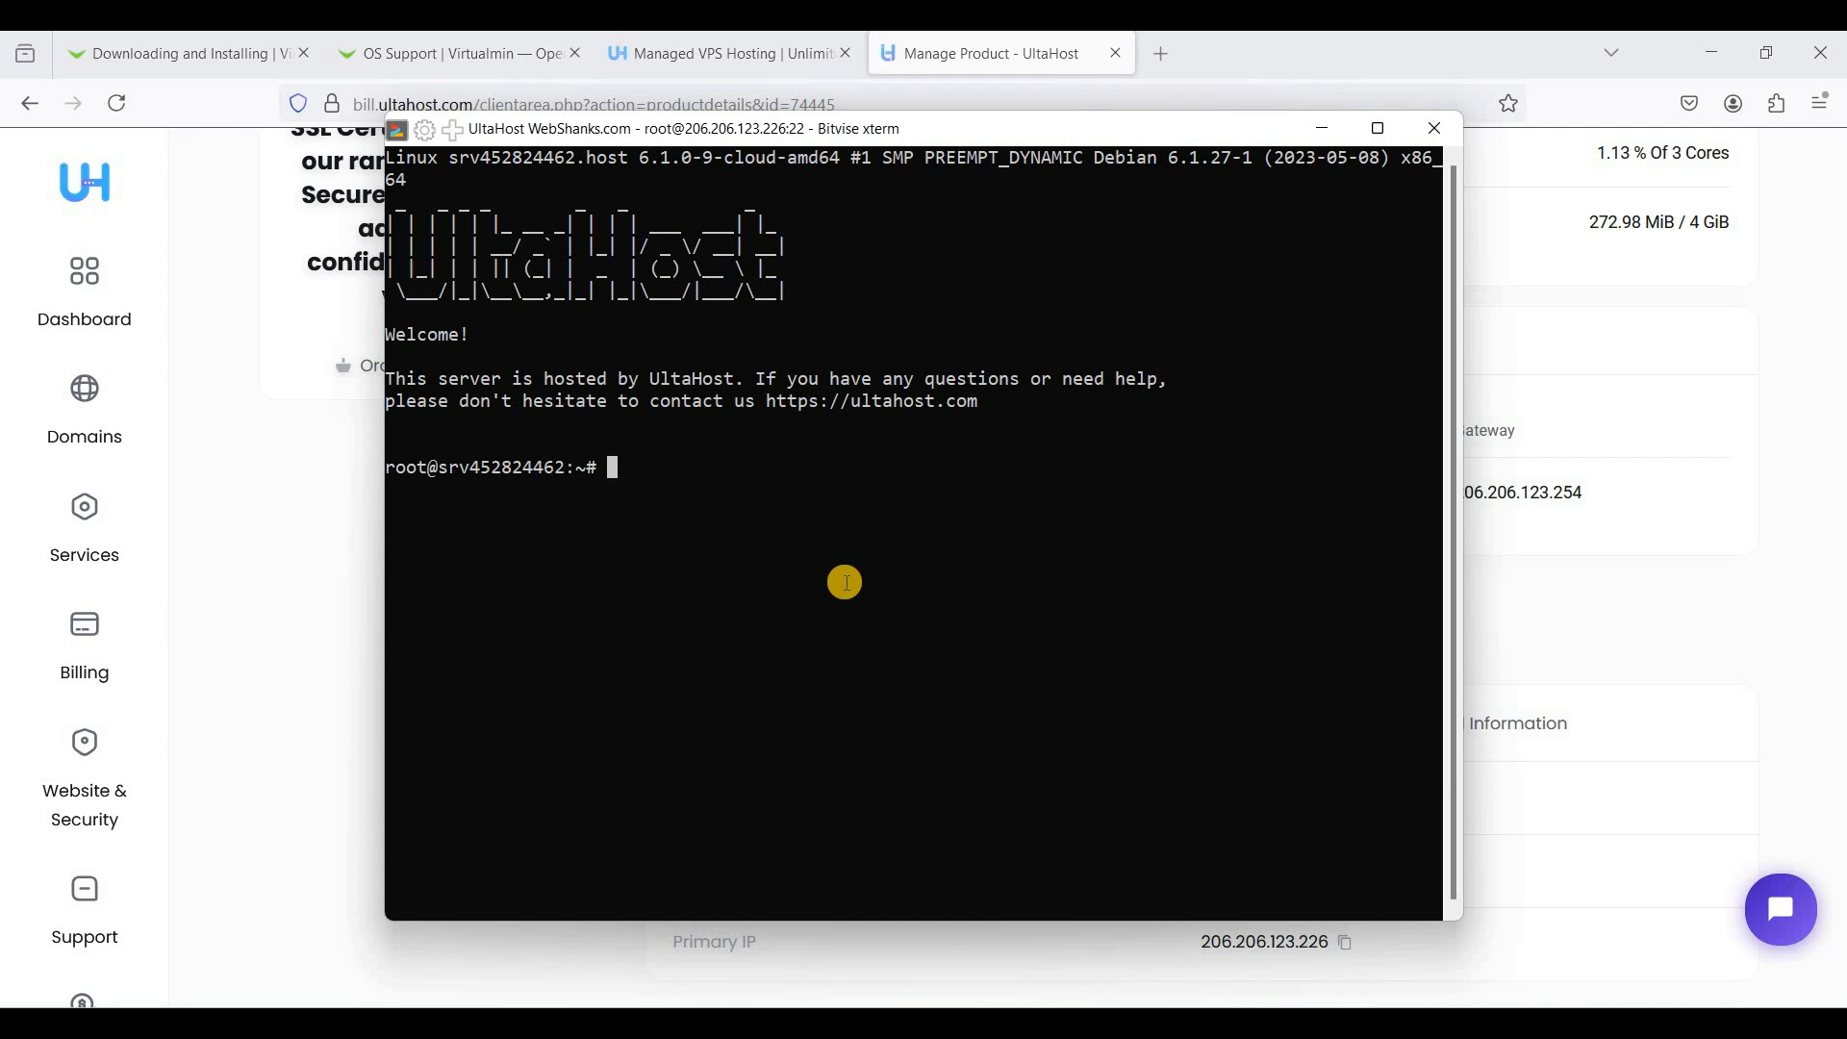
Enter 'apt update && apt upgrade' at the root prompt to update and upgrade packages
{"action": "type", "text": "a"}
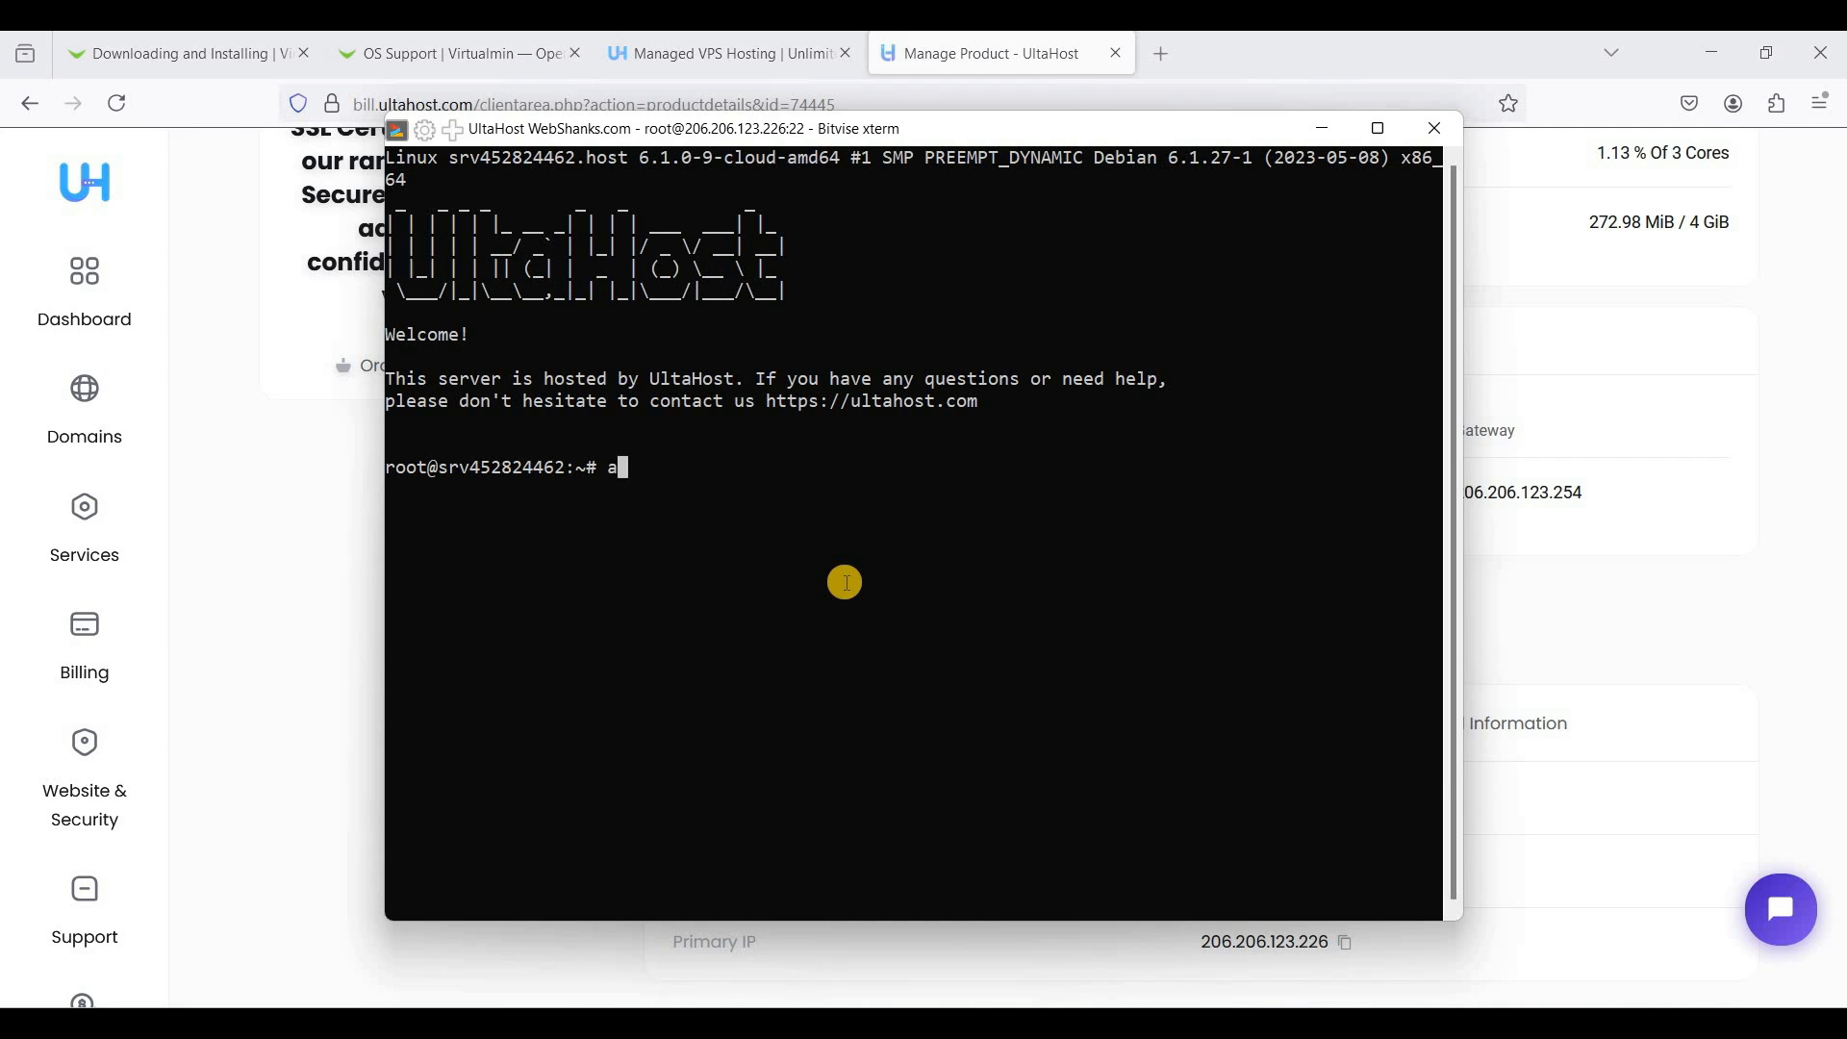
{"action": "type", "text": "pt"}
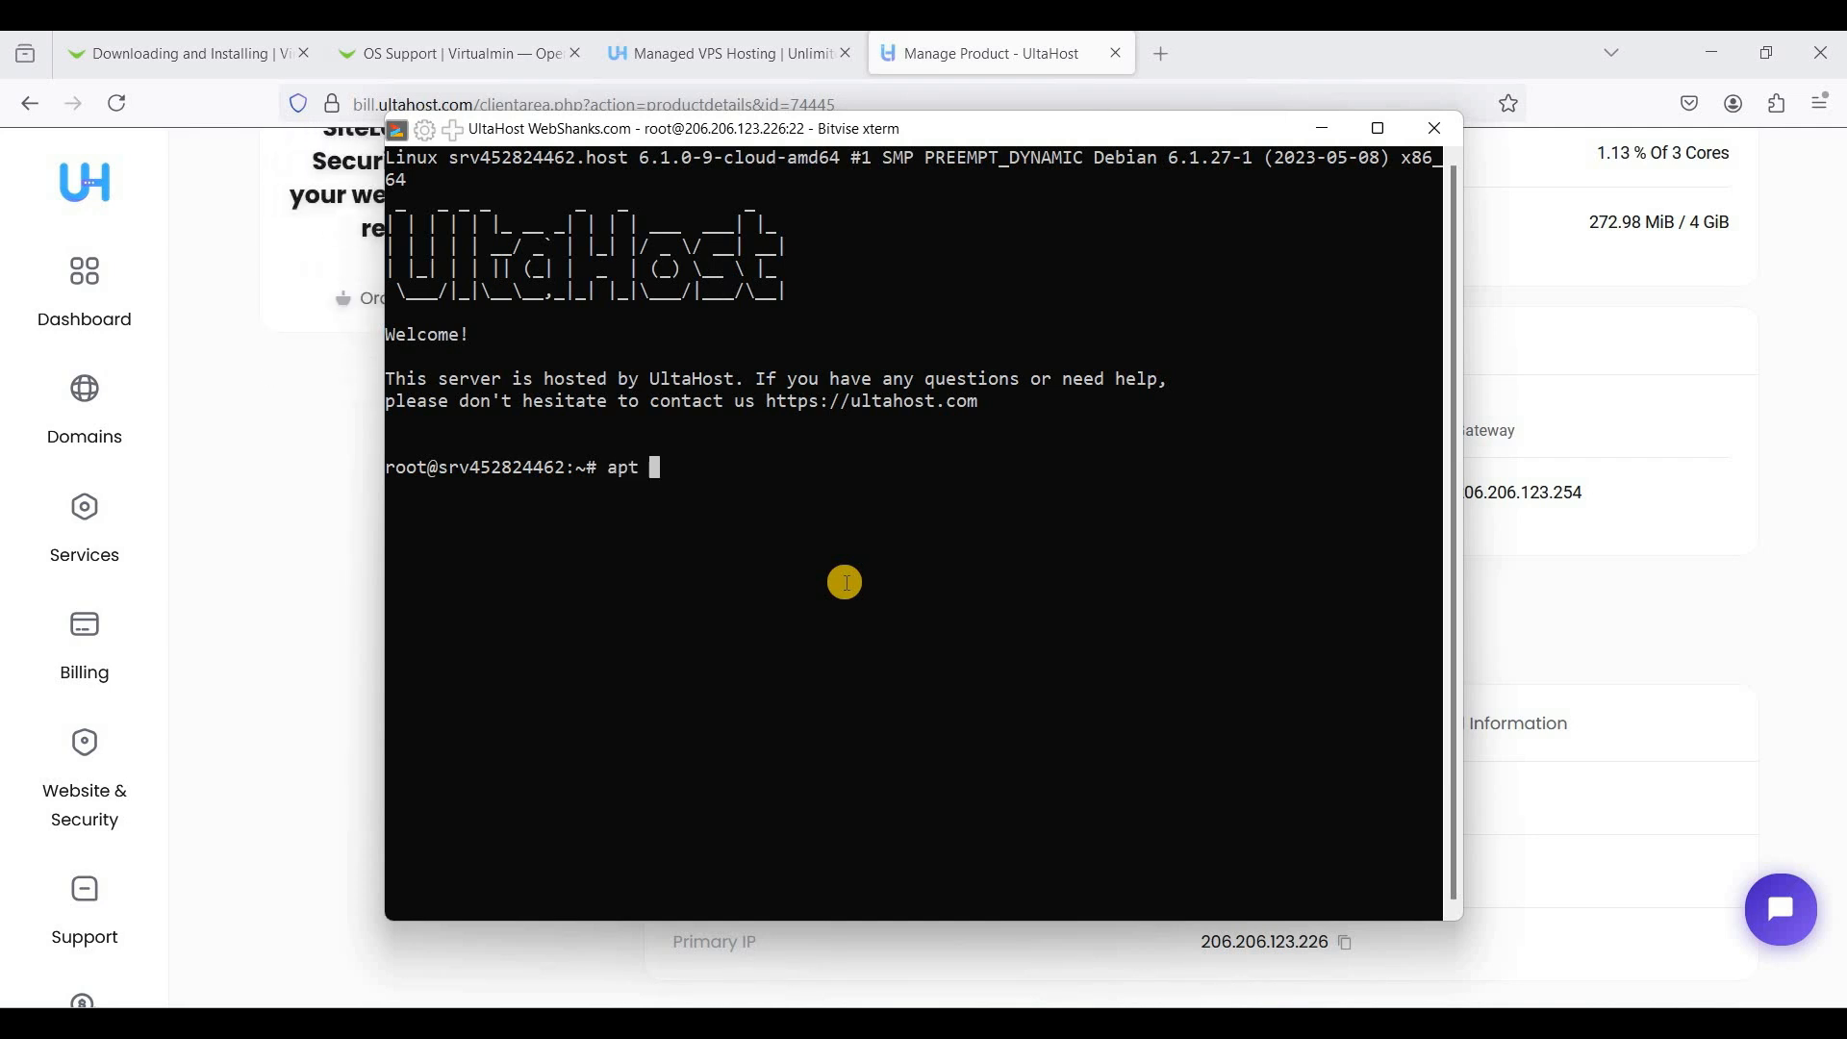
{"action": "type", "text": "update &&"}
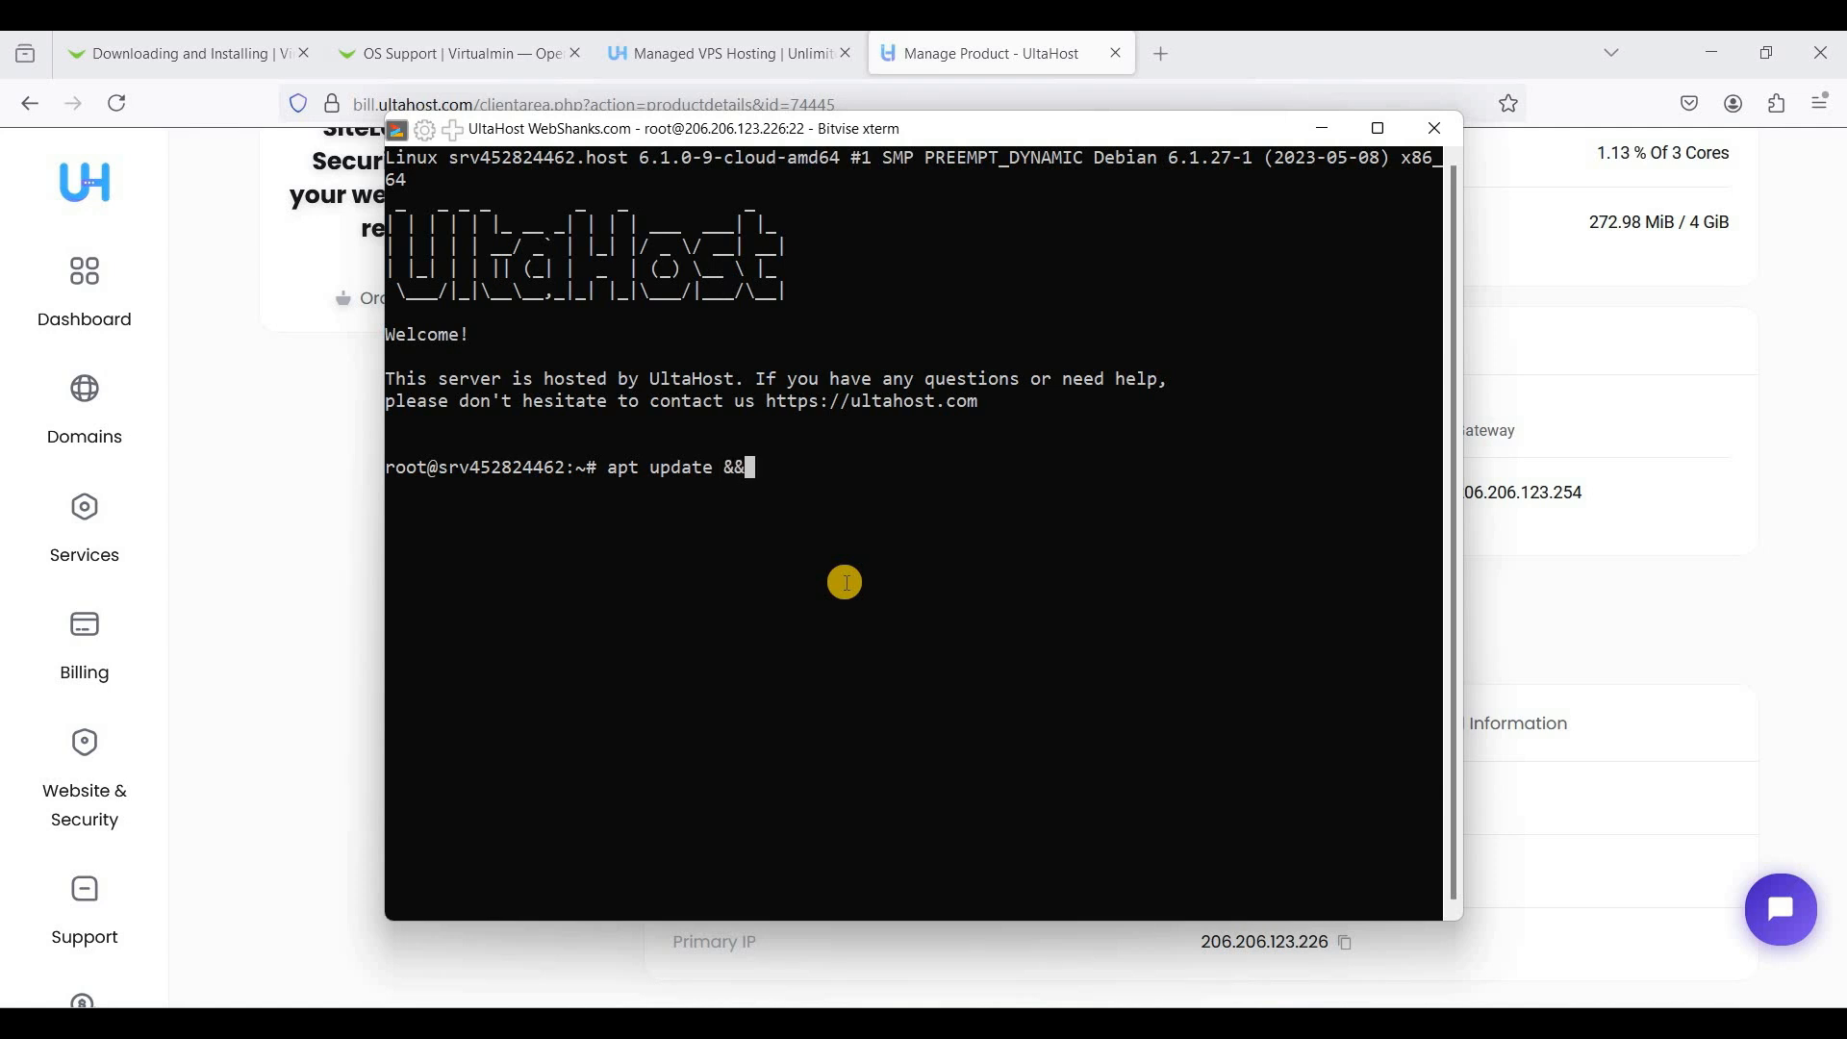
{"action": "type", "text": "apt"}
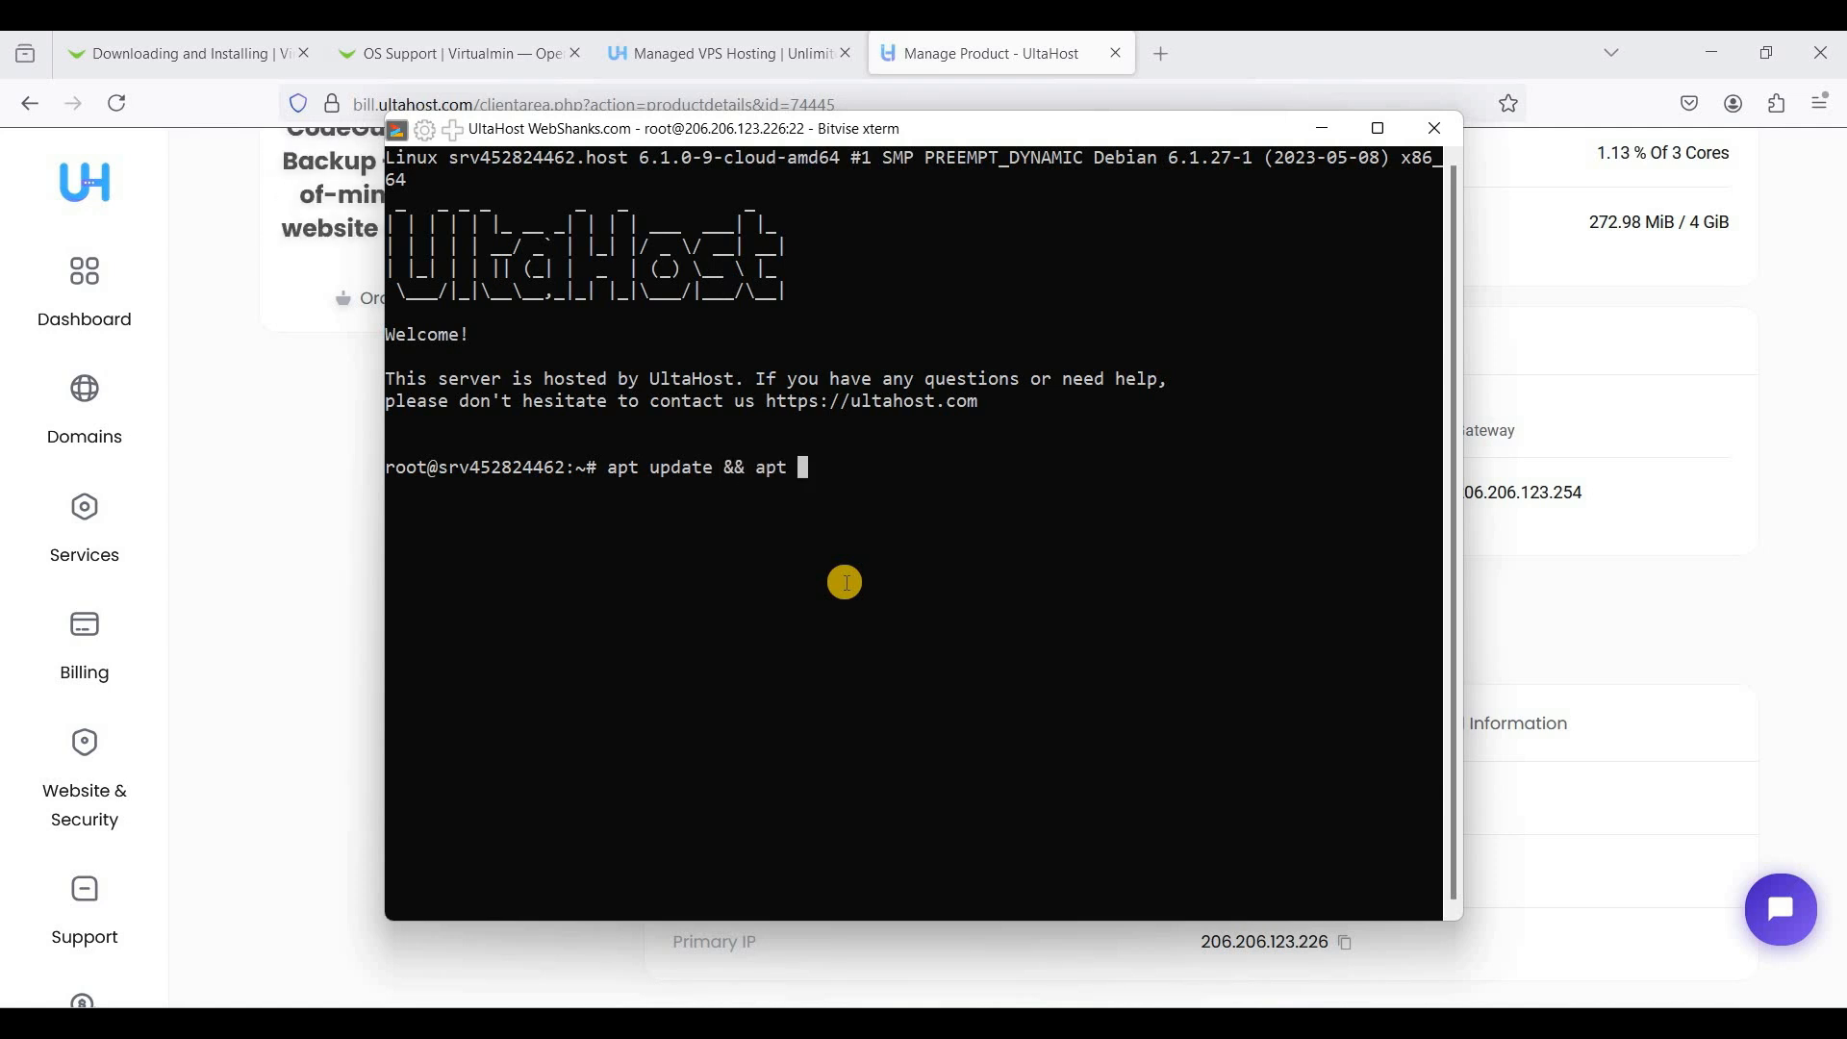
{"action": "type", "text": "upgr"}
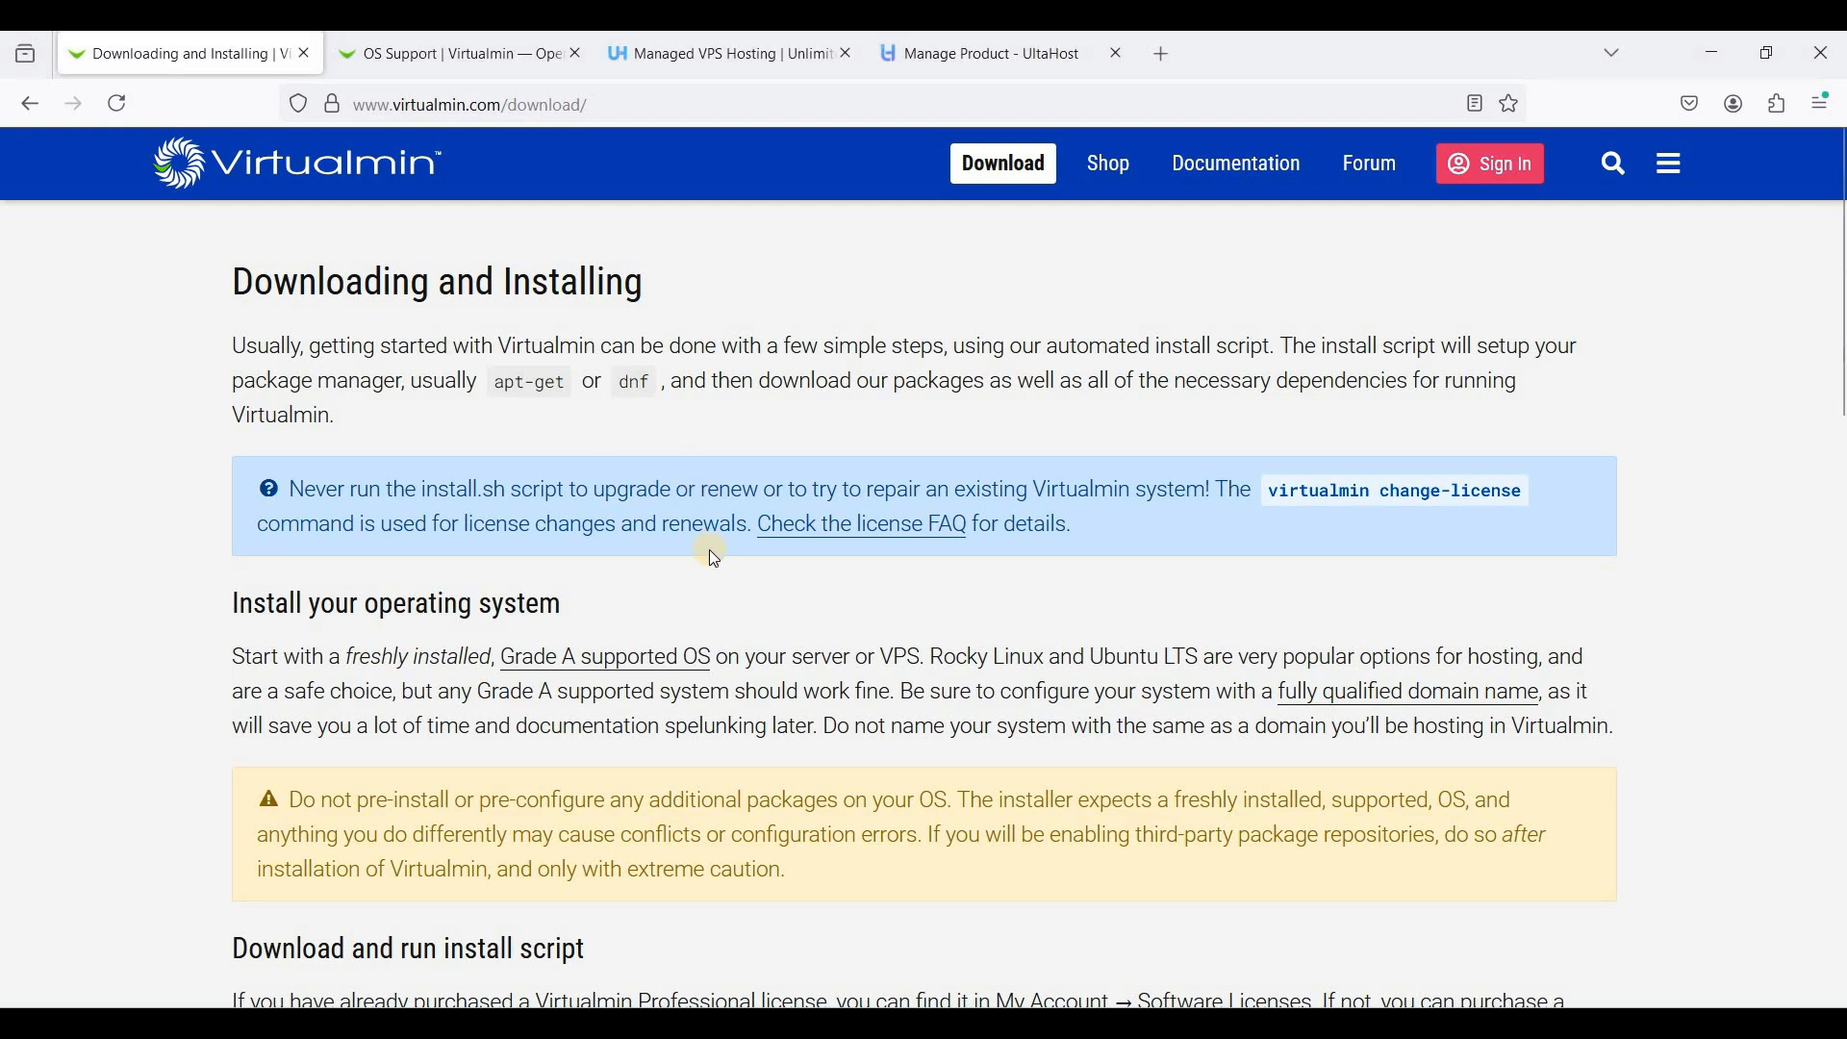
Locate the one-line sudo sh -c GPL install command for the LAMP bundle
{"action": "scroll", "scroll_direction": "down", "scroll_amount": 3}
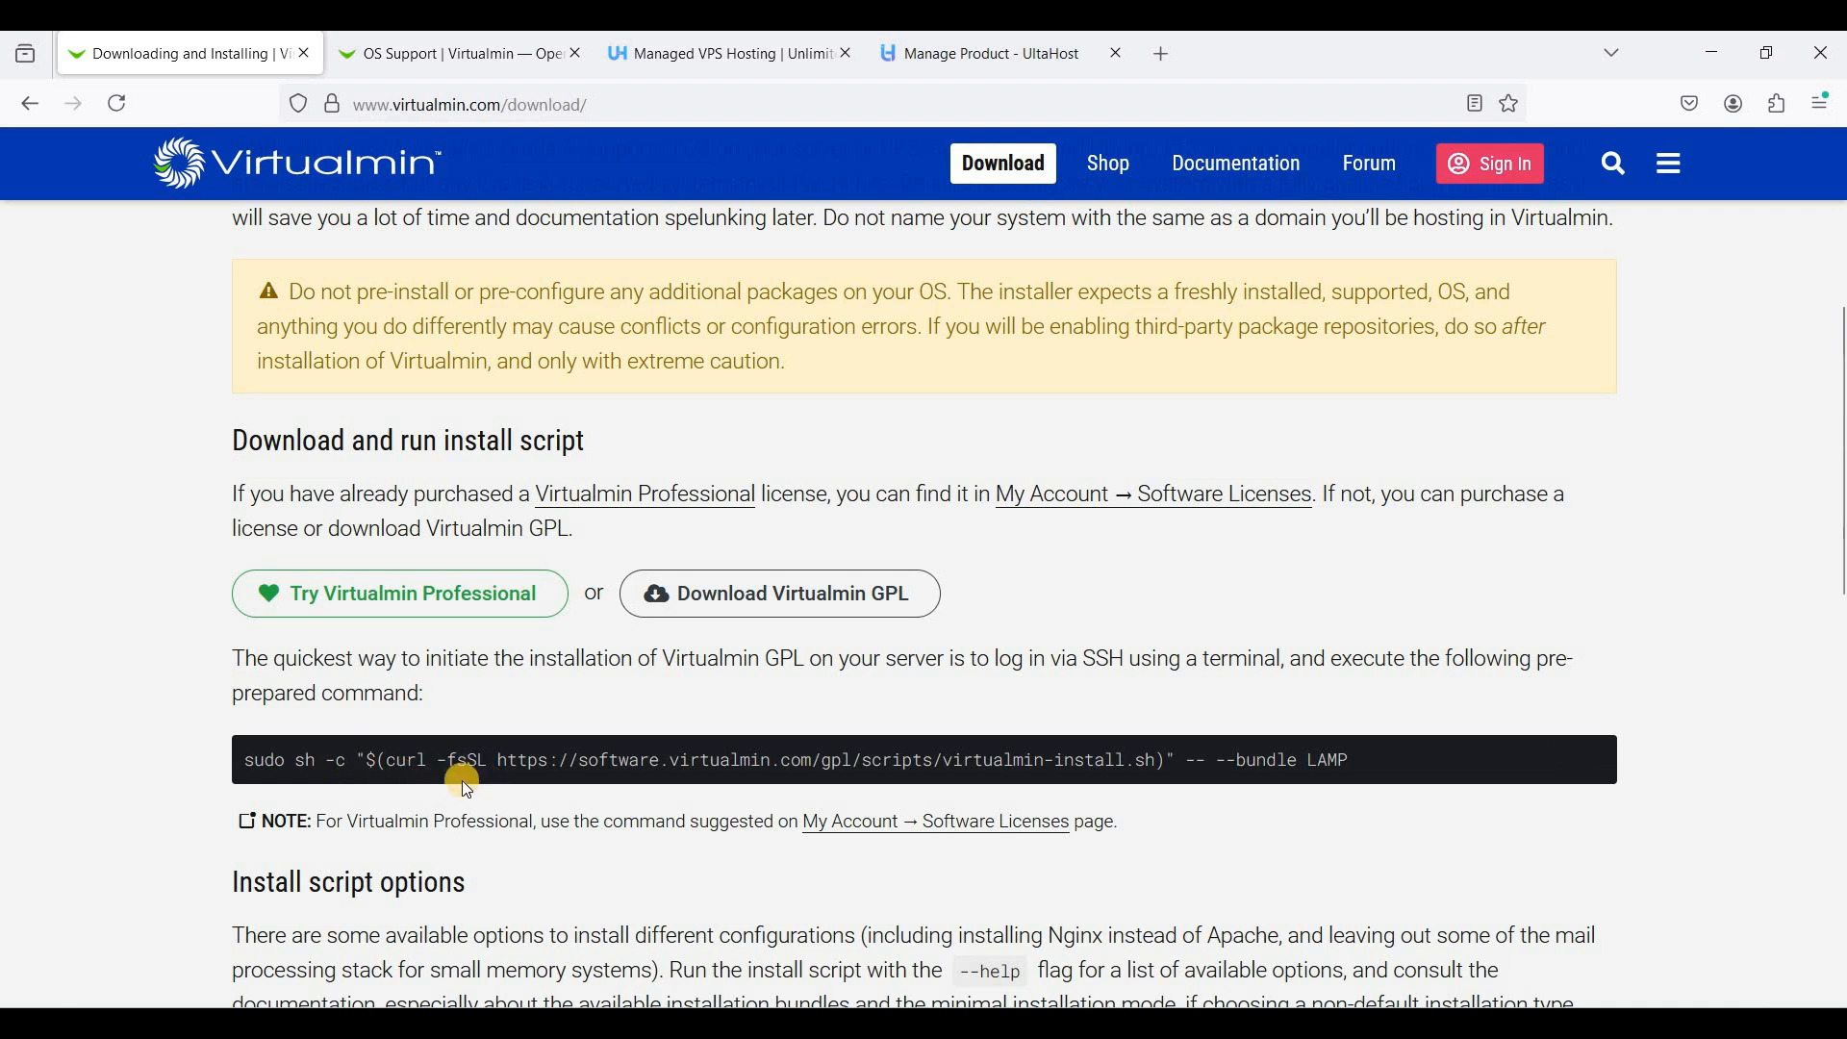
{"action": "mouse_move", "coordinate": [975, 842]}
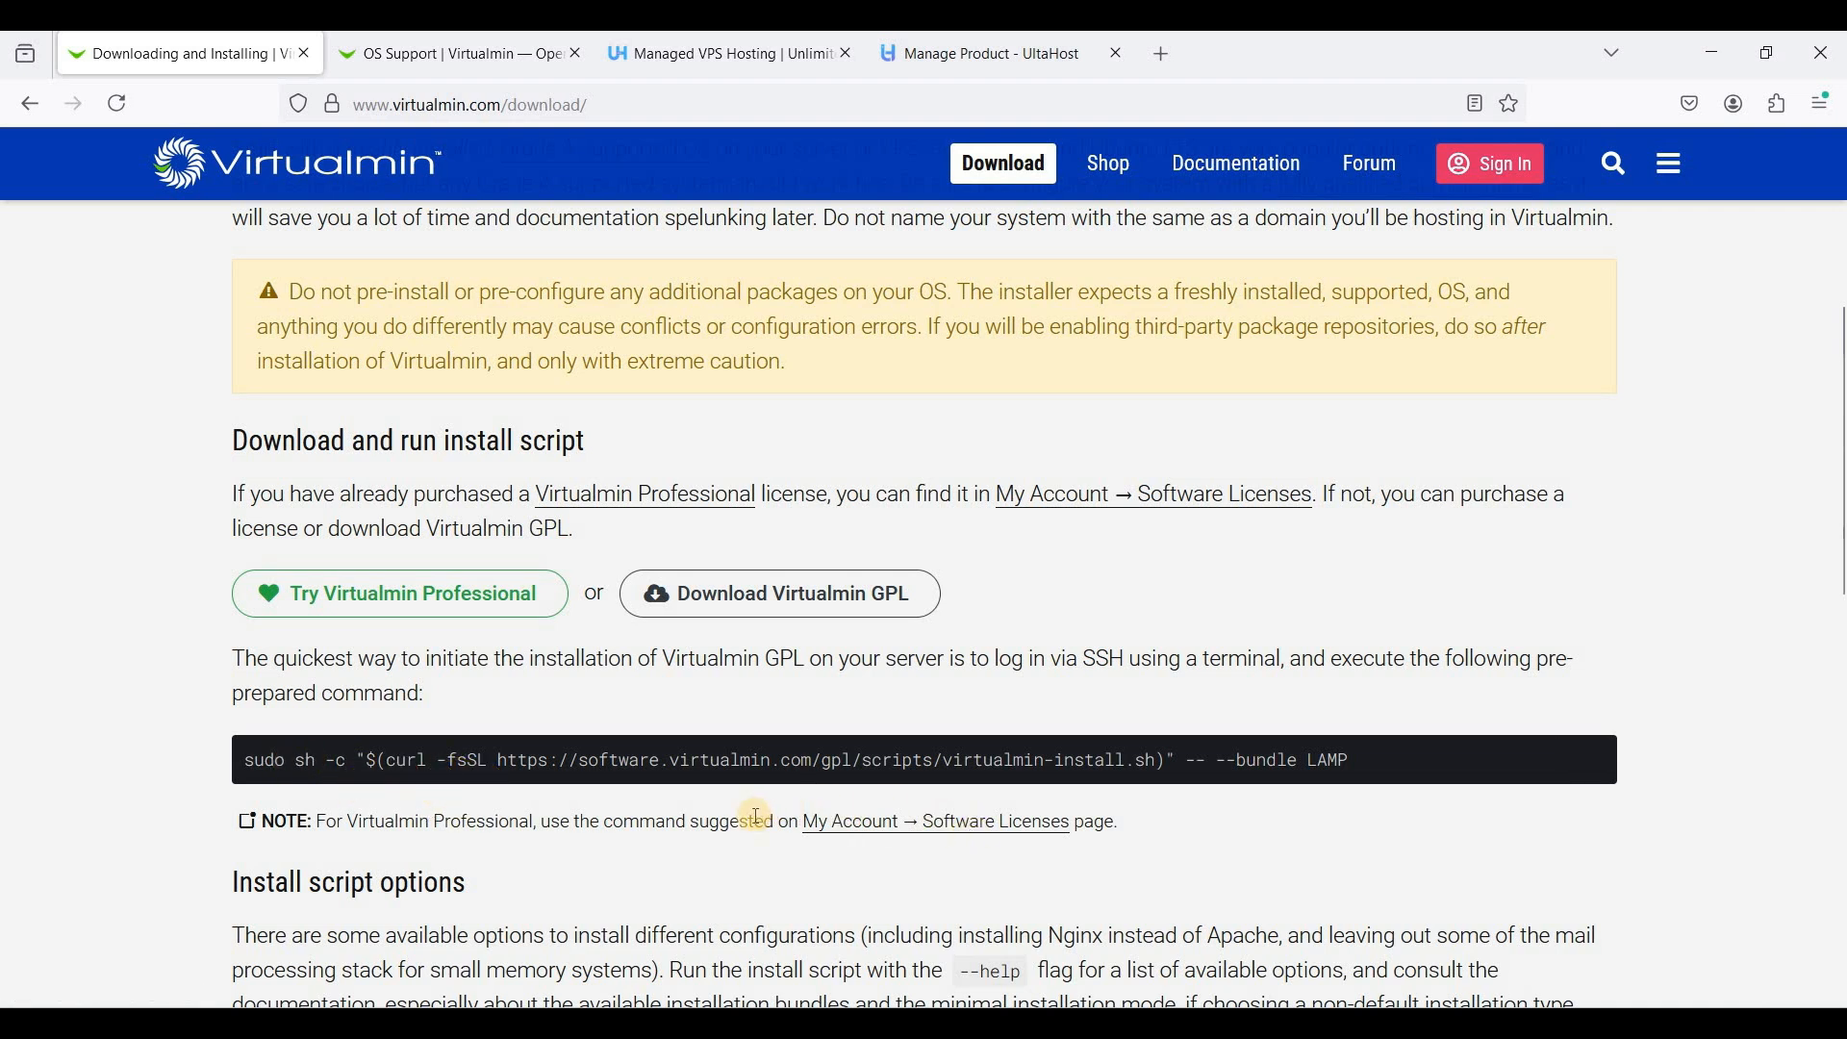
{"action": "mouse_move", "coordinate": [318, 799]}
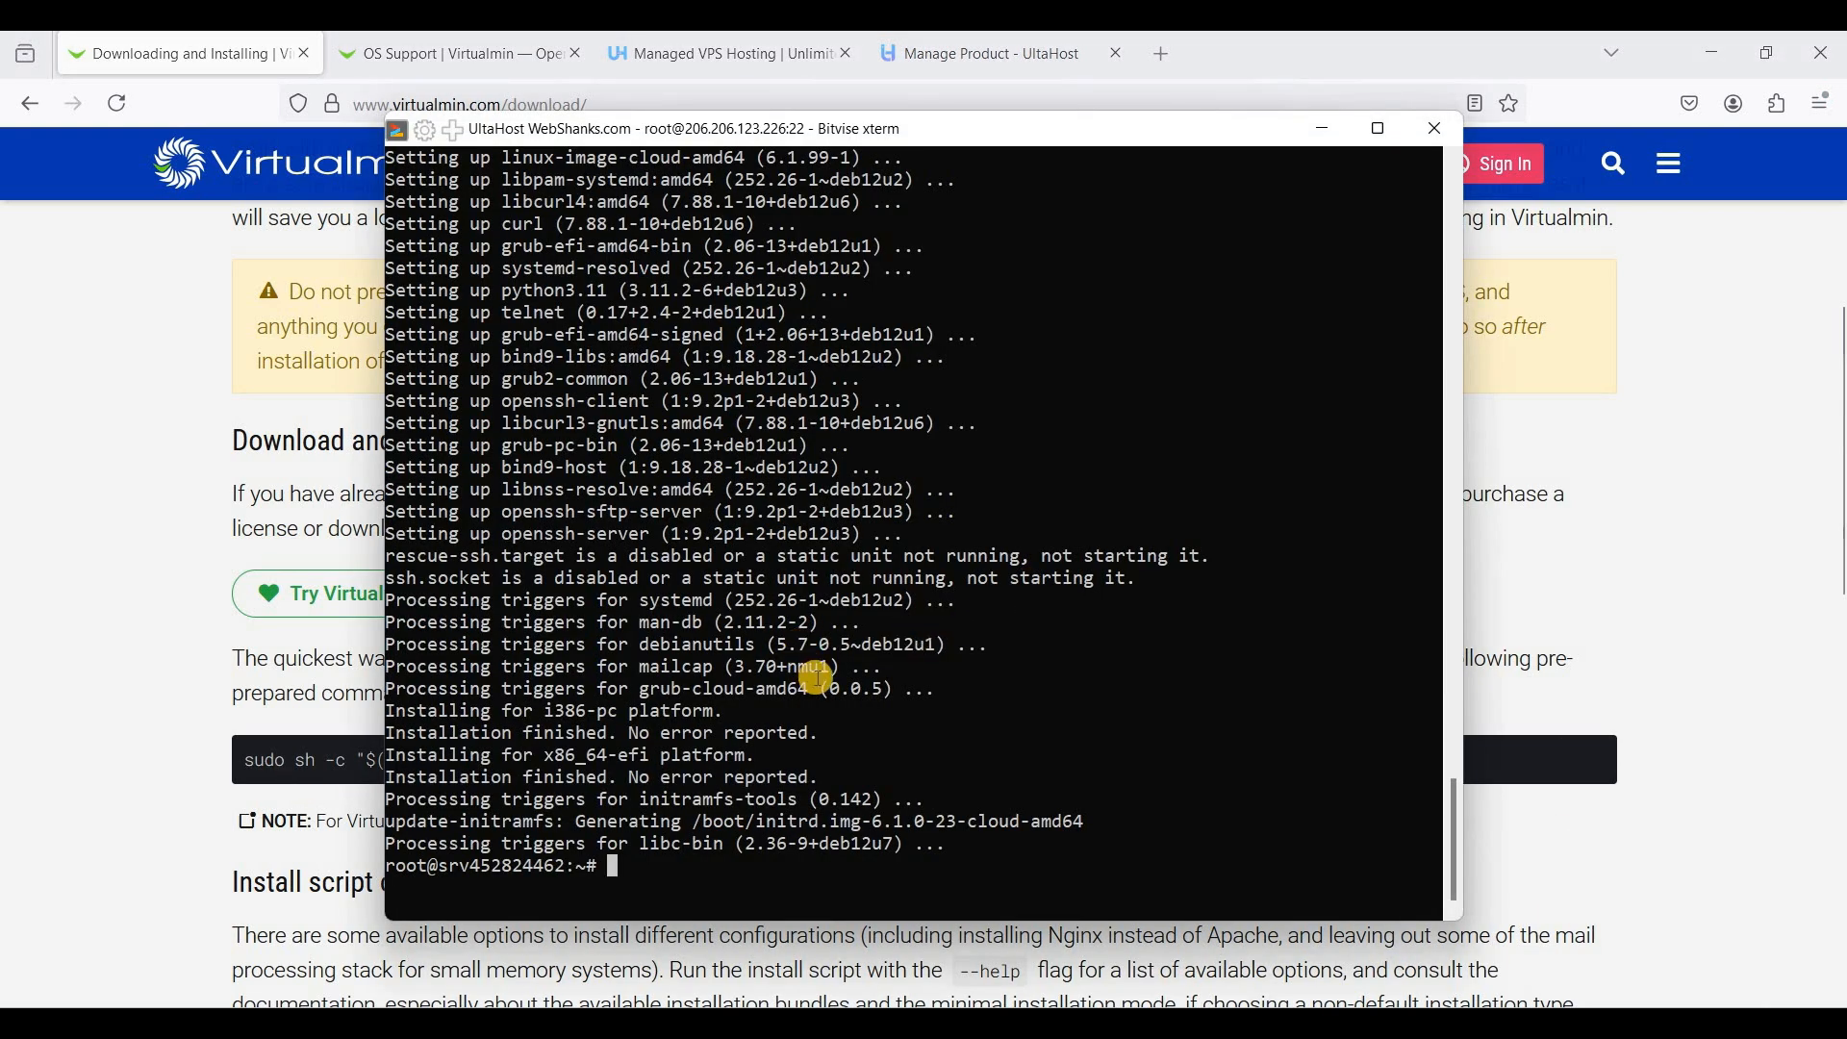
Run the virtualmin-install.sh GPL LAMP installer and answer y at the Continue? prompt
{"action": "type", "text": "sh -c \"$(curl -fsSL https://software.virtualmin.com/gpl/scripts/virtualmin-install.sh)\" -- --bundle LAMP"}
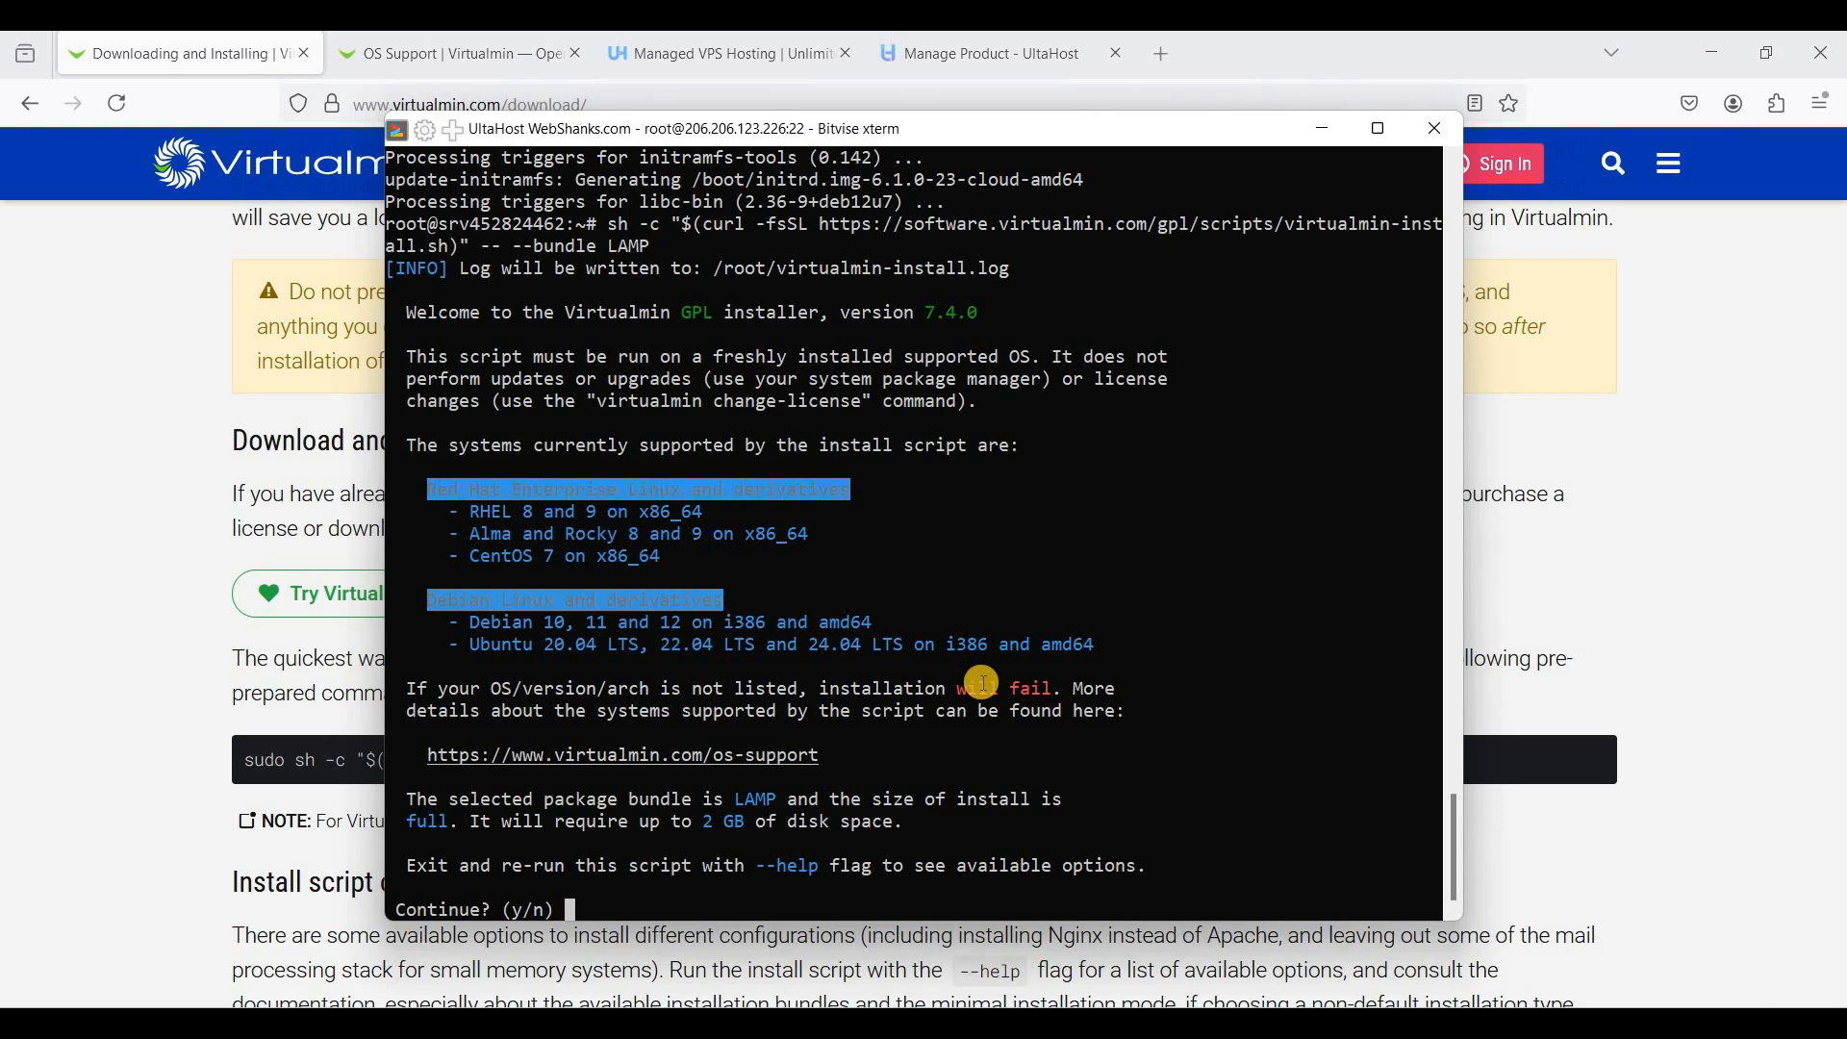
{"action": "type", "text": "y"}
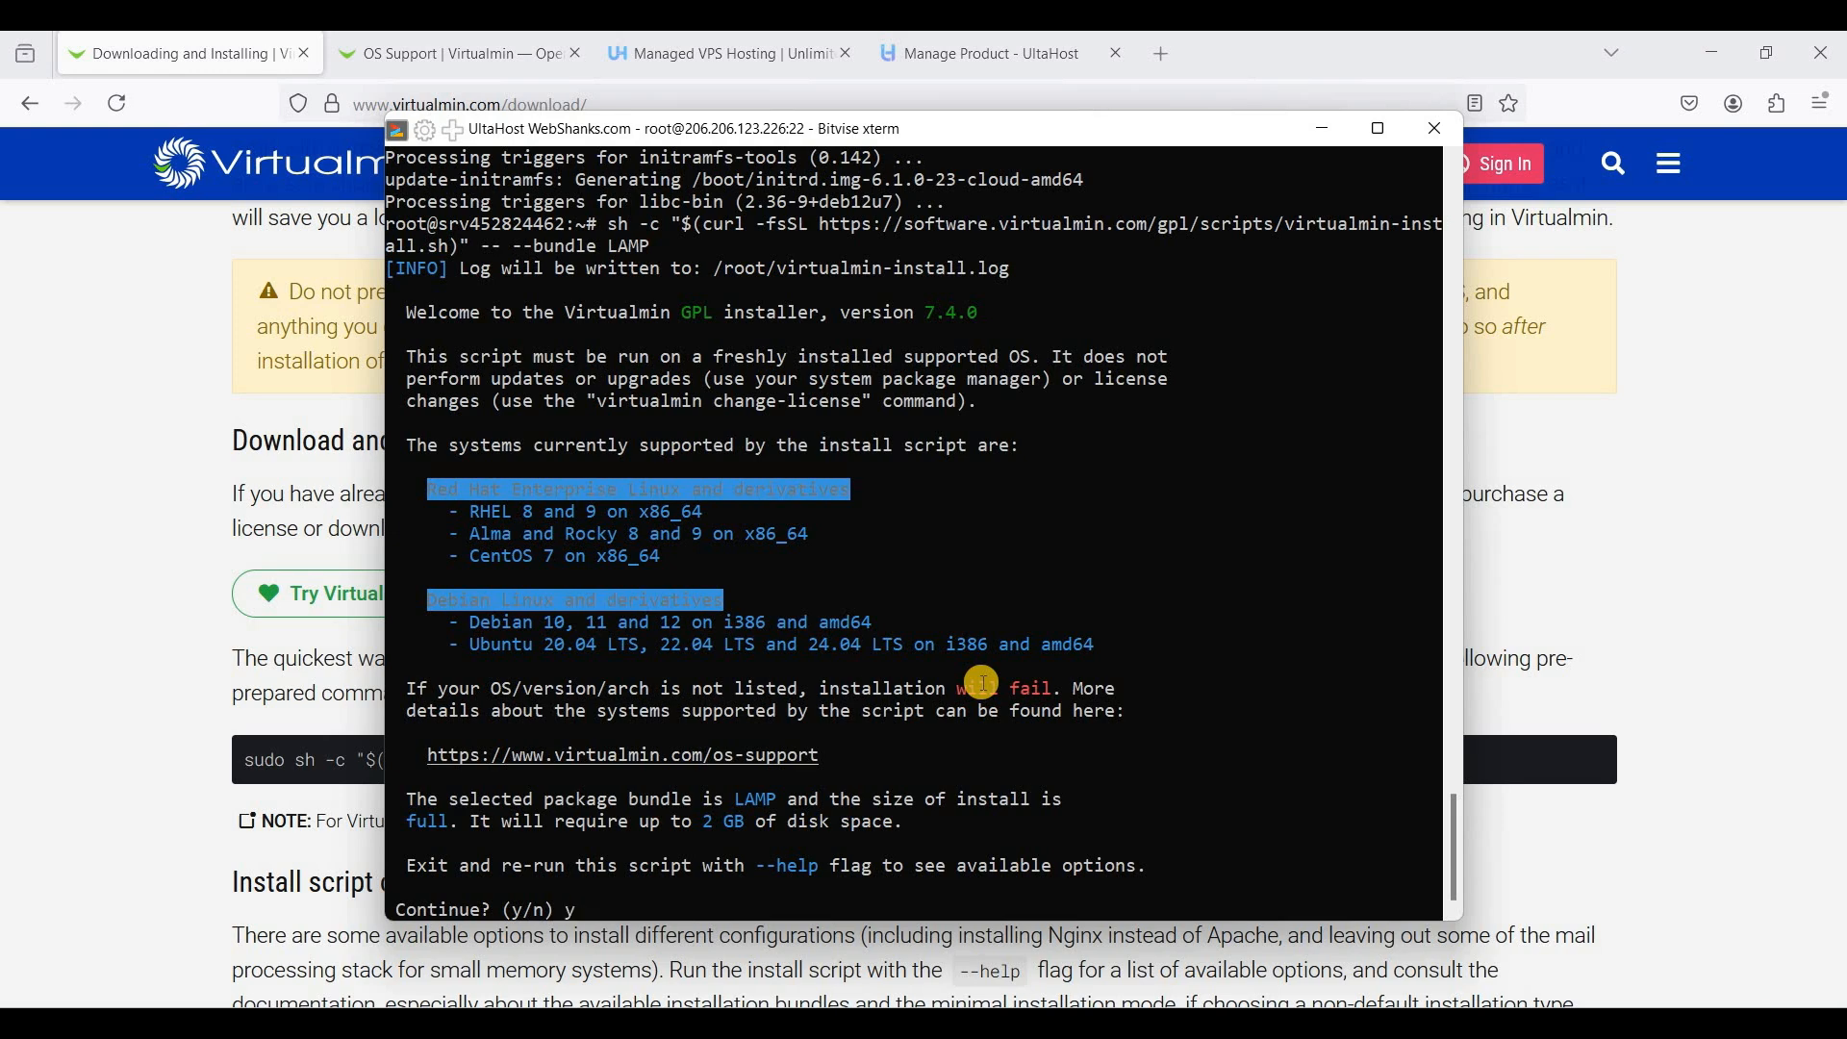
{"action": "key", "text": "Return"}
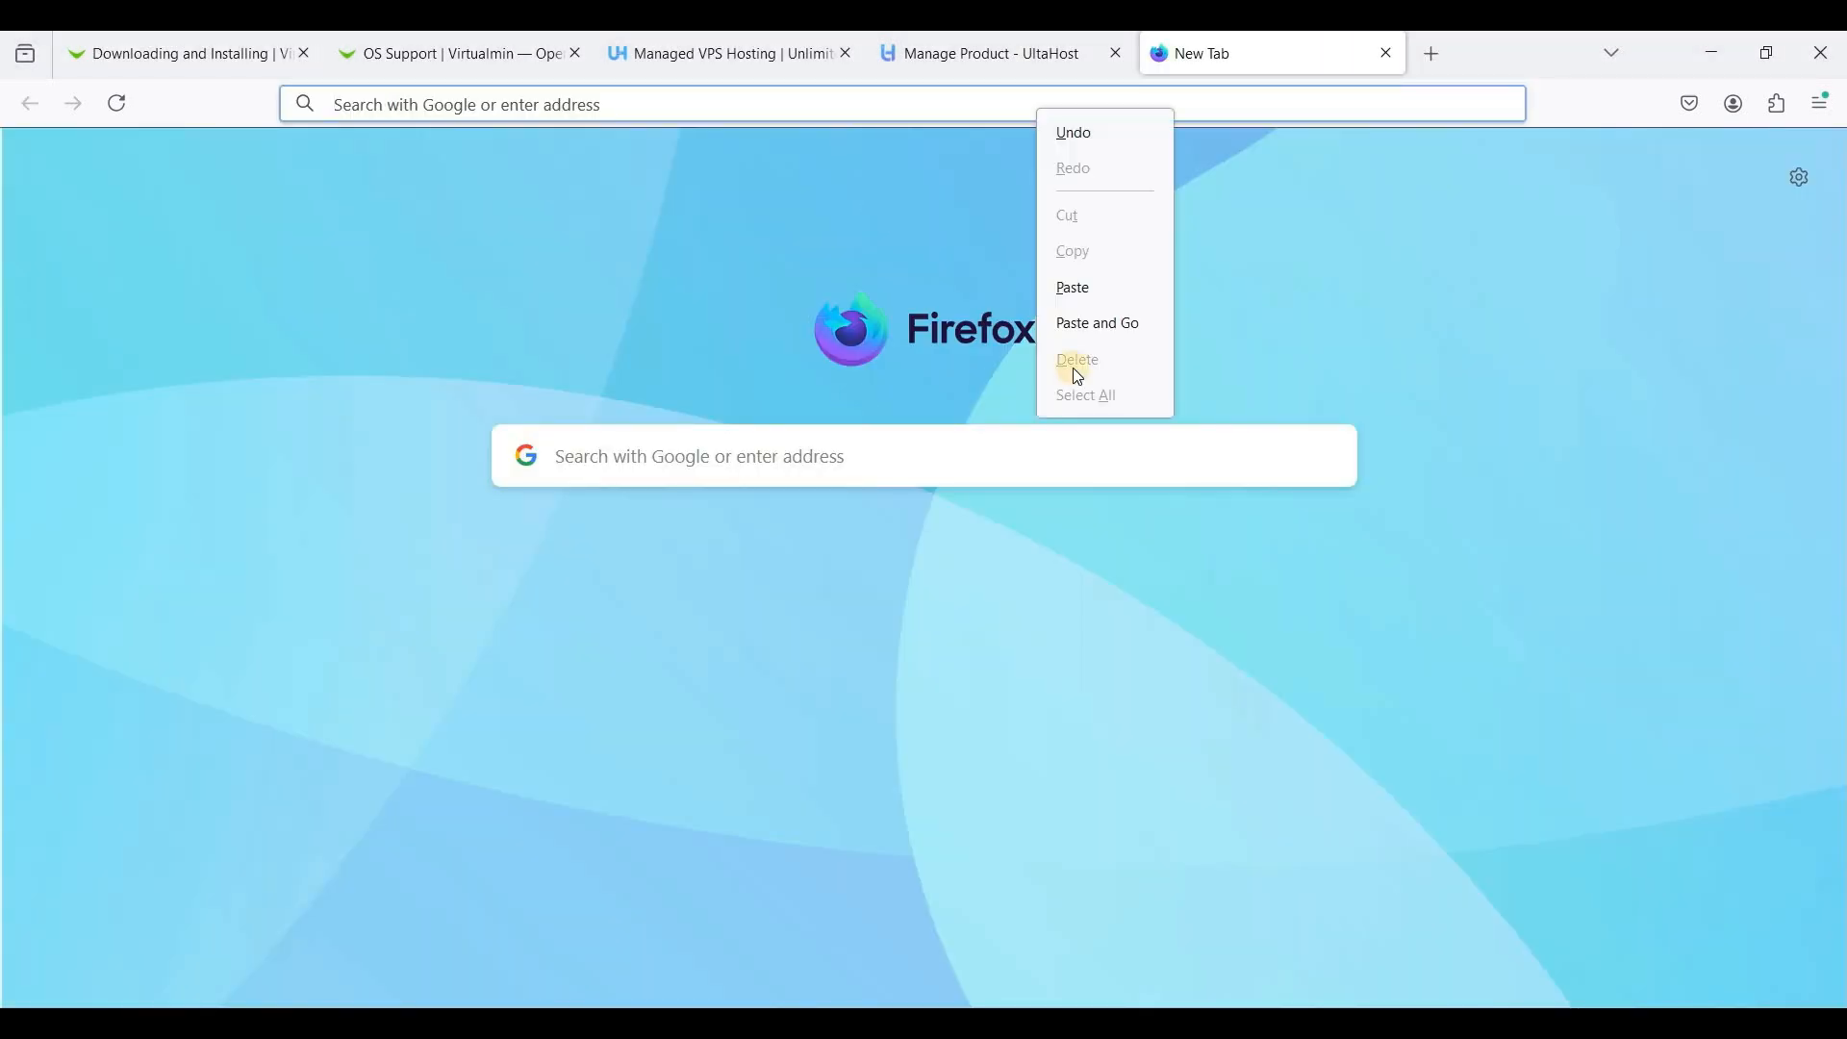
Load the server address on port 10000 and accept the self-signed certificate risk to reach the Webmin login
{"action": "left_click", "coordinate": [1096, 323]}
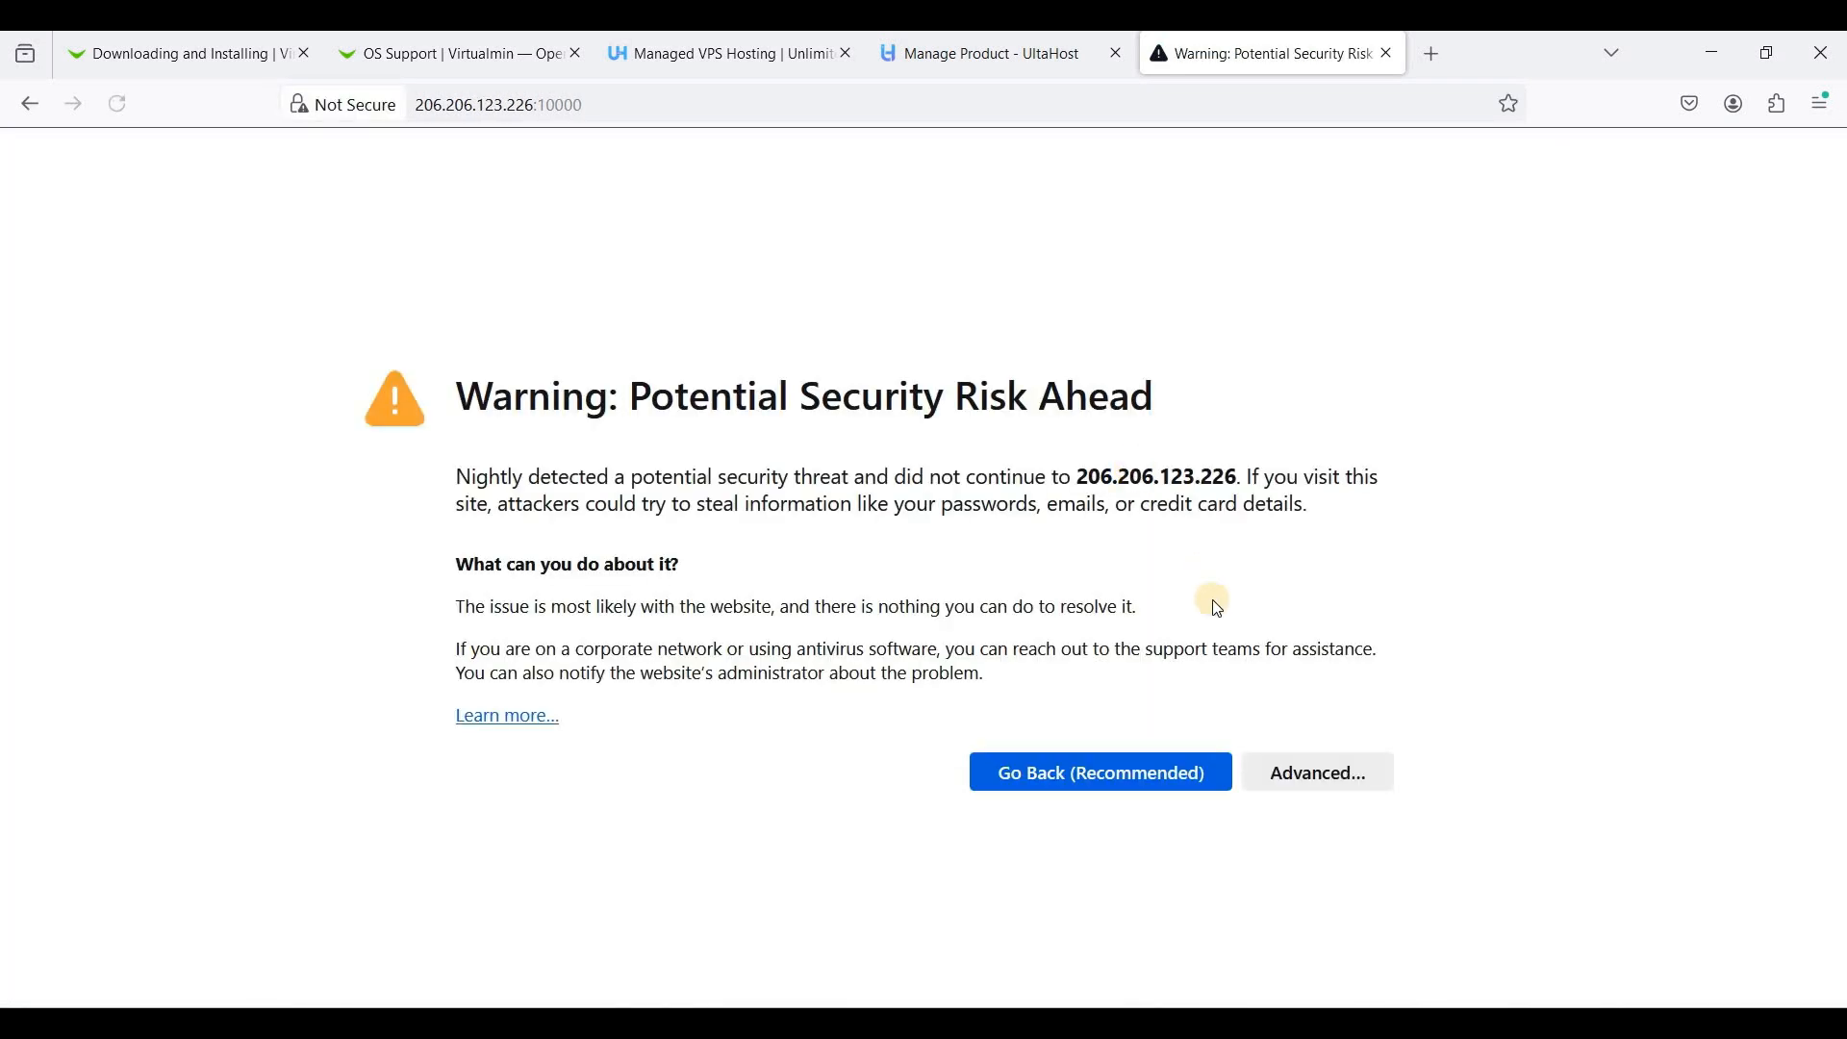
{"action": "left_click", "coordinate": [1316, 772]}
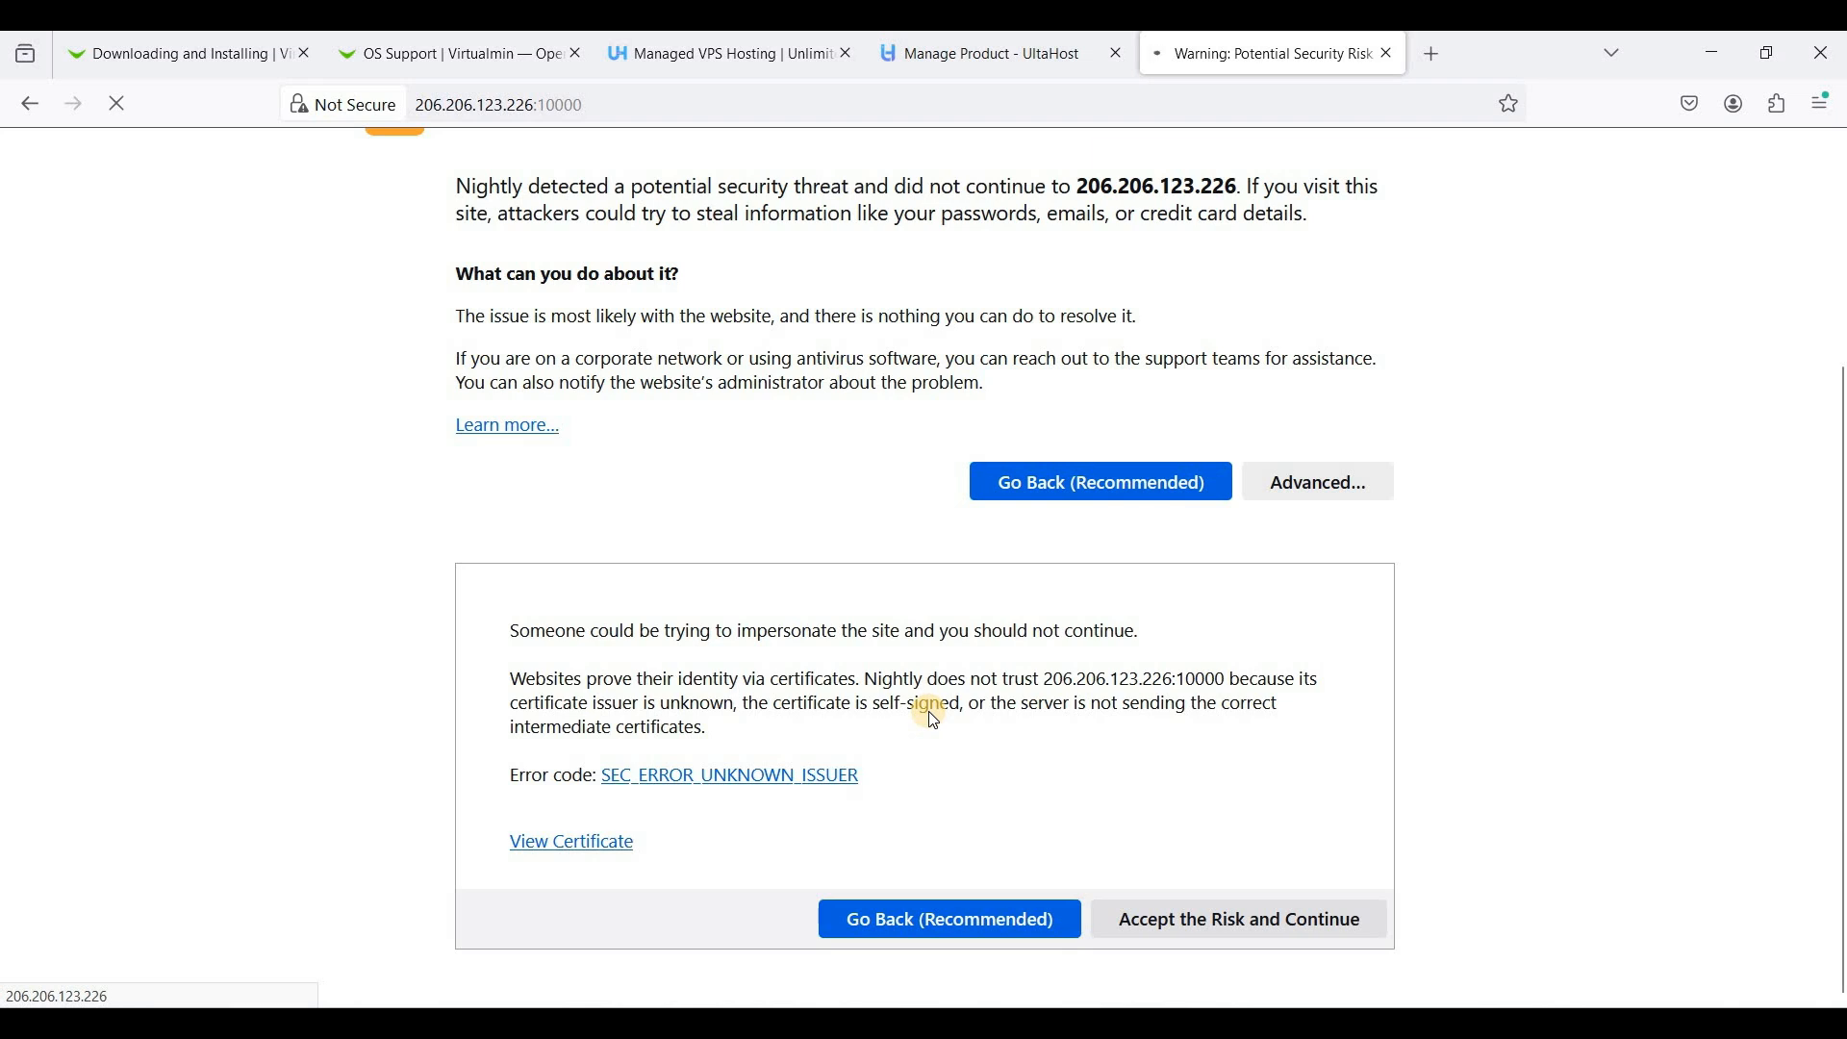
{"action": "left_click", "coordinate": [1239, 919]}
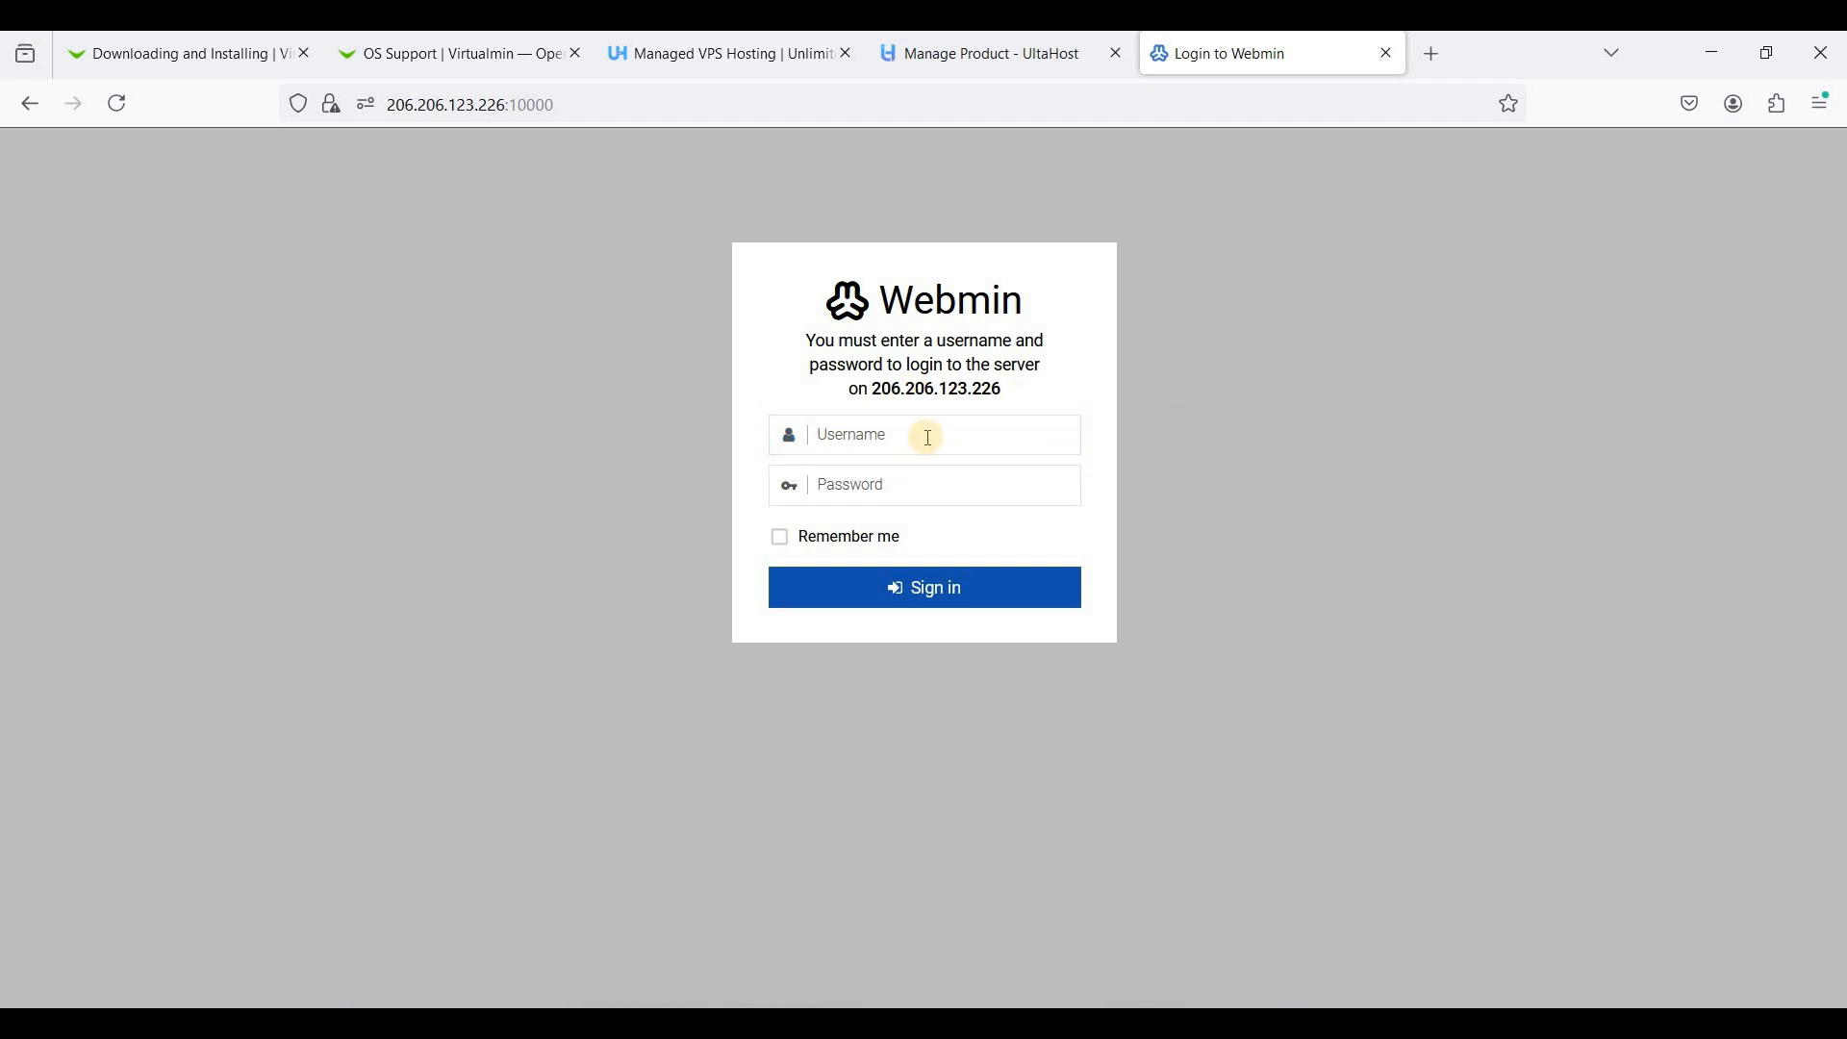
Sign in to Webmin as root with the password copied from UltaHost, declining to save it in Firefox
{"action": "type", "text": "r"}
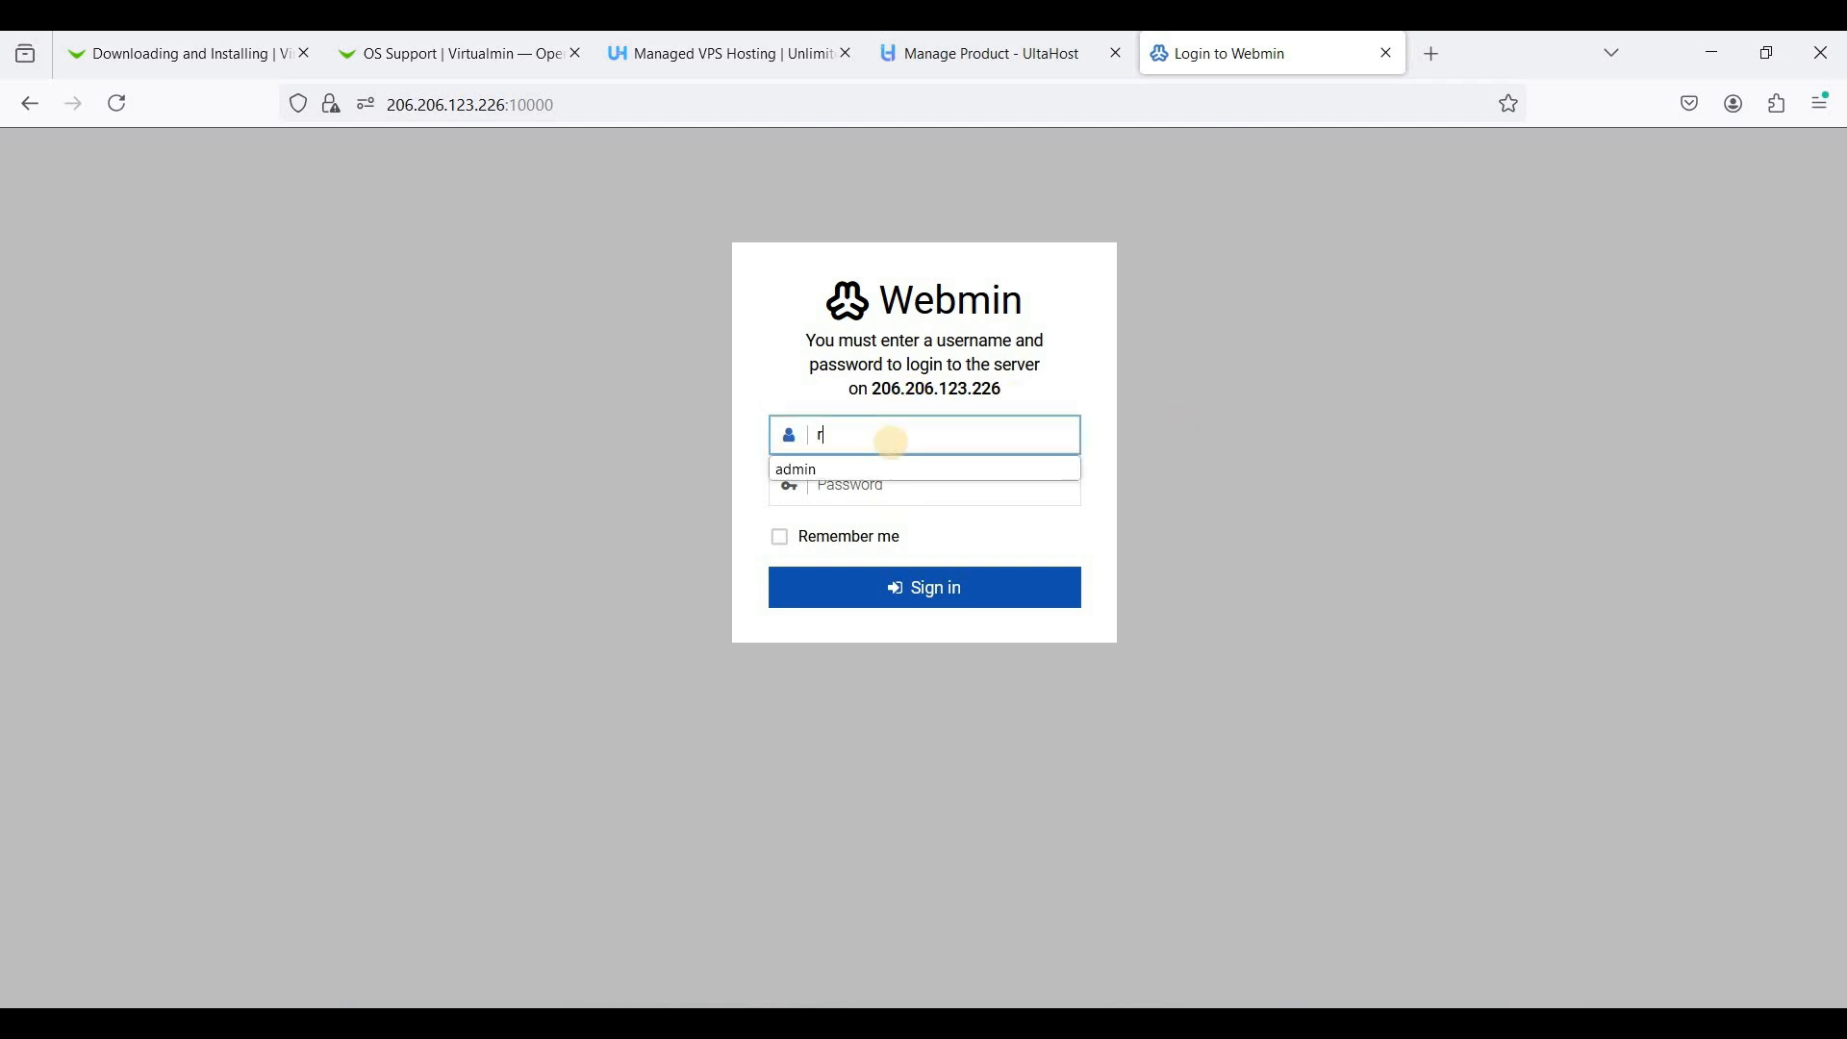
{"action": "type", "text": "oot"}
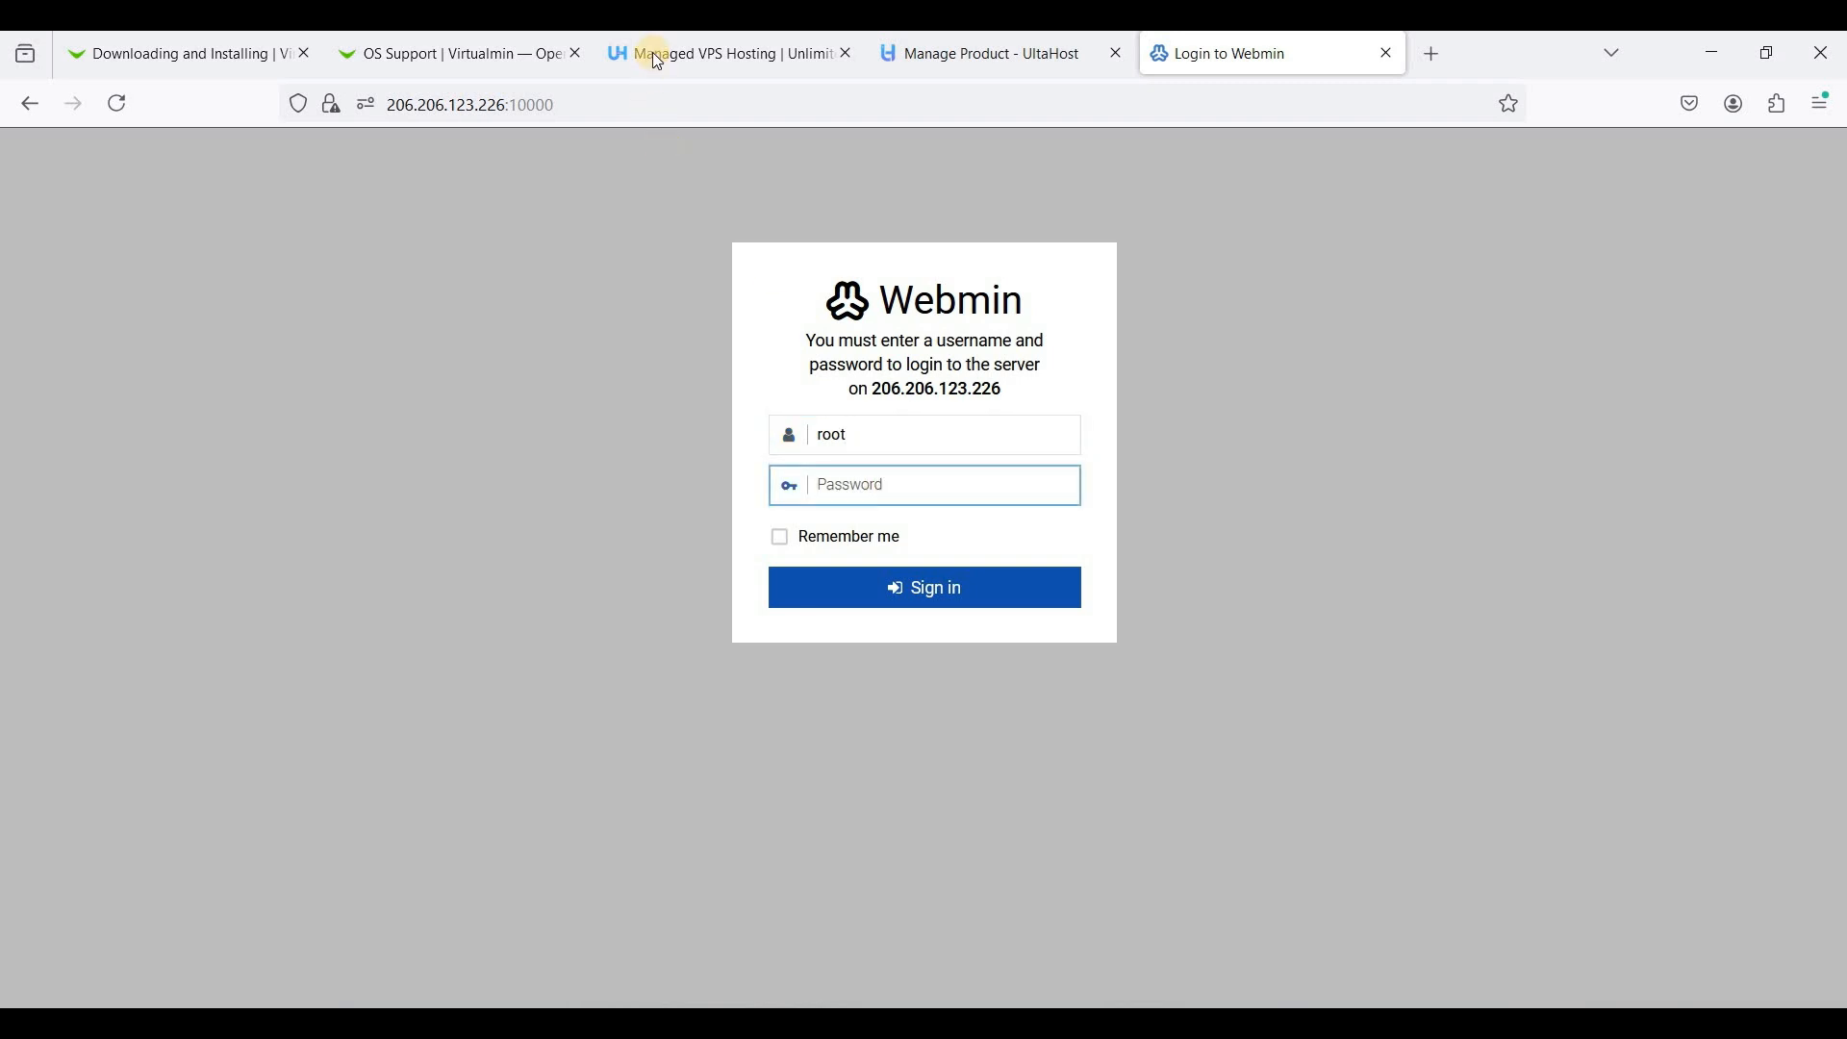
{"action": "left_click", "coordinate": [999, 53]}
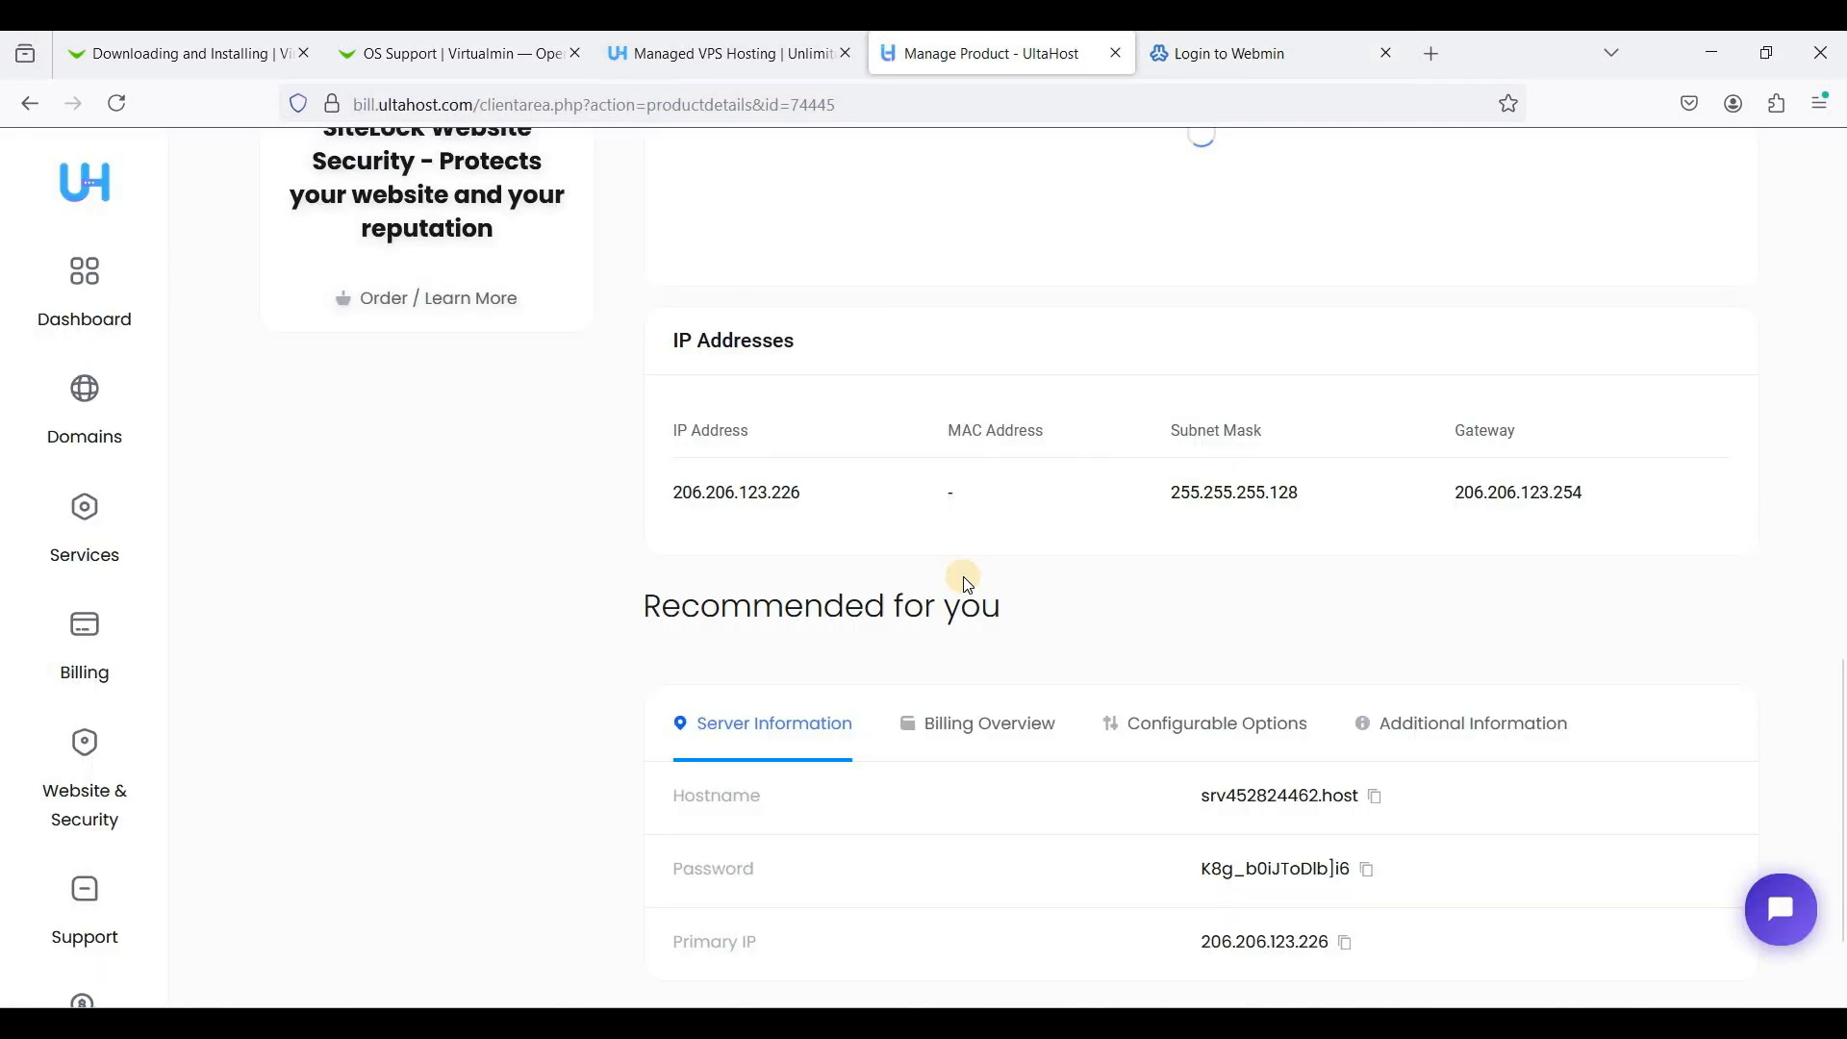
{"action": "scroll", "scroll_direction": "down", "scroll_amount": 3}
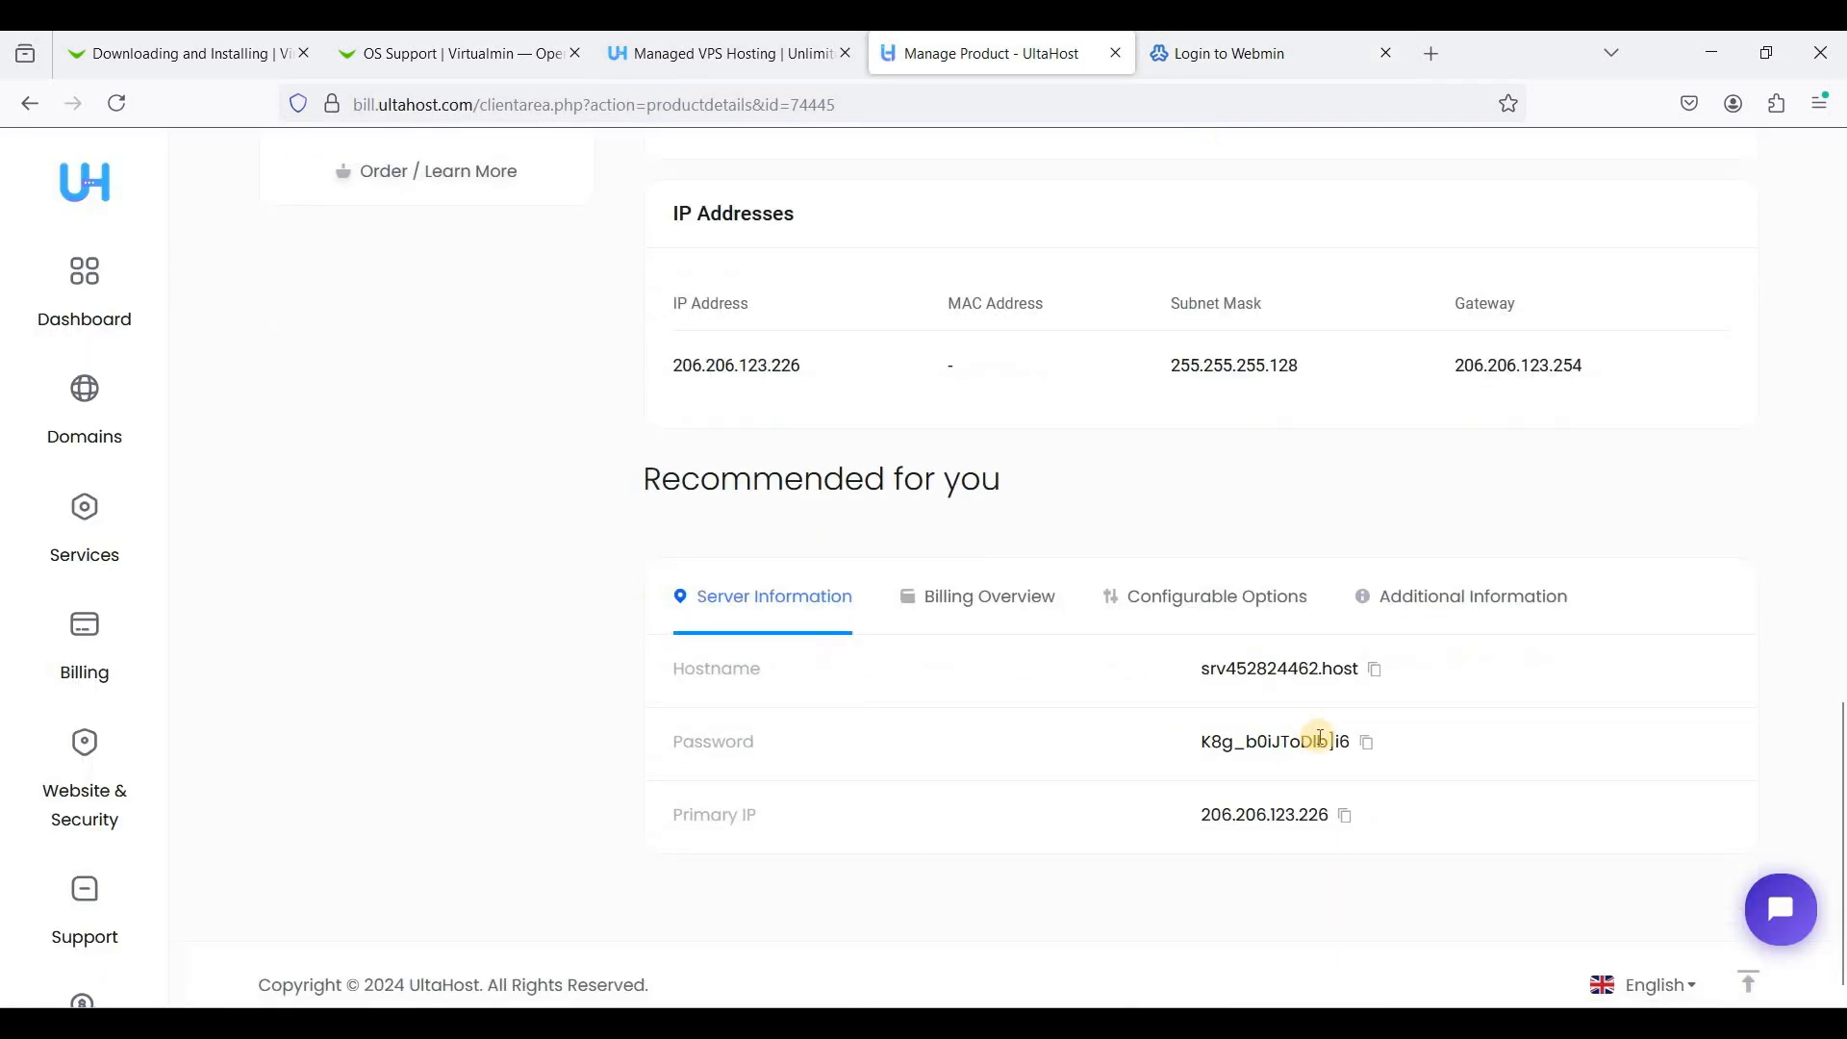
{"action": "left_click", "coordinate": [1365, 741]}
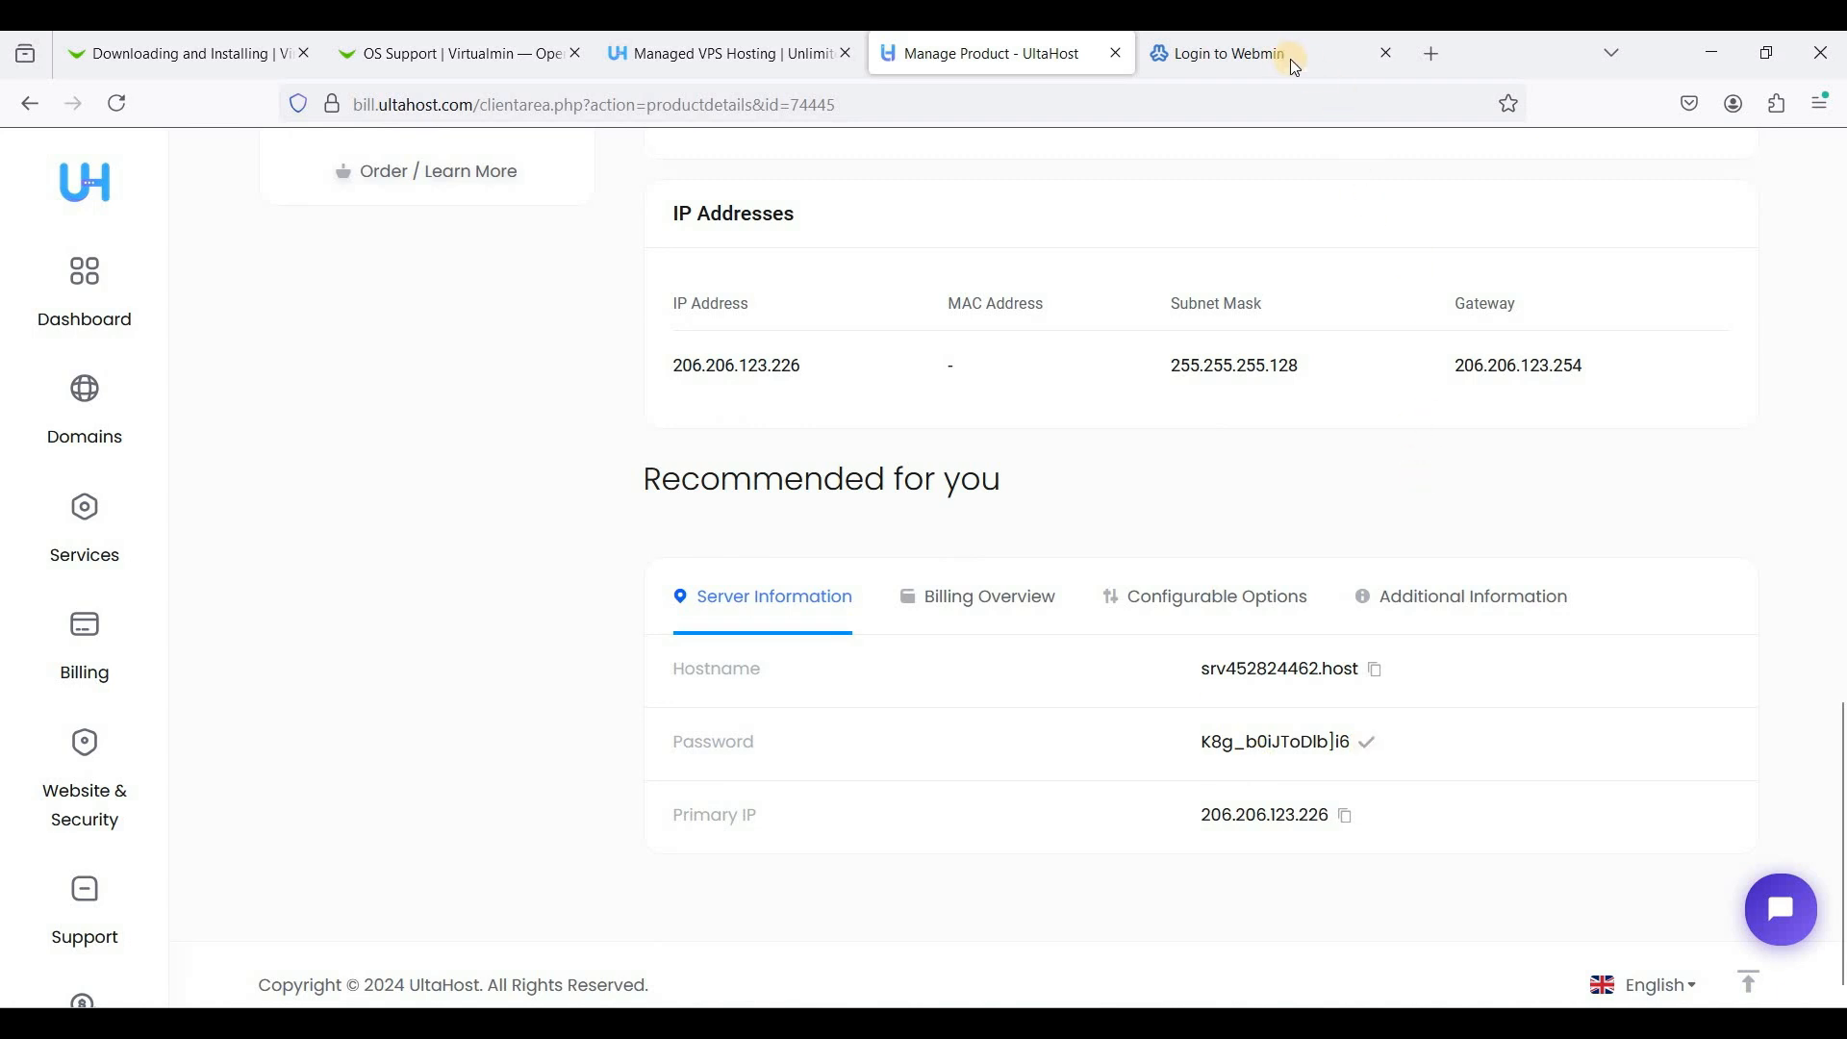
{"action": "left_click", "coordinate": [1254, 53]}
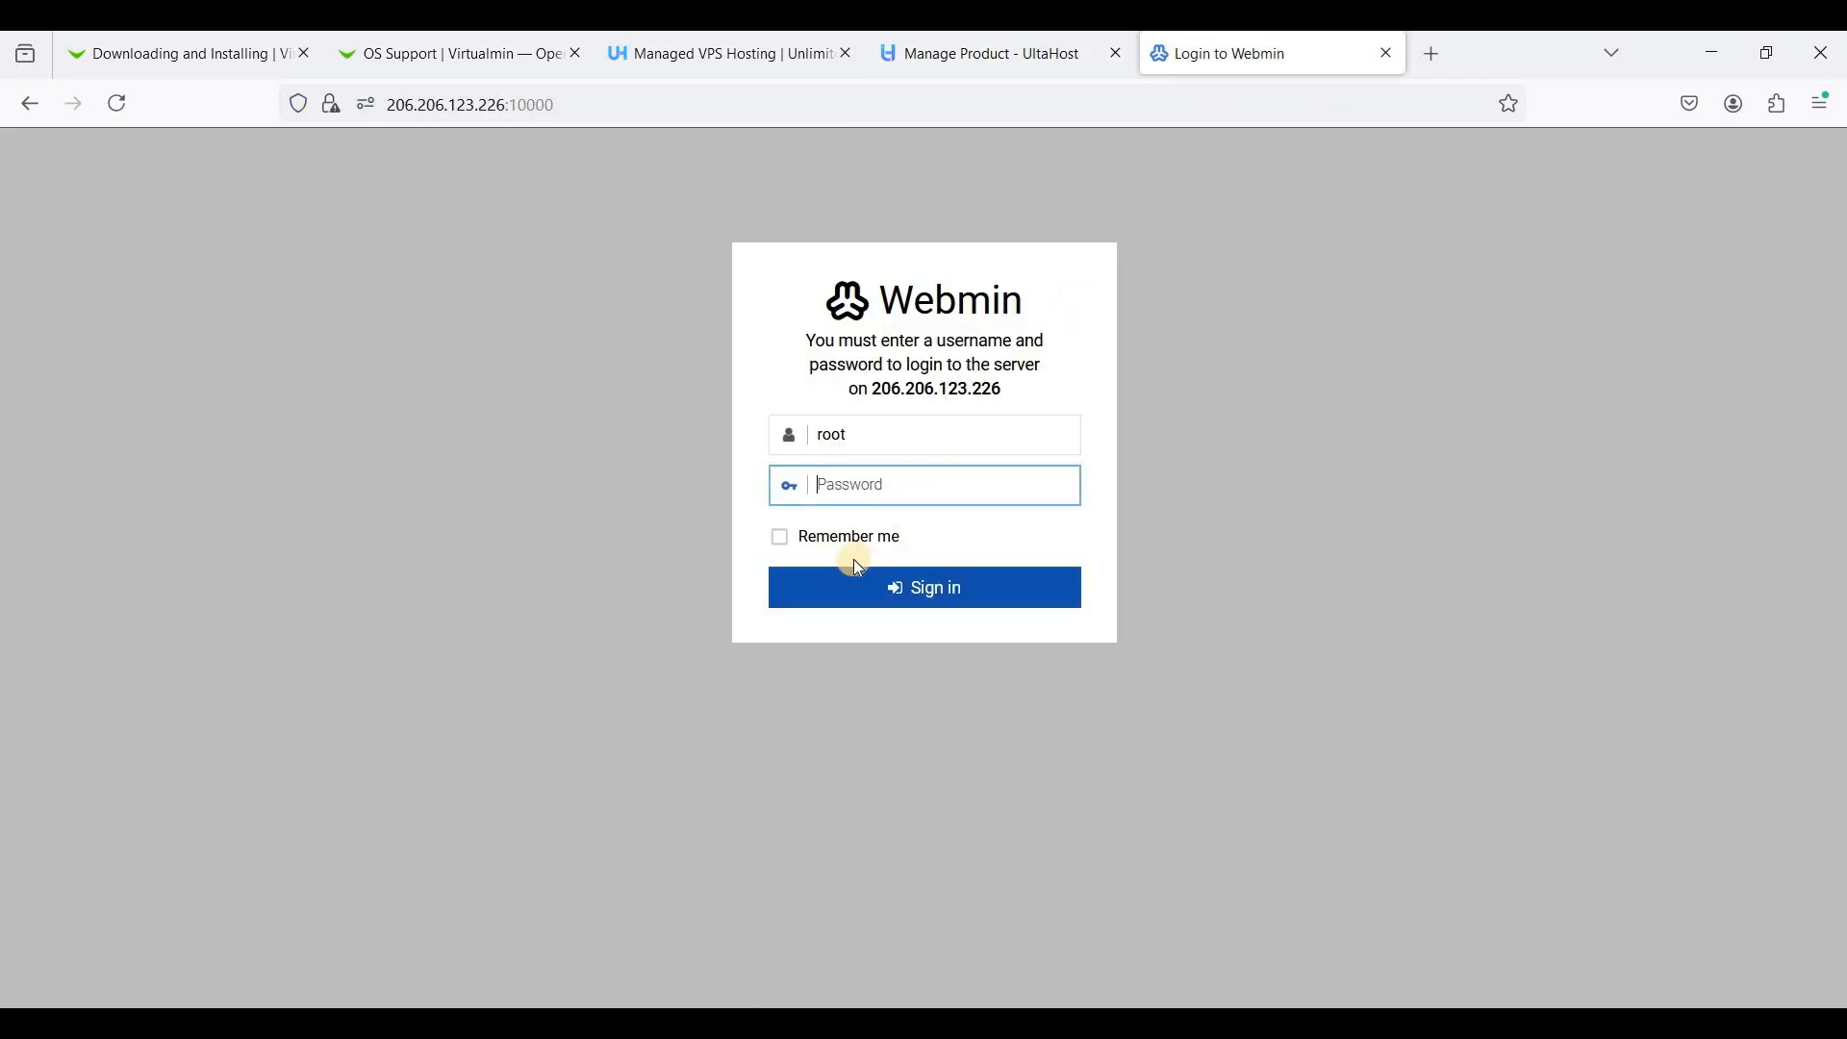
{"action": "left_click", "coordinate": [924, 587]}
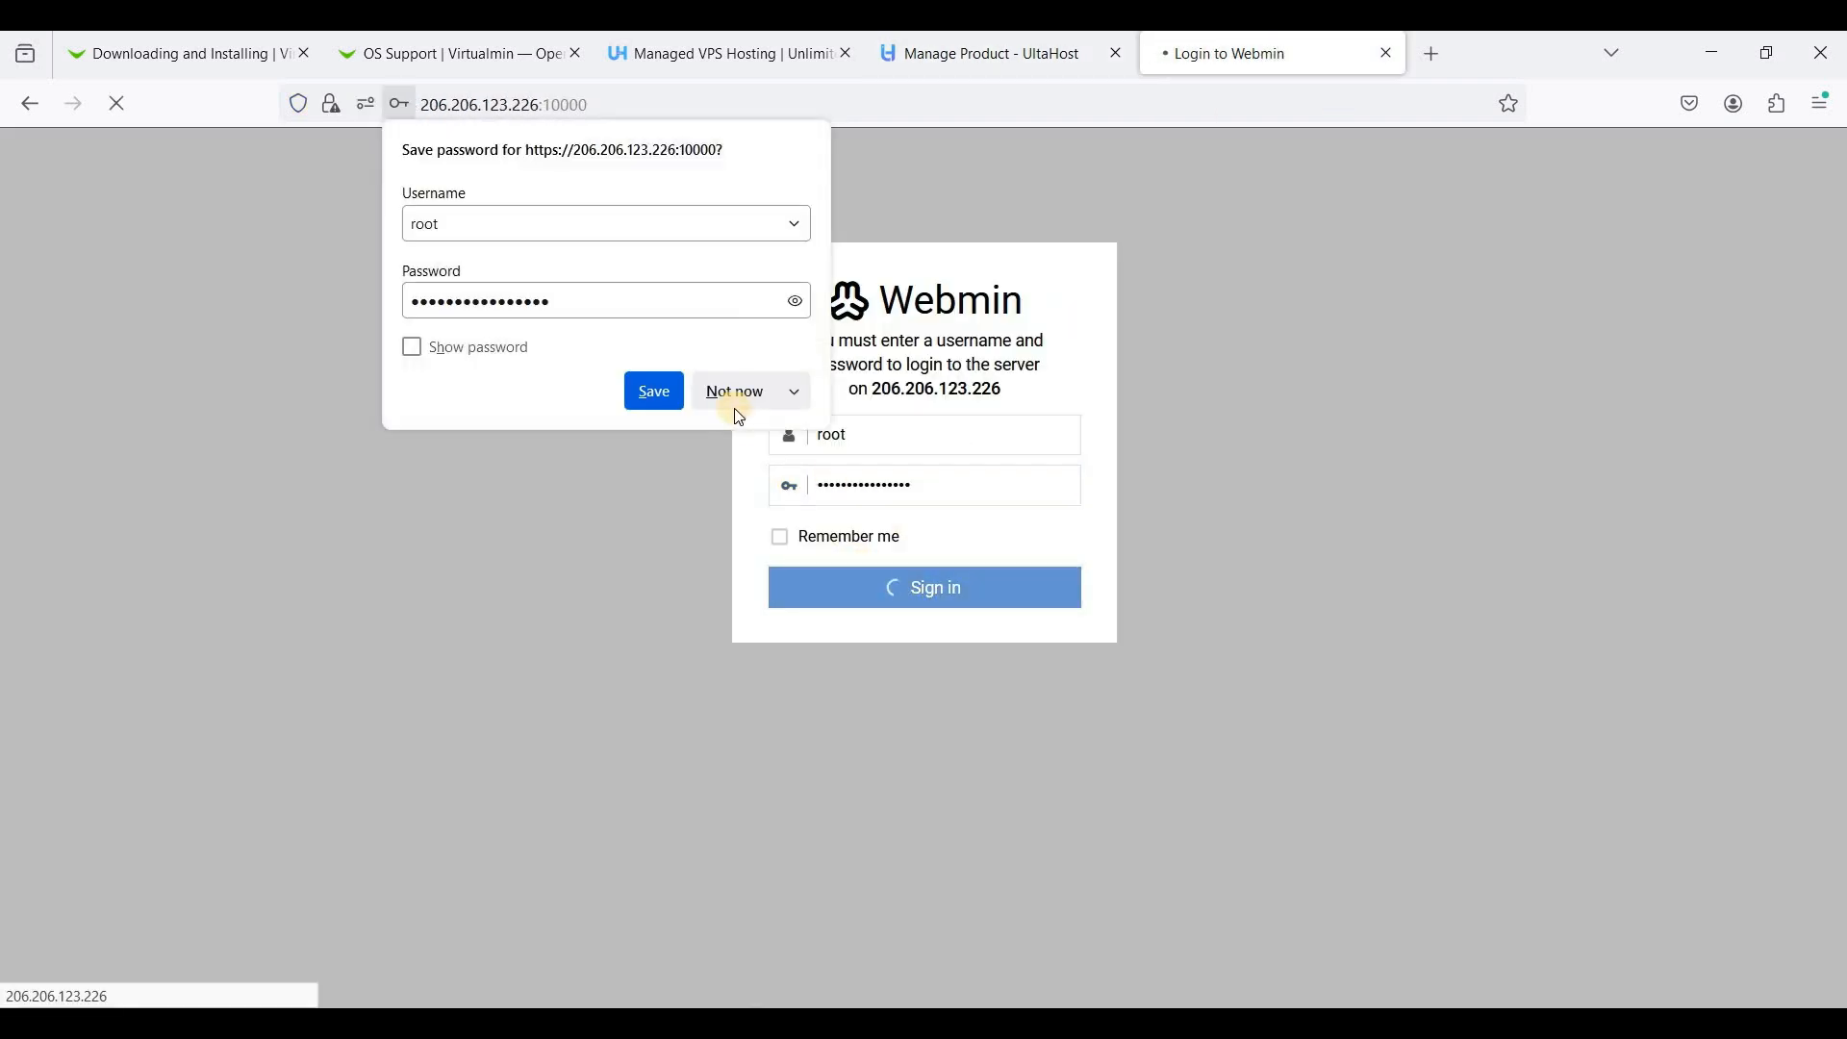
{"action": "left_click", "coordinate": [734, 391]}
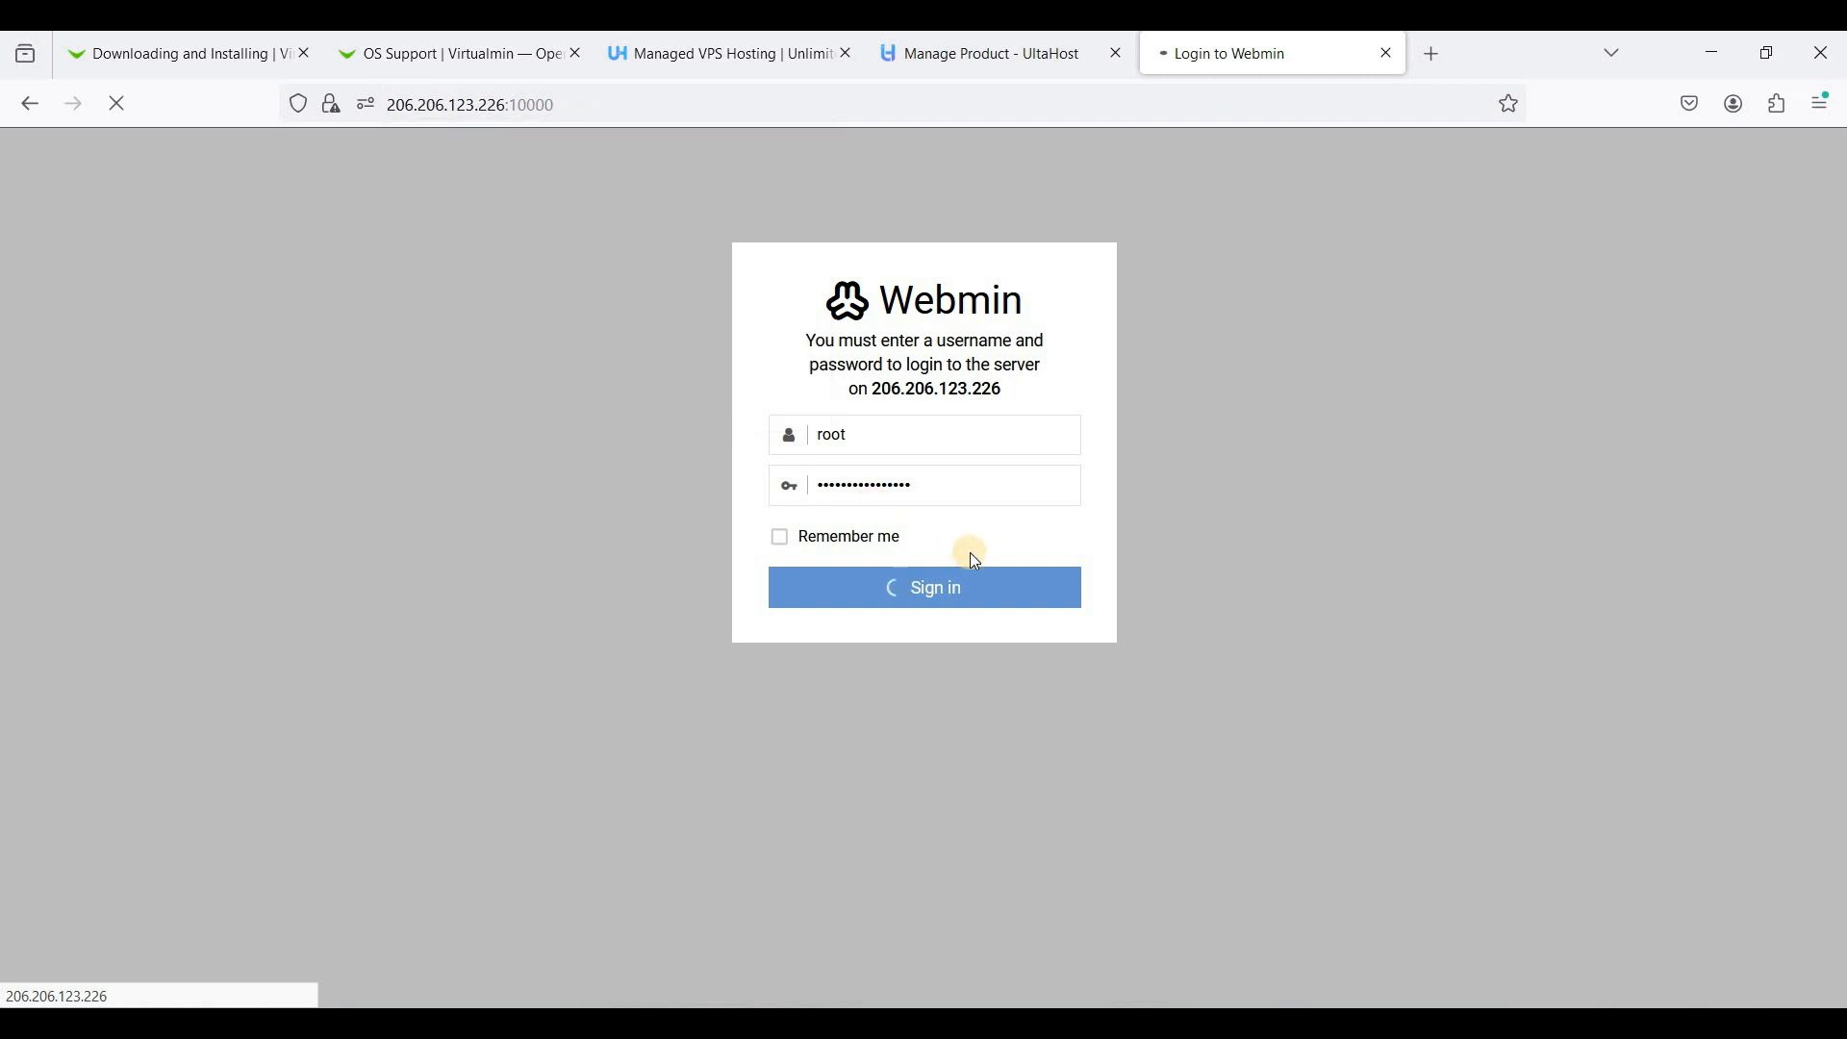
{"action": "left_click", "coordinate": [923, 587]}
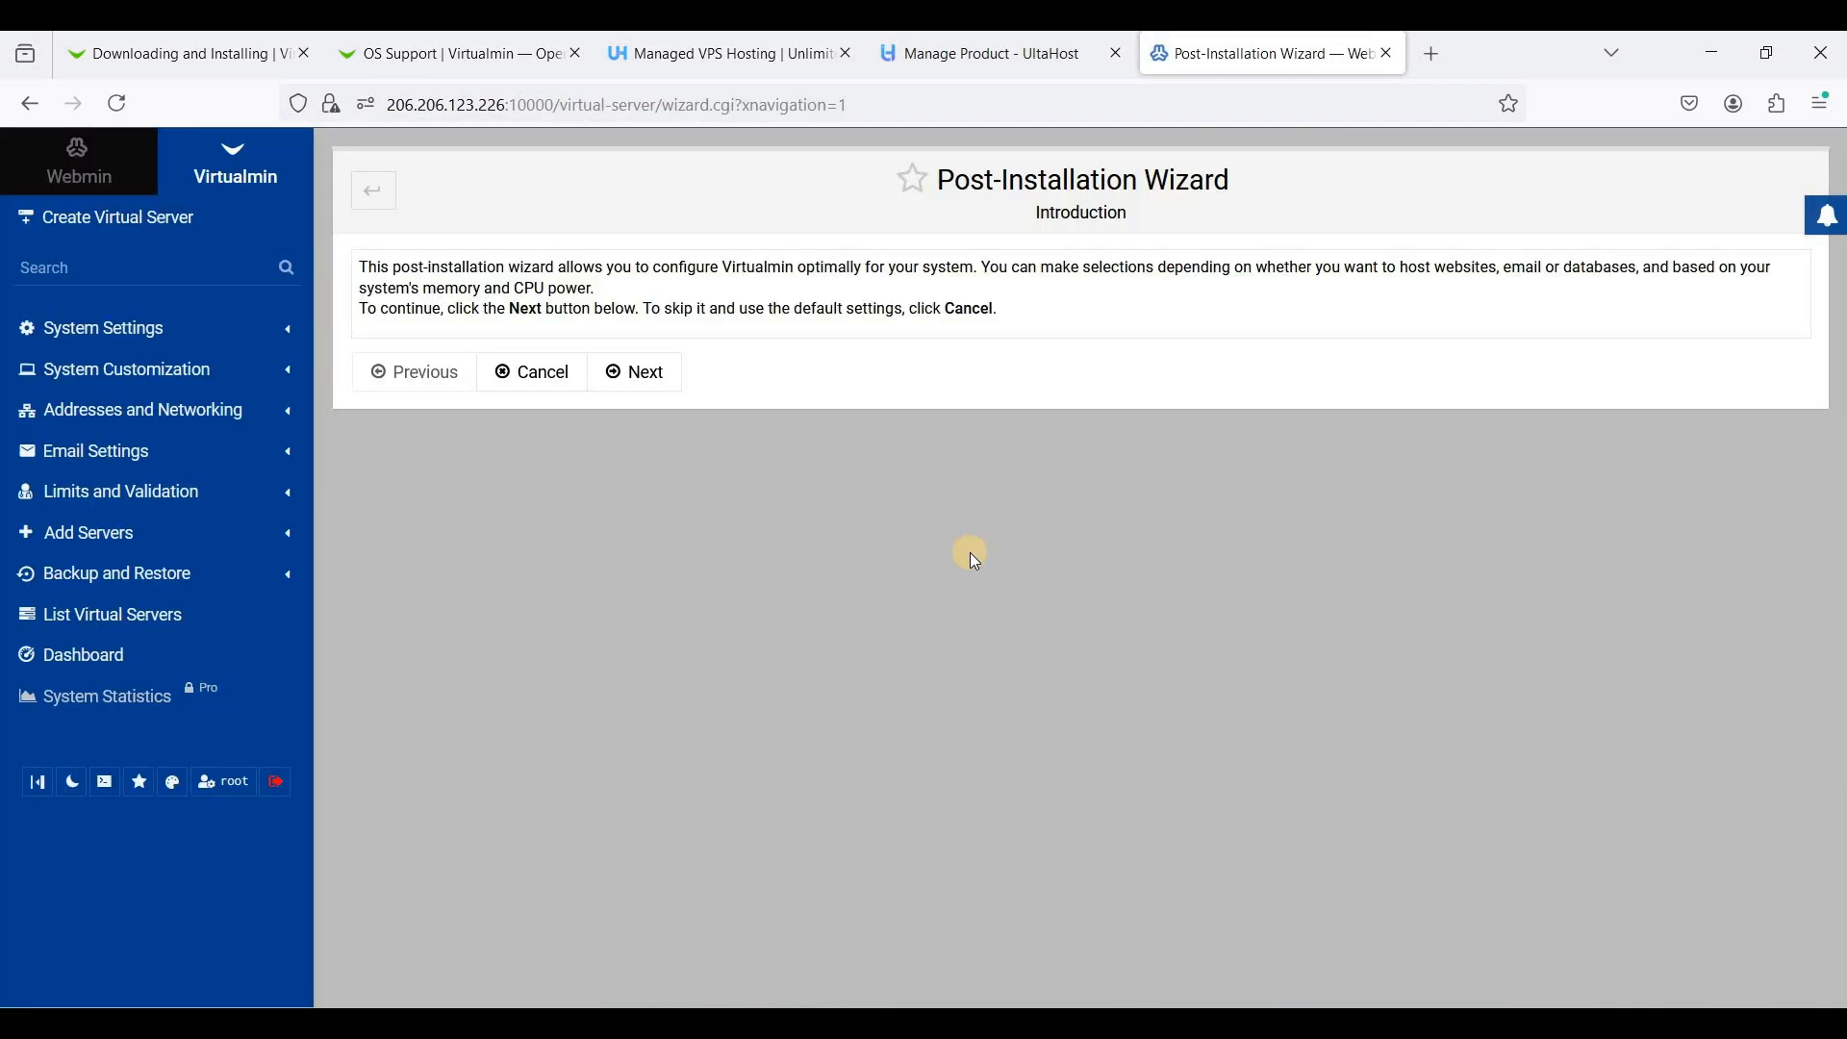
{"action": "mouse_move", "coordinate": [727, 448]}
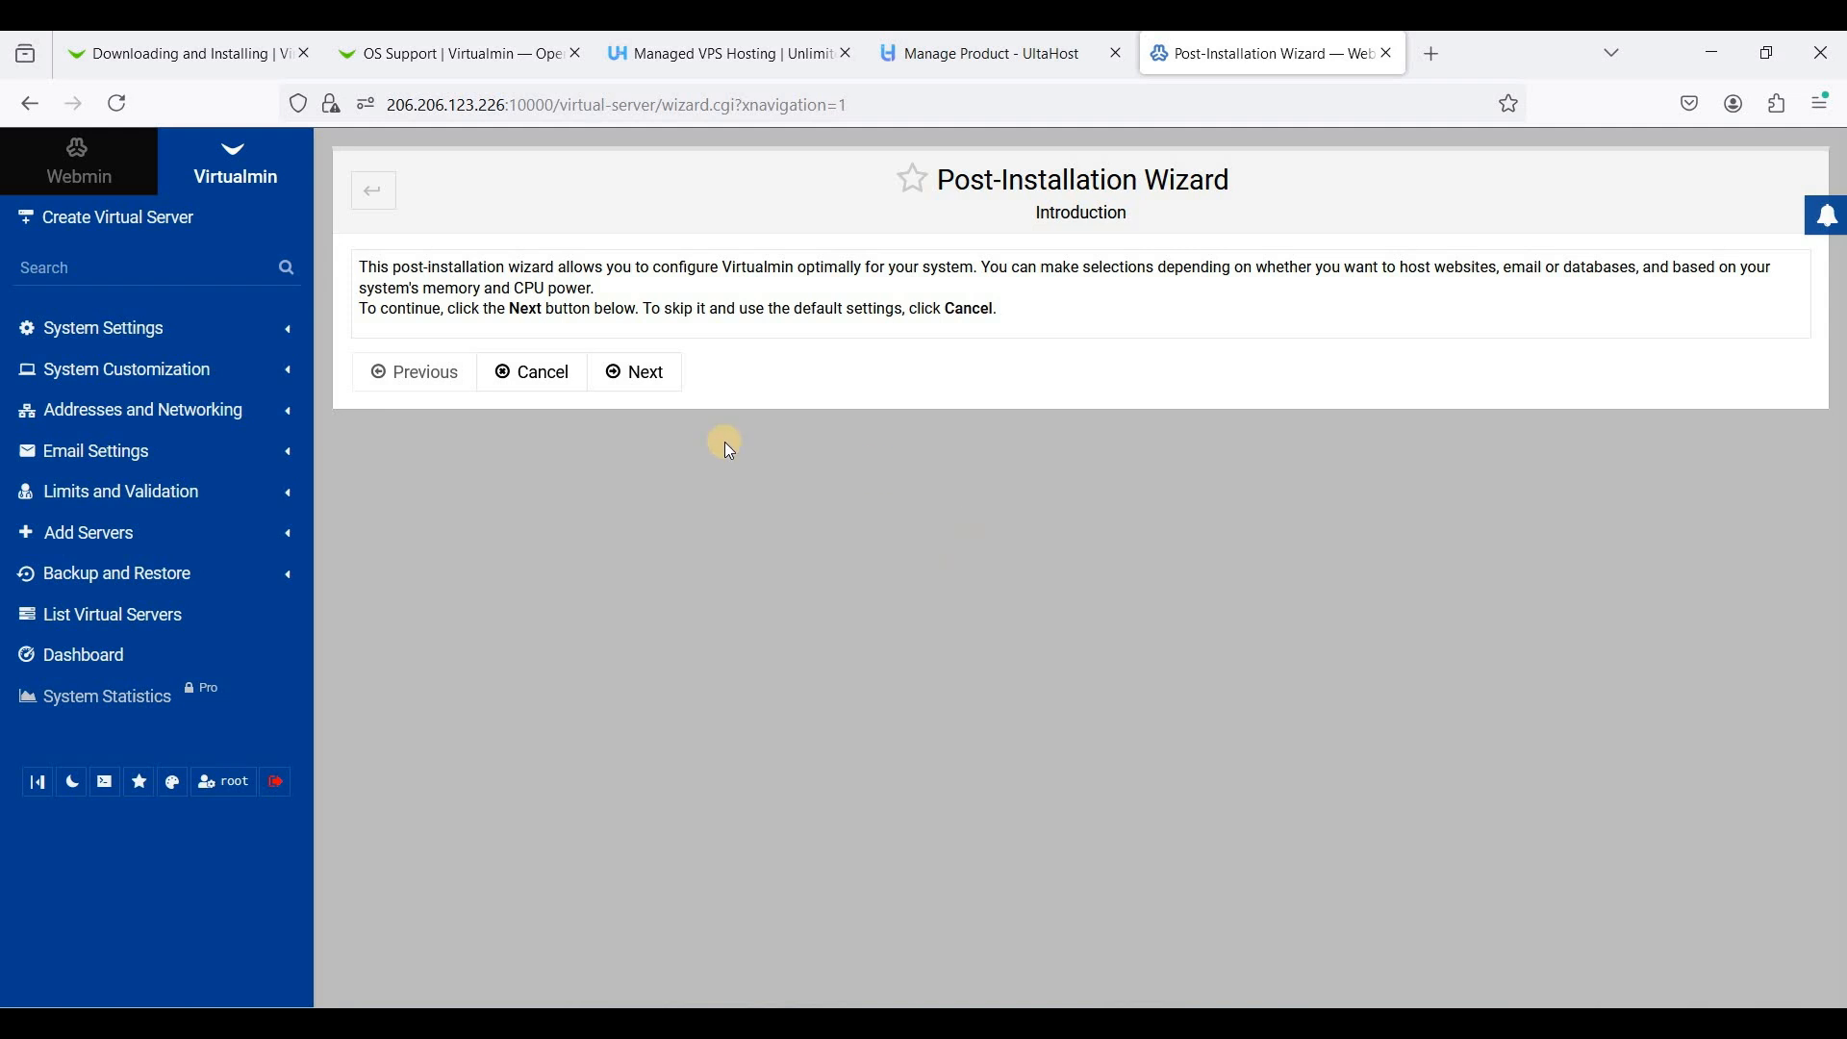
{"action": "mouse_move", "coordinate": [667, 378]}
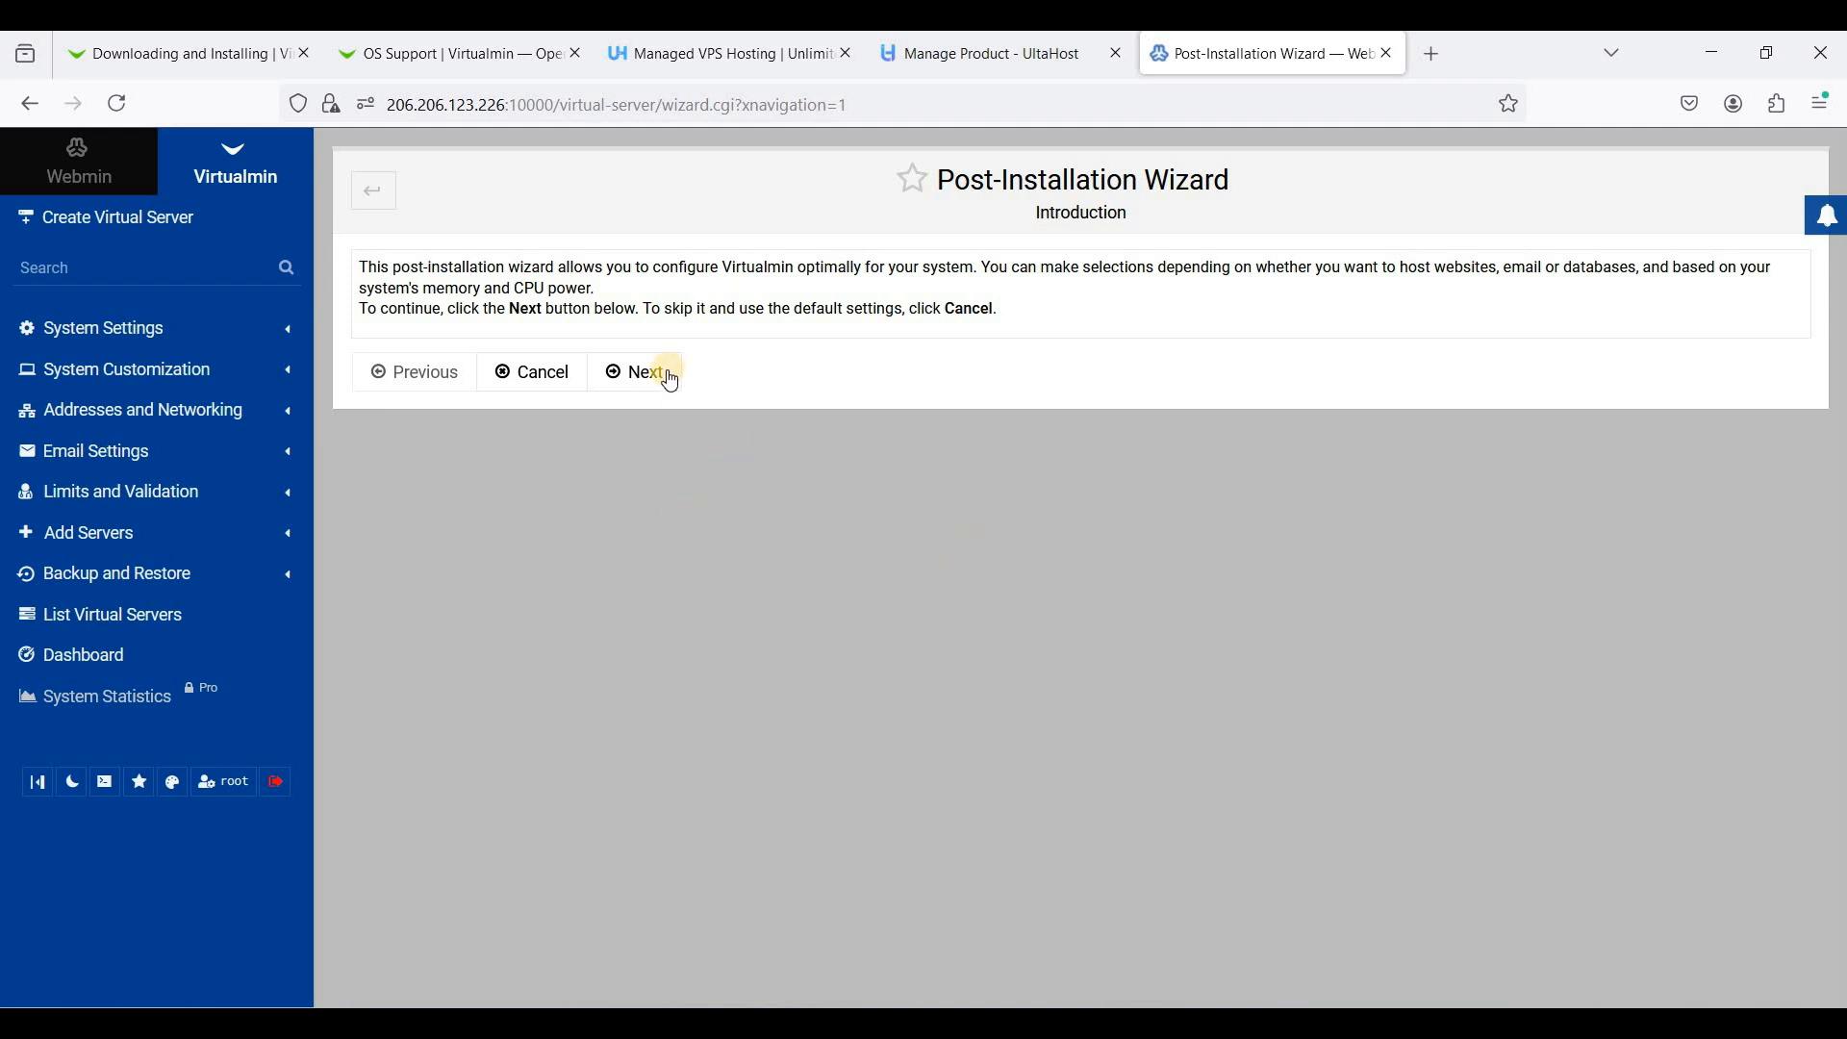
Start the Post-Installation Wizard with Virtualmin library preloading enabled and the memory settings accepted
{"action": "left_click", "coordinate": [640, 371]}
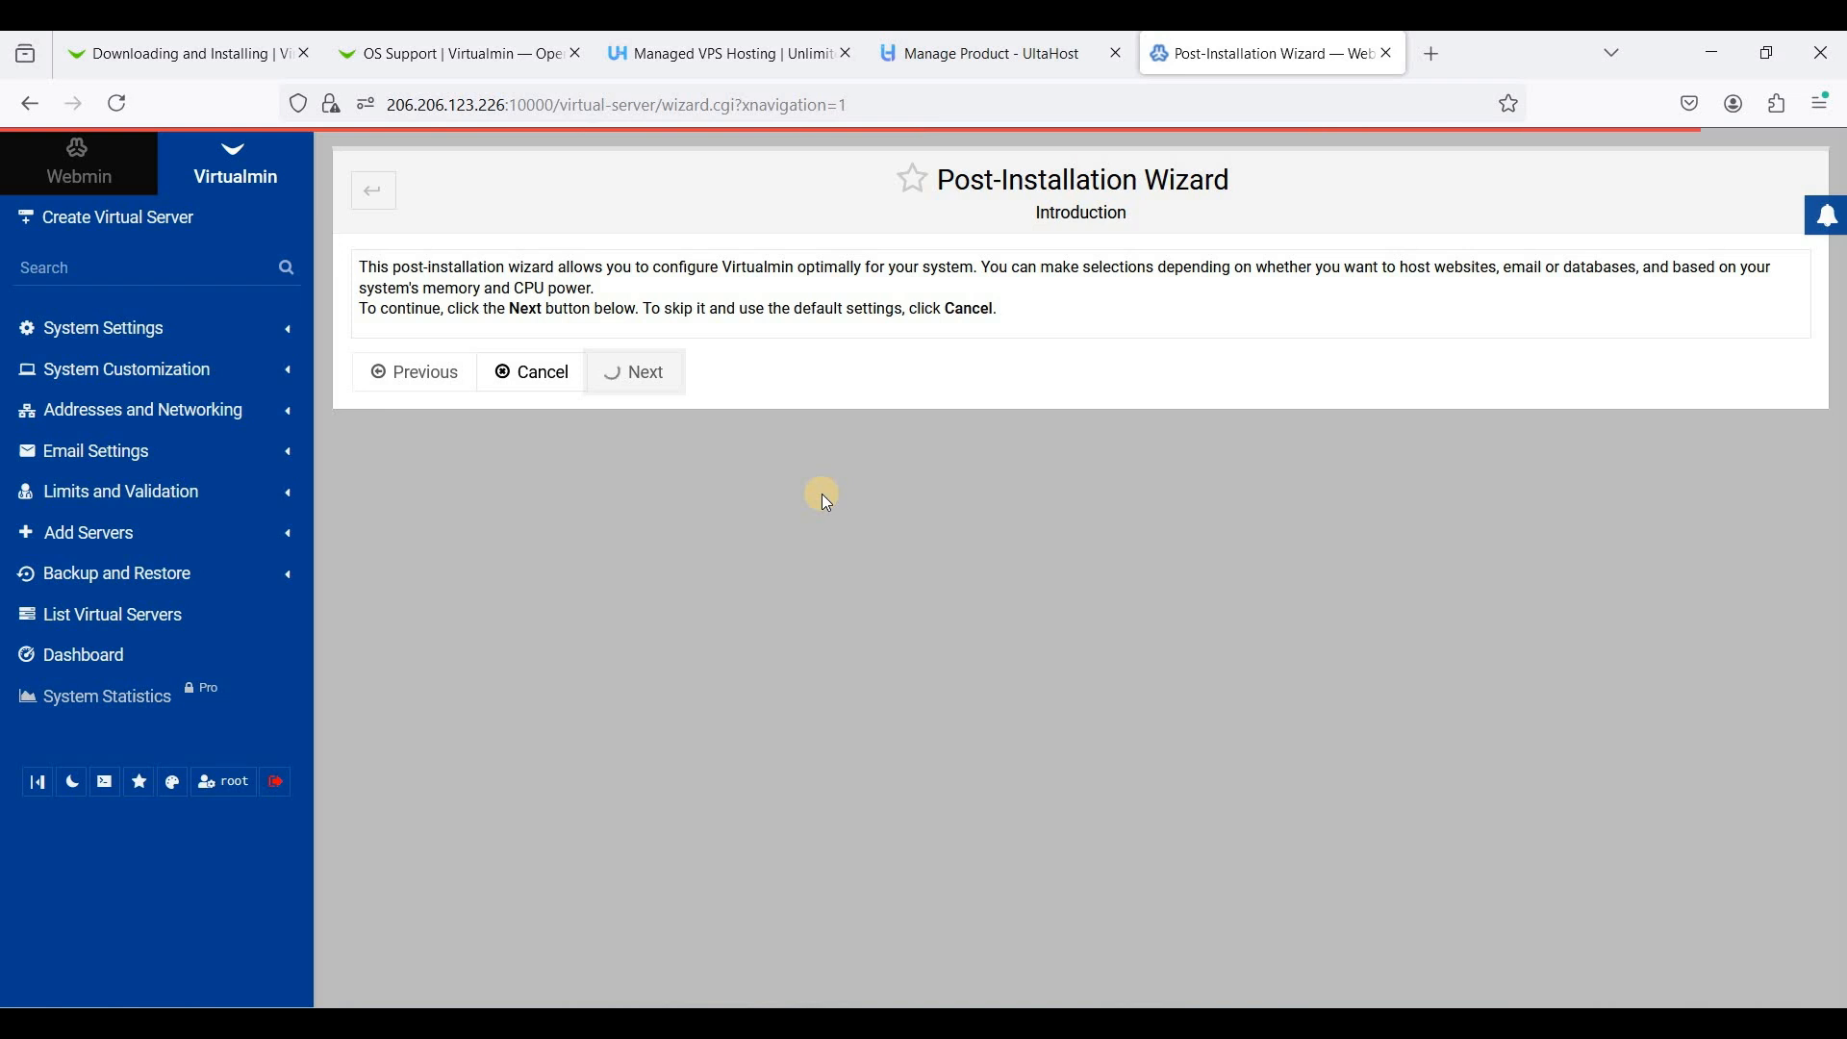
{"action": "left_click", "coordinate": [645, 371]}
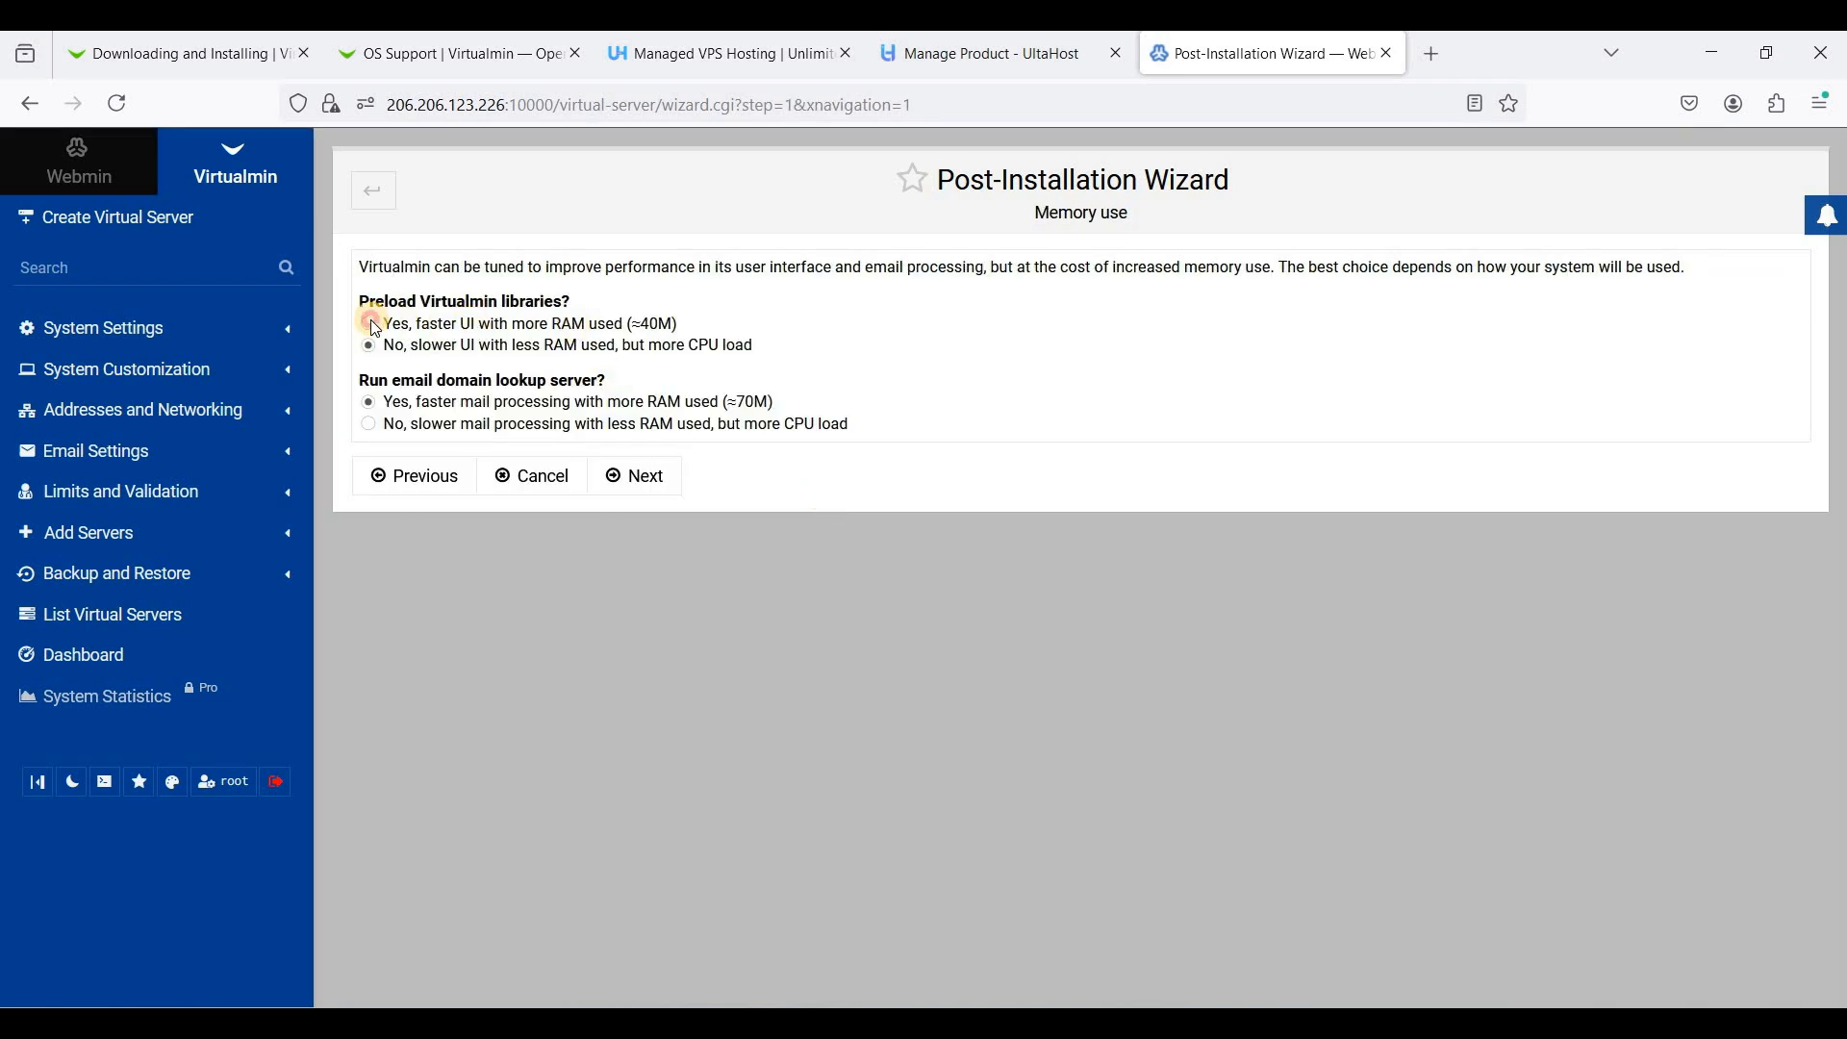
{"action": "left_click", "coordinate": [368, 323]}
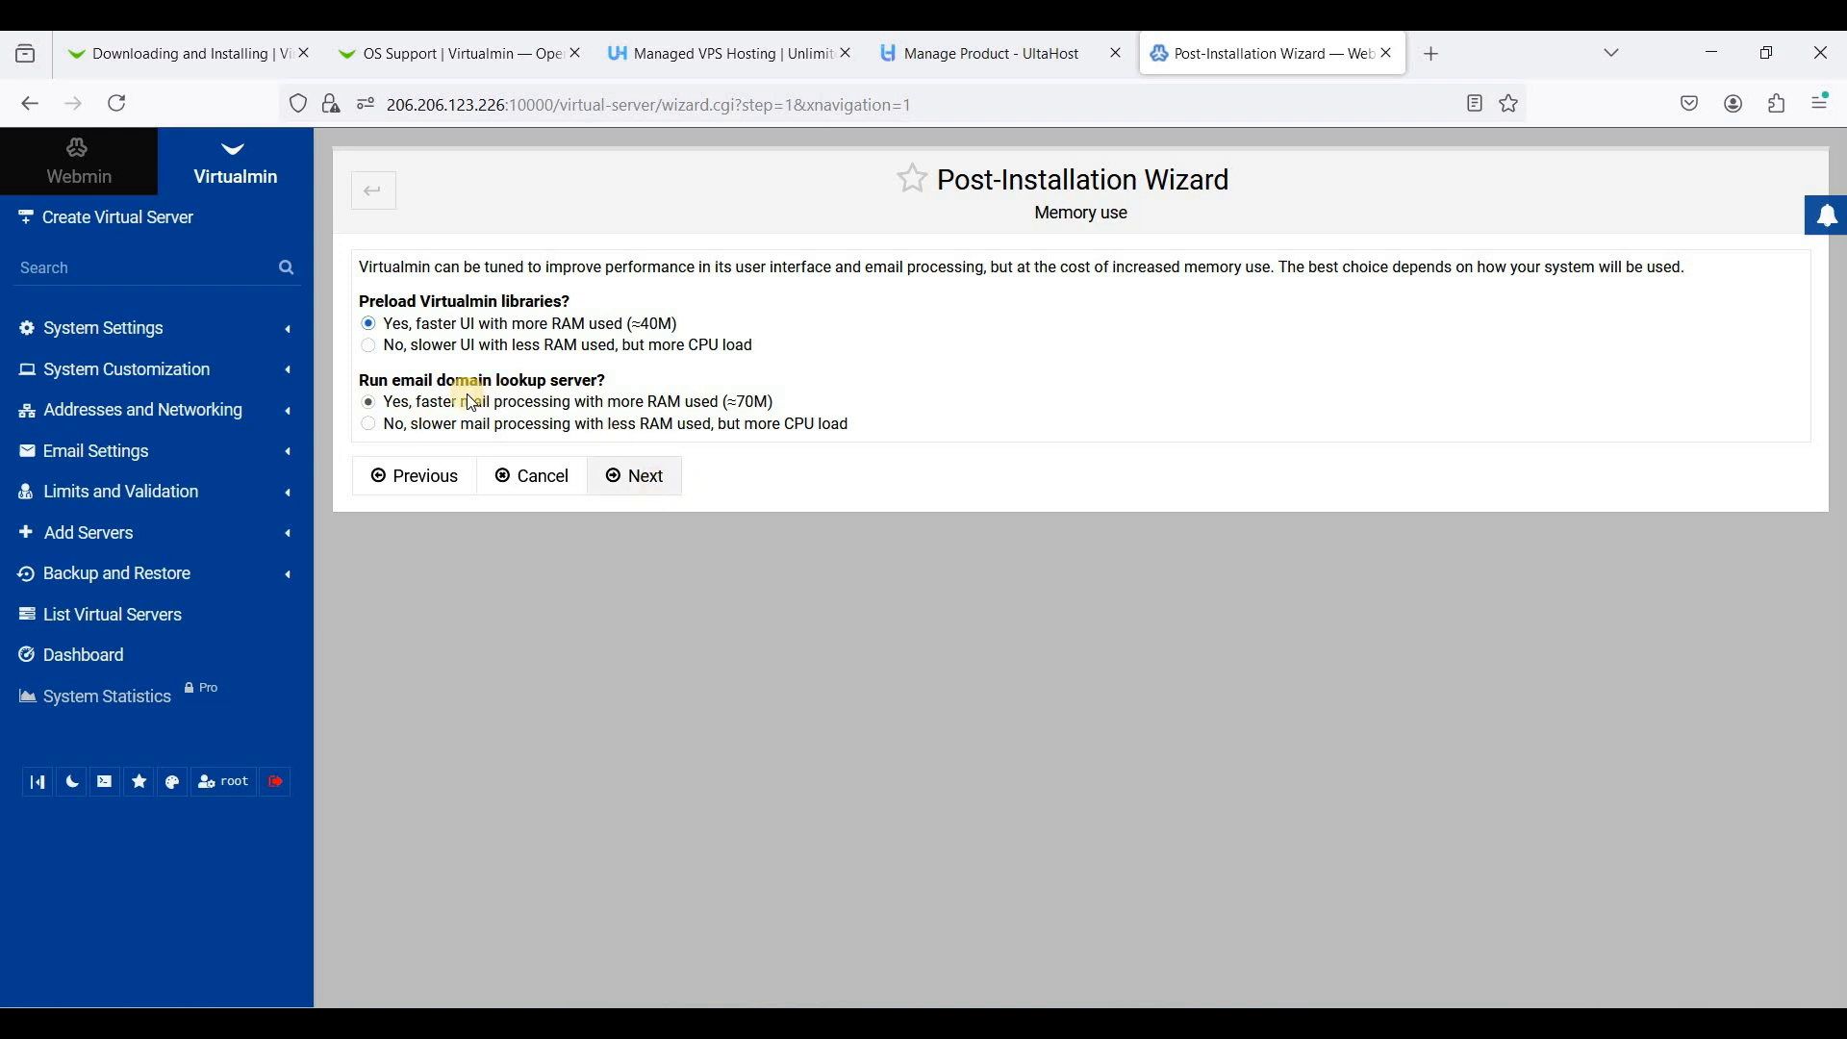
{"action": "left_click", "coordinate": [635, 476]}
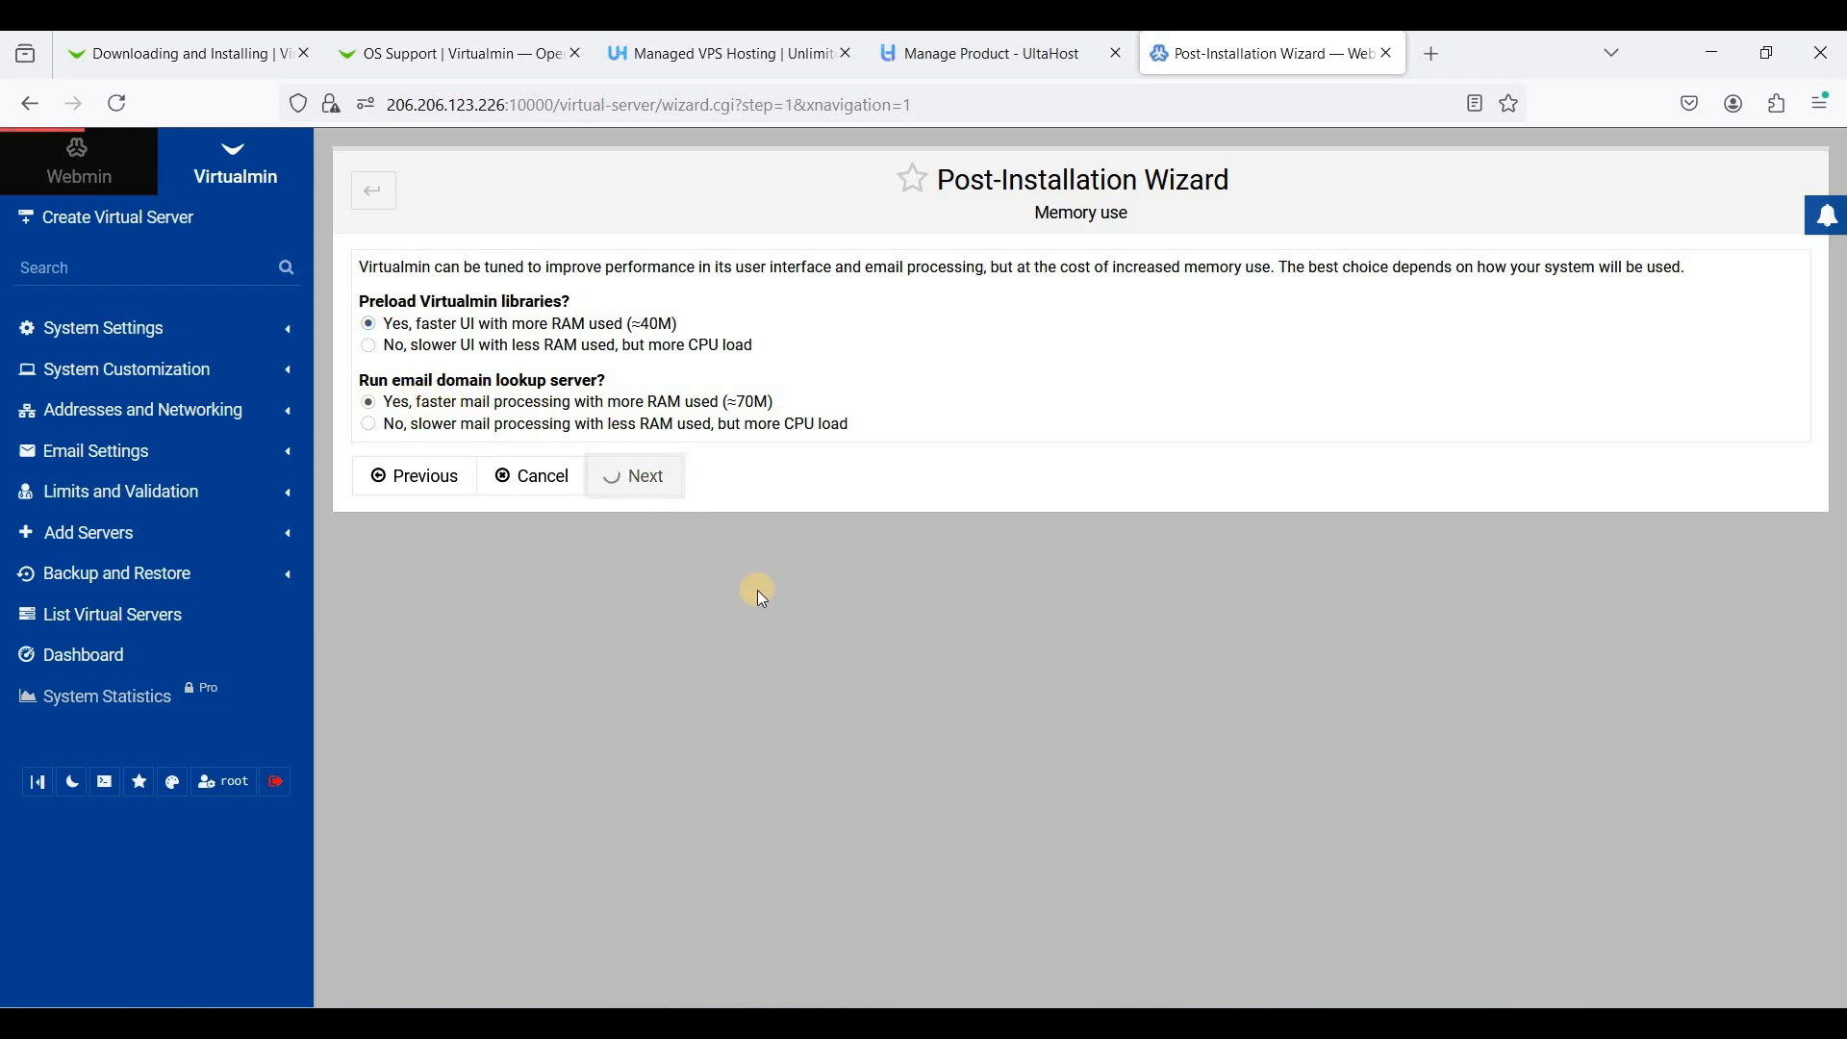
{"action": "left_click", "coordinate": [634, 475]}
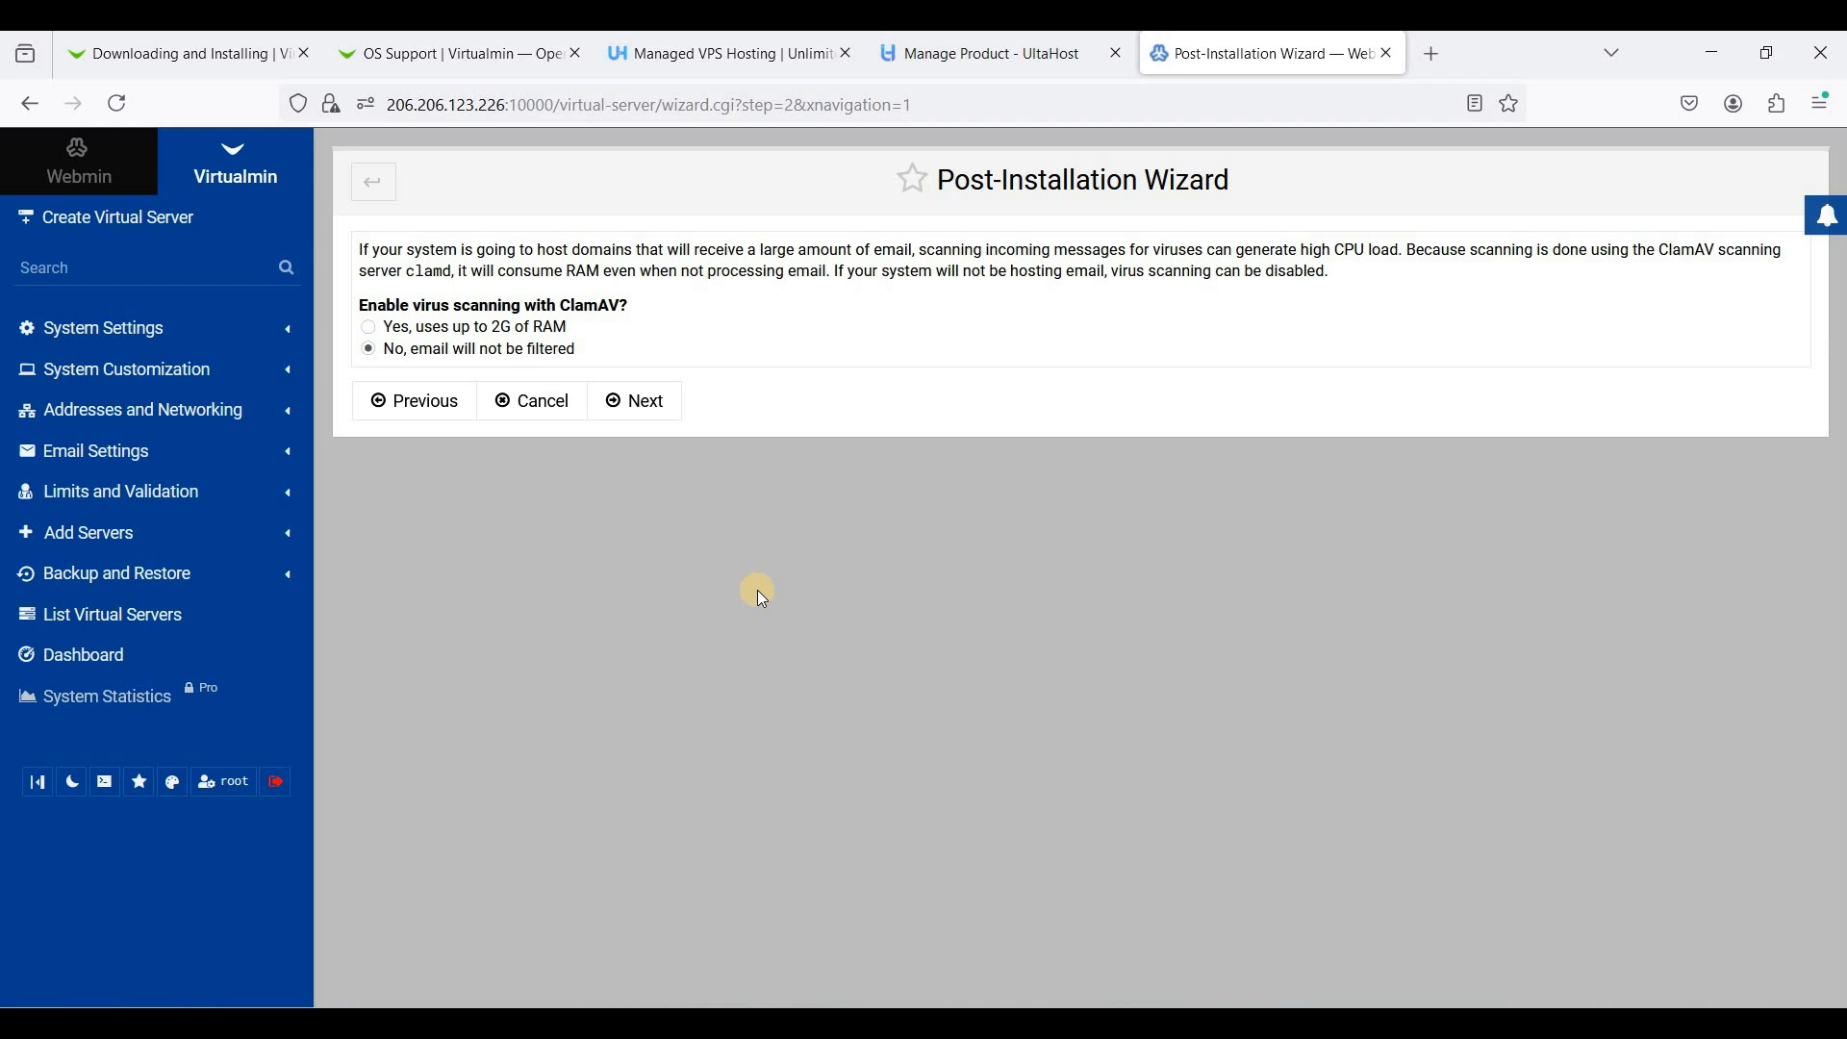
{"action": "mouse_move", "coordinate": [767, 600]}
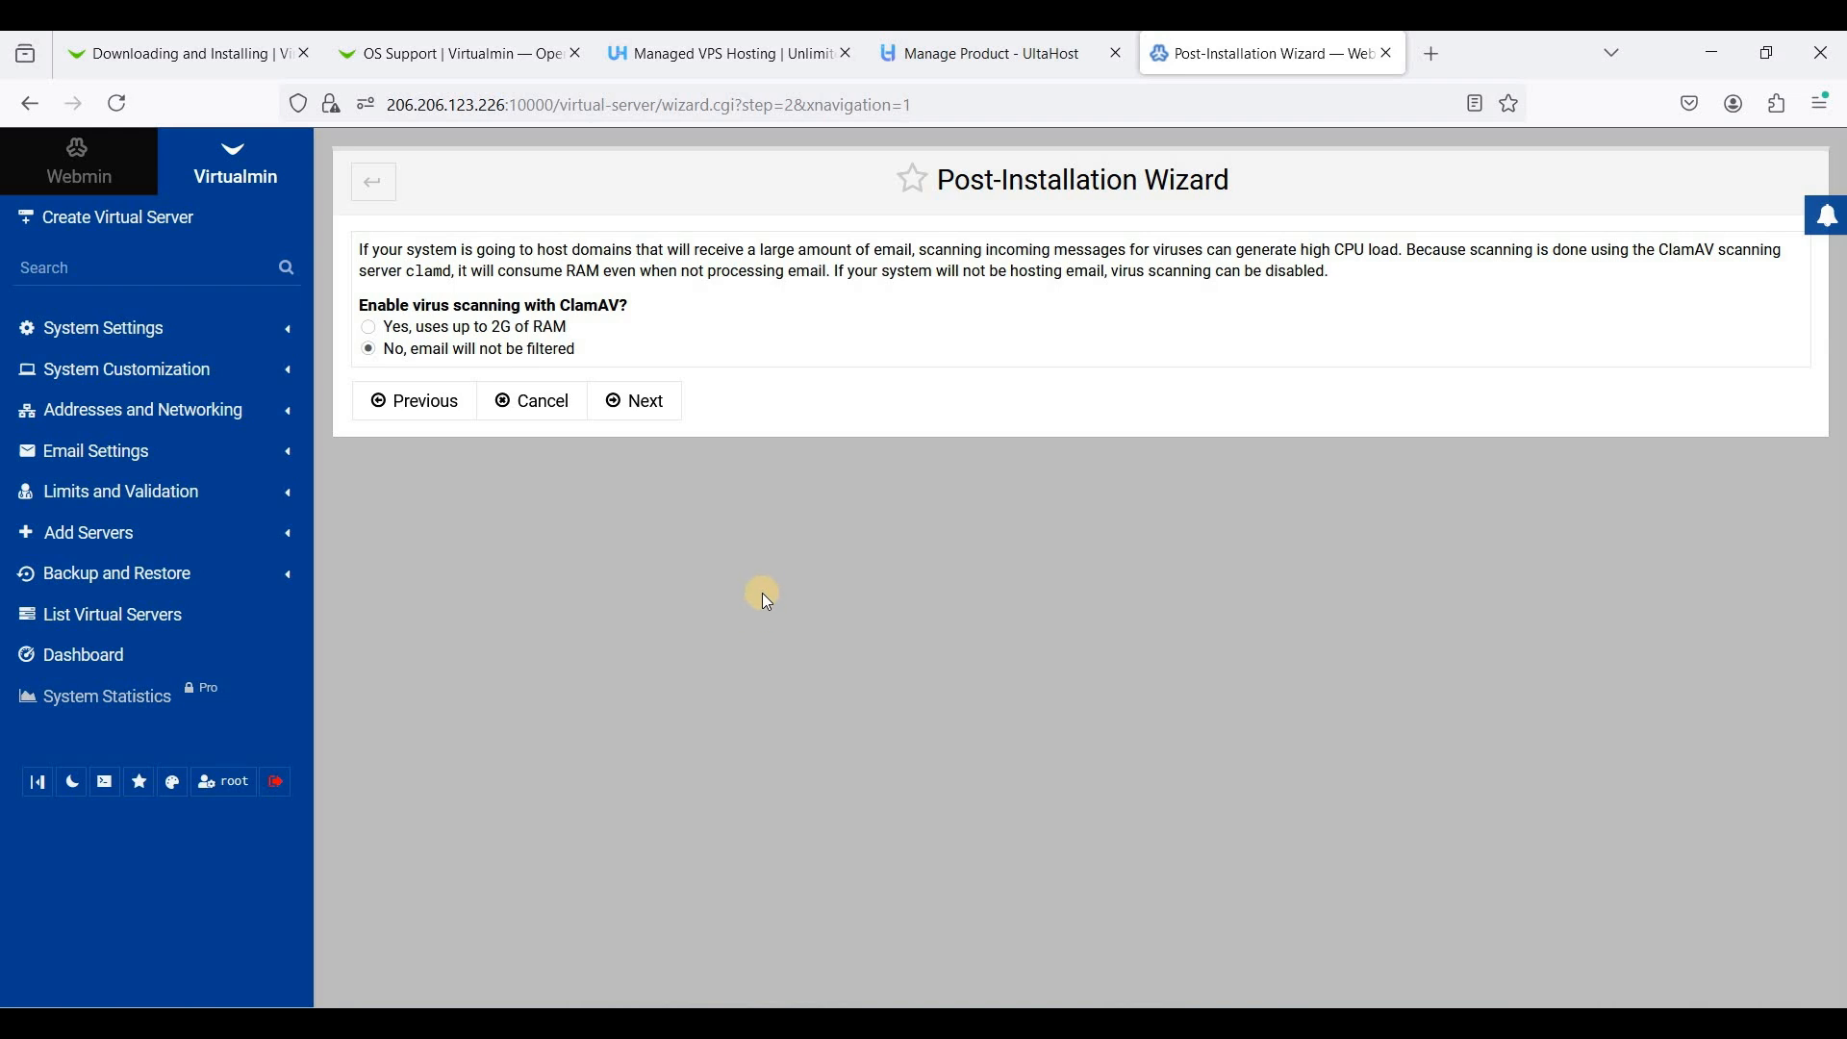
{"action": "mouse_move", "coordinate": [567, 383]}
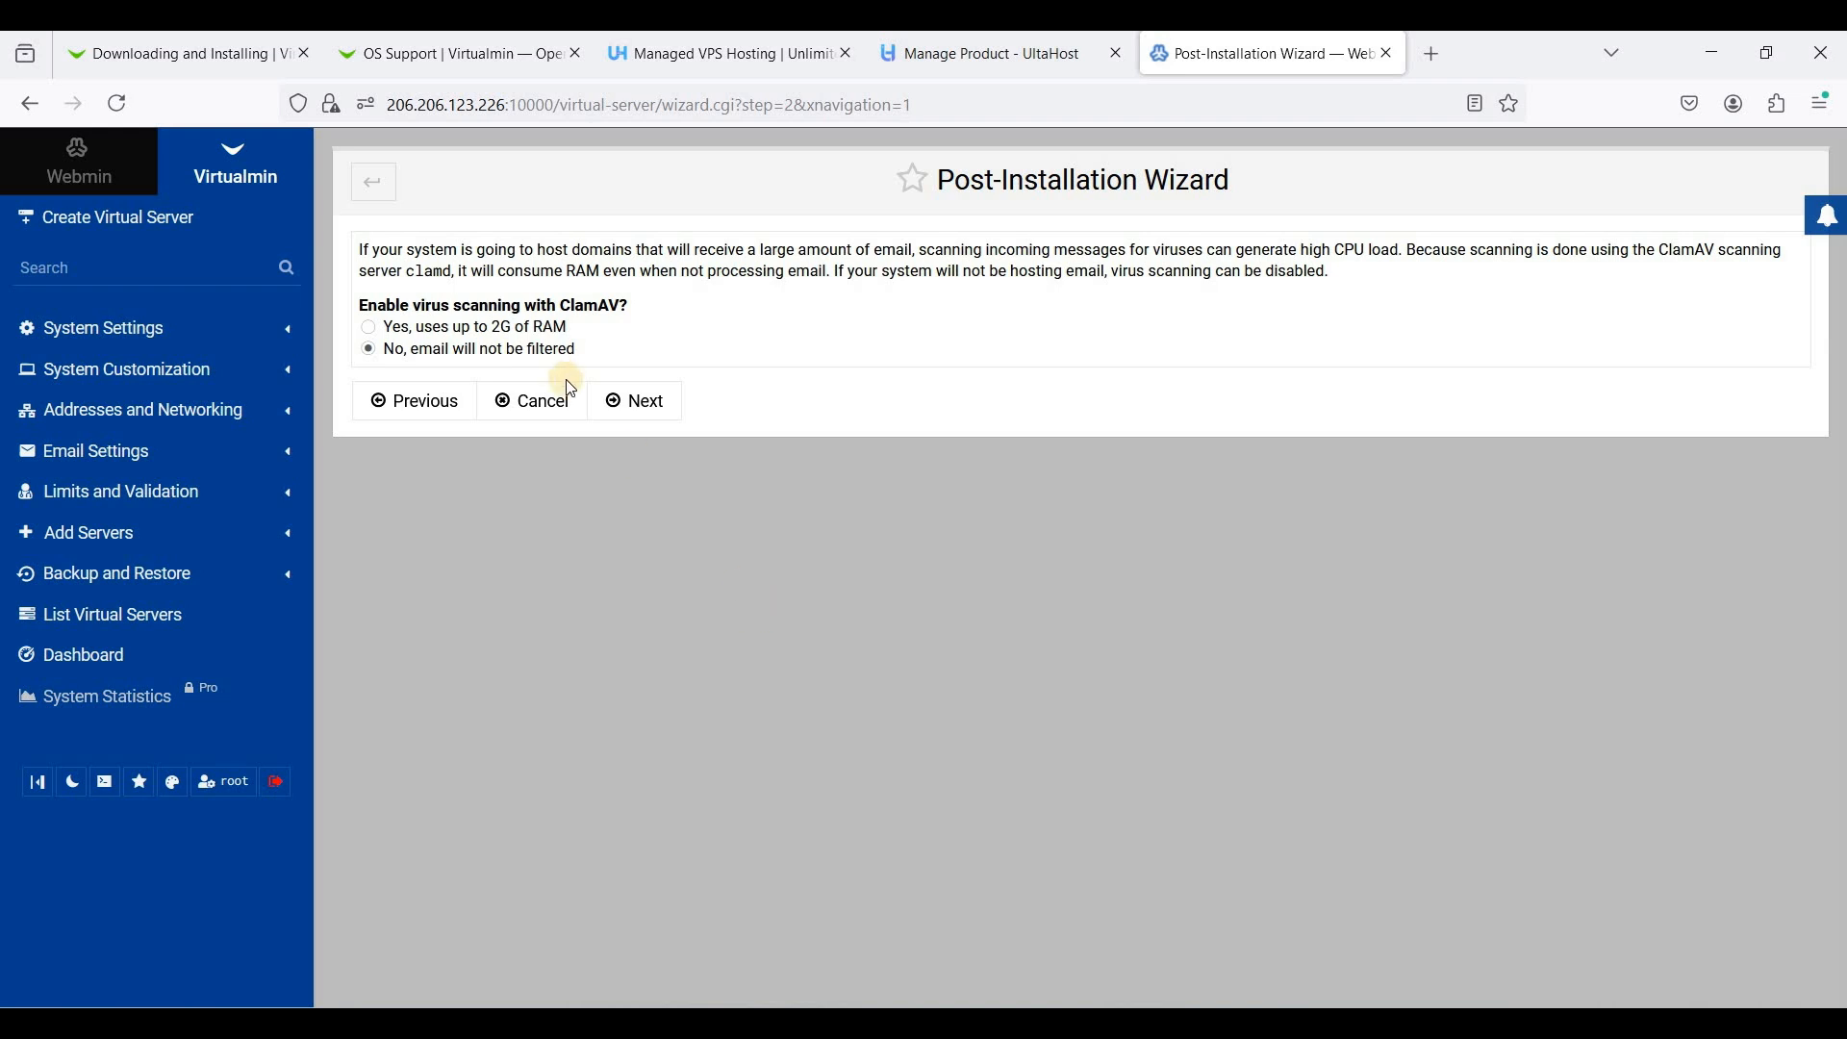
{"action": "mouse_move", "coordinate": [497, 330]}
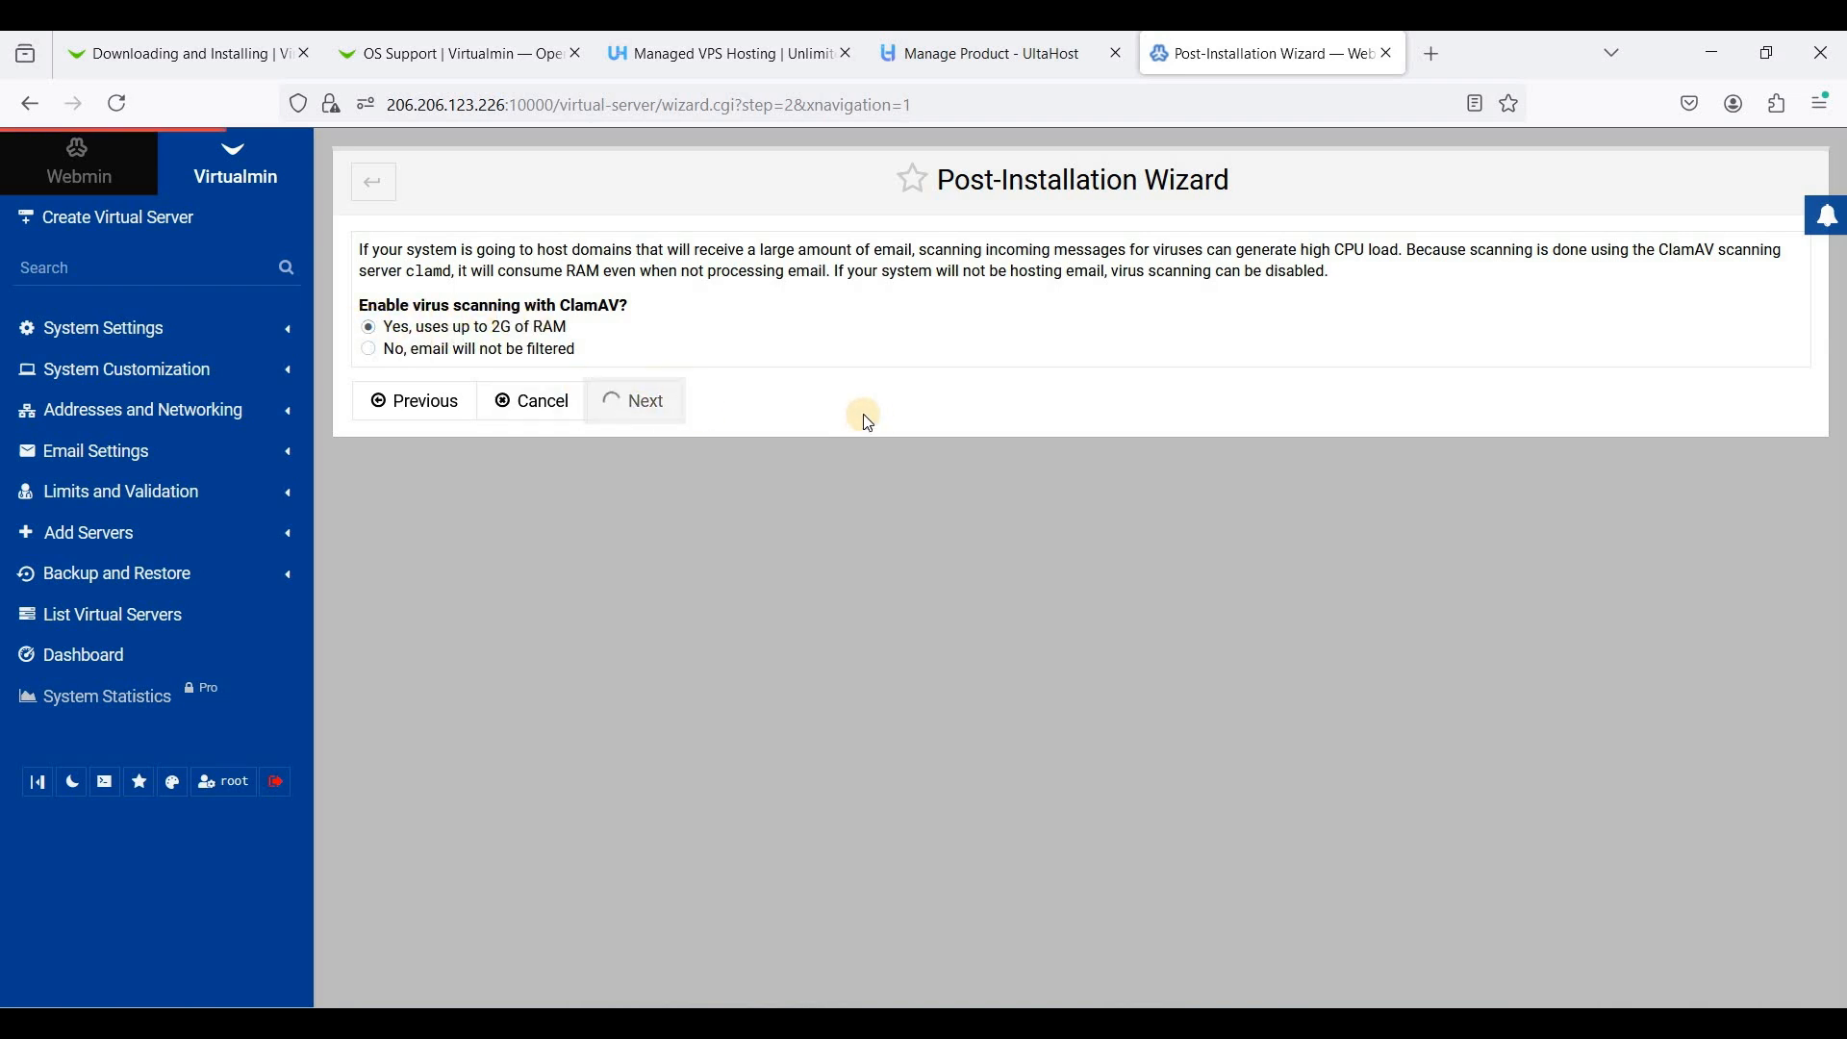
Enable the SpamAssassin server filter and continue to the database servers step
{"action": "left_click", "coordinate": [635, 400]}
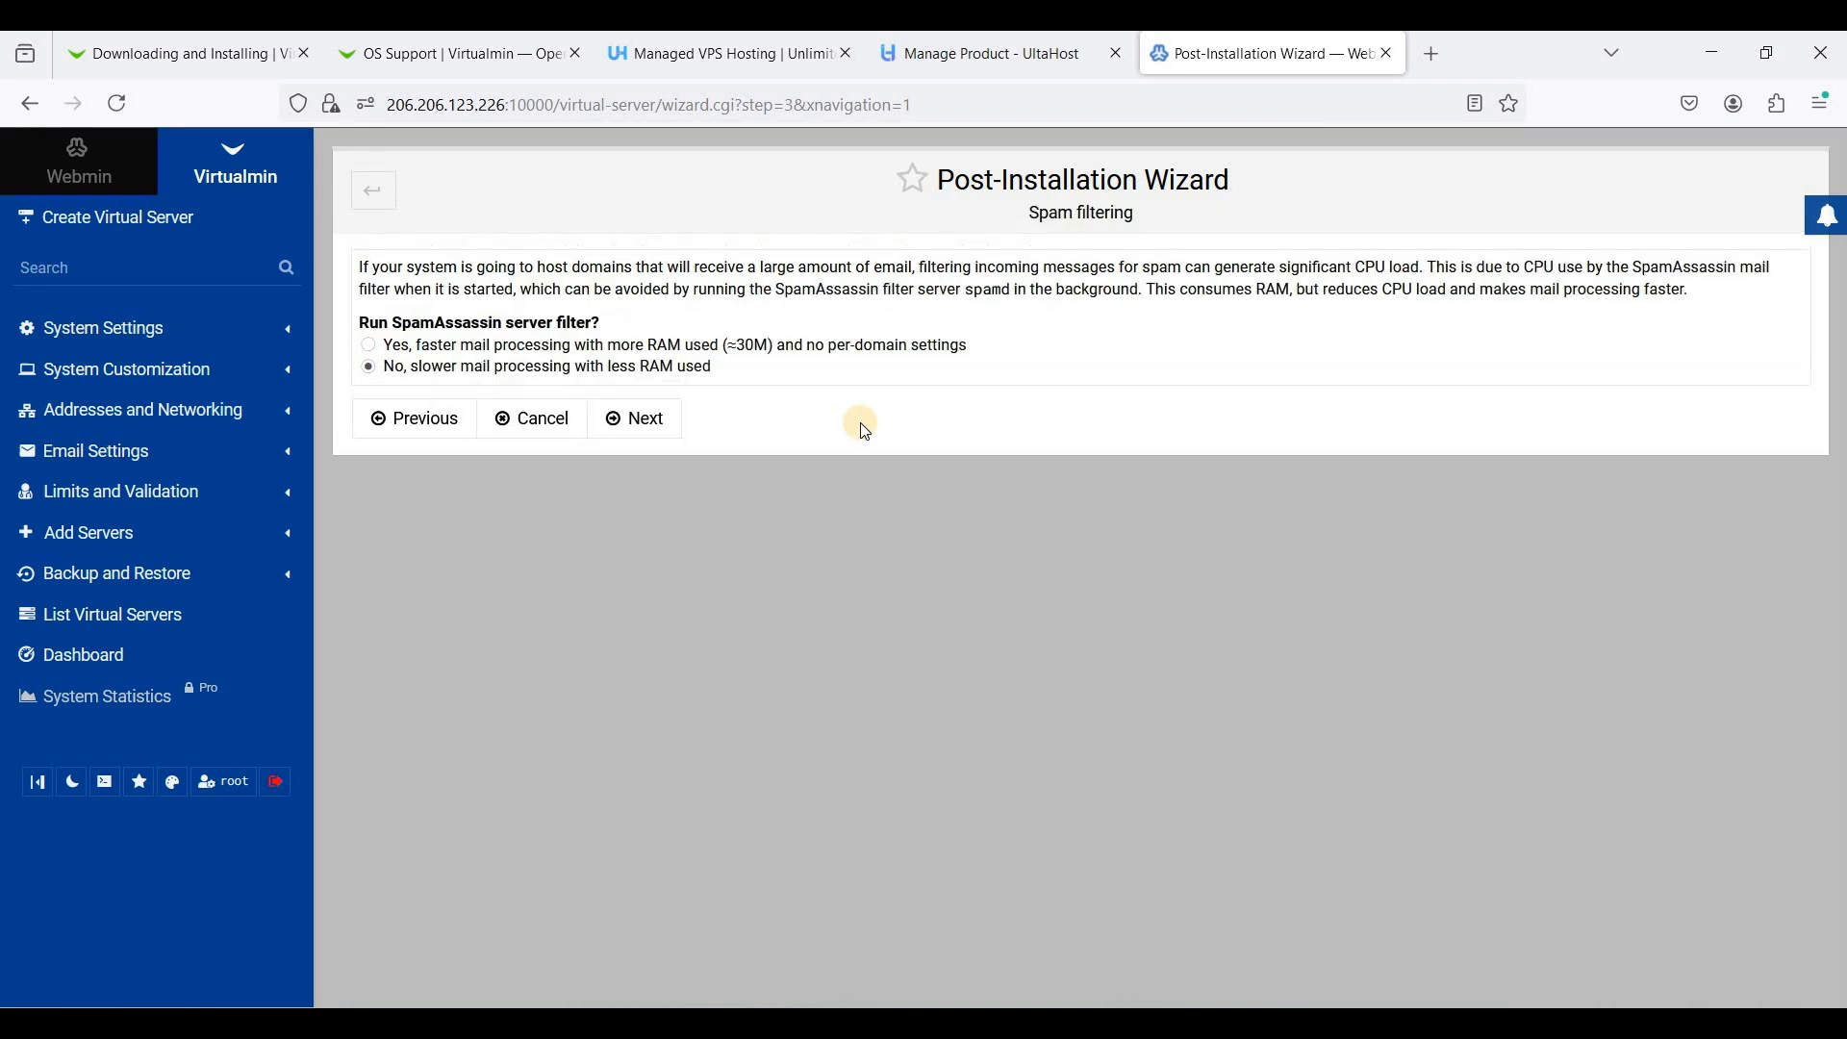
{"action": "left_click", "coordinate": [367, 344]}
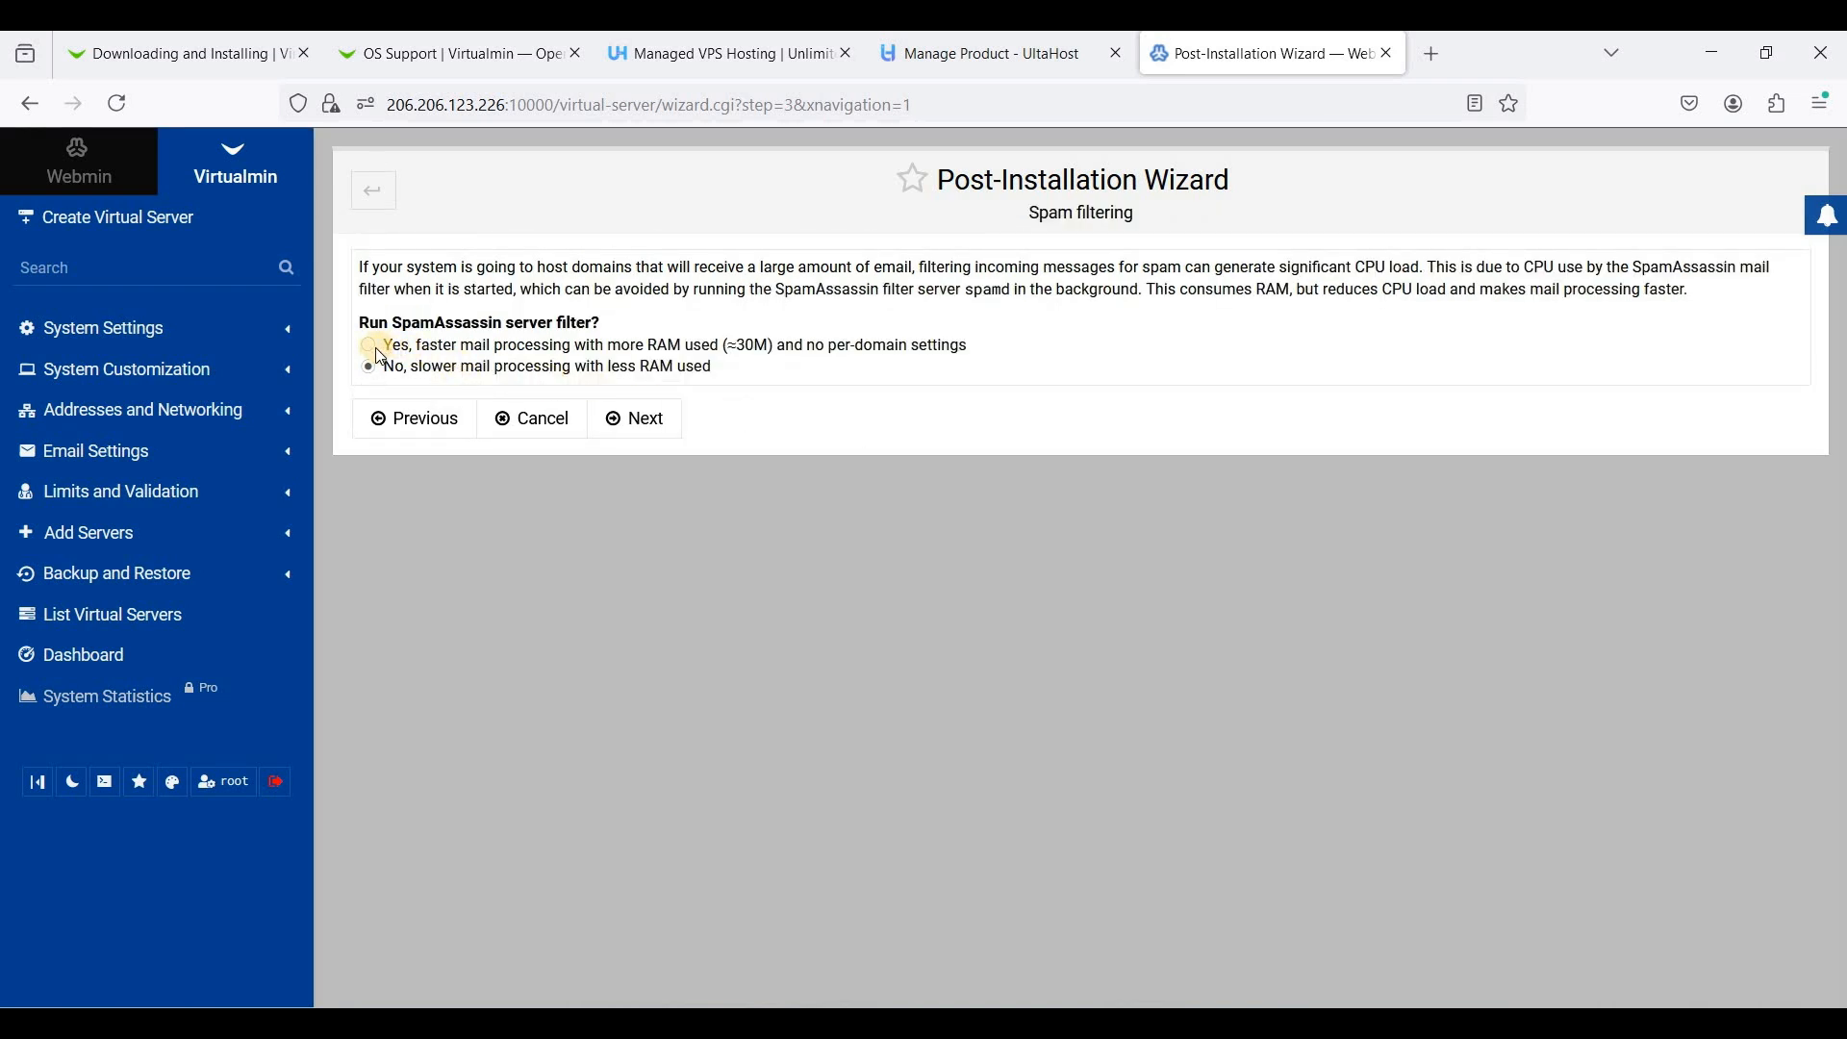
{"action": "left_click", "coordinate": [368, 344]}
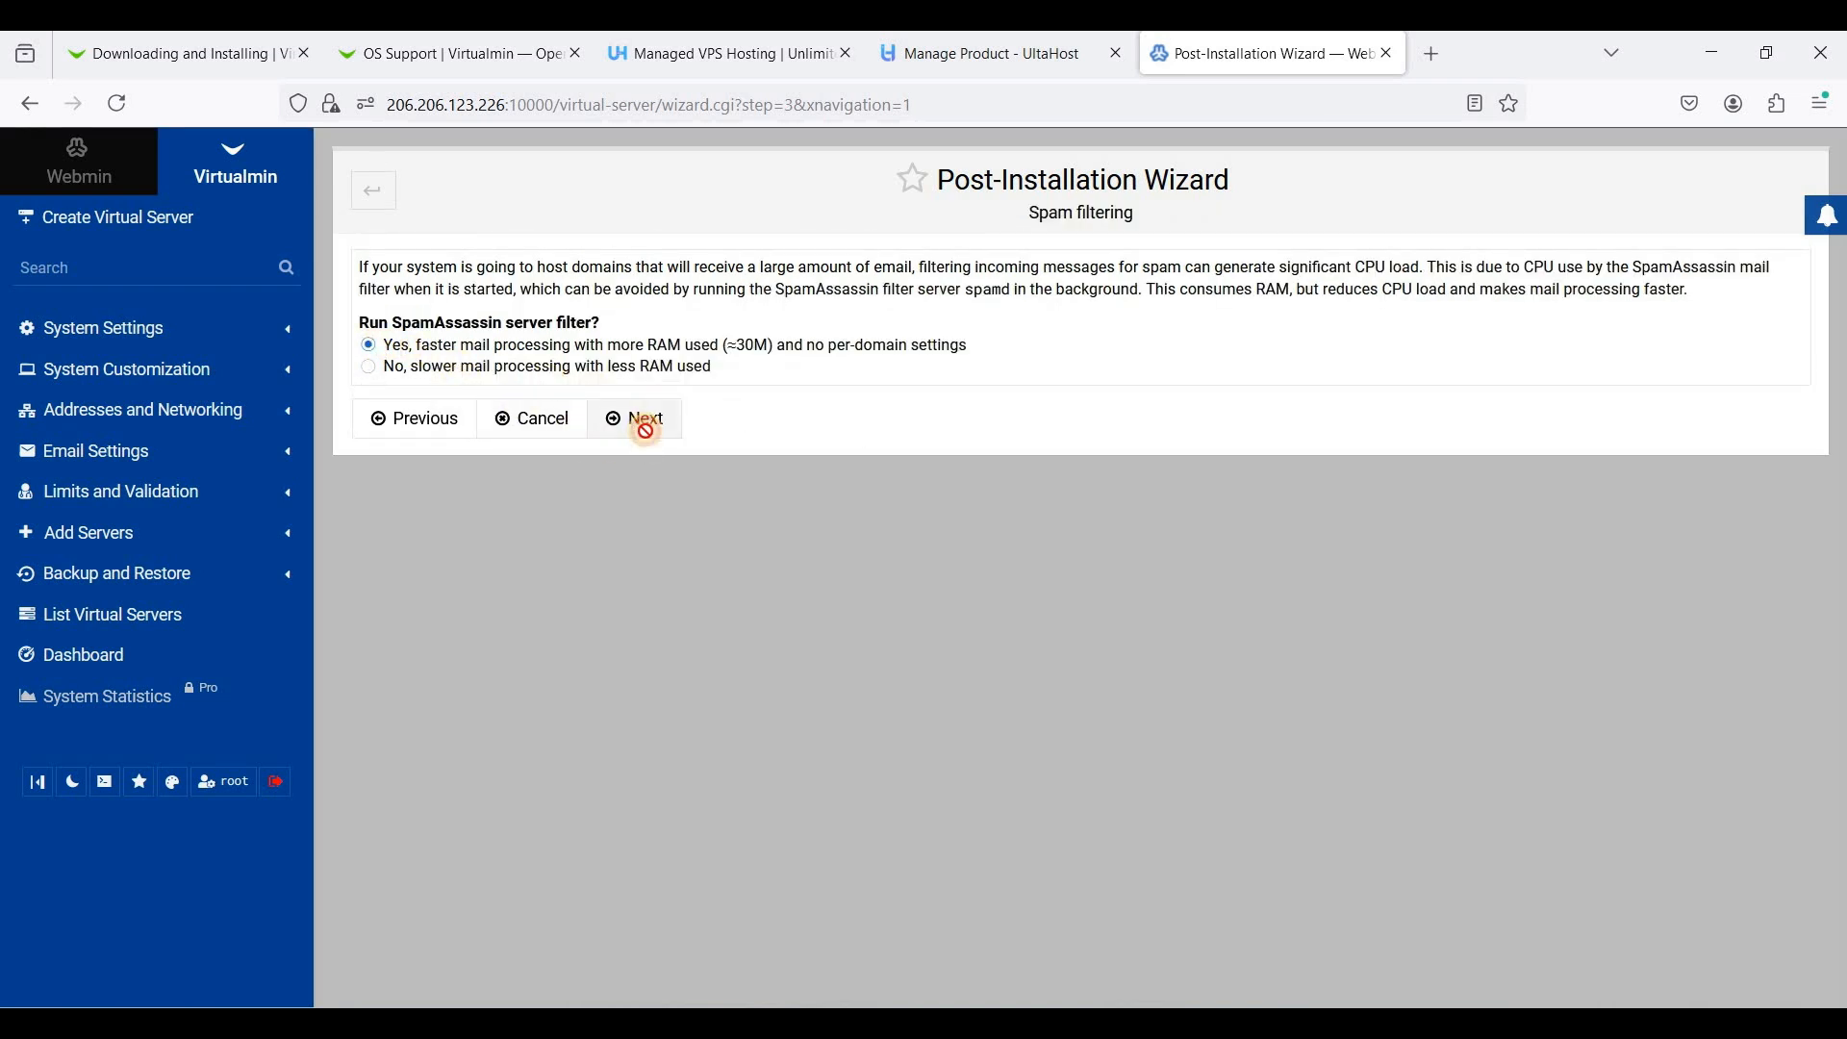
{"action": "left_click", "coordinate": [635, 419]}
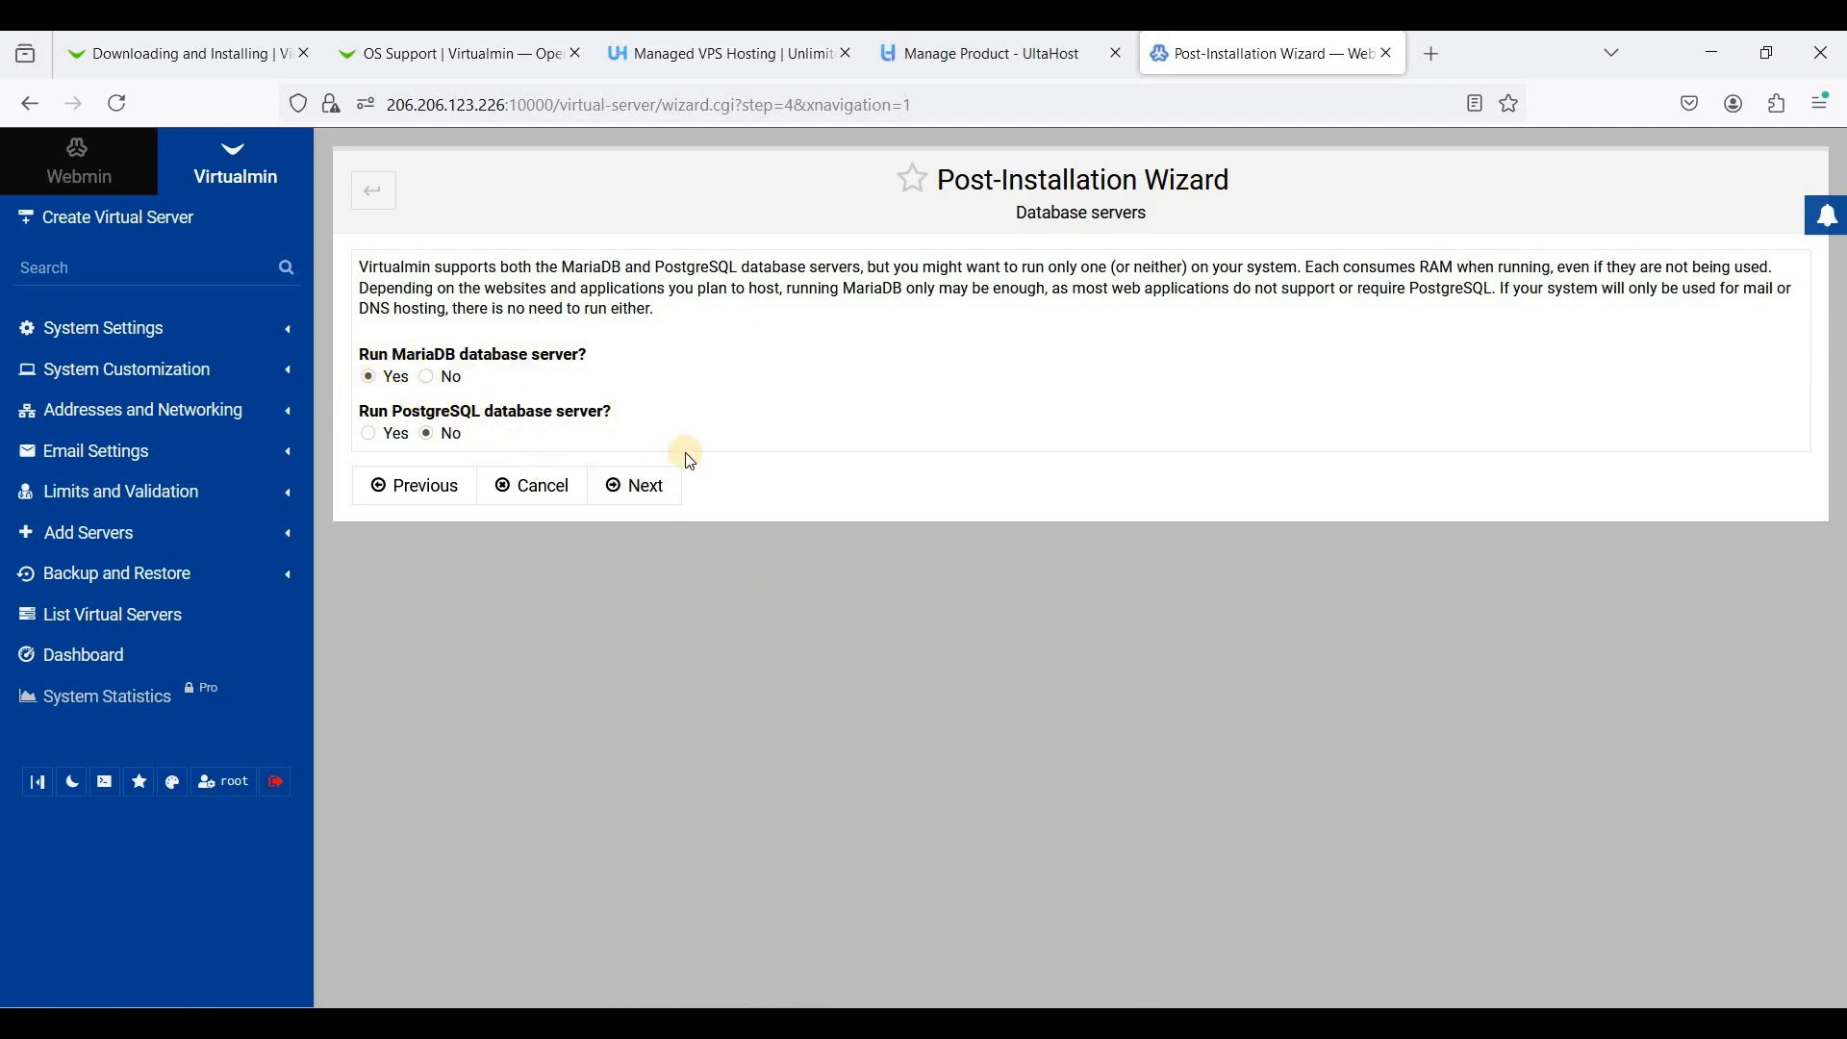
{"action": "mouse_move", "coordinate": [690, 504]}
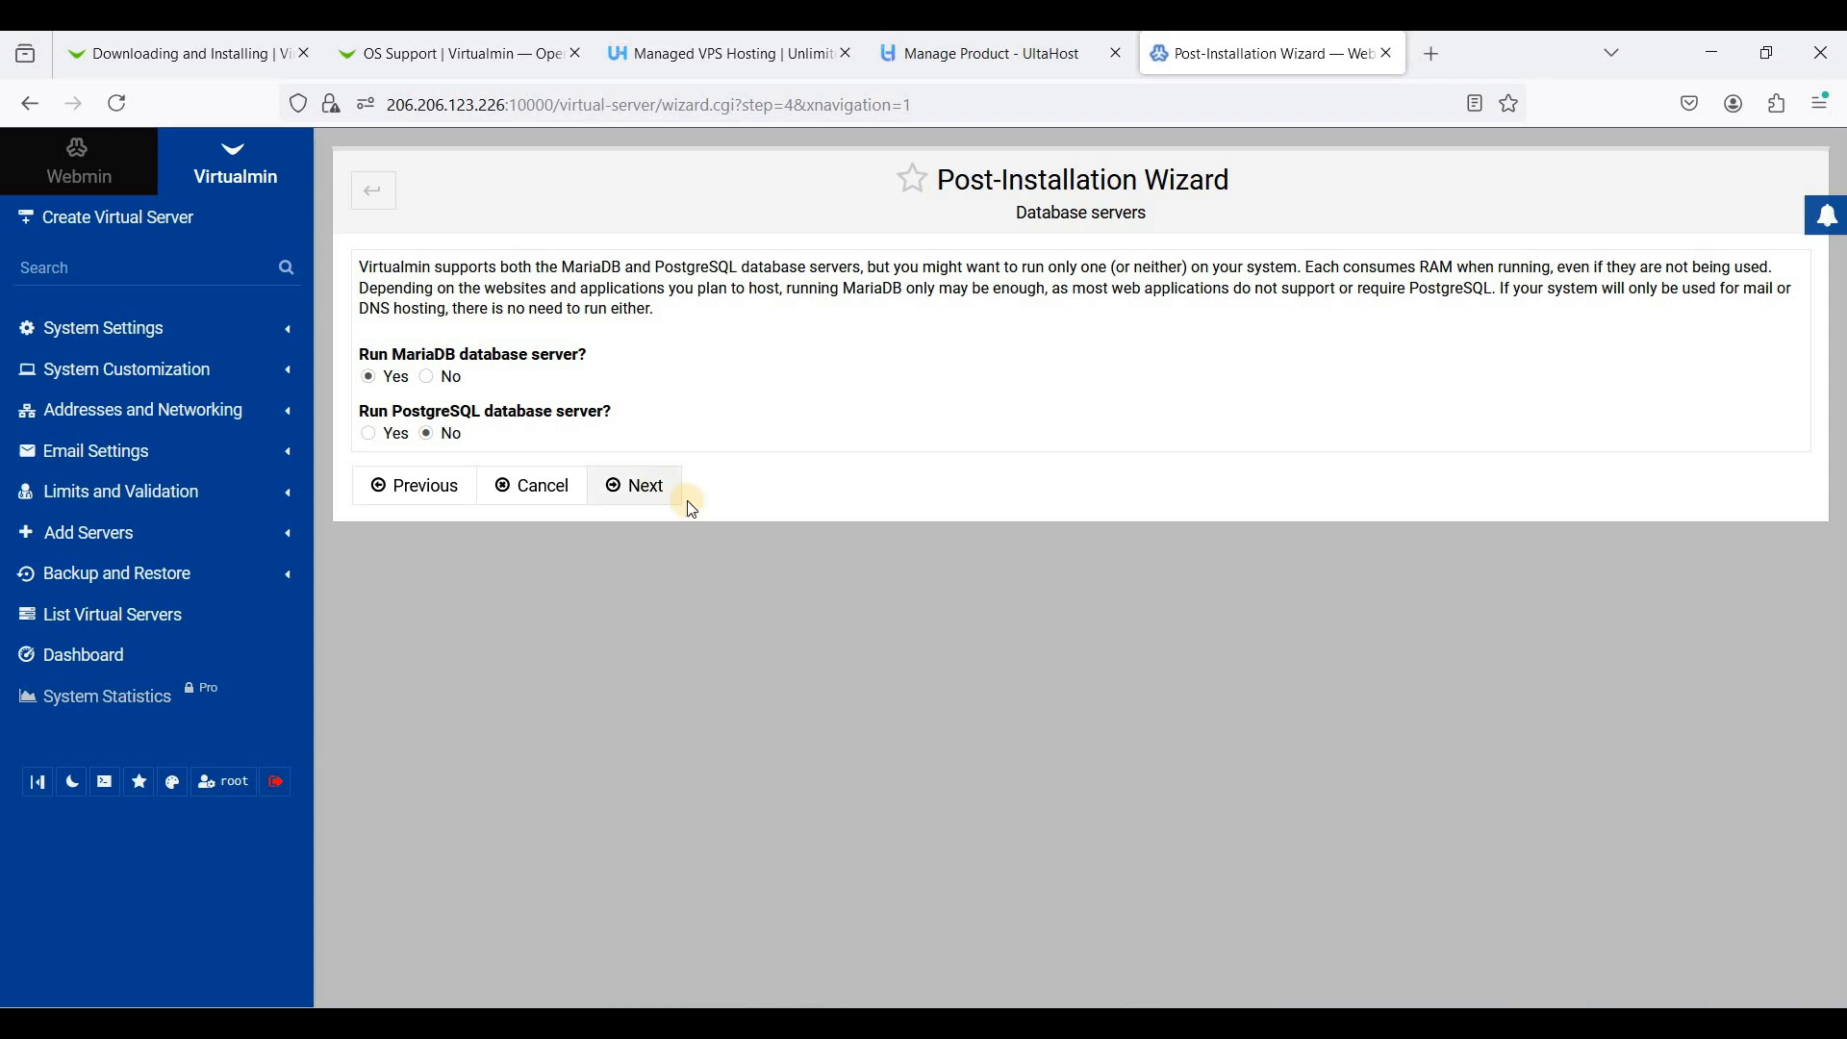
Keep MariaDB Yes and PostgreSQL No, set the MariaDB root password, and skip the nameserver resolvability check
{"action": "left_click", "coordinate": [645, 485]}
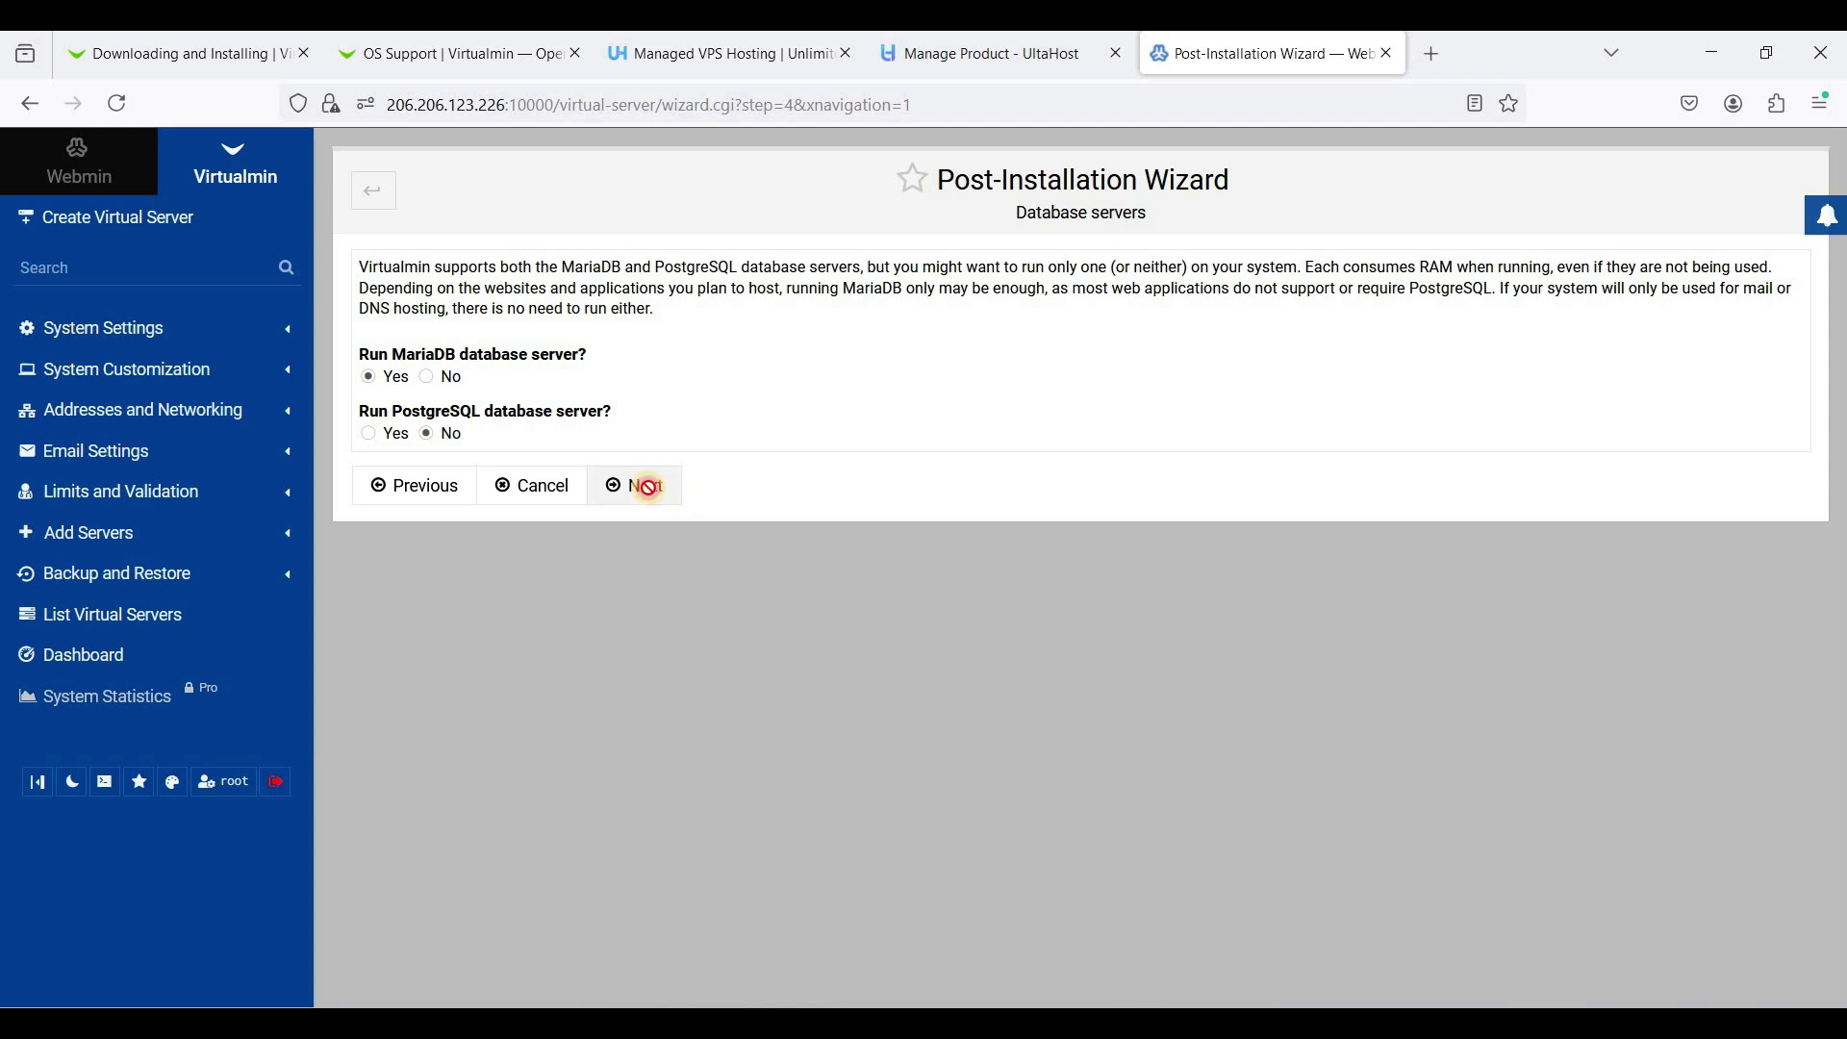
{"action": "left_click", "coordinate": [642, 485]}
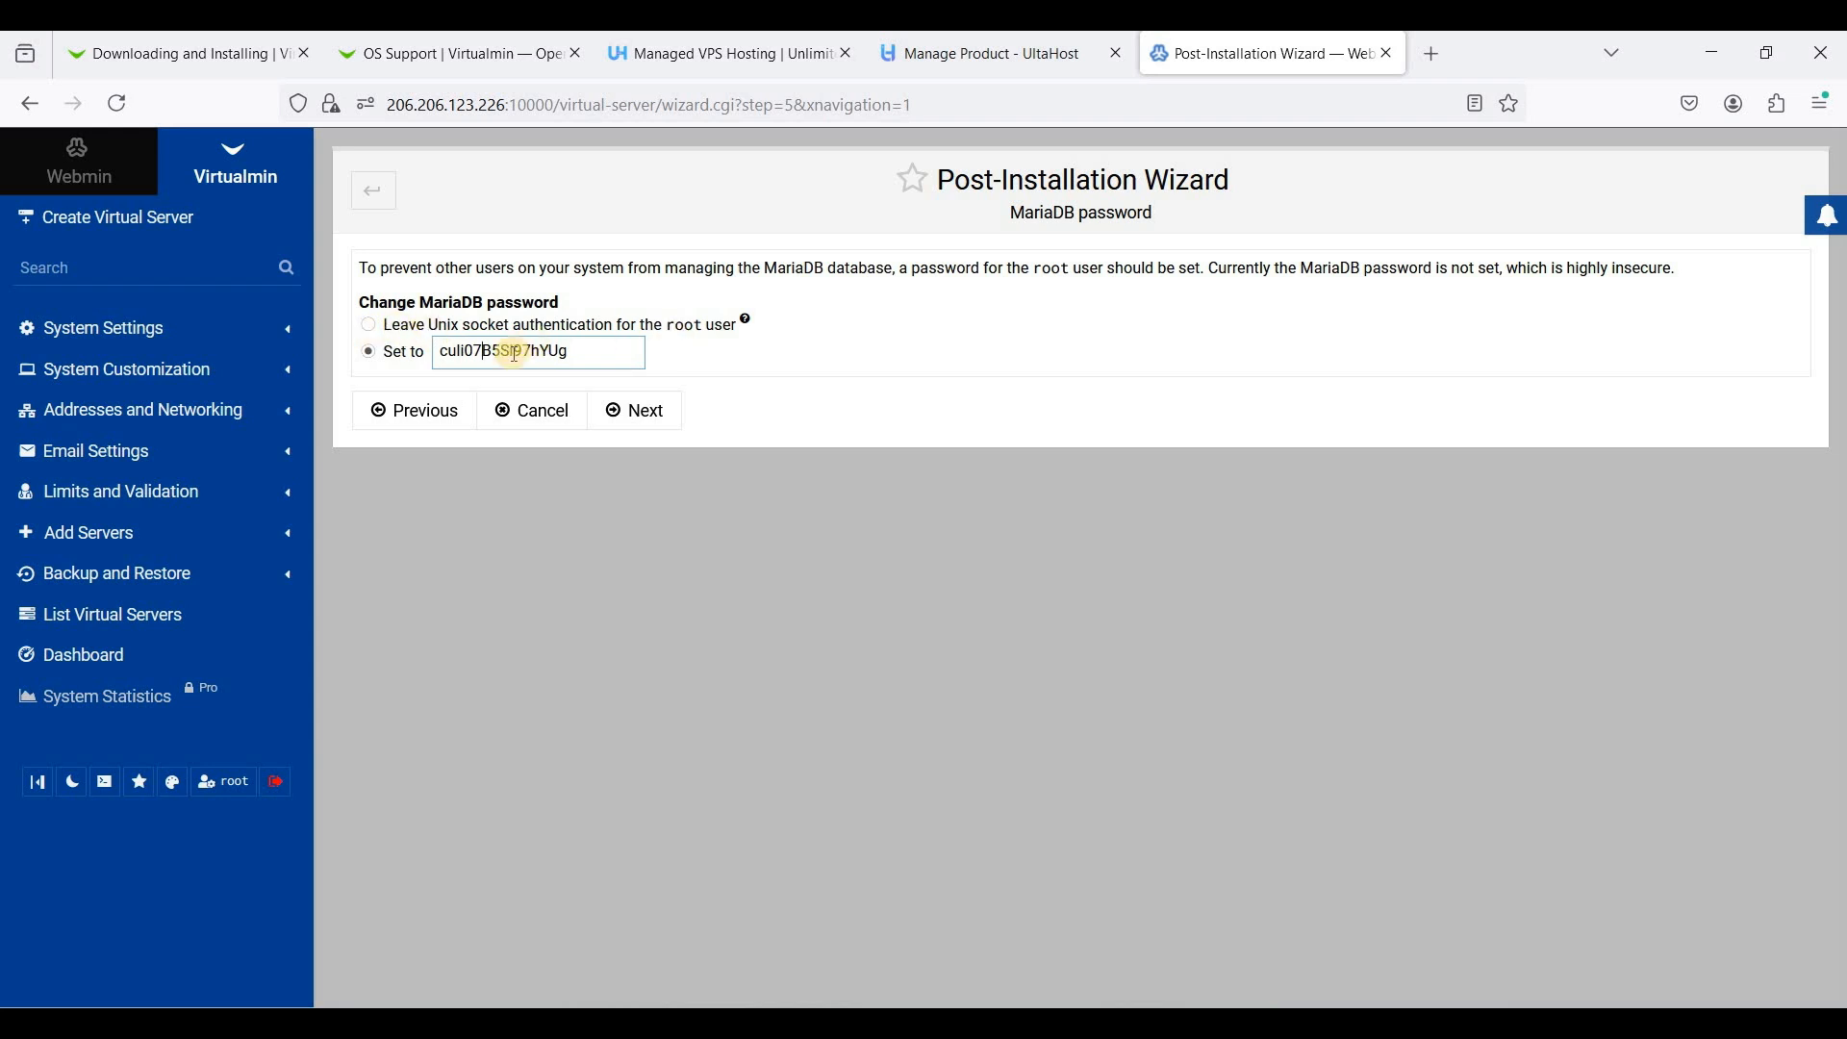
{"action": "right_click", "coordinate": [513, 351]}
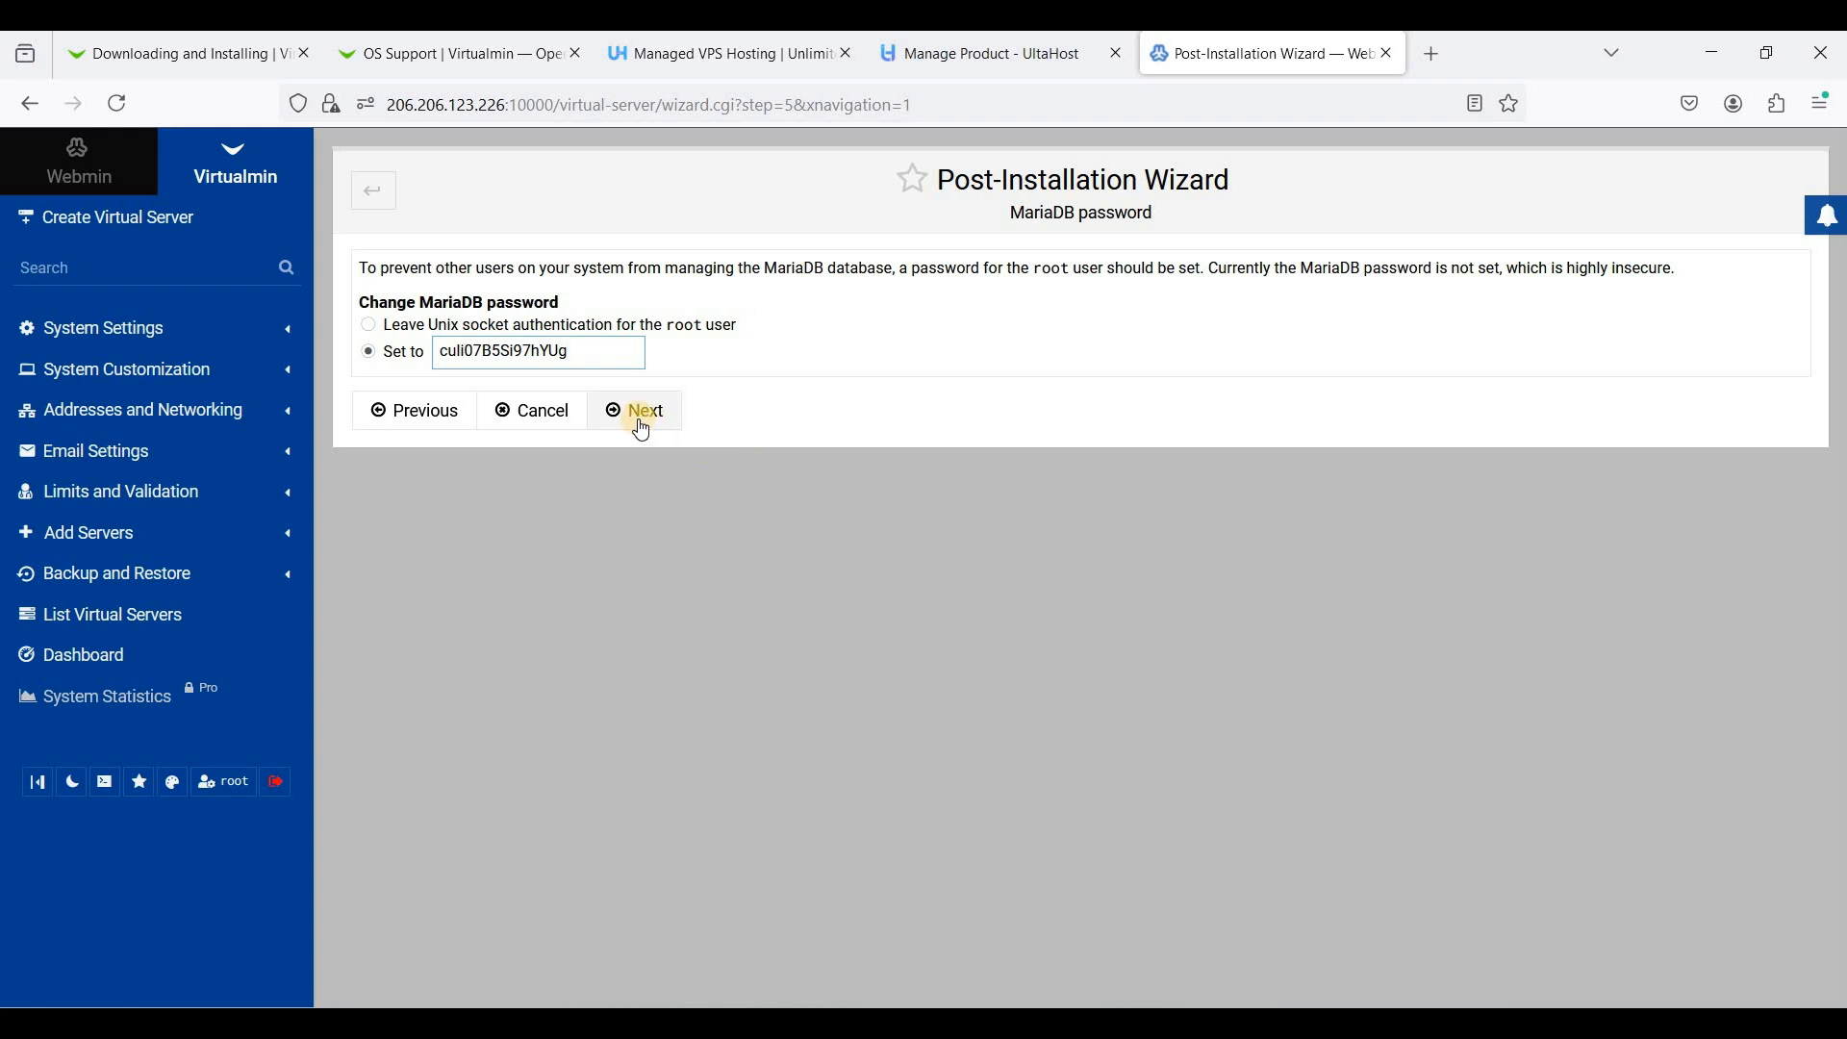
{"action": "left_click", "coordinate": [644, 409]}
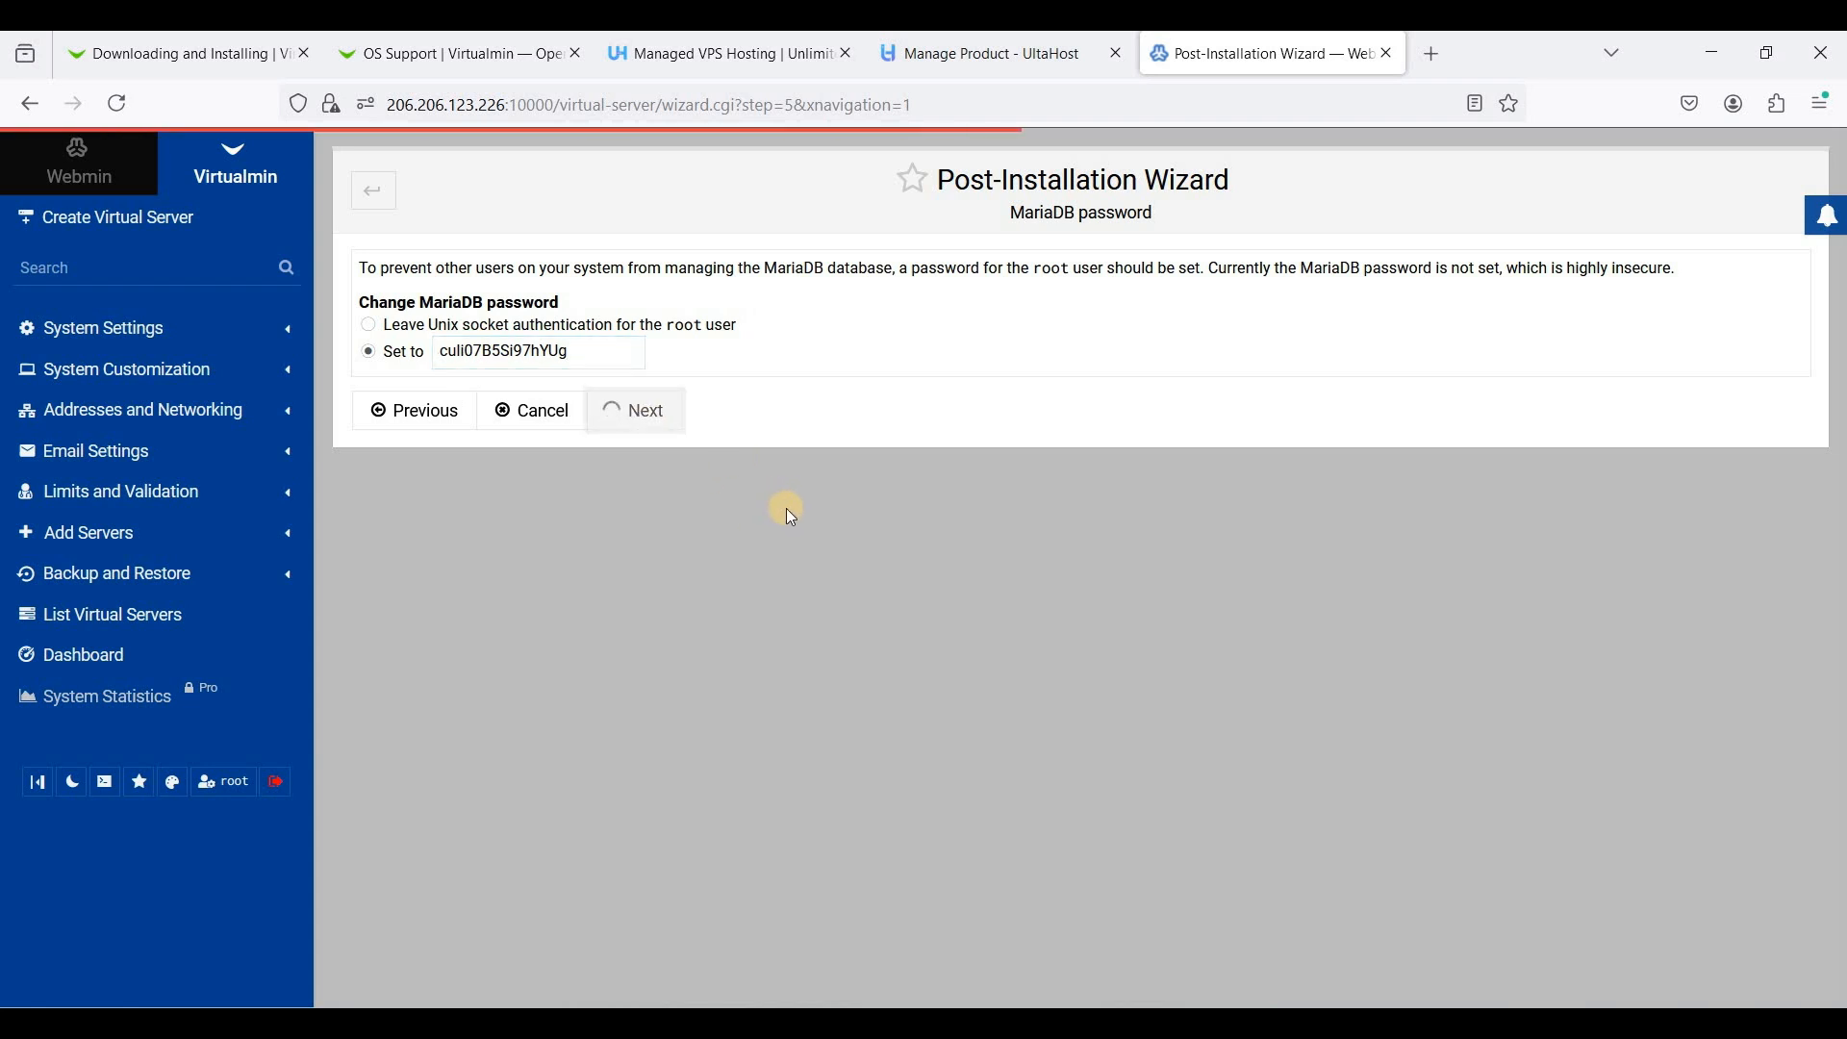
{"action": "left_click", "coordinate": [635, 409]}
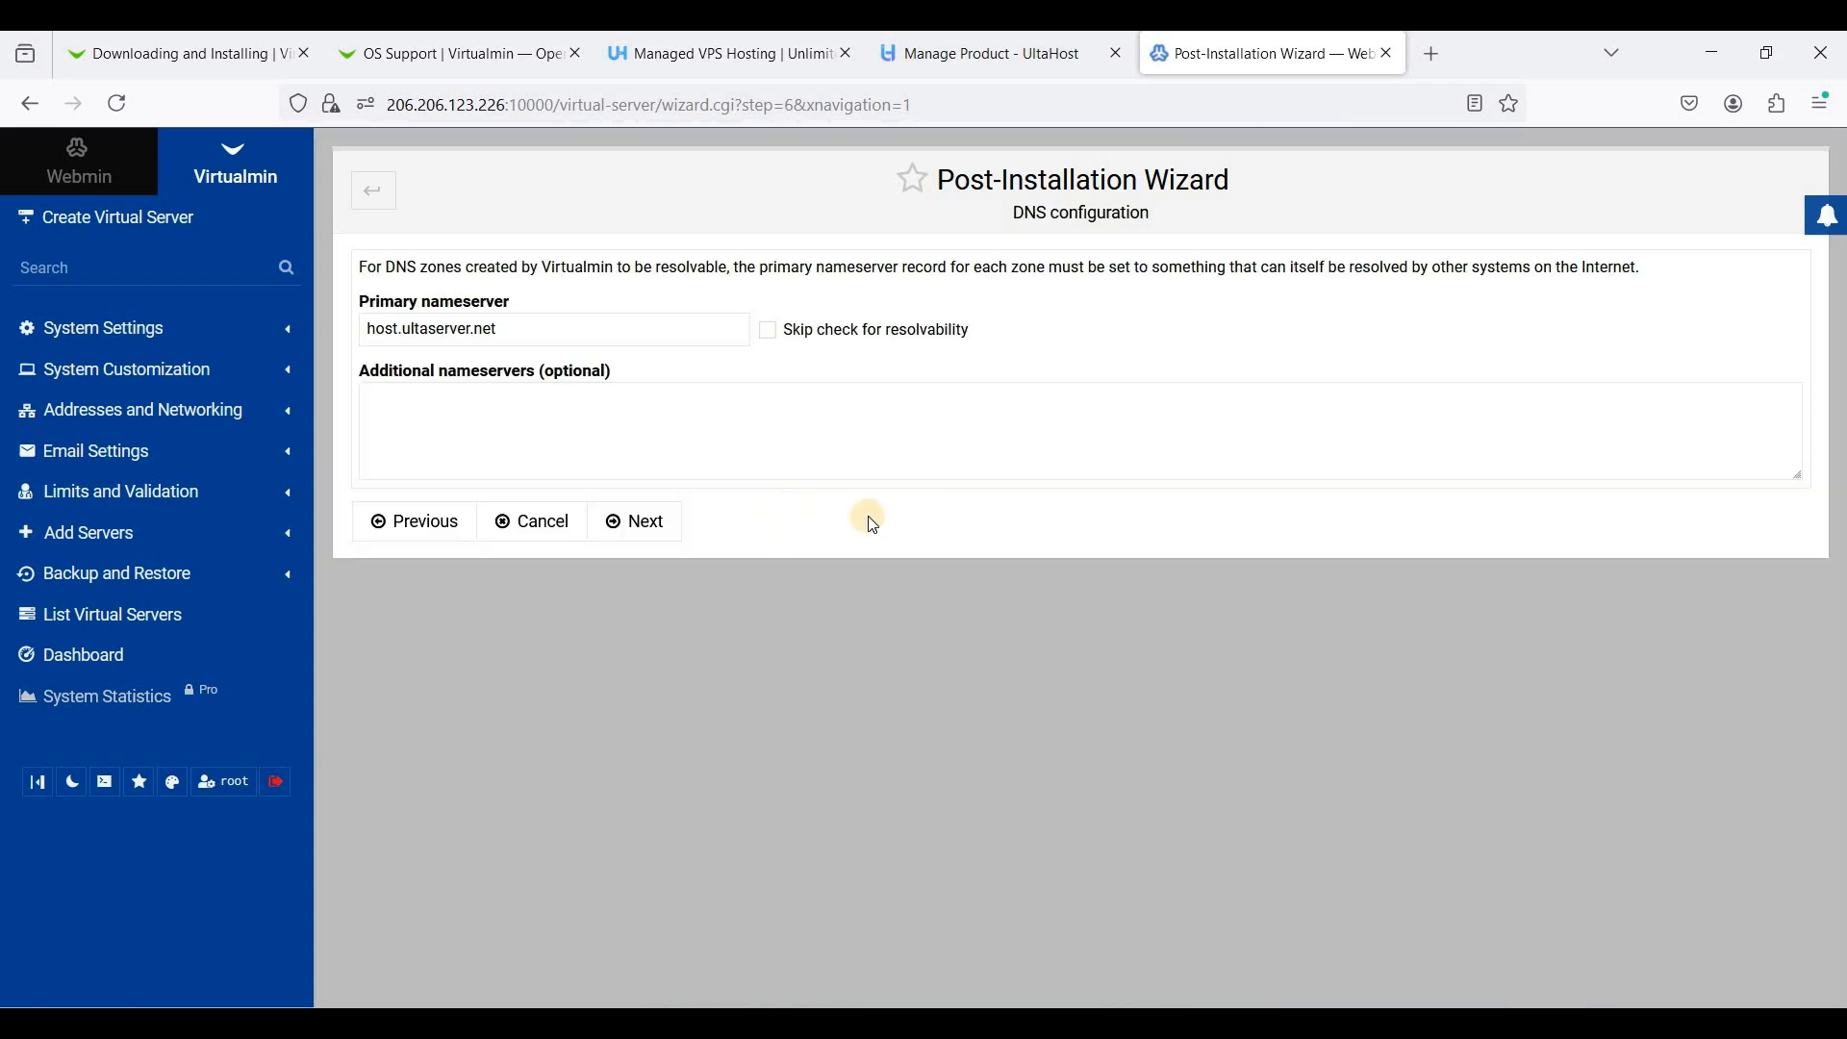
{"action": "left_click", "coordinate": [767, 329]}
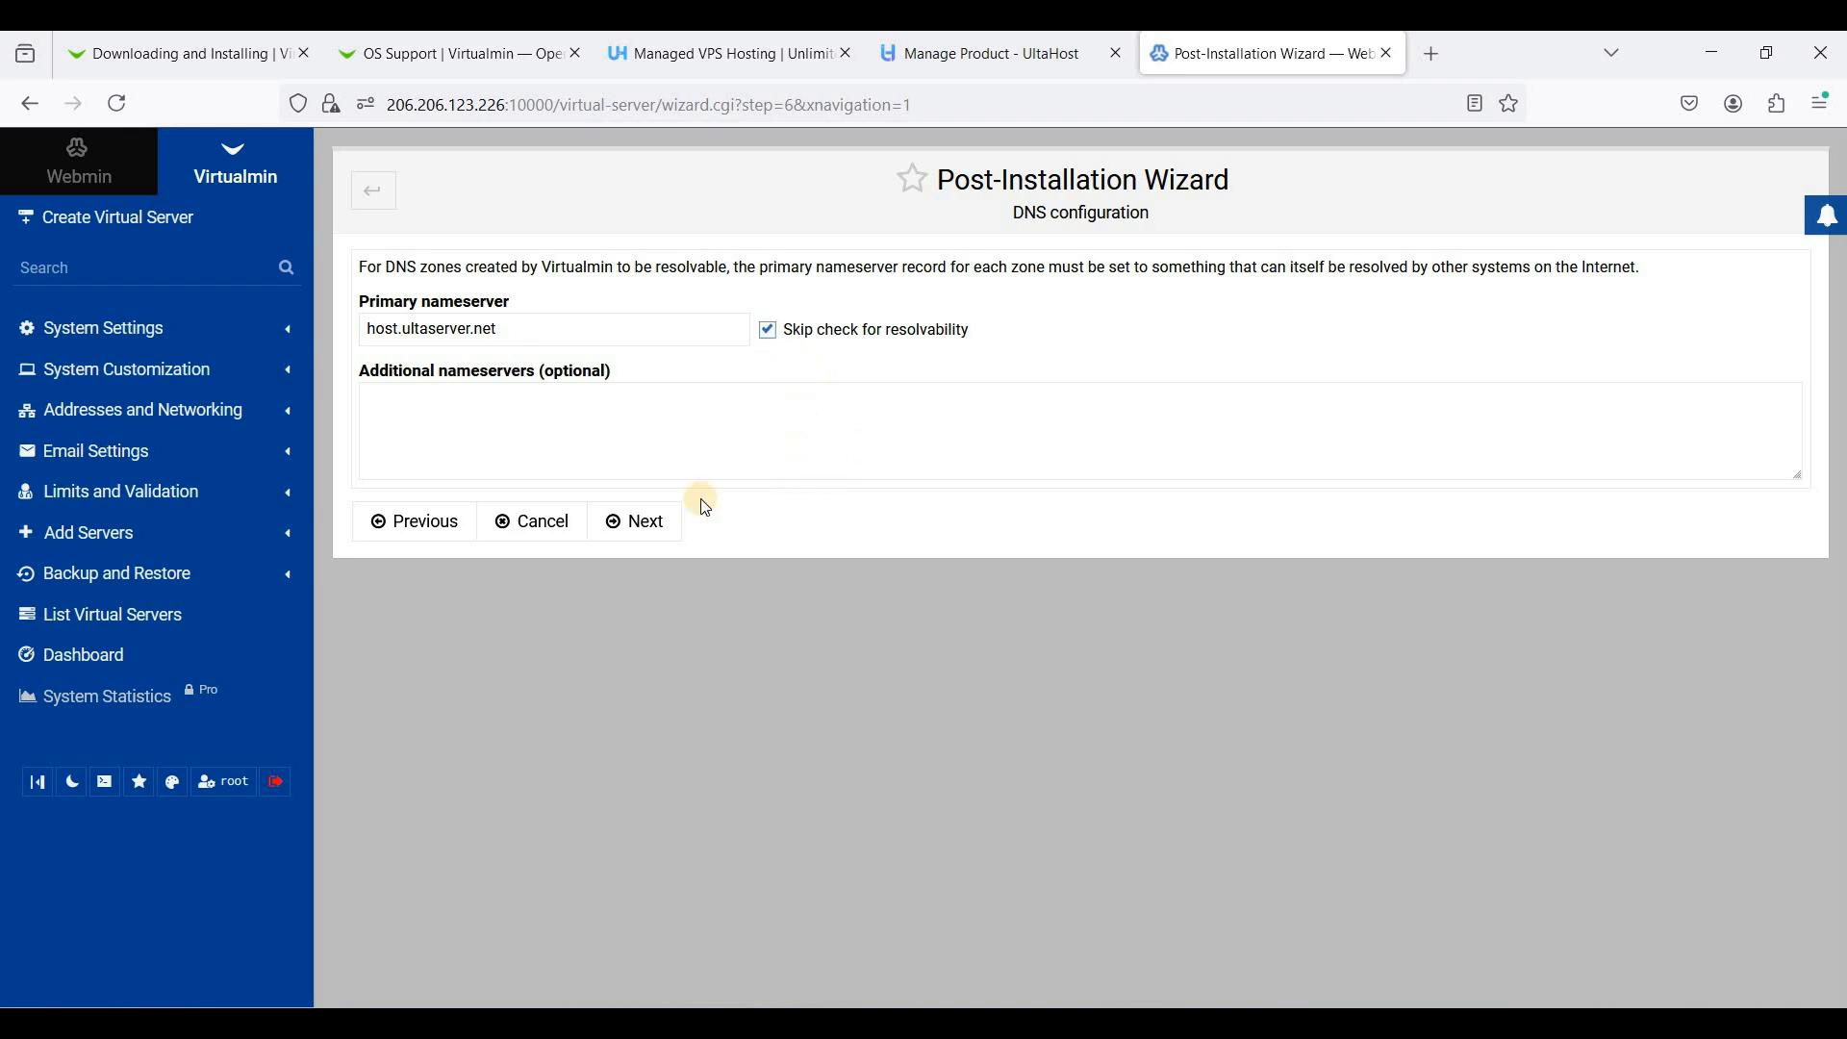
{"action": "left_click", "coordinate": [636, 520]}
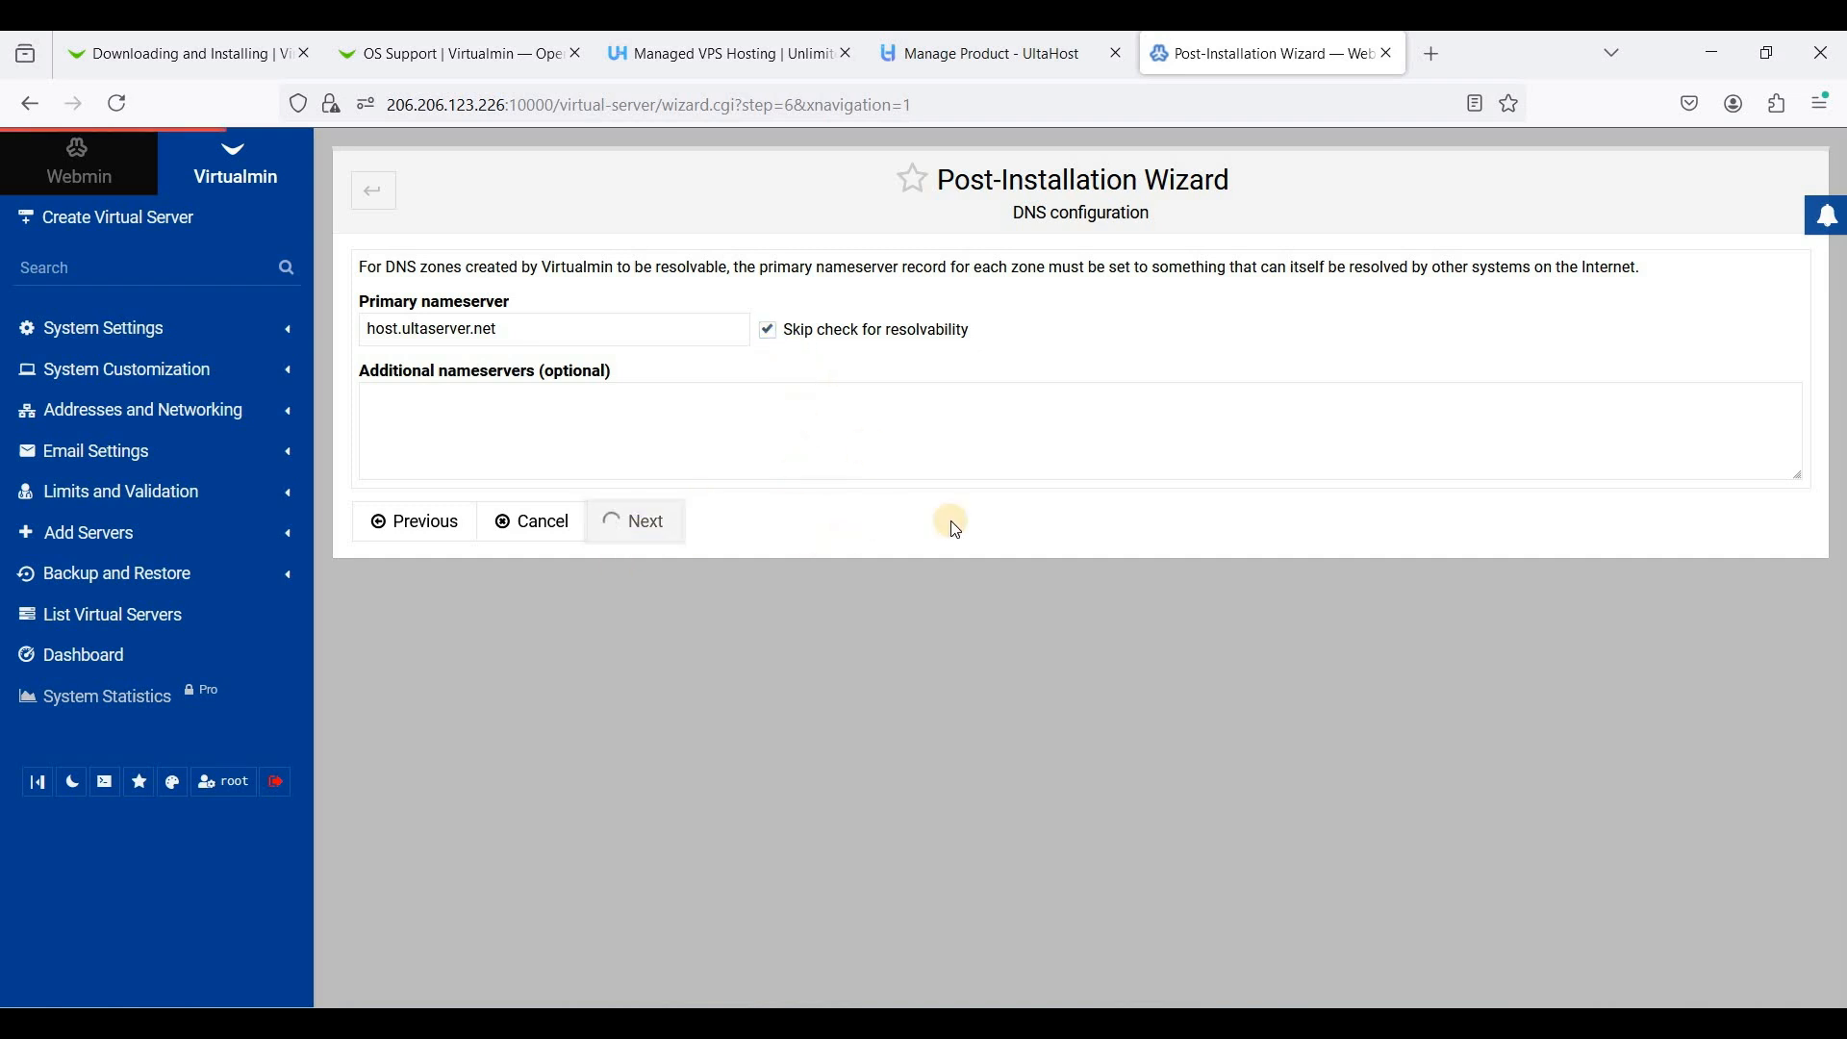
Continue into the optional wizard steps and keep hashed password storage
{"action": "left_click", "coordinate": [634, 520]}
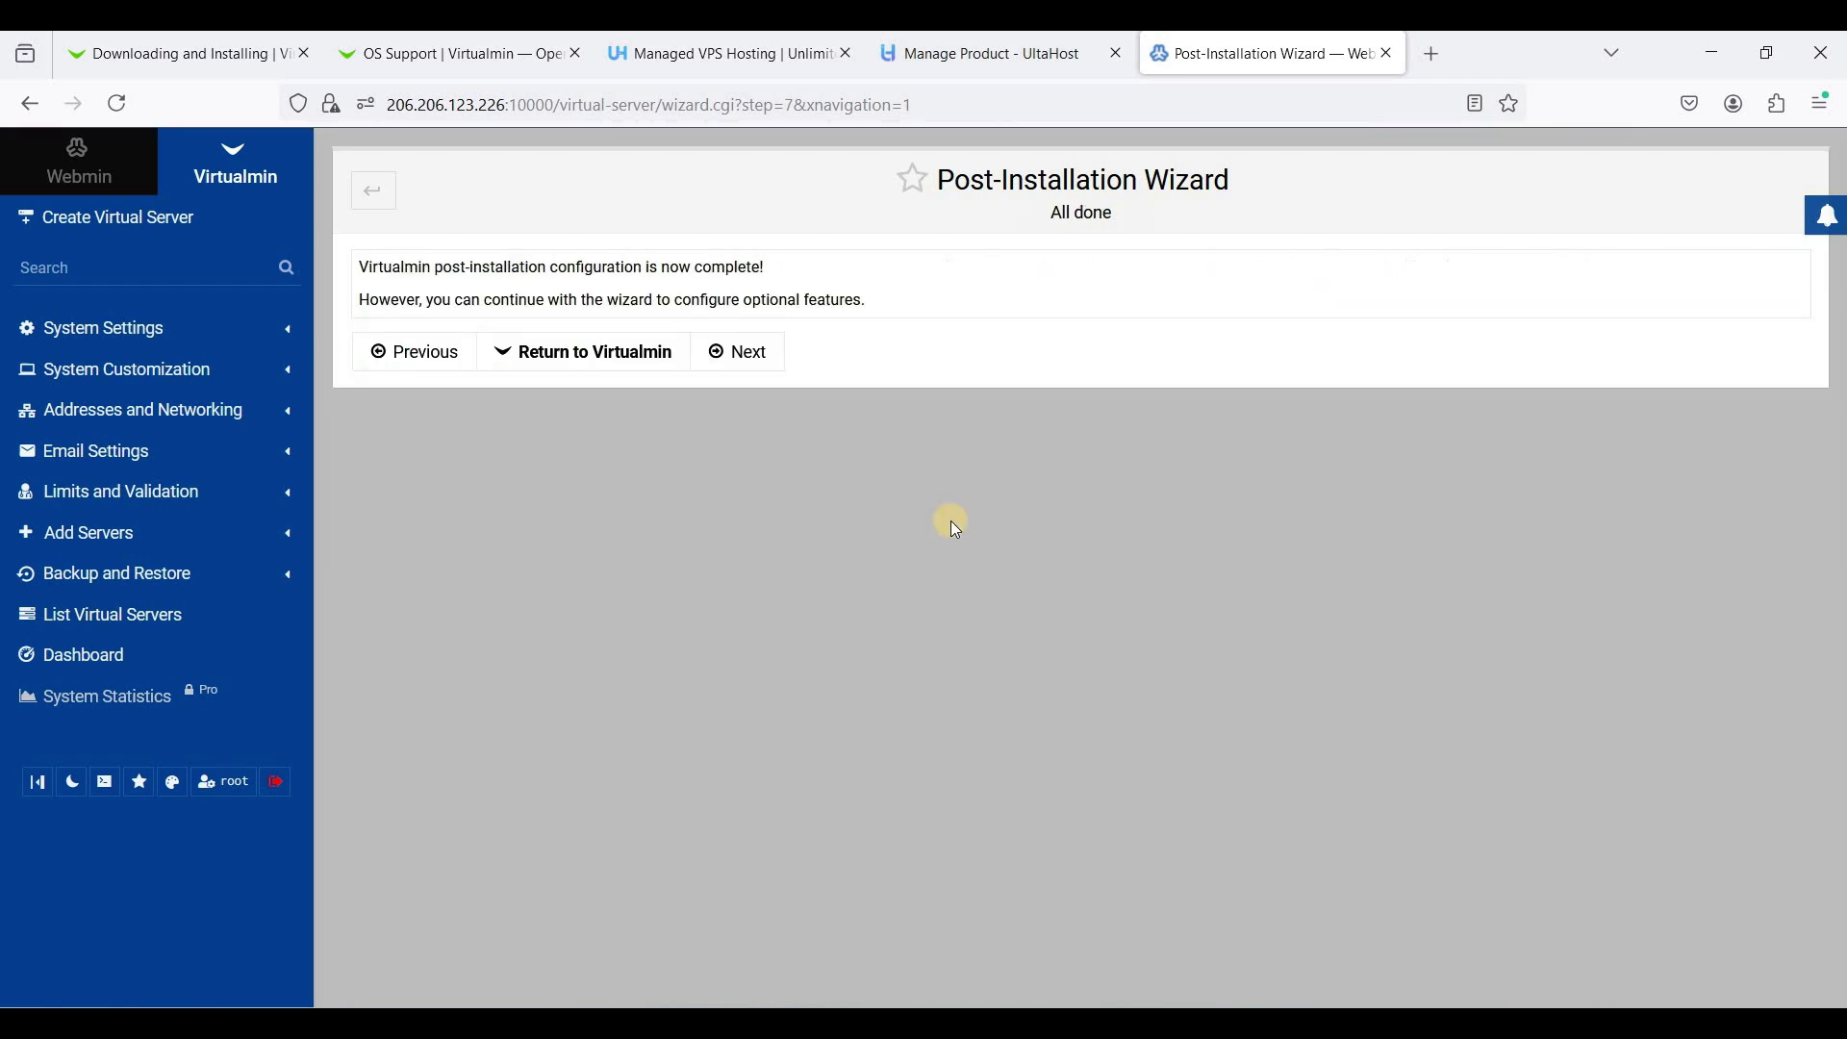
{"action": "mouse_move", "coordinate": [601, 376]}
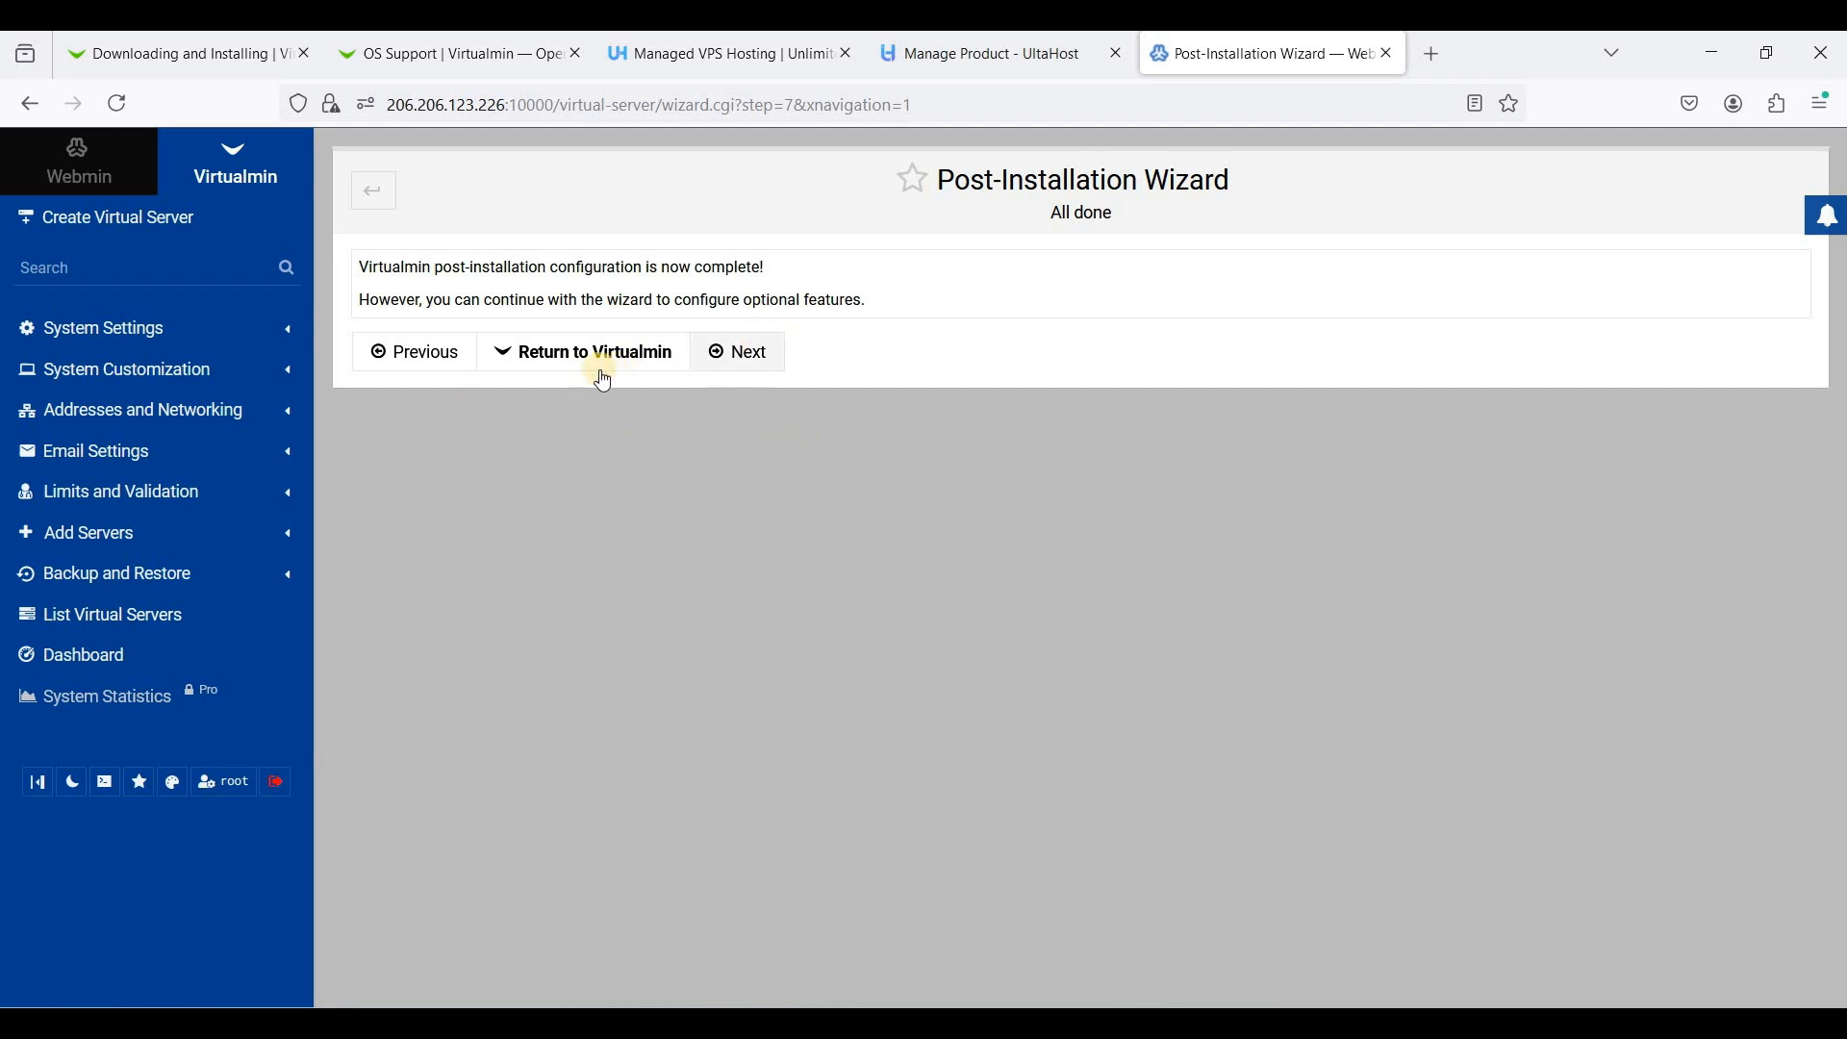
{"action": "mouse_move", "coordinate": [835, 402]}
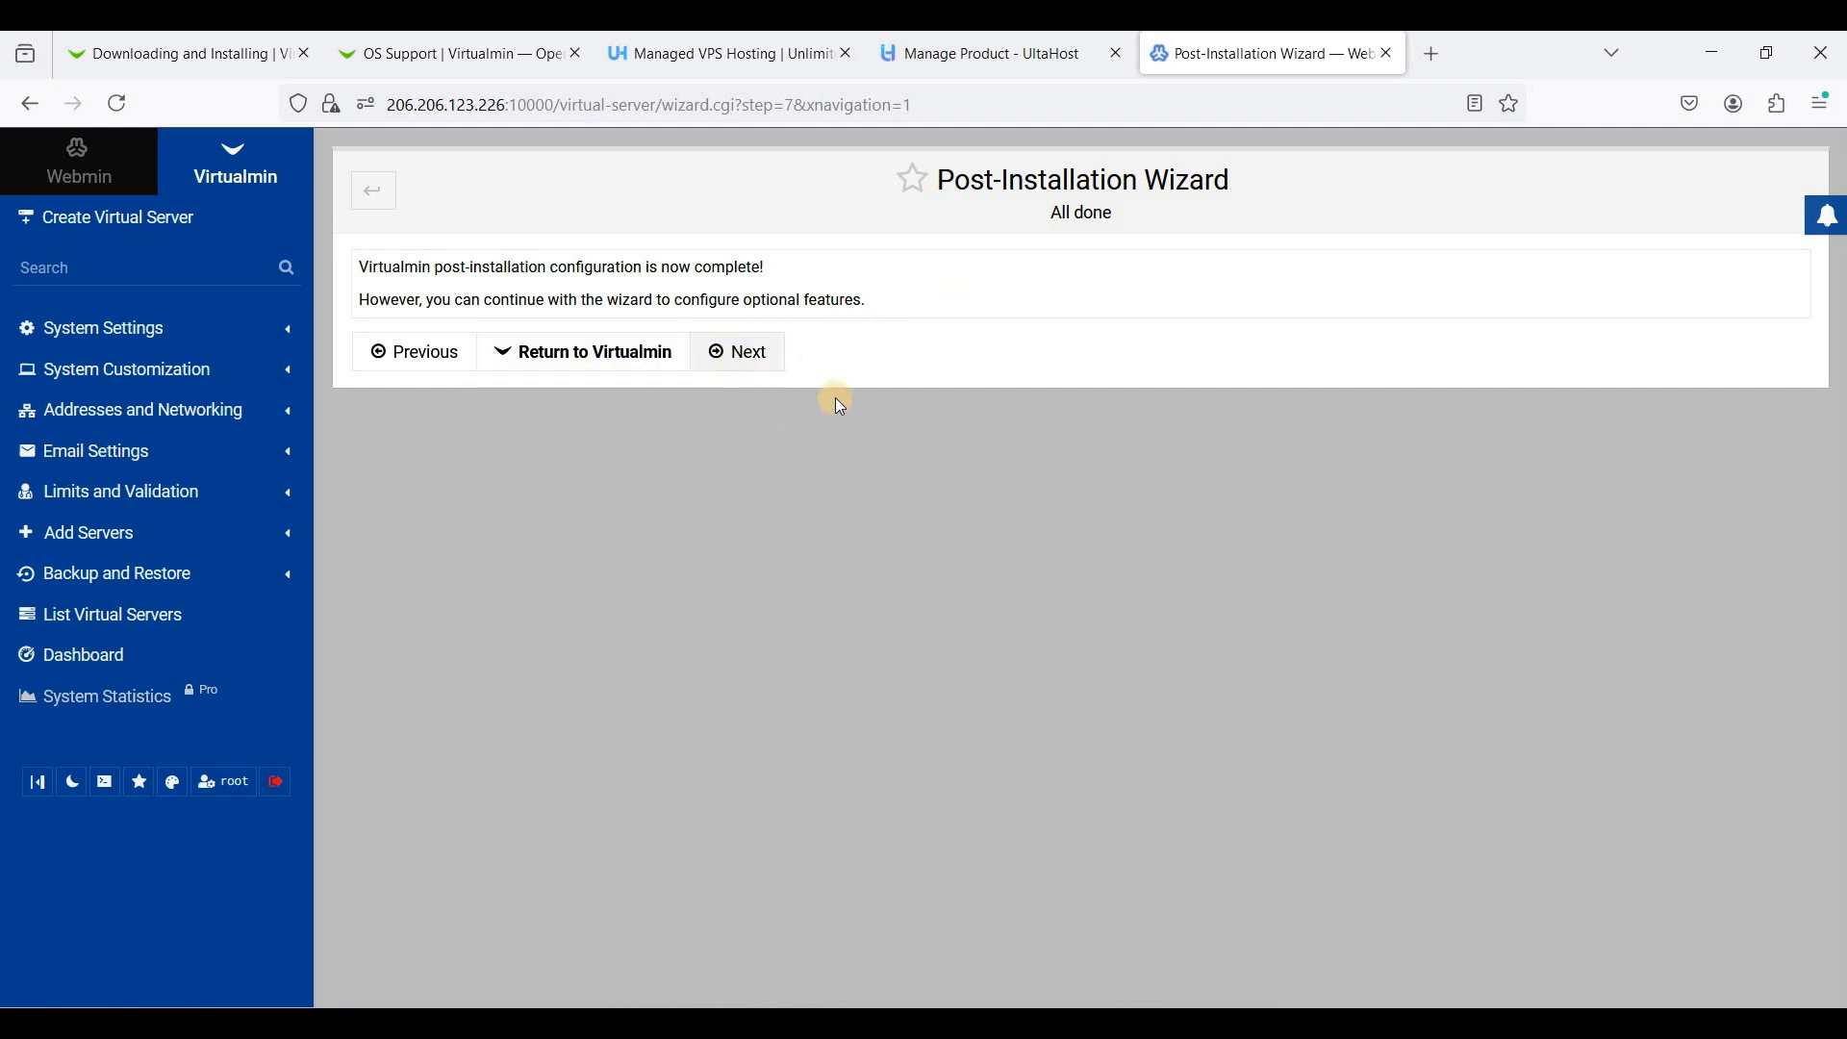
{"action": "left_click", "coordinate": [737, 351]}
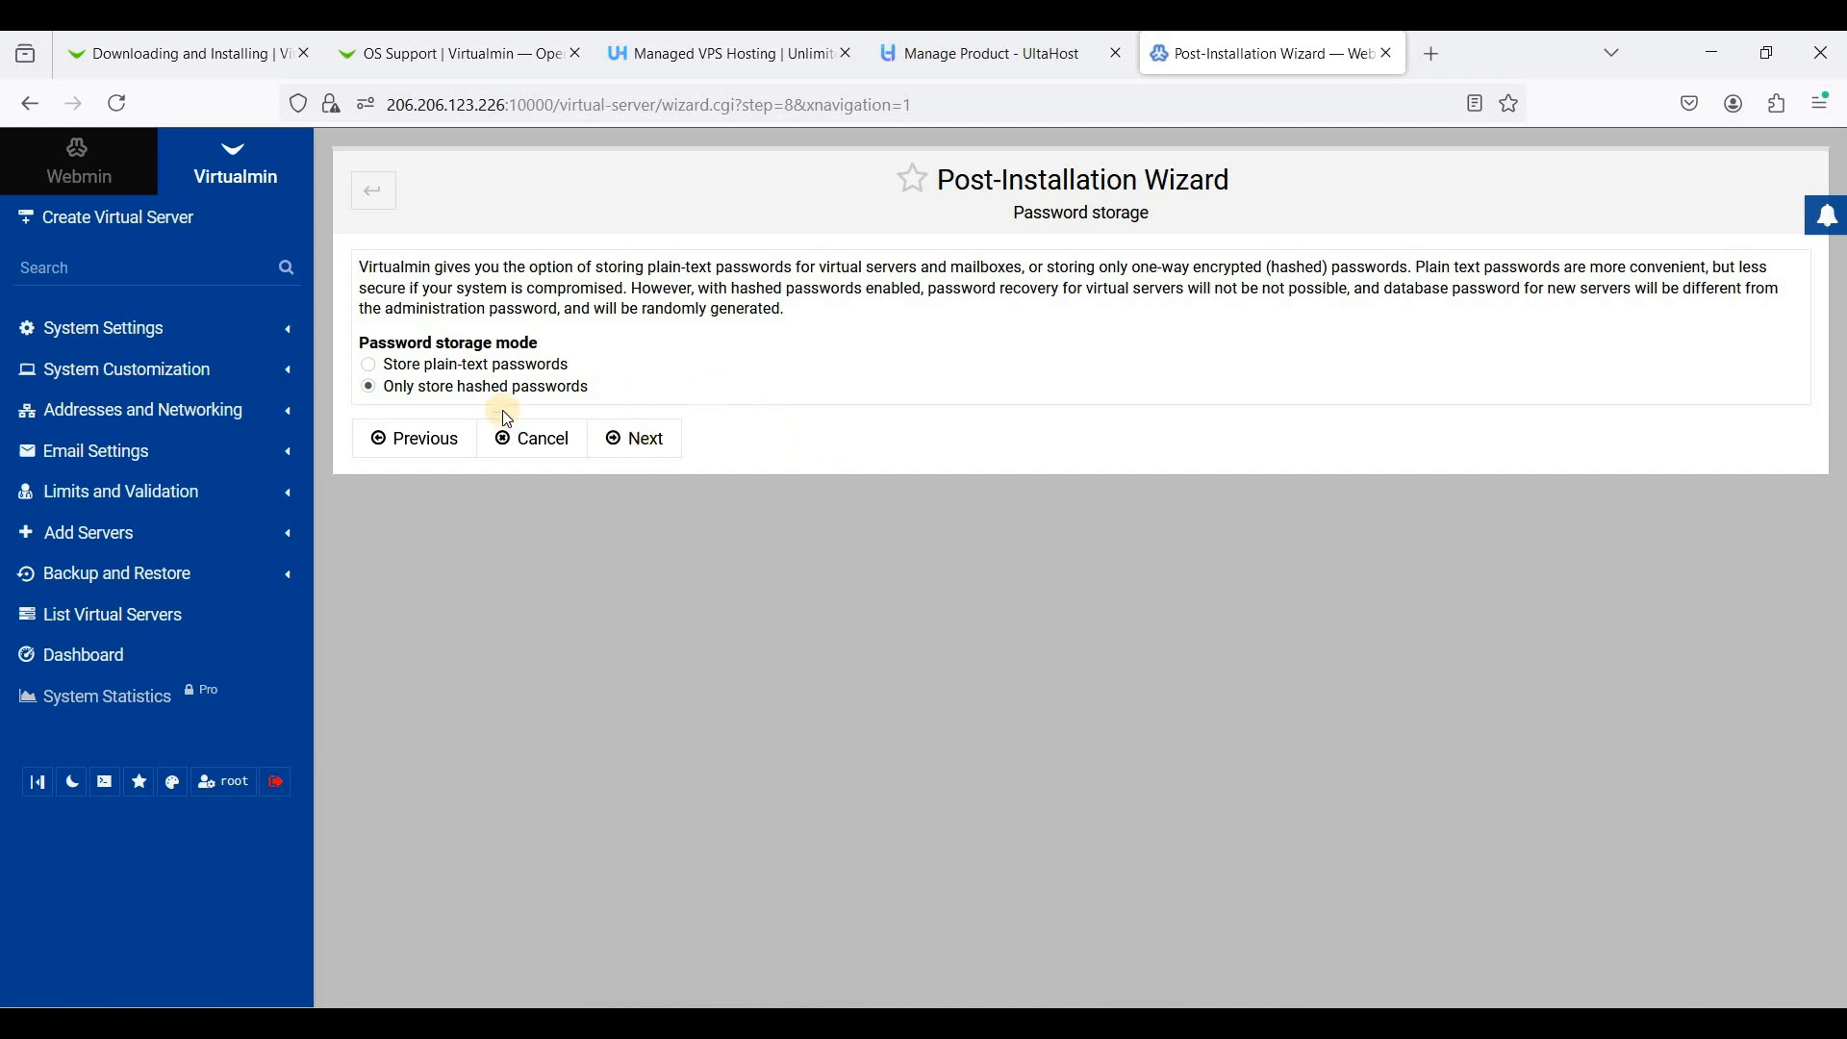
{"action": "mouse_move", "coordinate": [524, 406]}
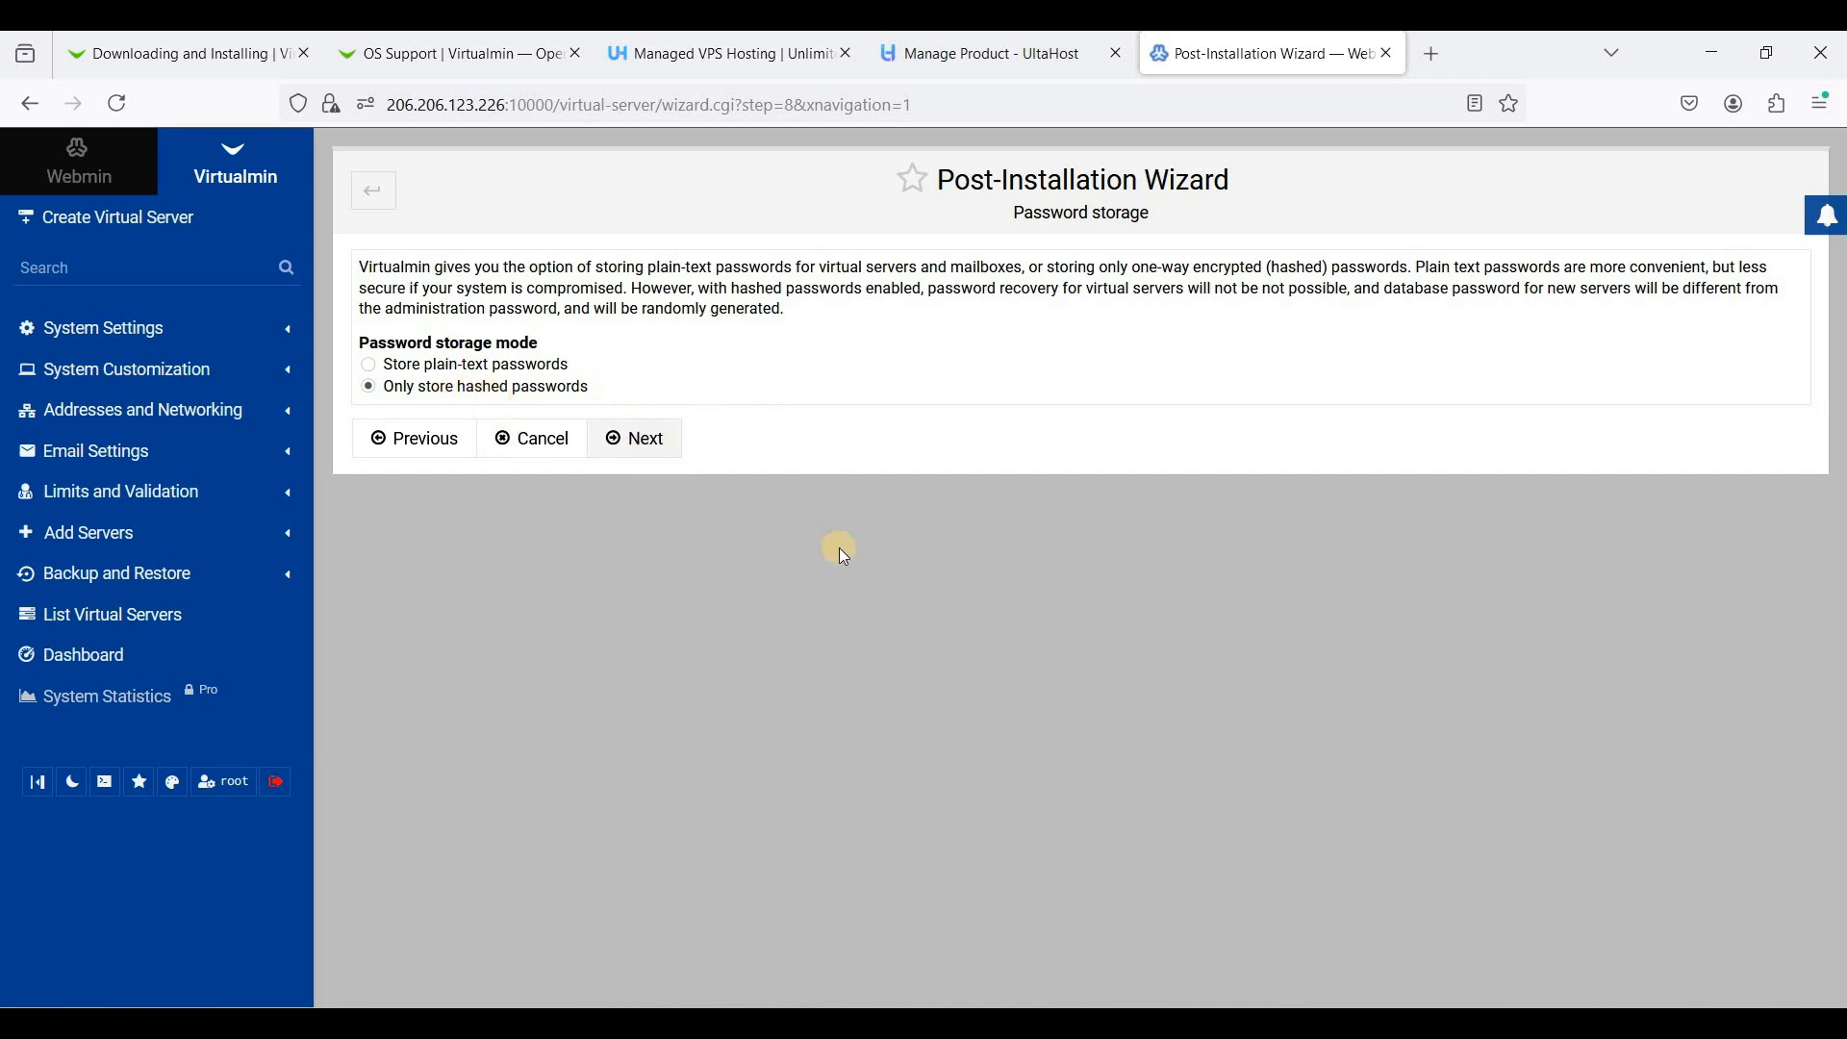
{"action": "left_click", "coordinate": [634, 438]}
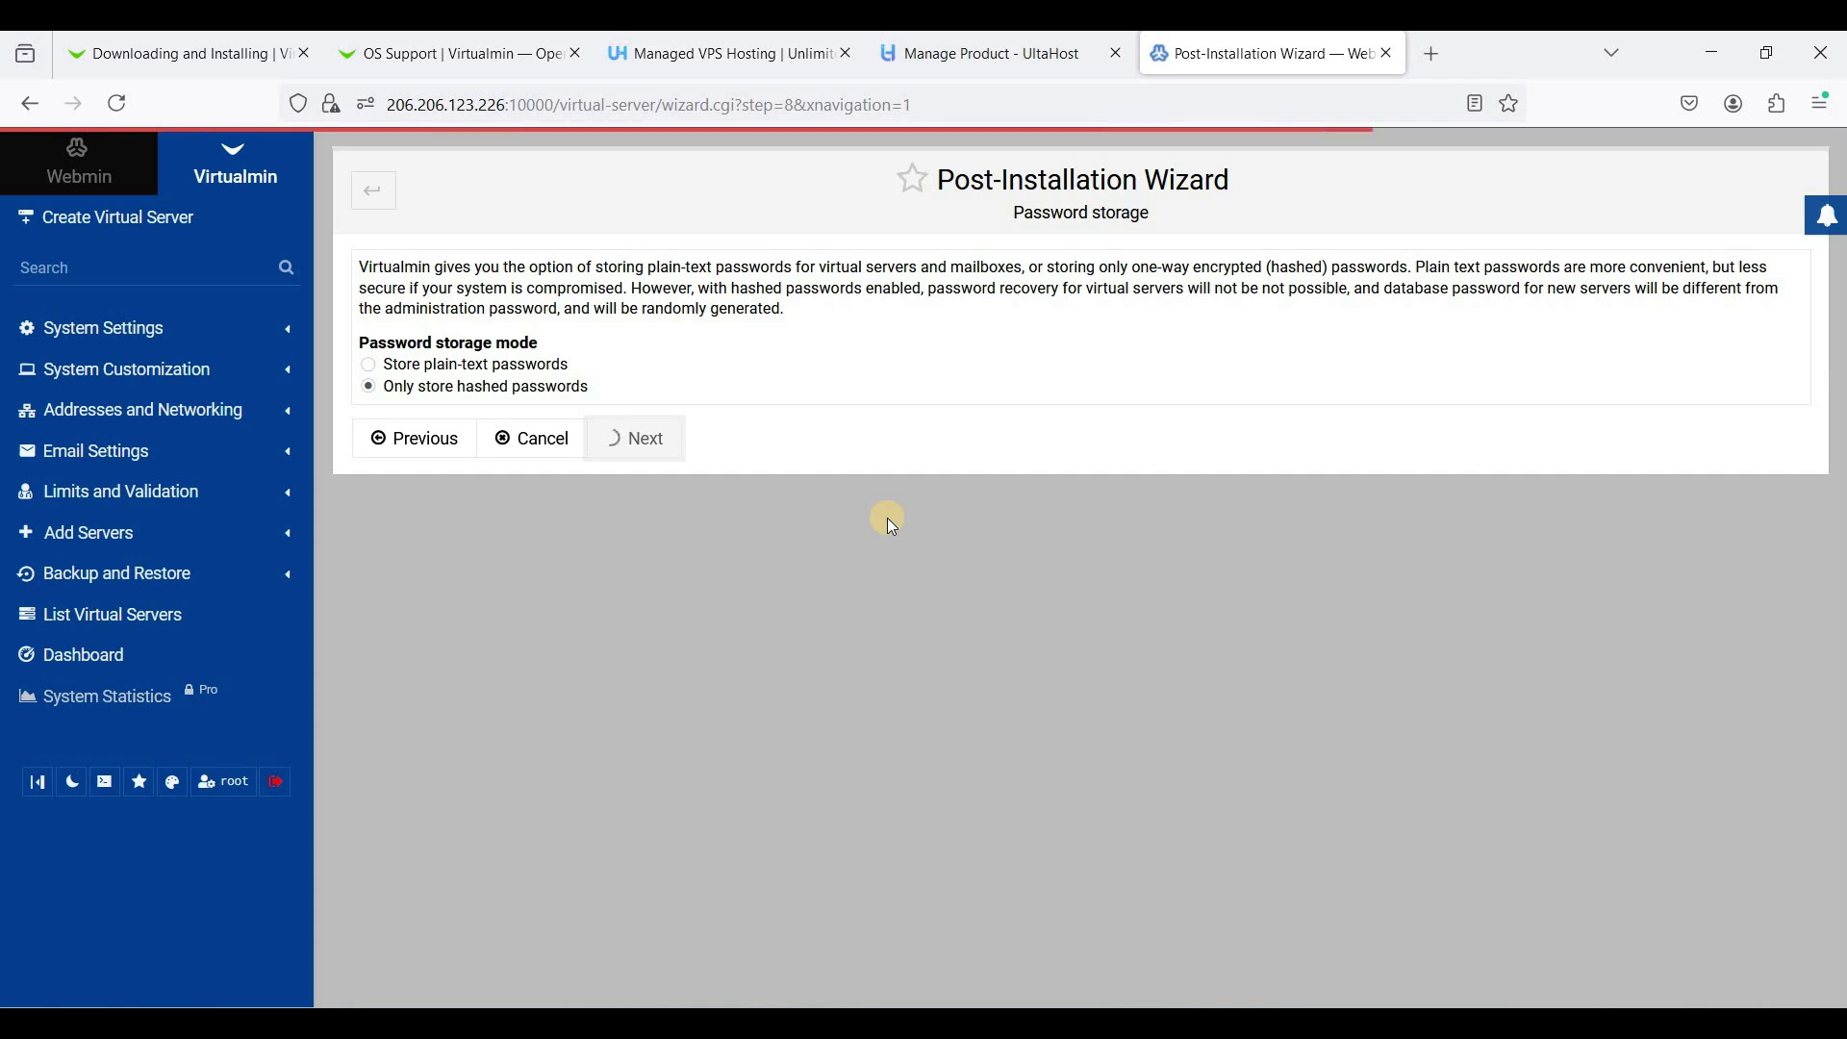
{"action": "left_click", "coordinate": [634, 437]}
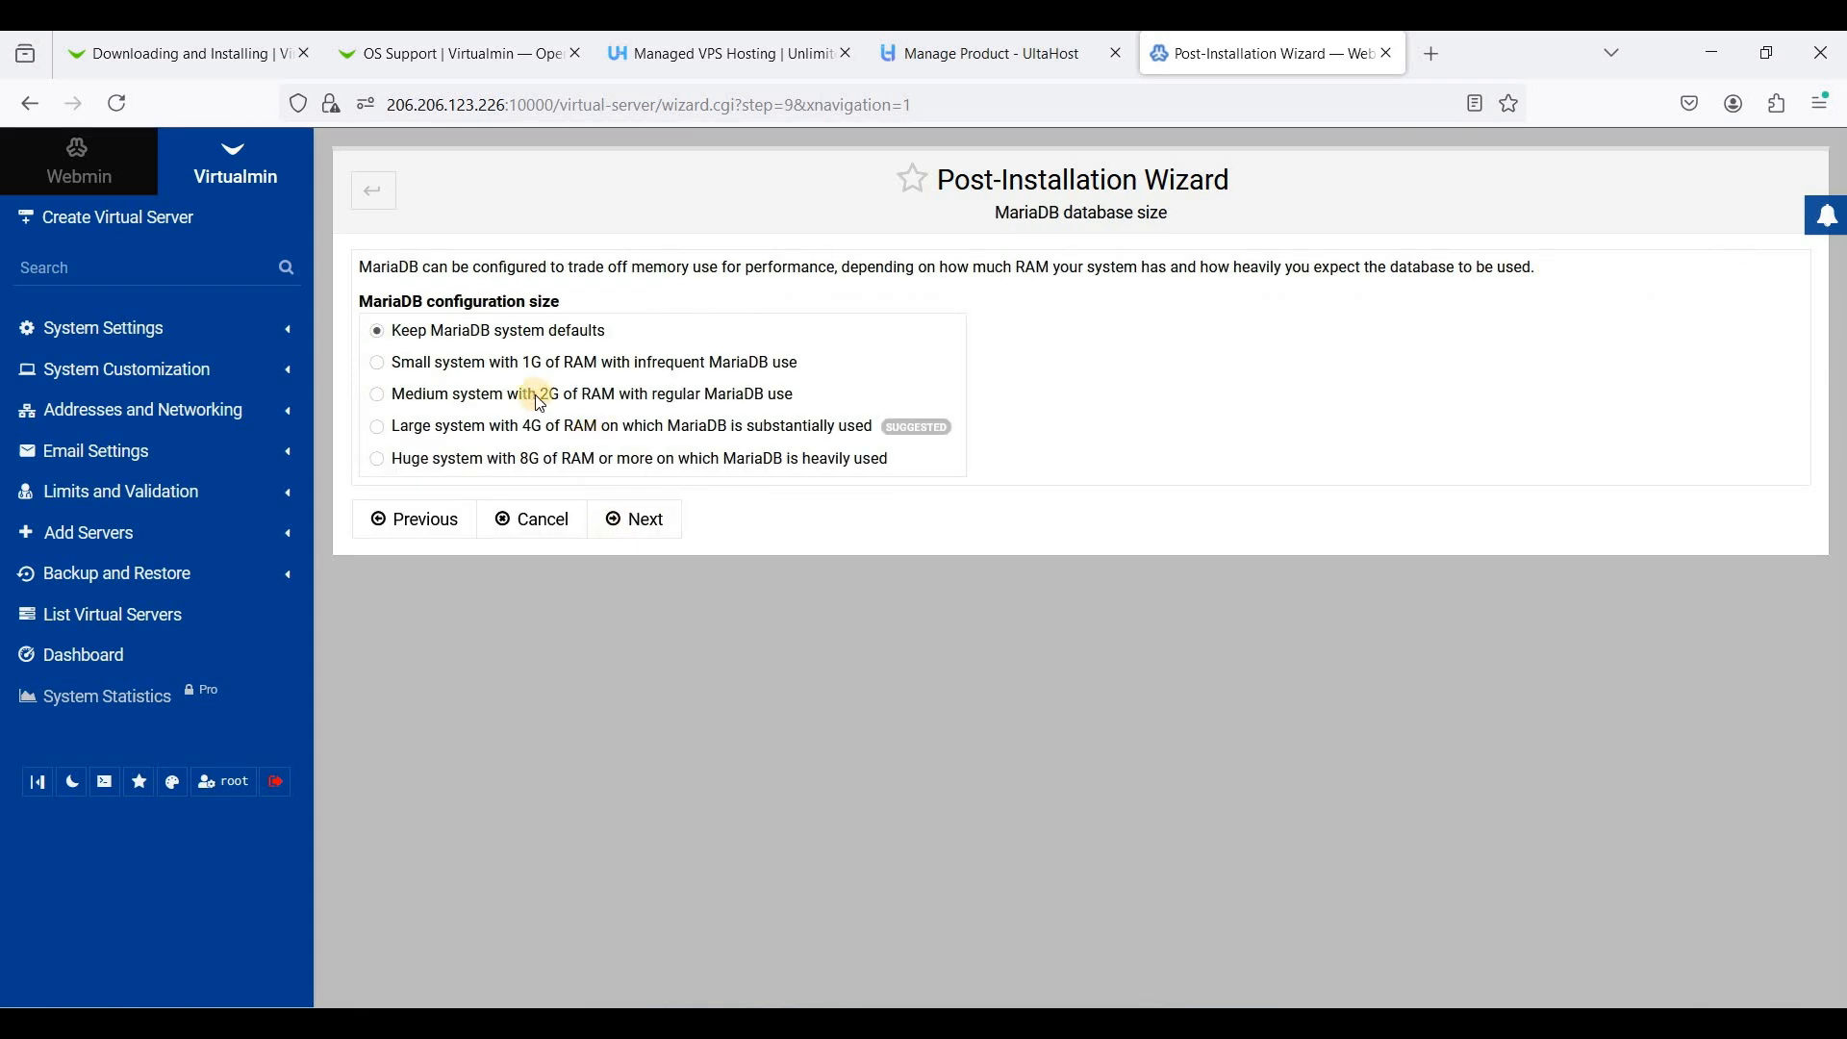
{"action": "mouse_move", "coordinate": [653, 508]}
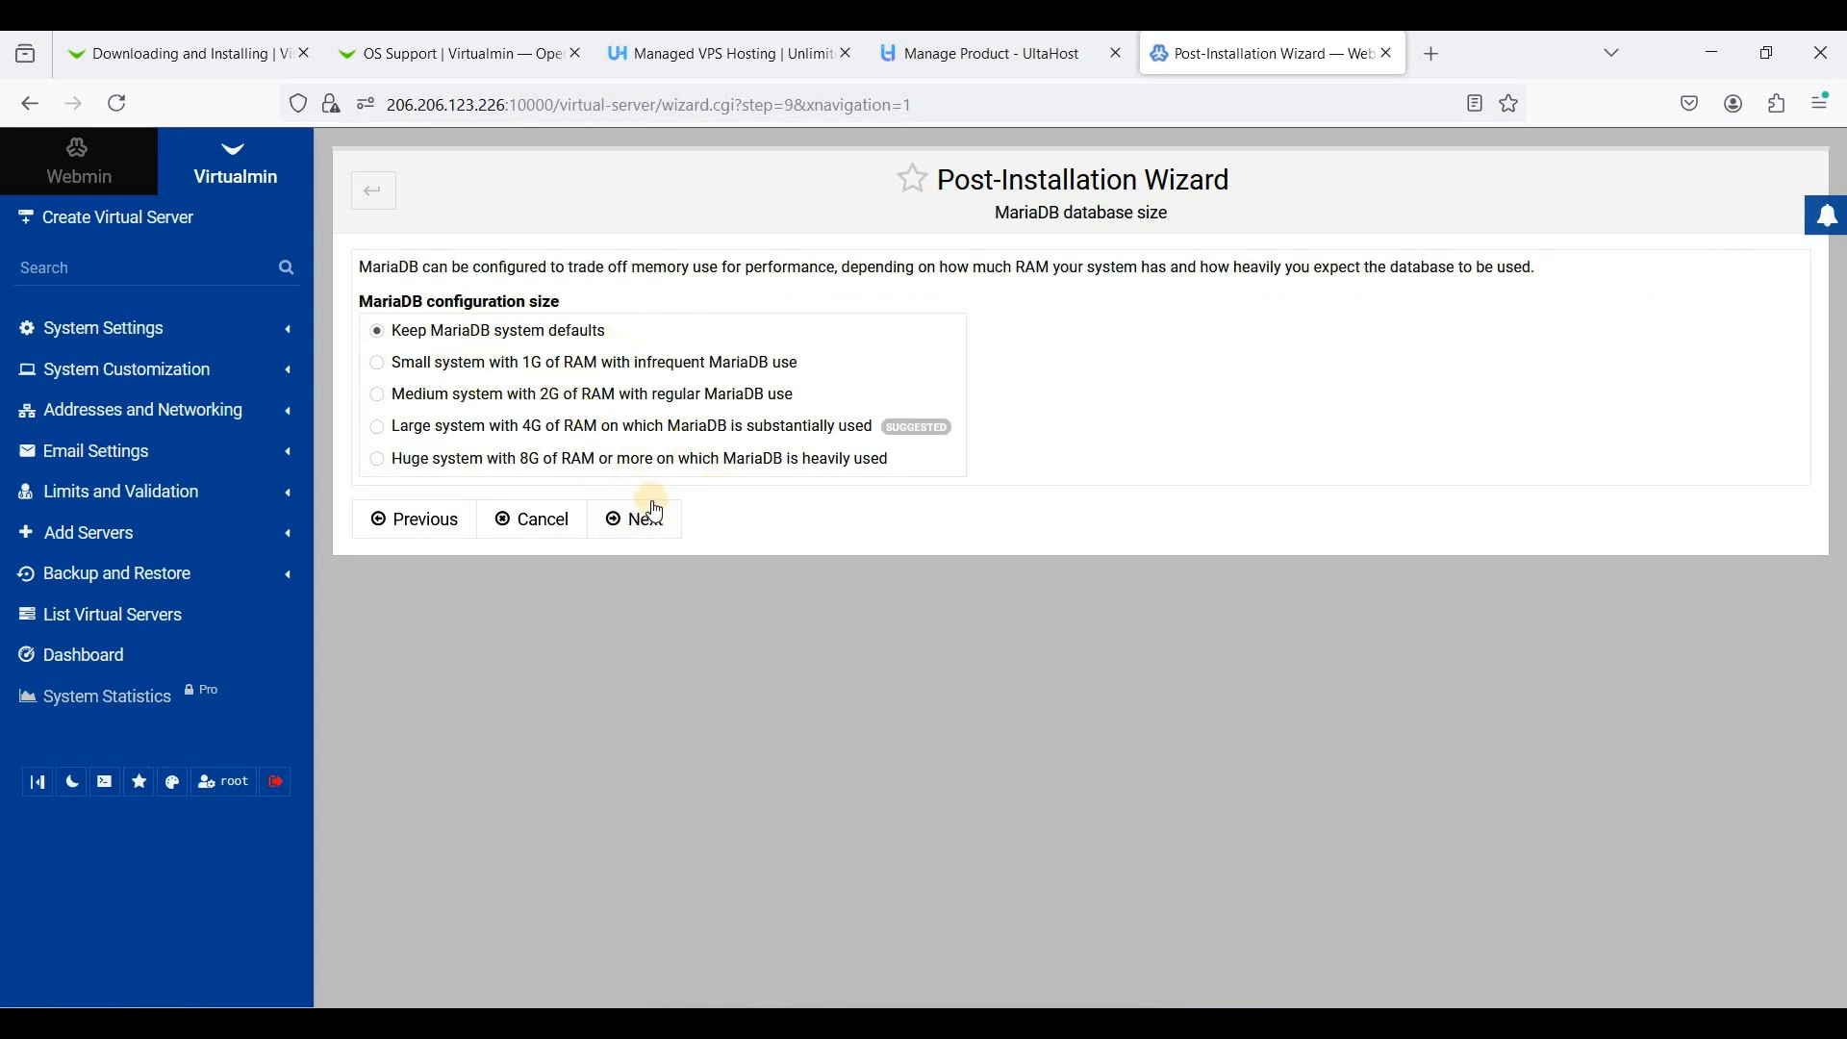
Keep the default MariaDB size and per-domain SSL certificate directories, completing the wizard
{"action": "left_click", "coordinate": [636, 518]}
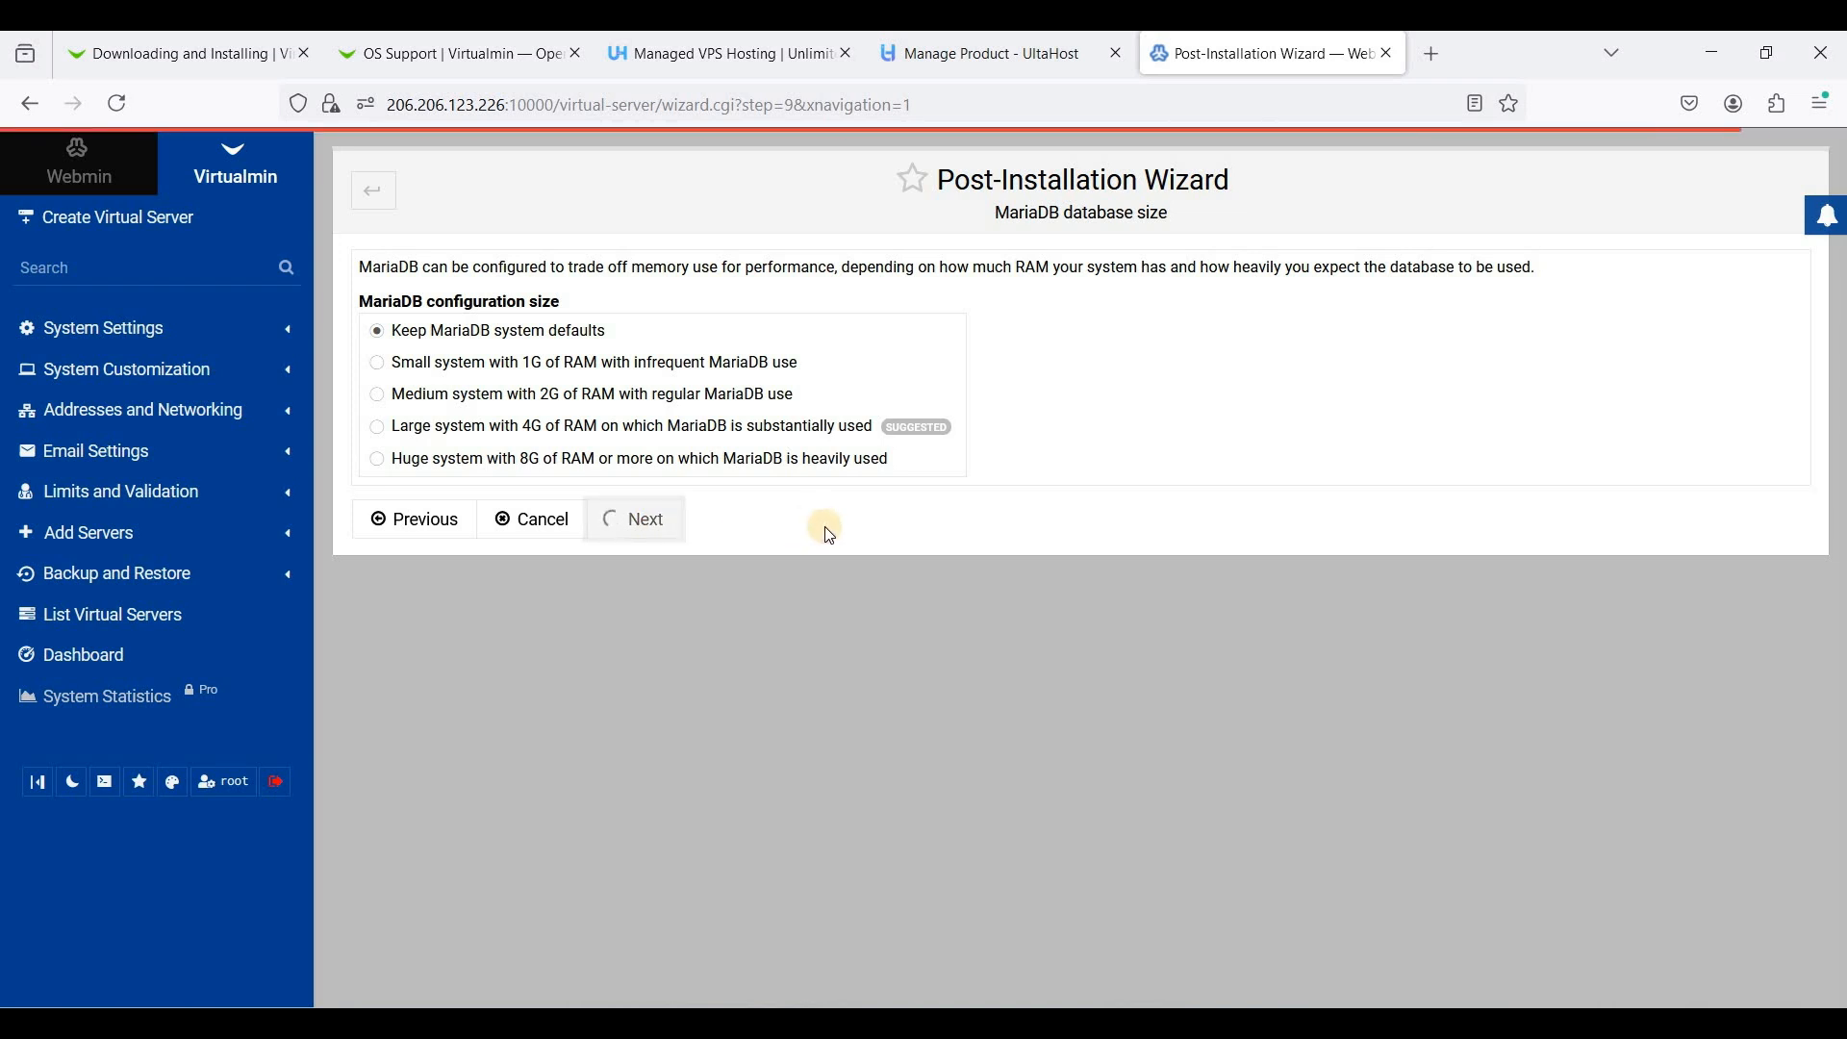
{"action": "left_click", "coordinate": [645, 519]}
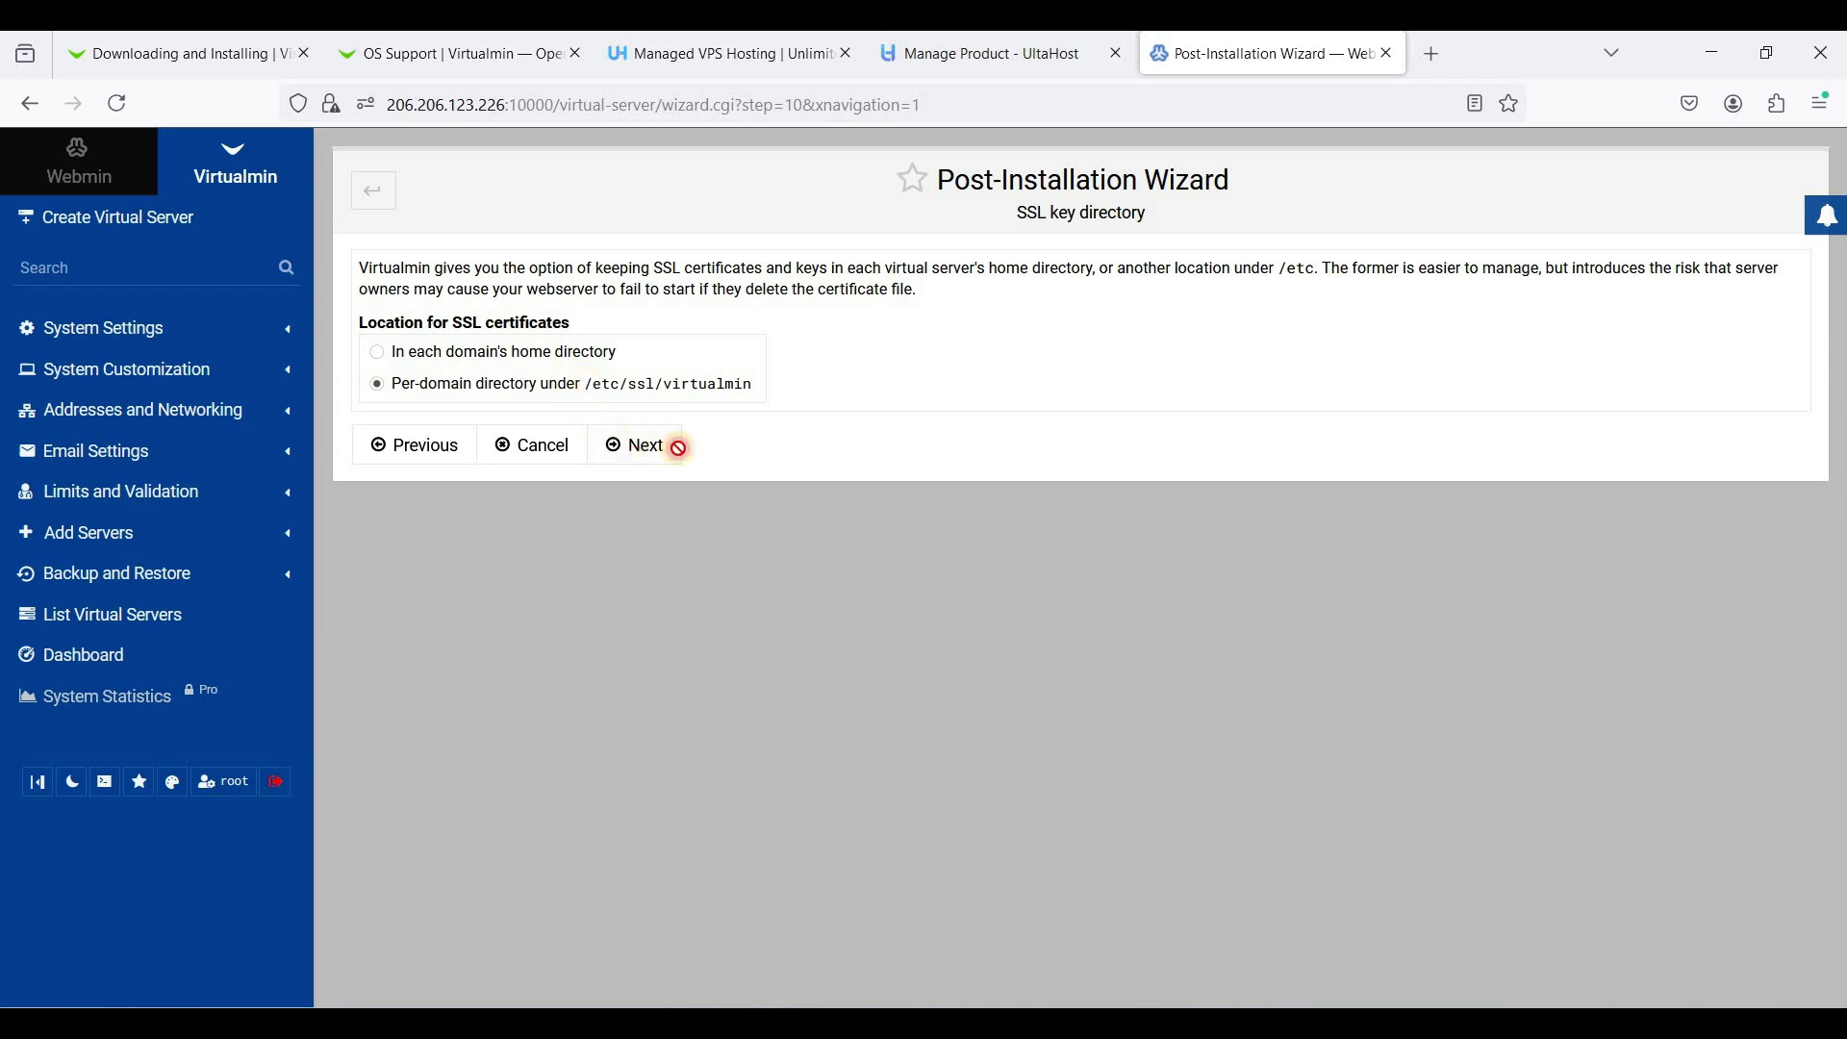
{"action": "left_click", "coordinate": [635, 445]}
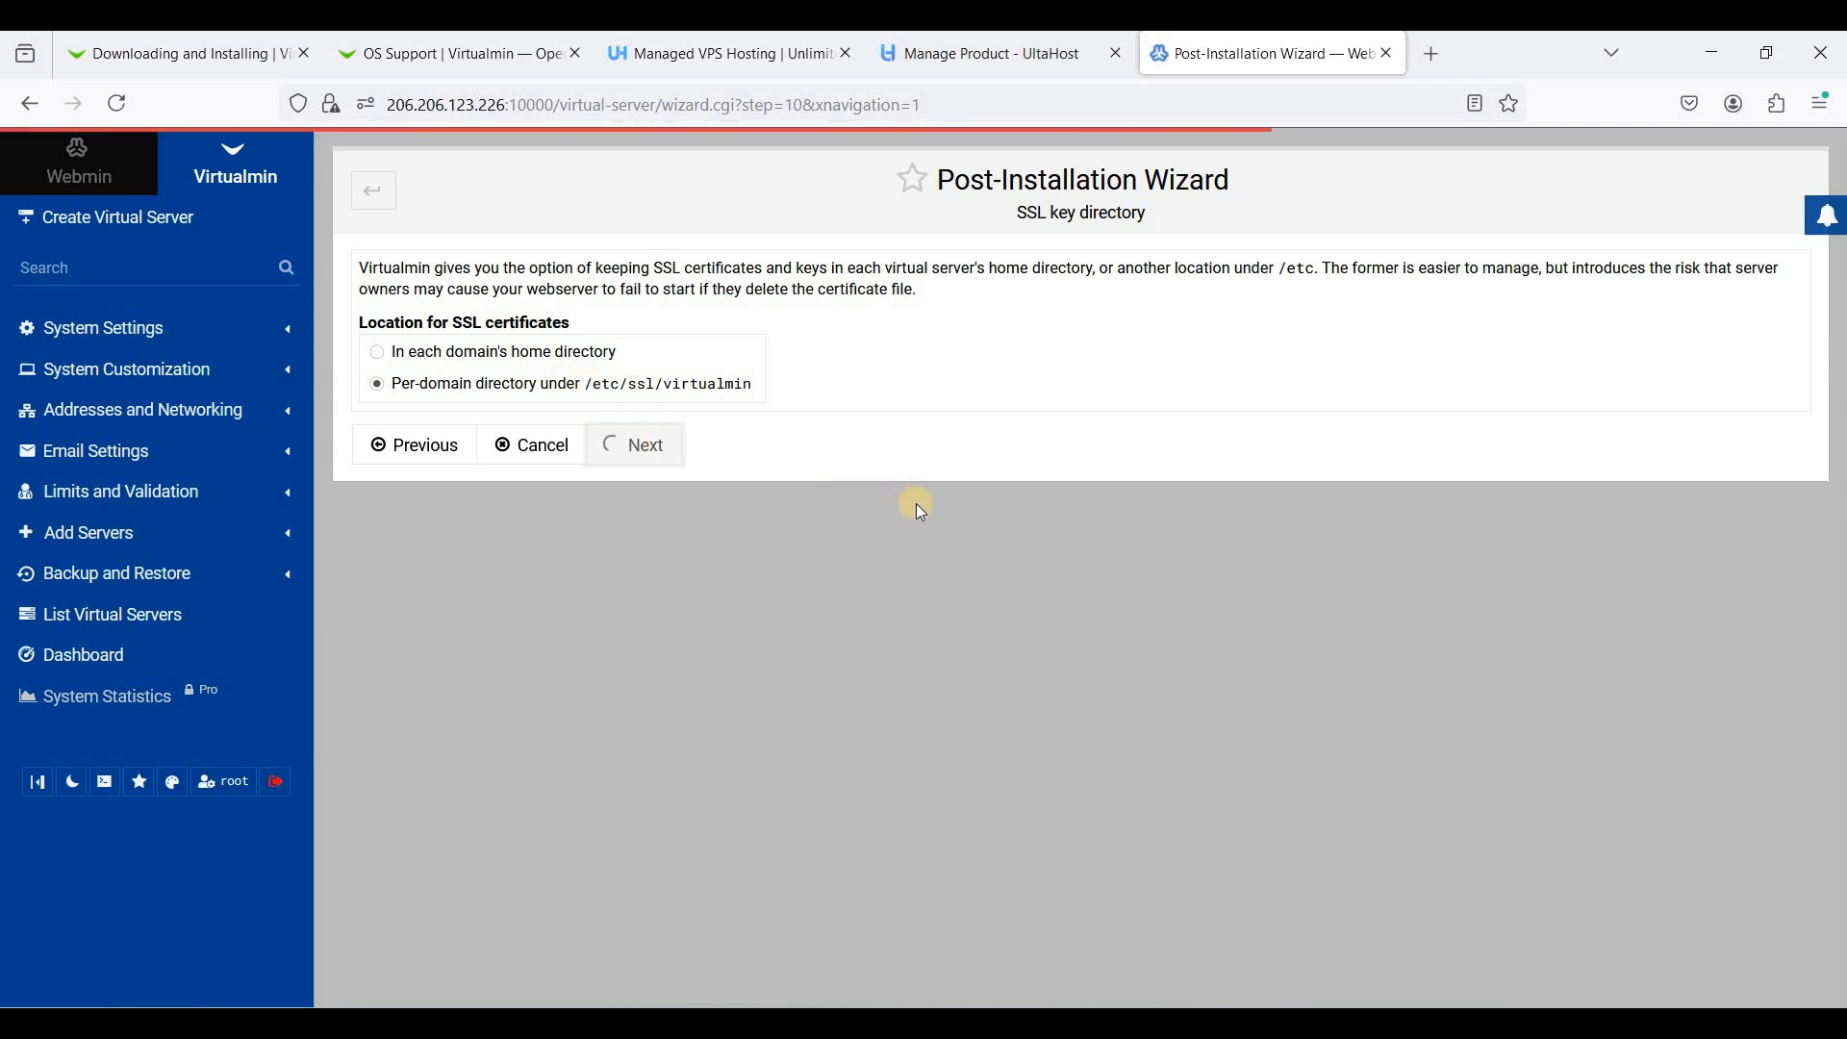
{"action": "left_click", "coordinate": [634, 444]}
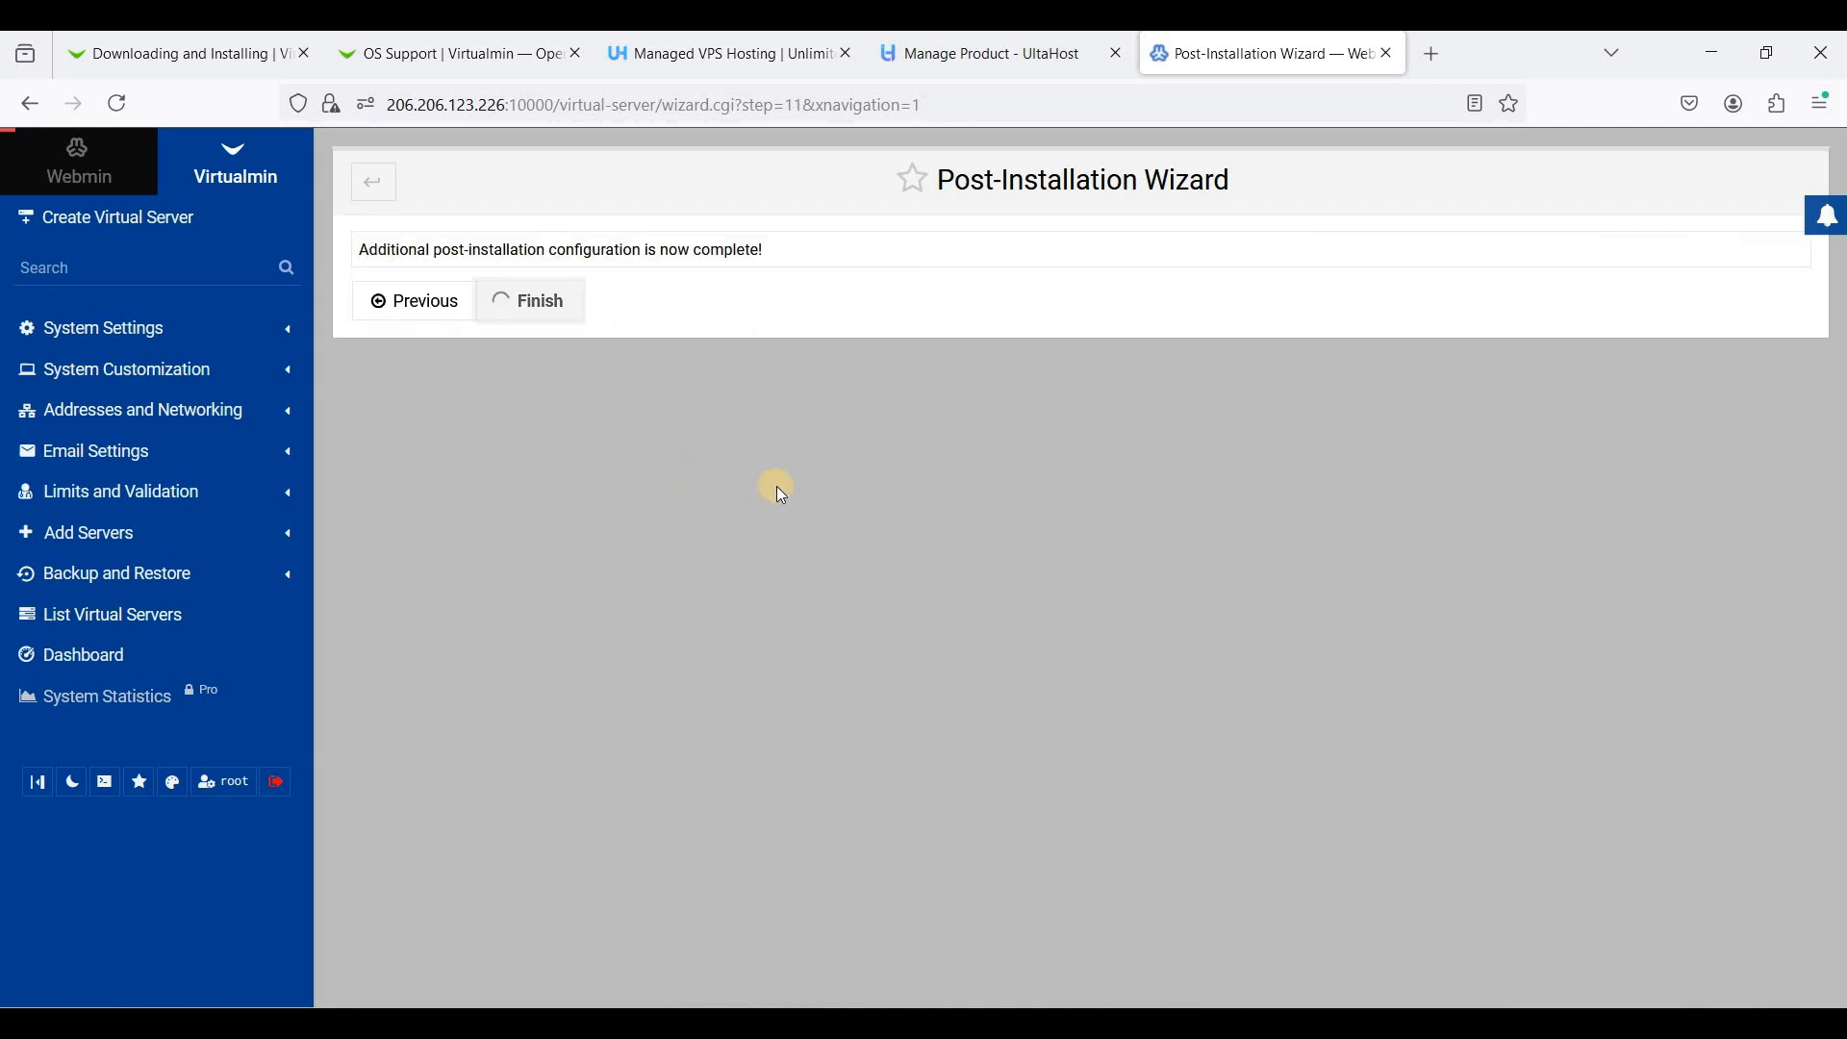
Finish the wizard and run Re-Check Configuration to display the server feature status report
{"action": "left_click", "coordinate": [529, 300]}
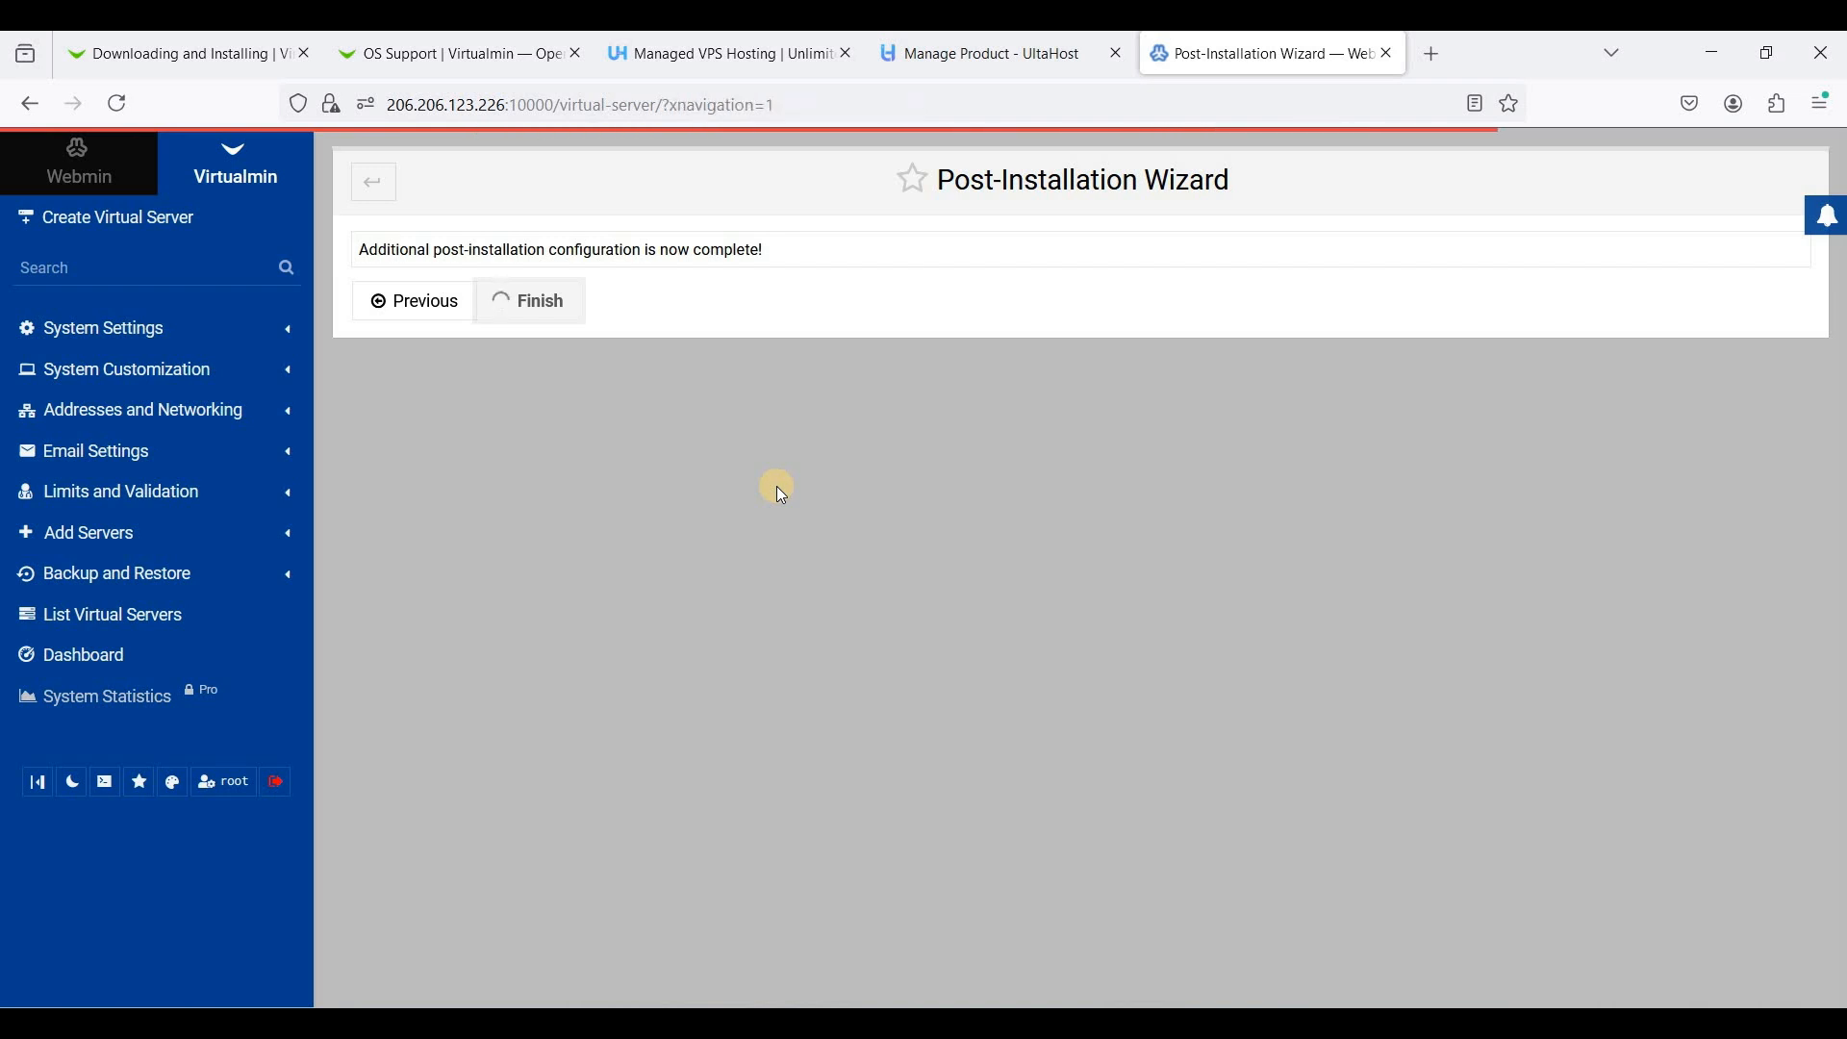
{"action": "left_click", "coordinate": [530, 300]}
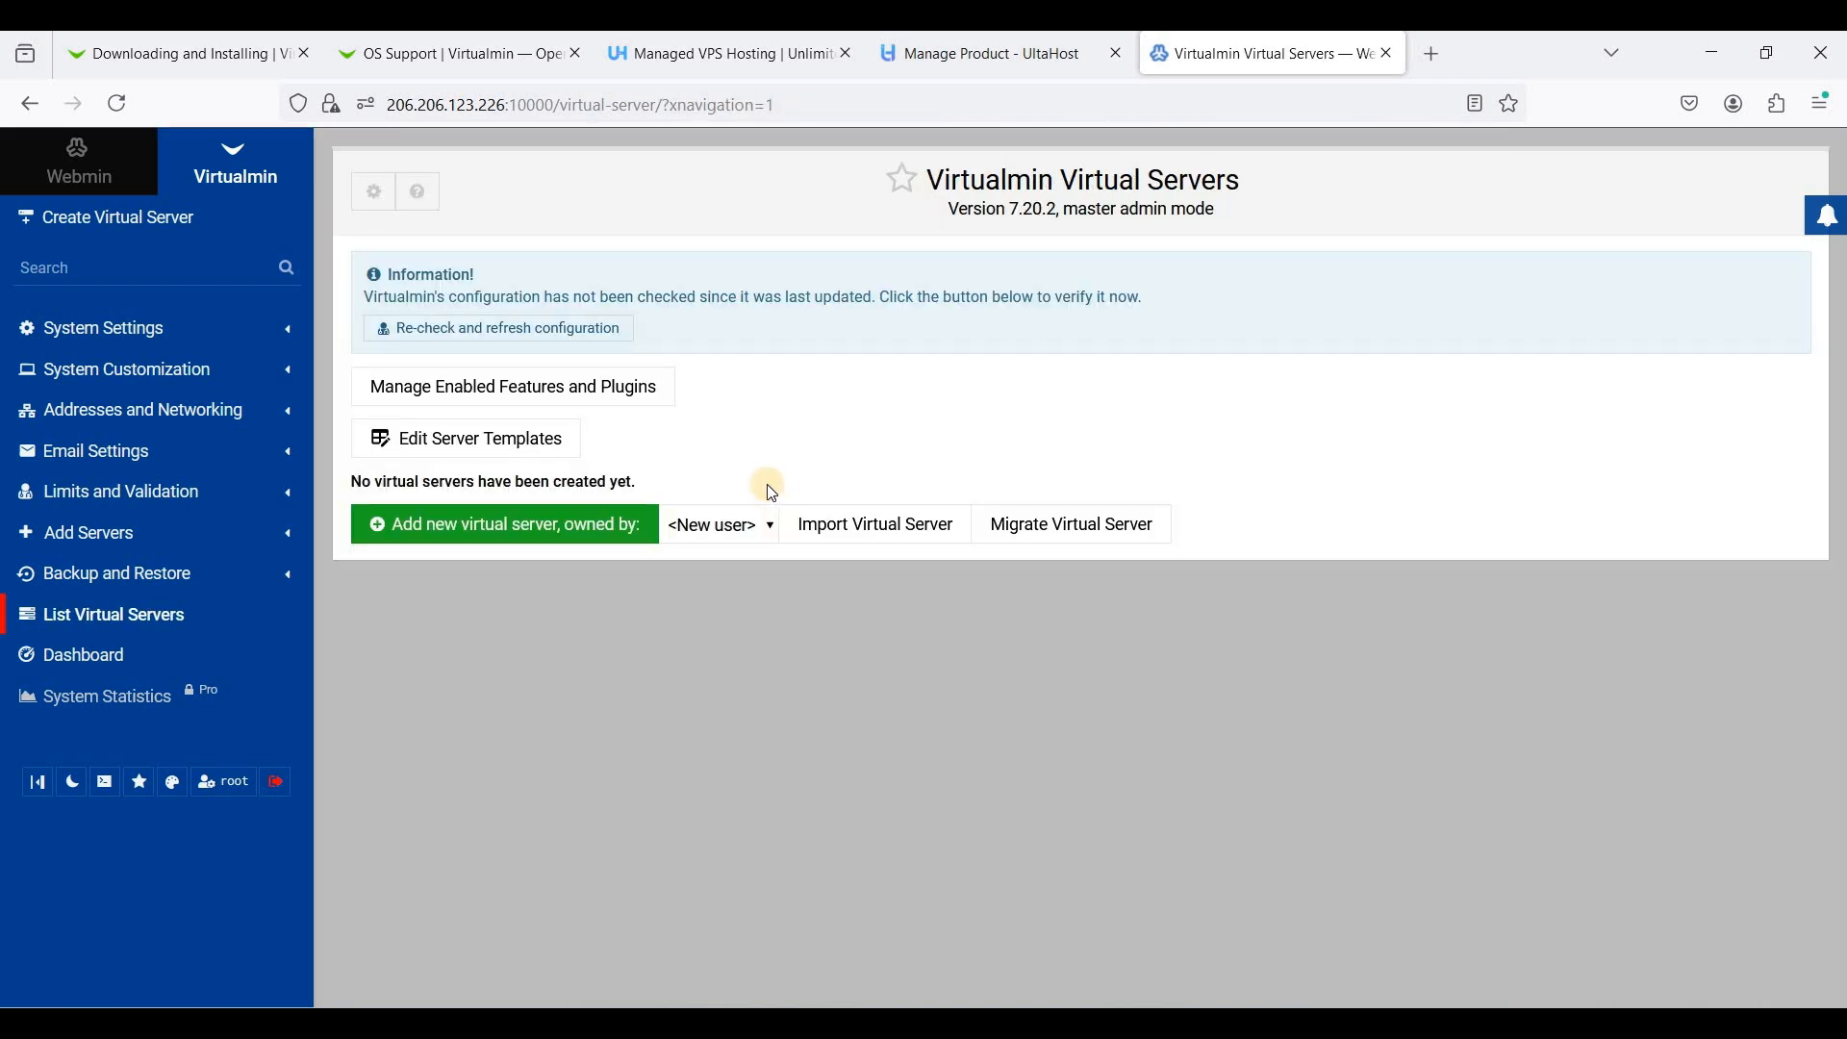
{"action": "mouse_move", "coordinate": [690, 415]}
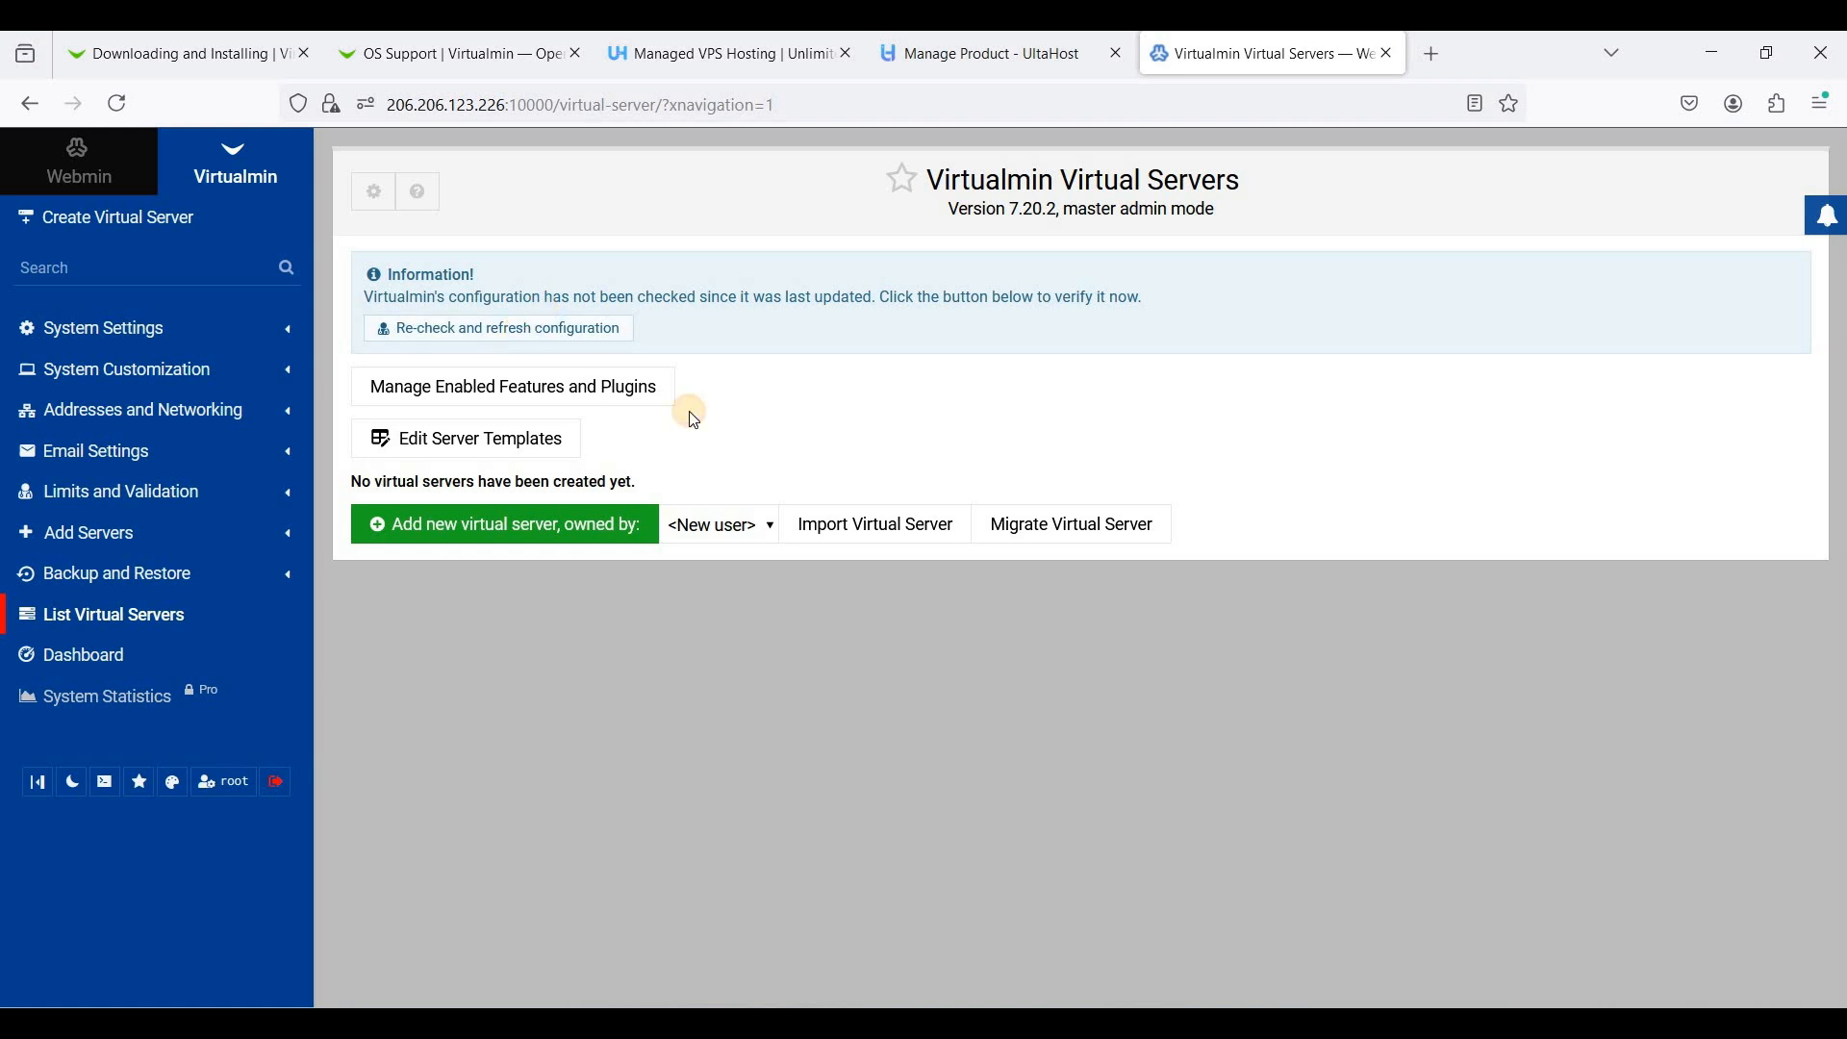
{"action": "left_click", "coordinate": [498, 328]}
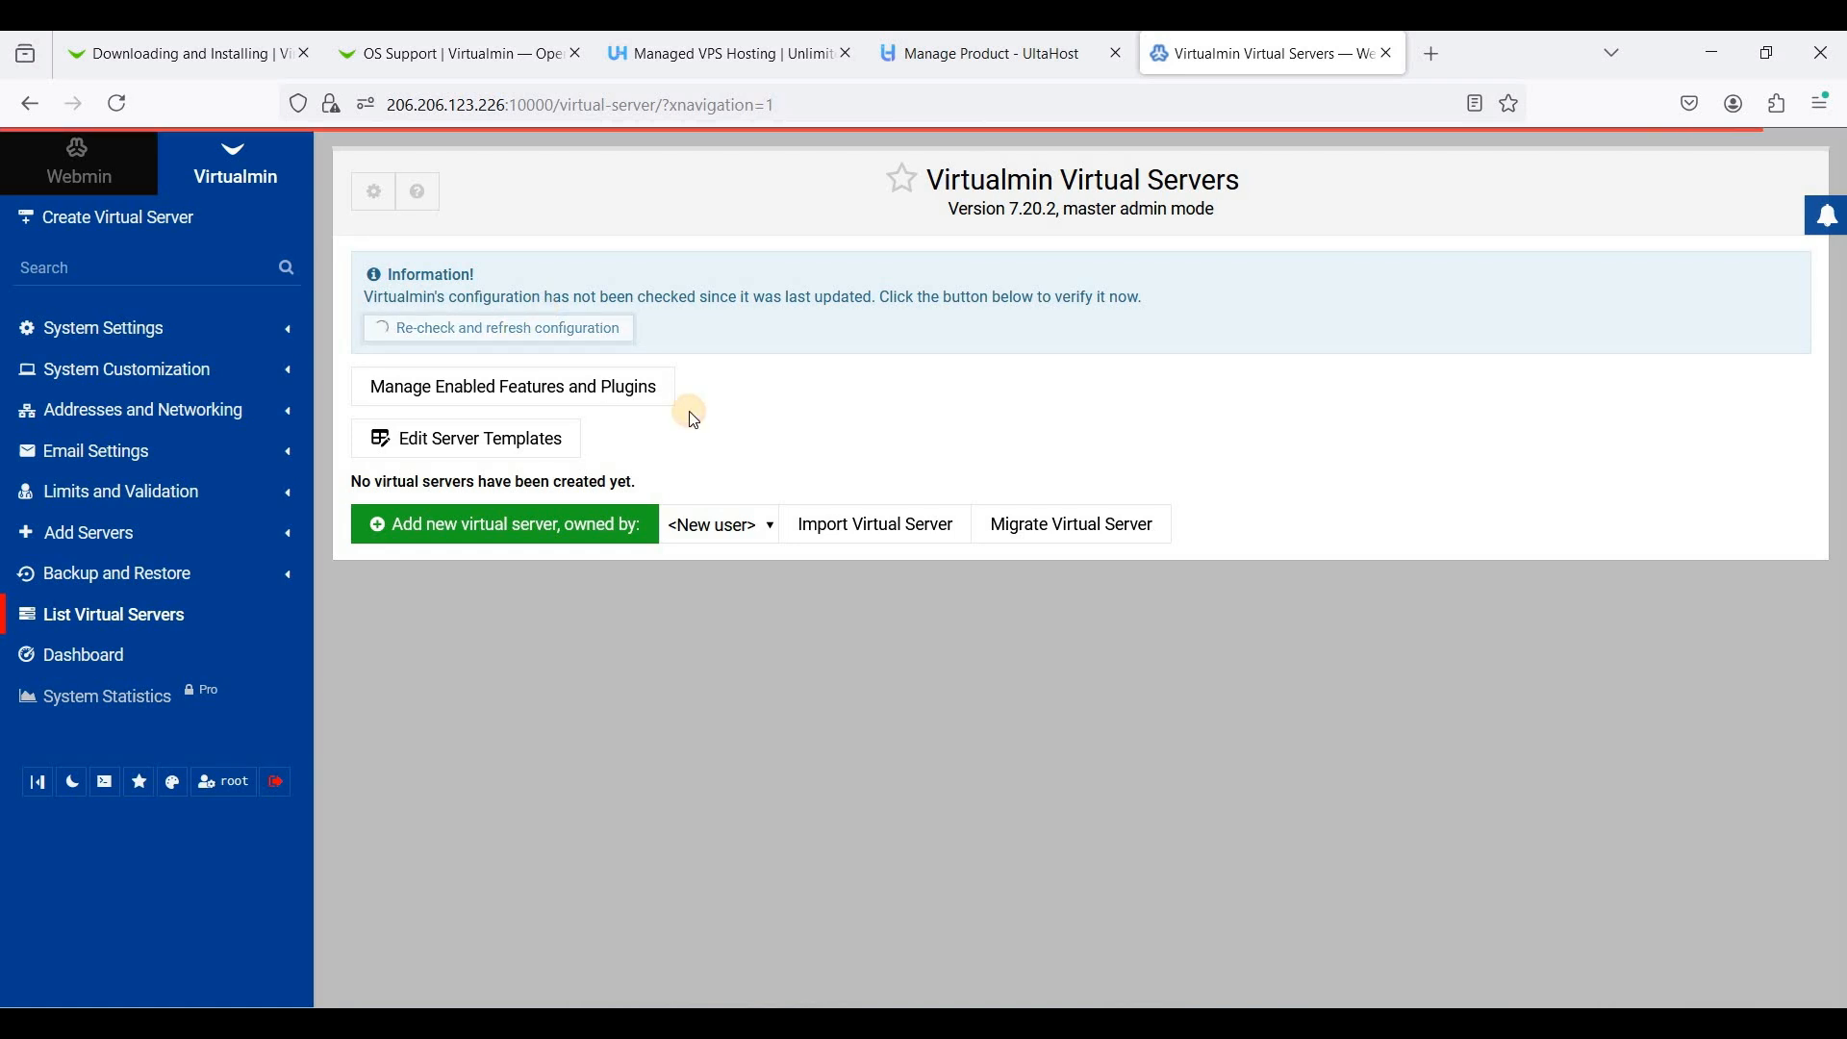
{"action": "left_click", "coordinate": [497, 328]}
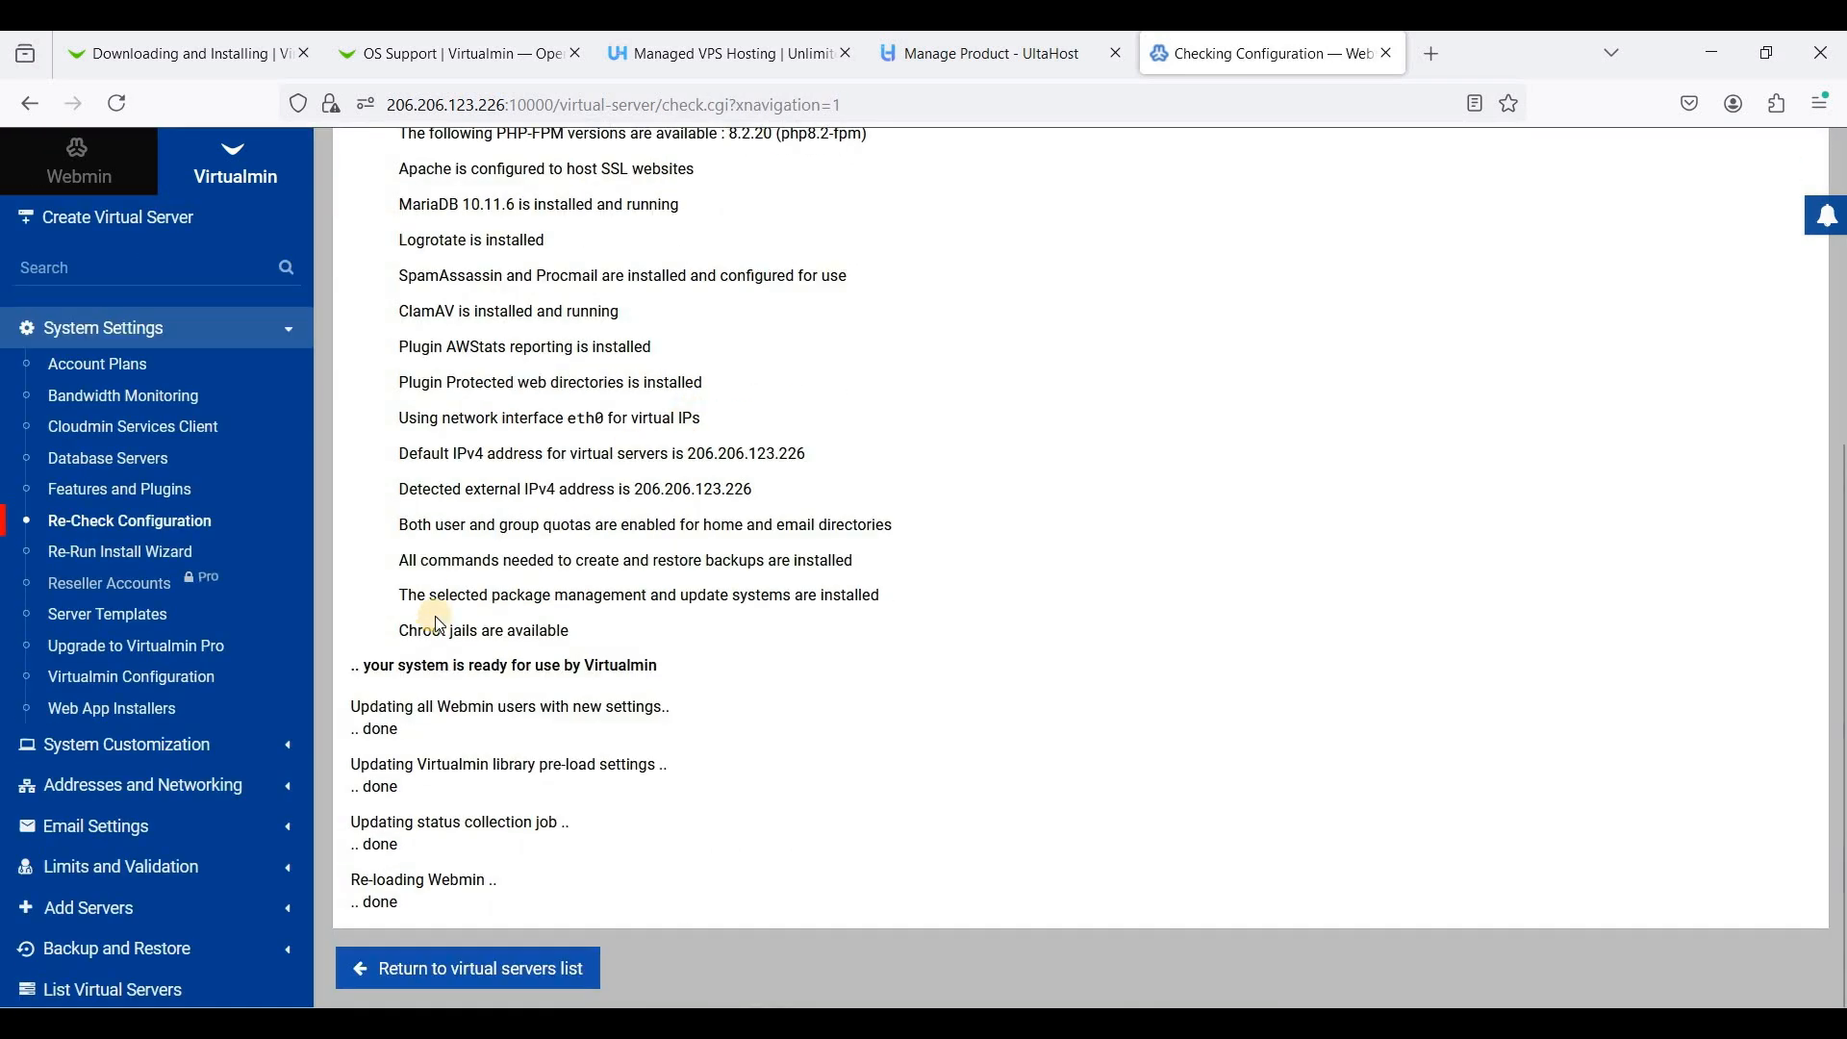
{"action": "mouse_move", "coordinate": [537, 420]}
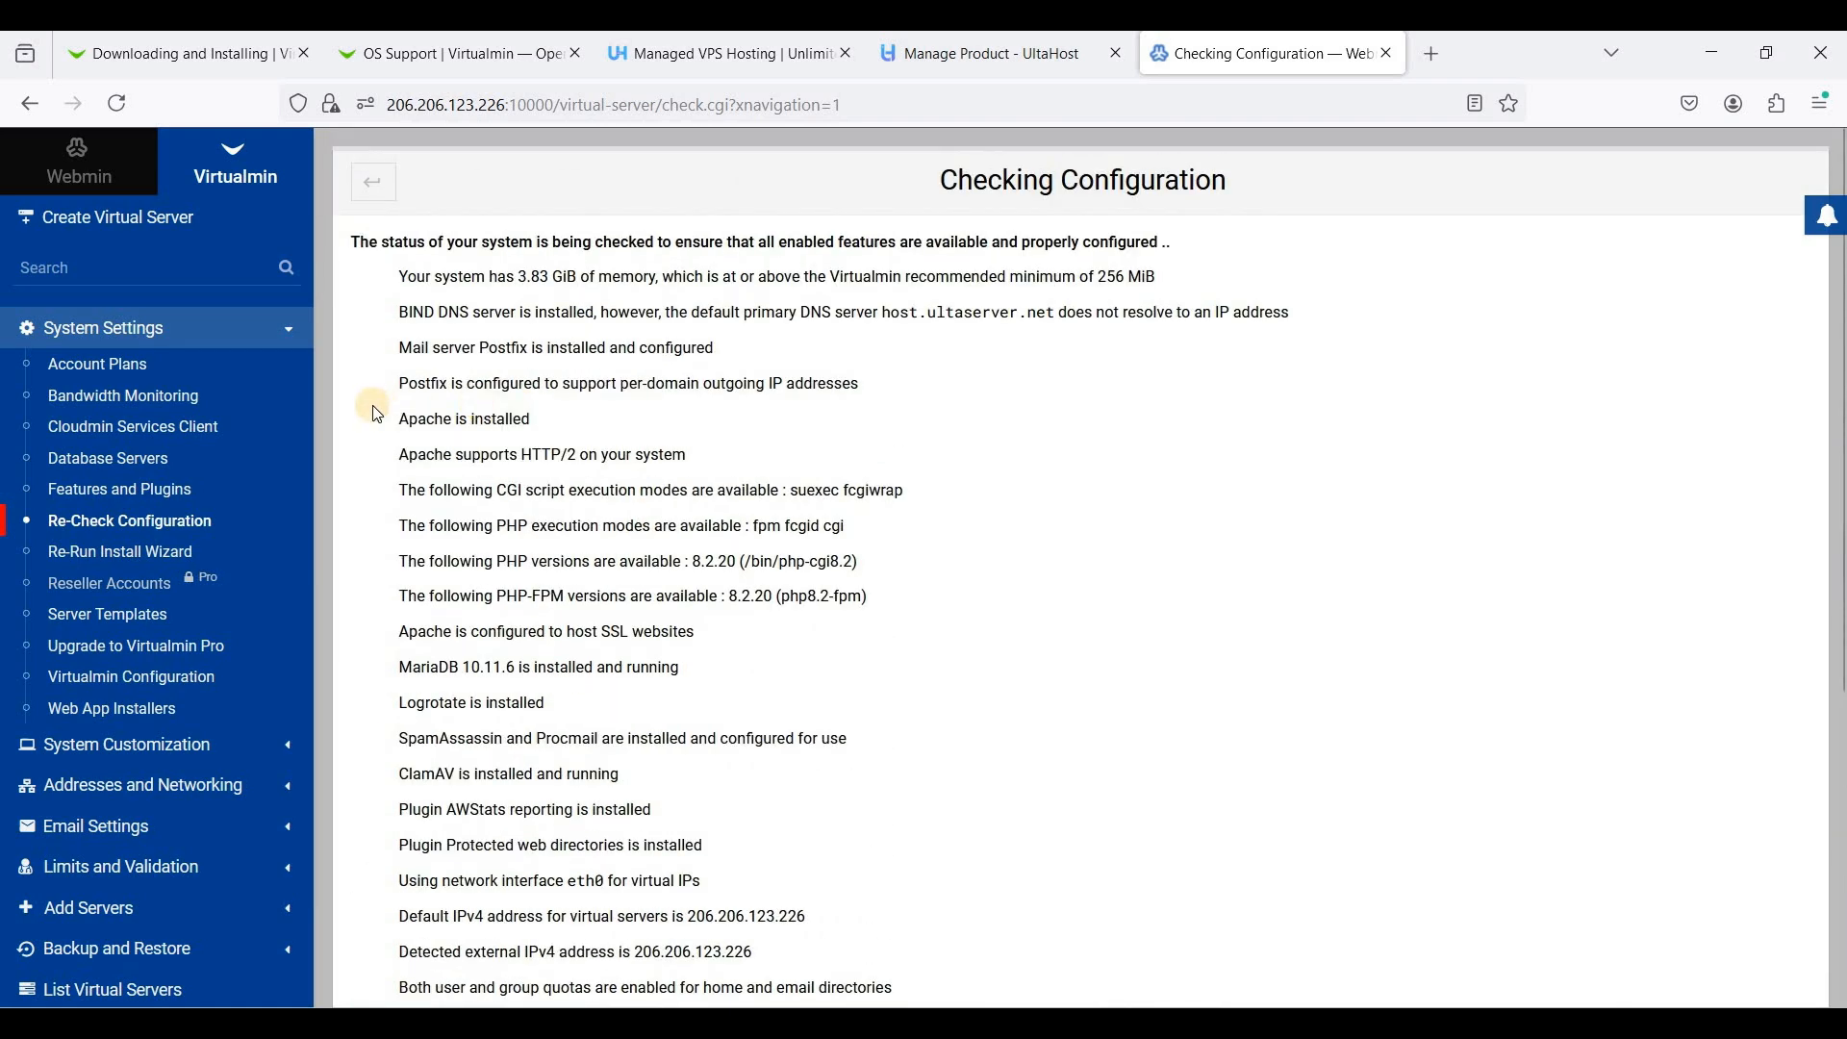
{"action": "mouse_move", "coordinate": [415, 104]}
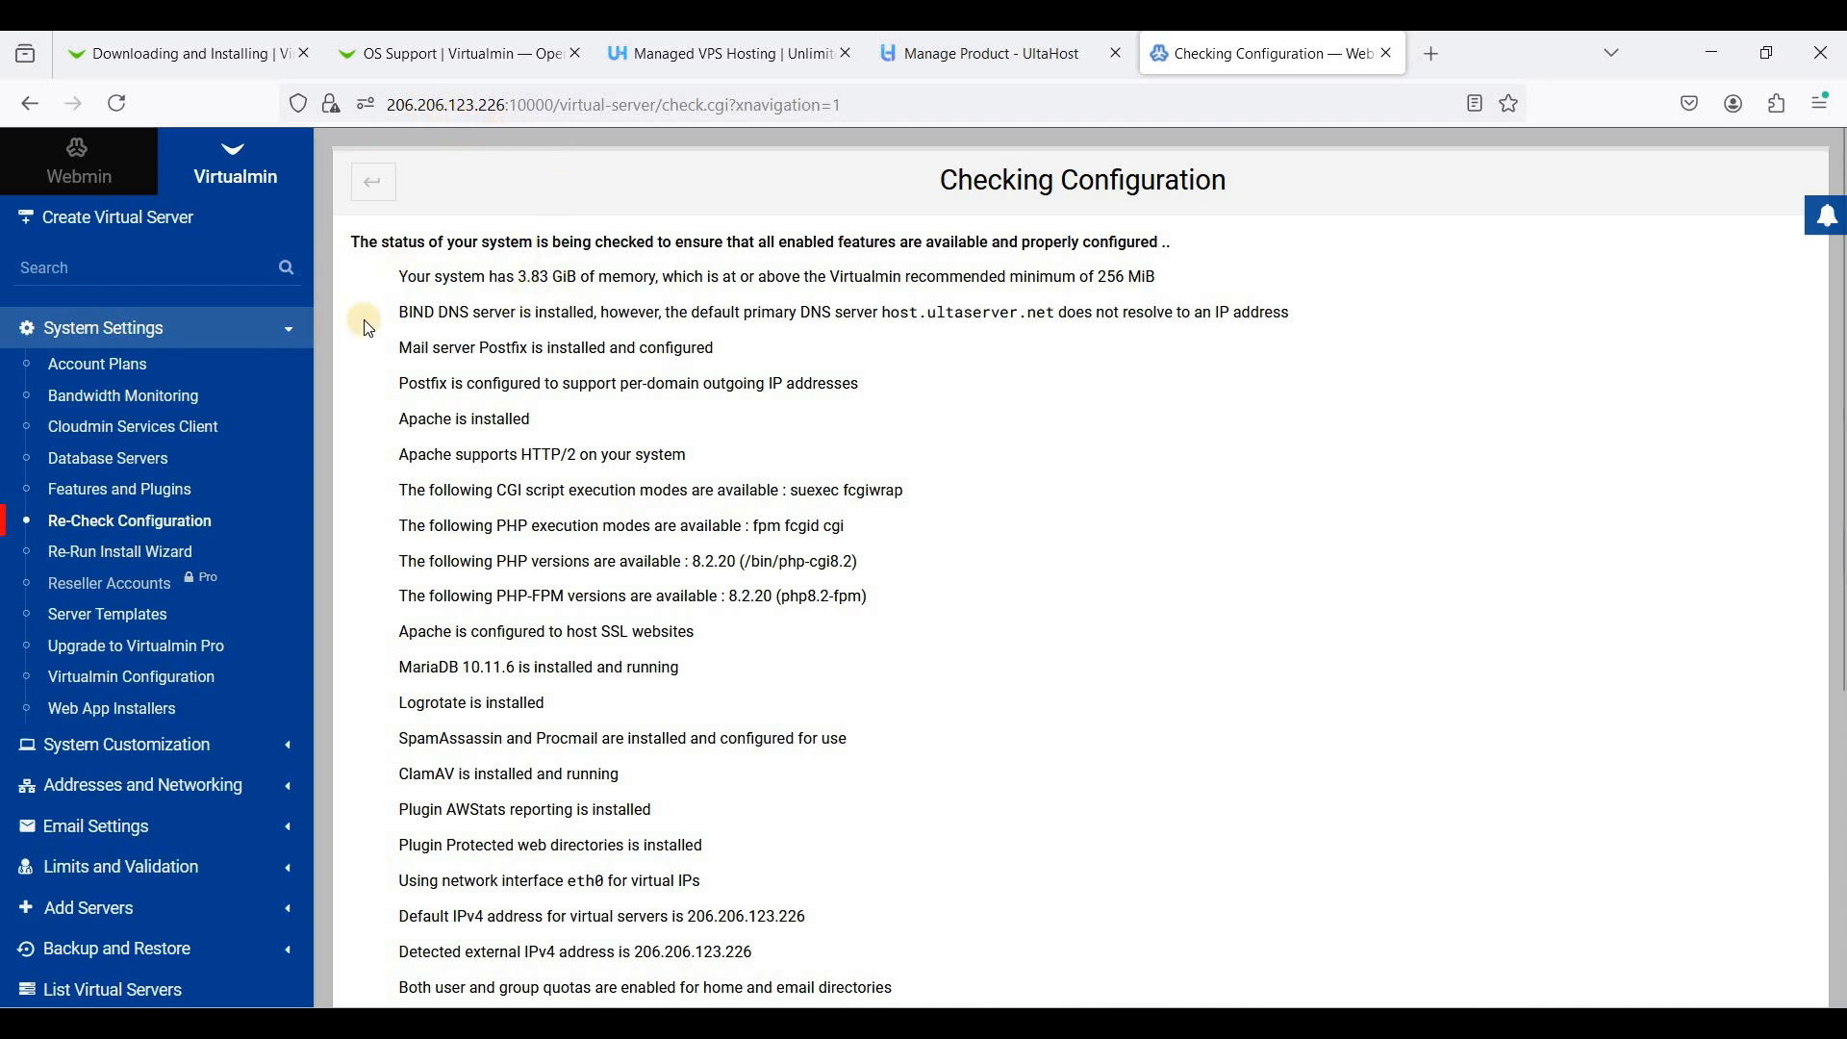
{"action": "mouse_move", "coordinate": [104, 181]}
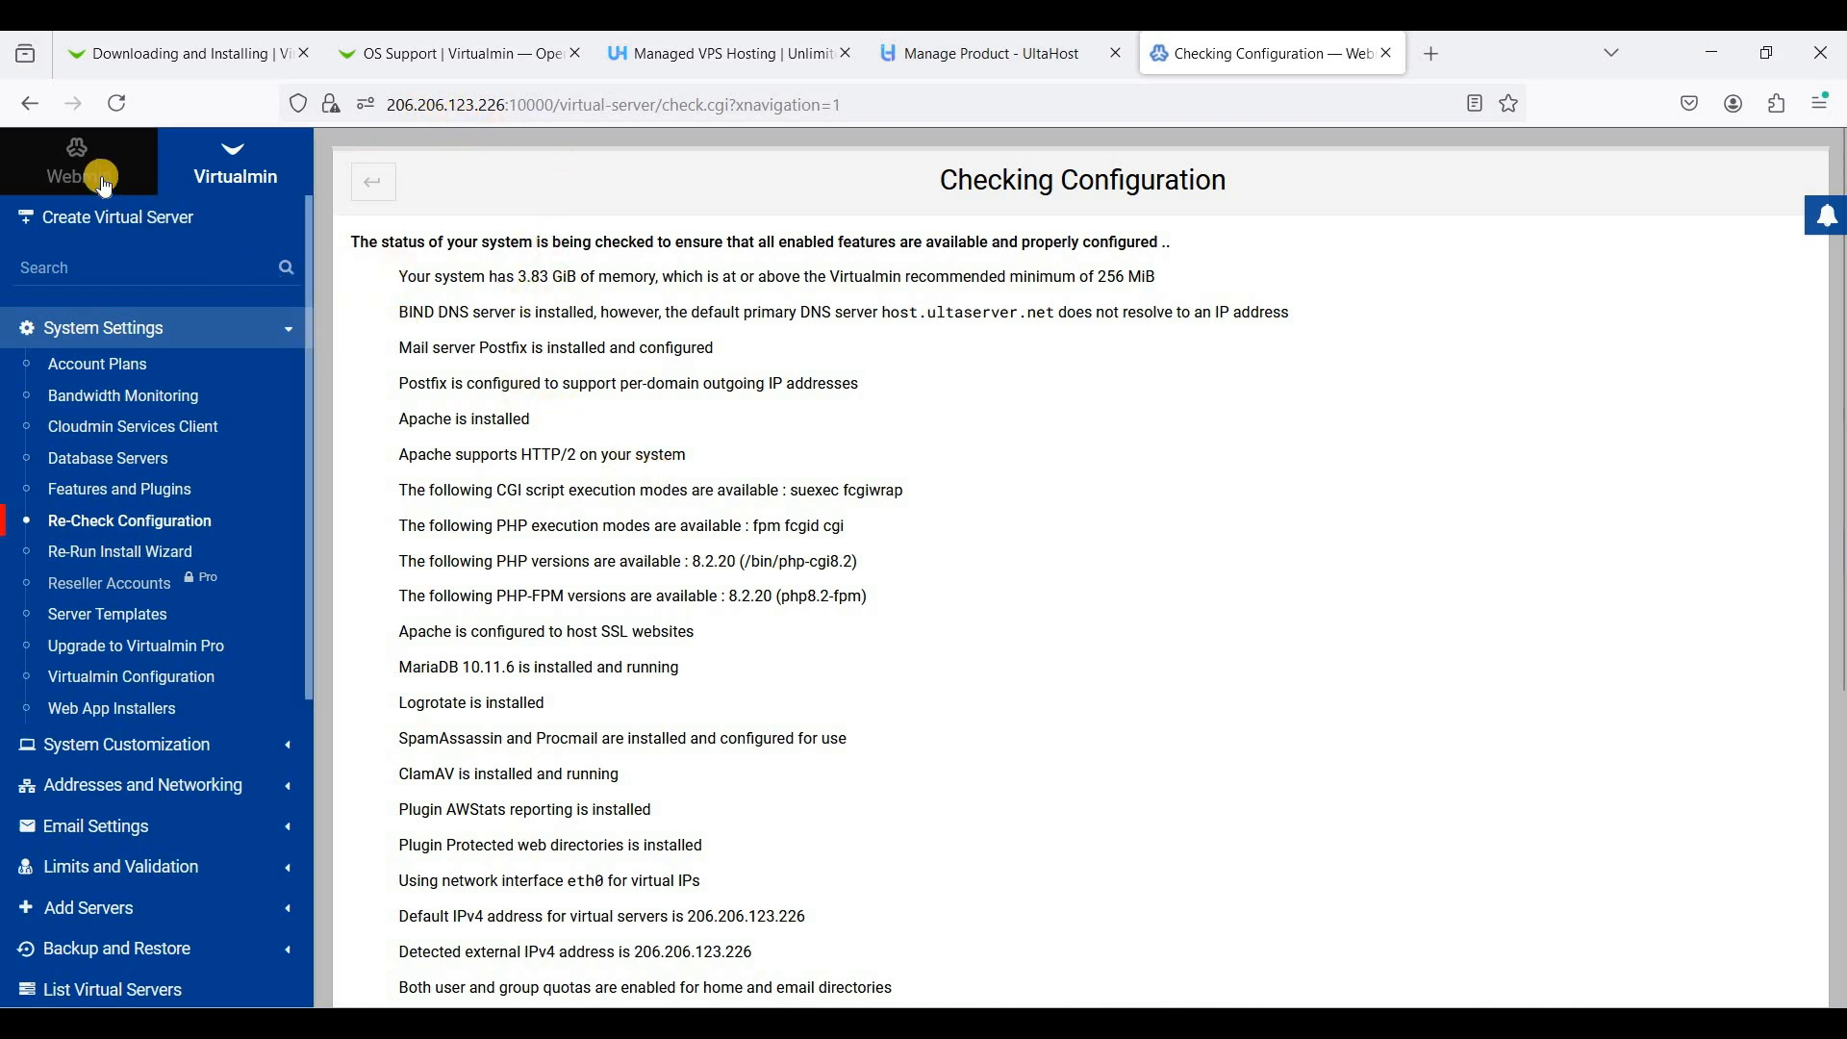
In Webmin's Hostname and DNS Client form, enter hostname cp.webshanks.shop
{"action": "left_click", "coordinate": [79, 161]}
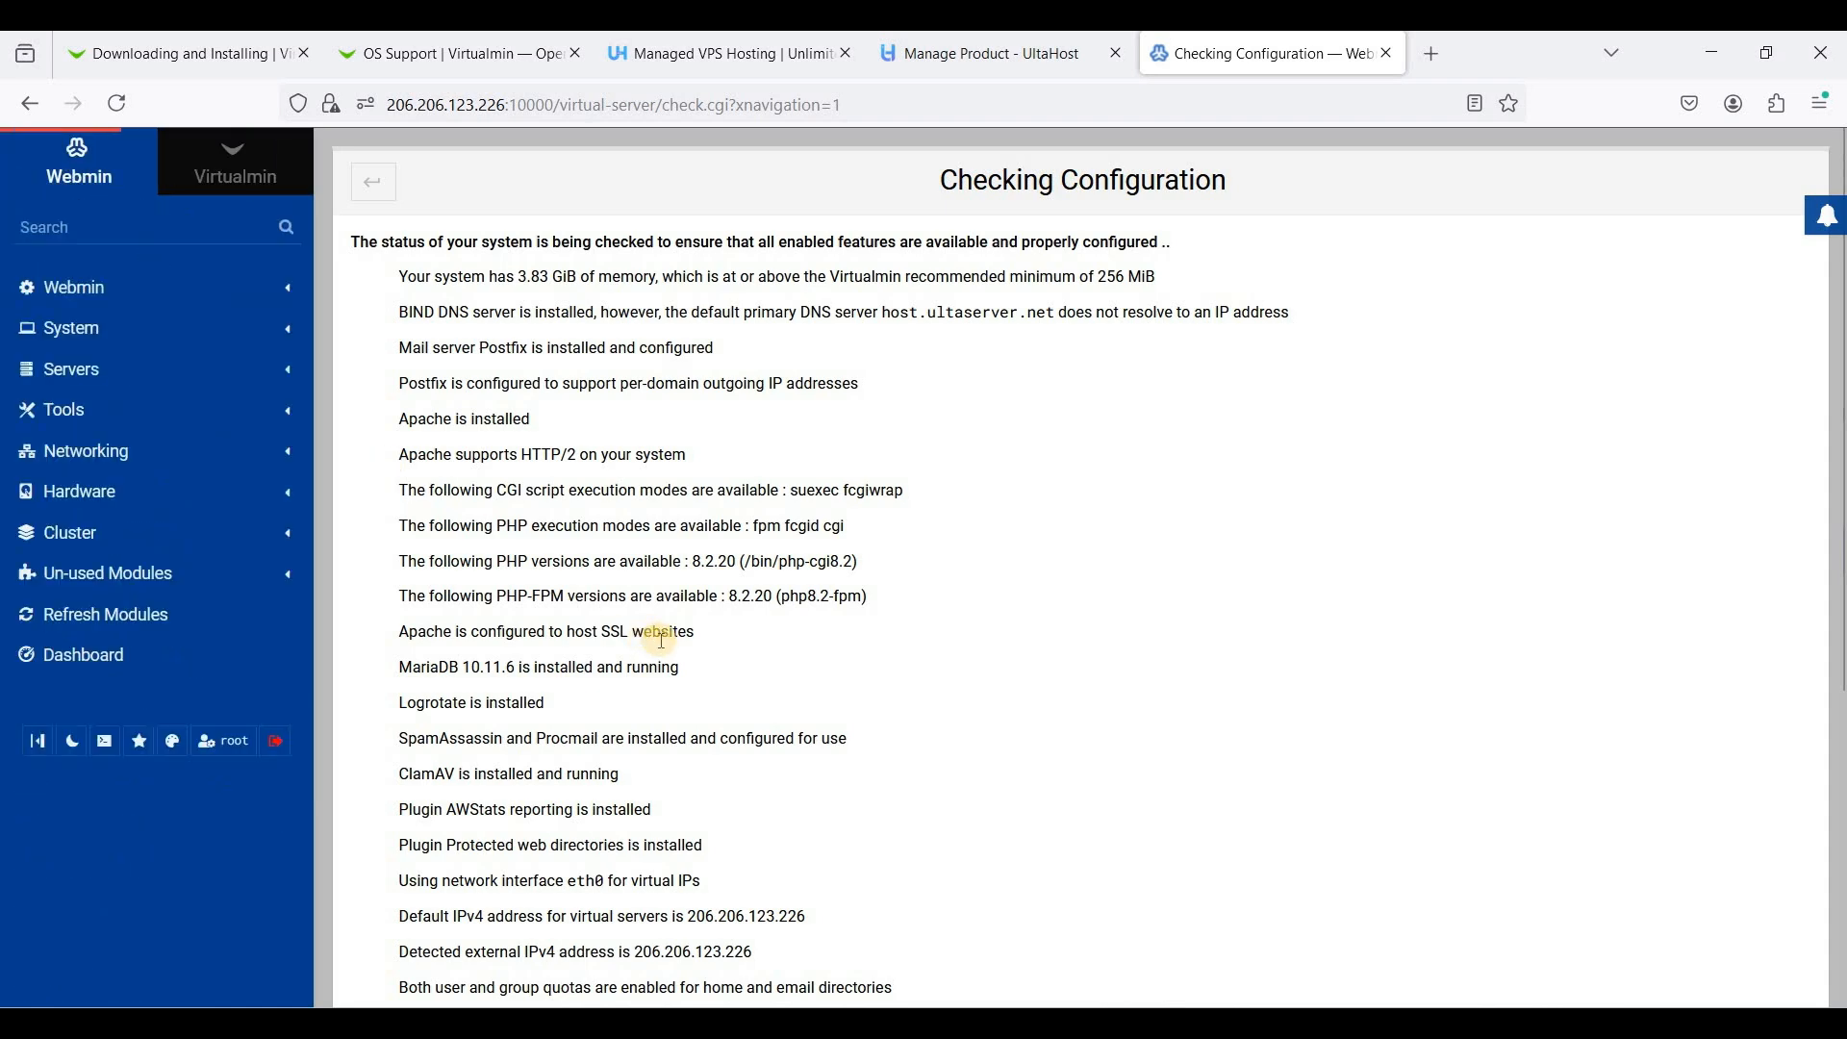
{"action": "left_click", "coordinate": [83, 654]}
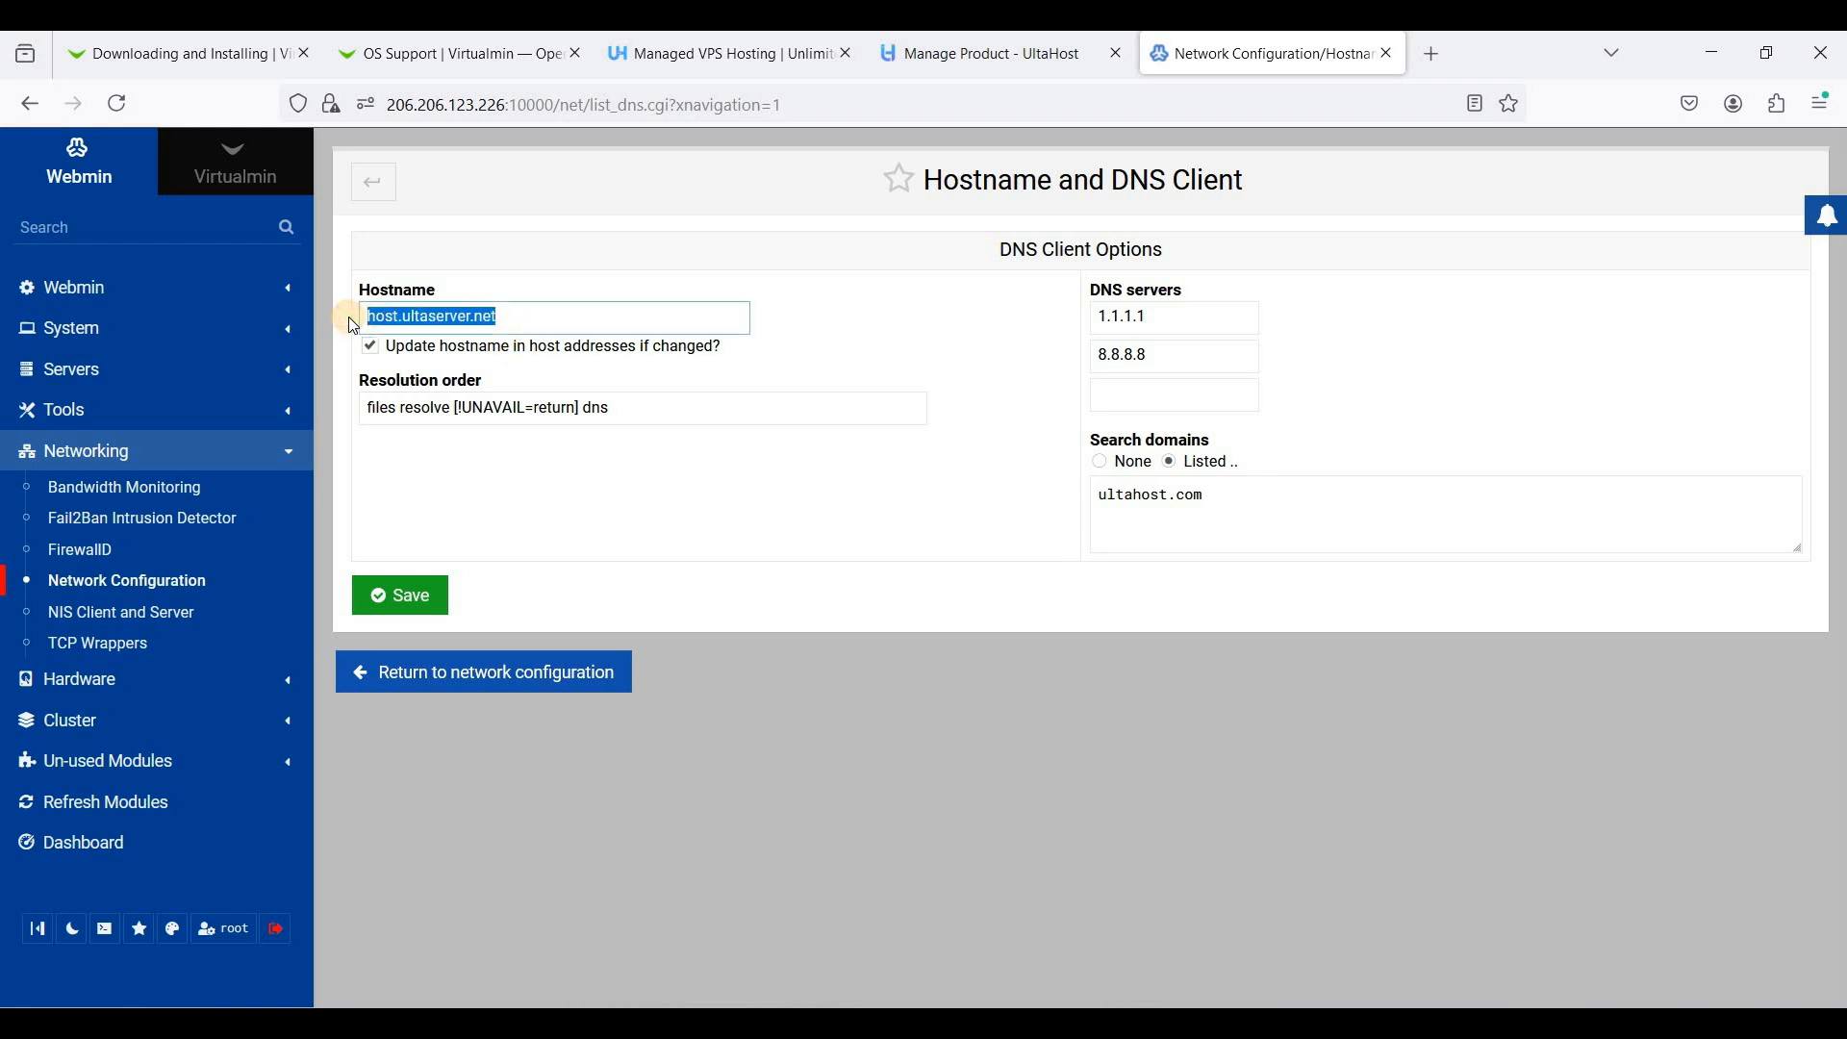
{"action": "type", "text": "cp"}
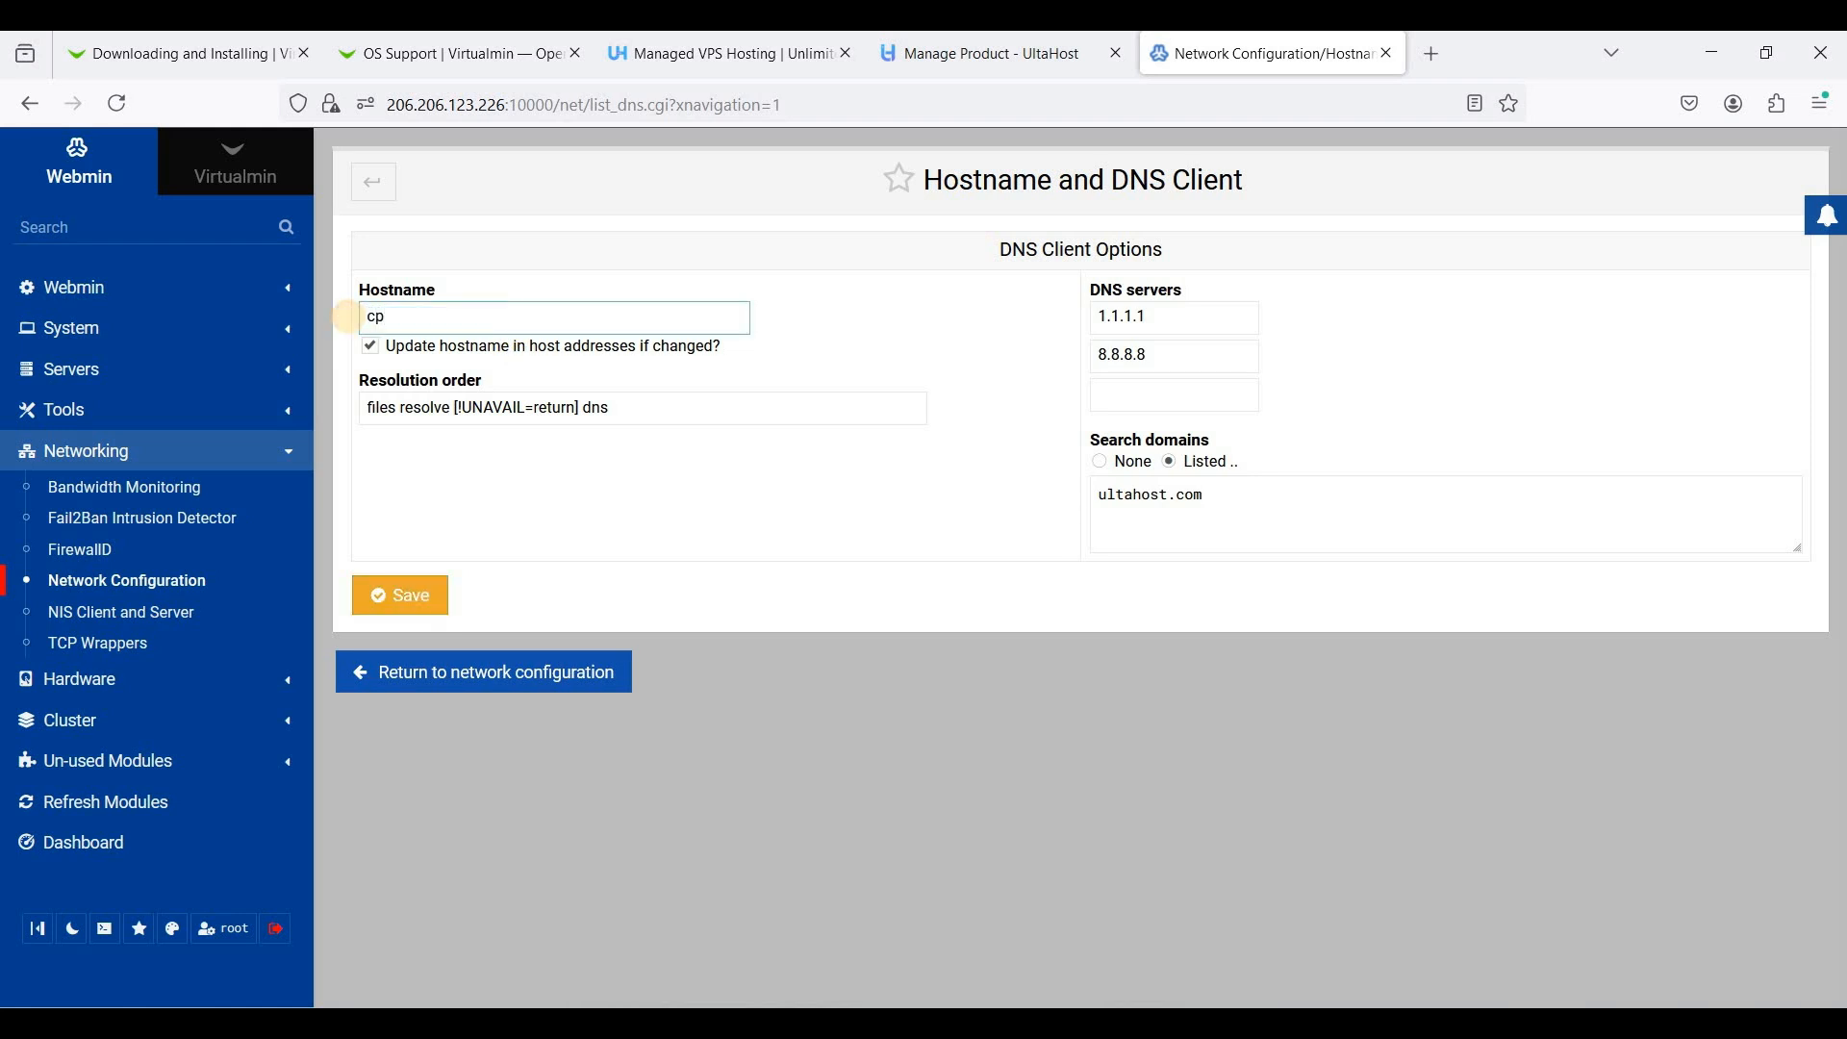
{"action": "type", "text": ".webshanks"}
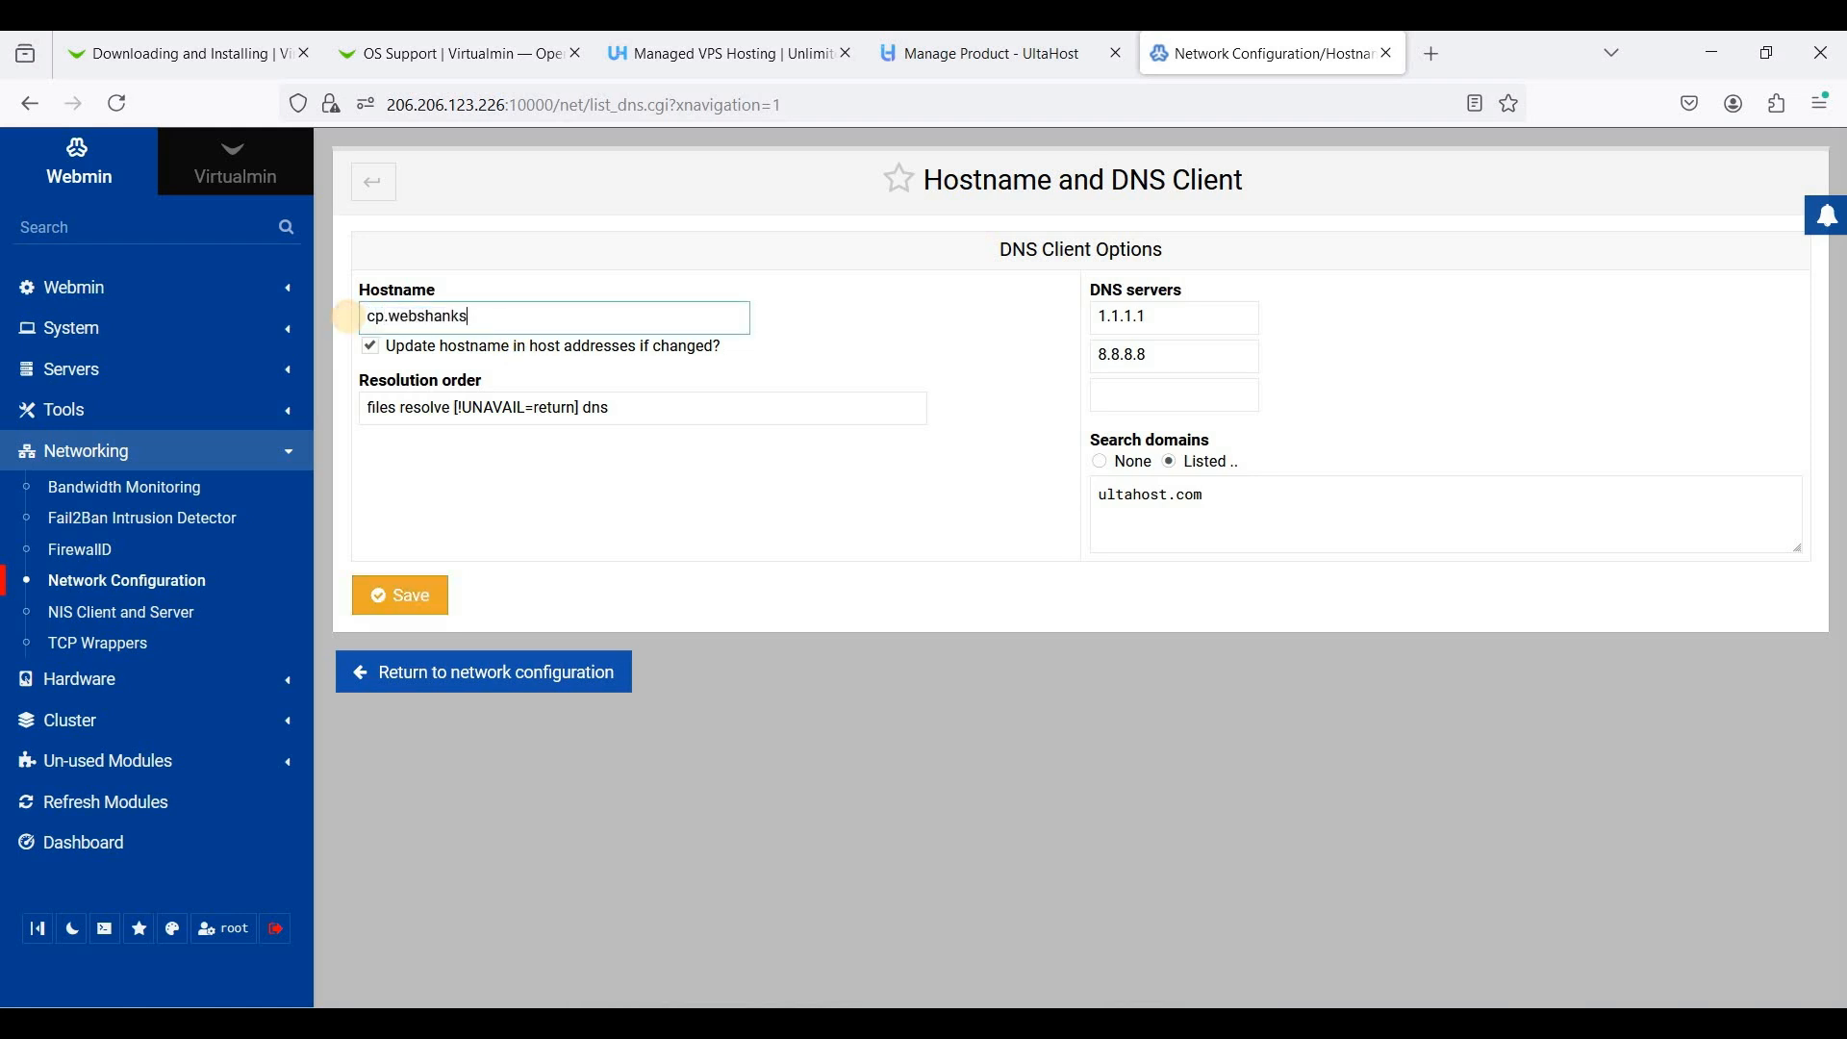
{"action": "type", "text": ".shop"}
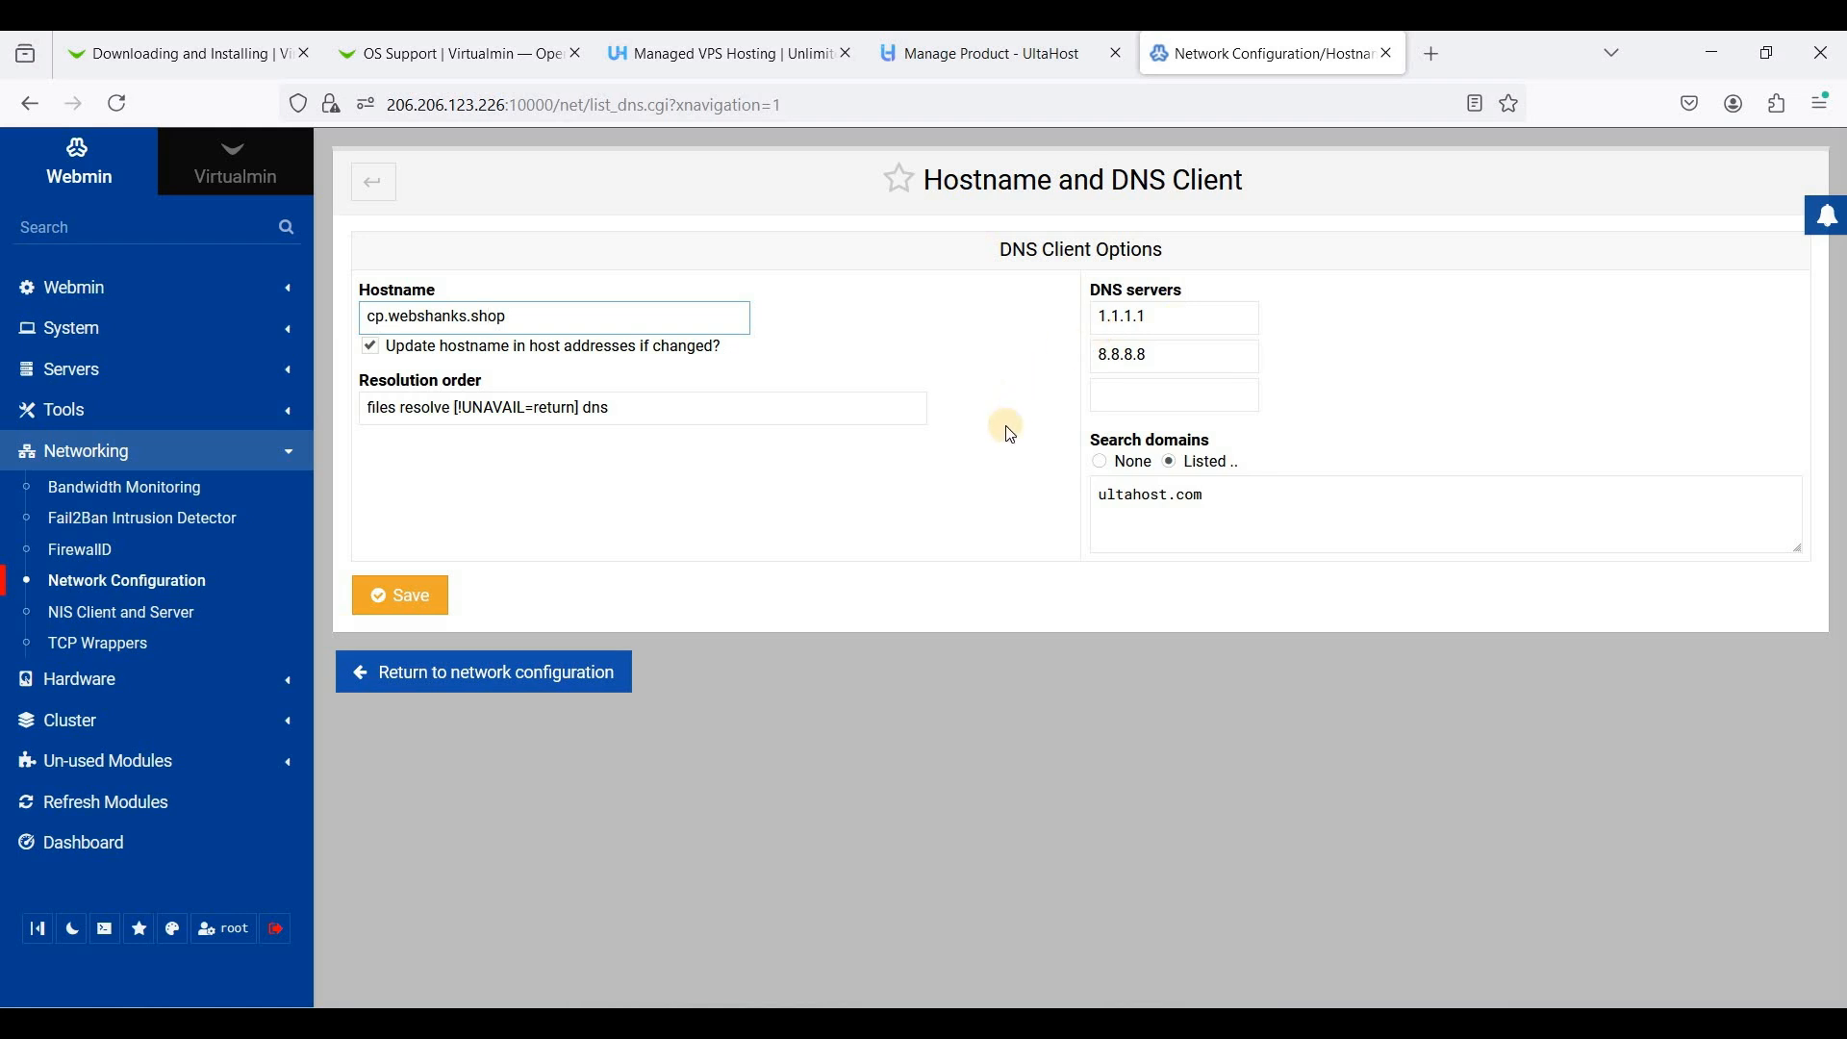
{"action": "mouse_move", "coordinate": [822, 305]}
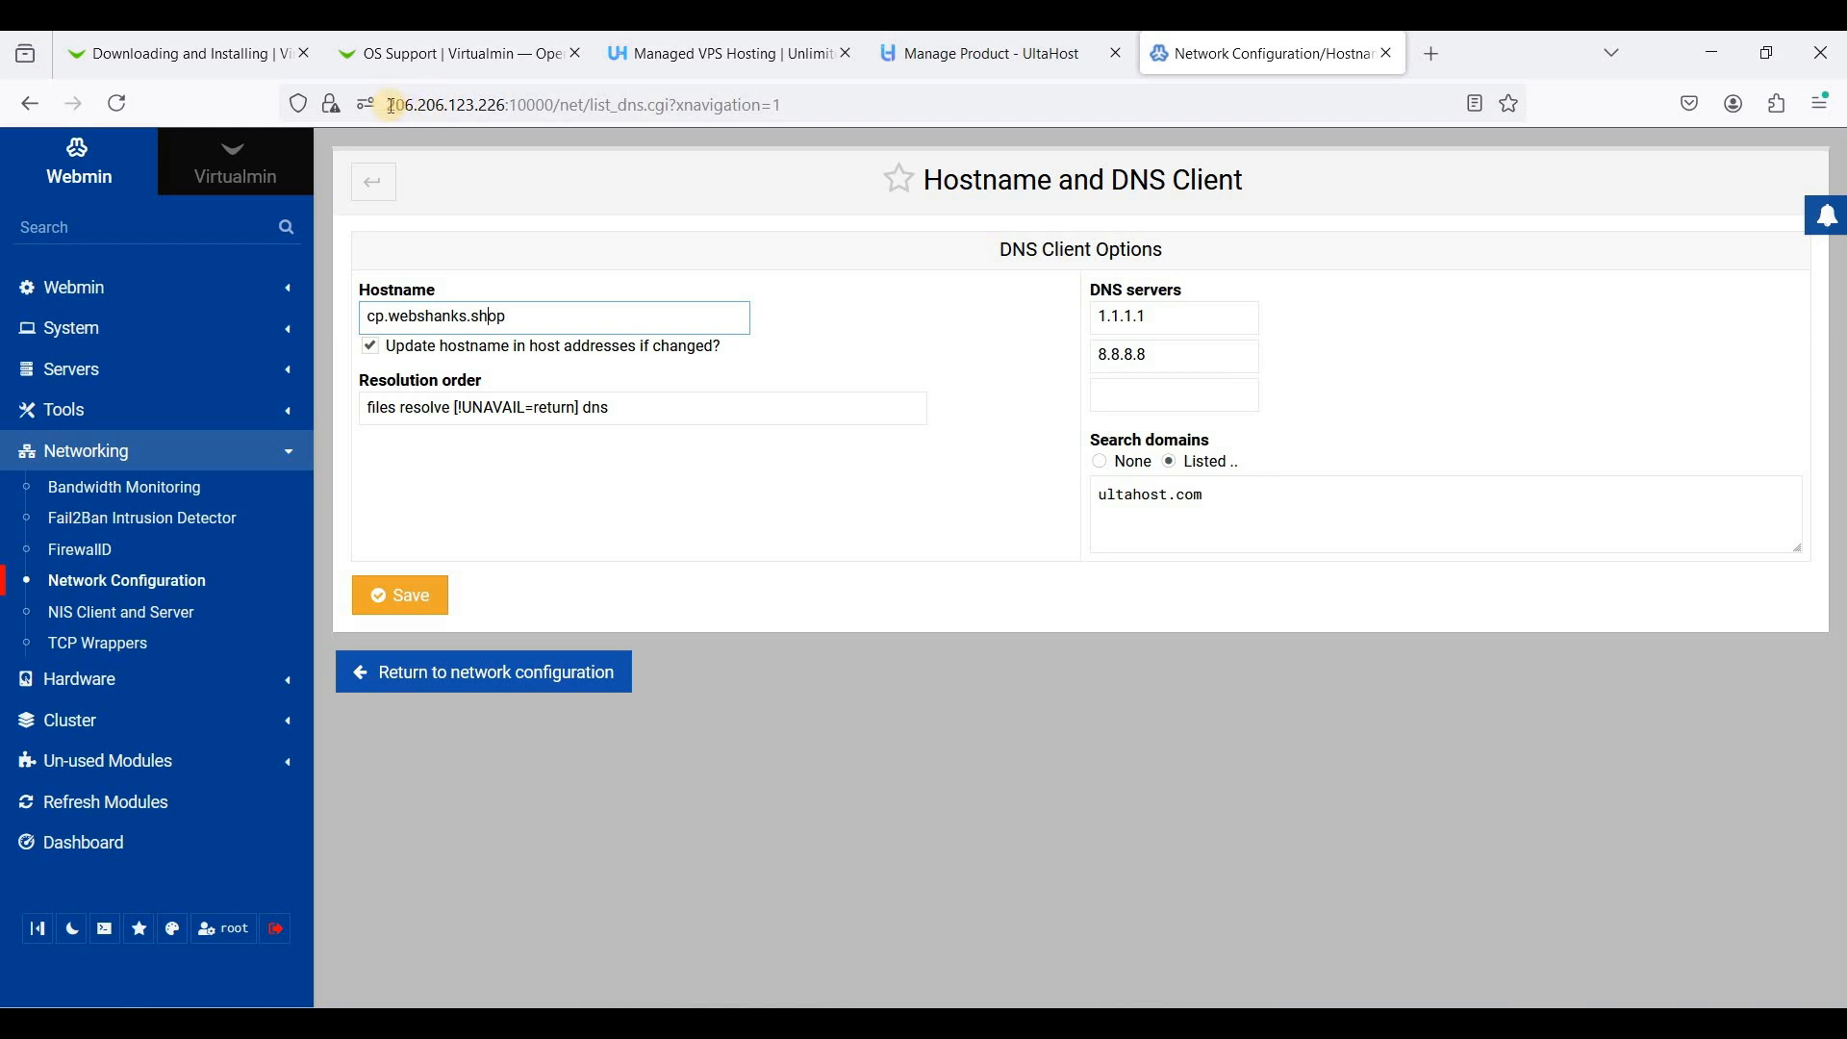
Replace both DNS server entries with 206.206.123.226
{"action": "type", "text": "206.206.123.226"}
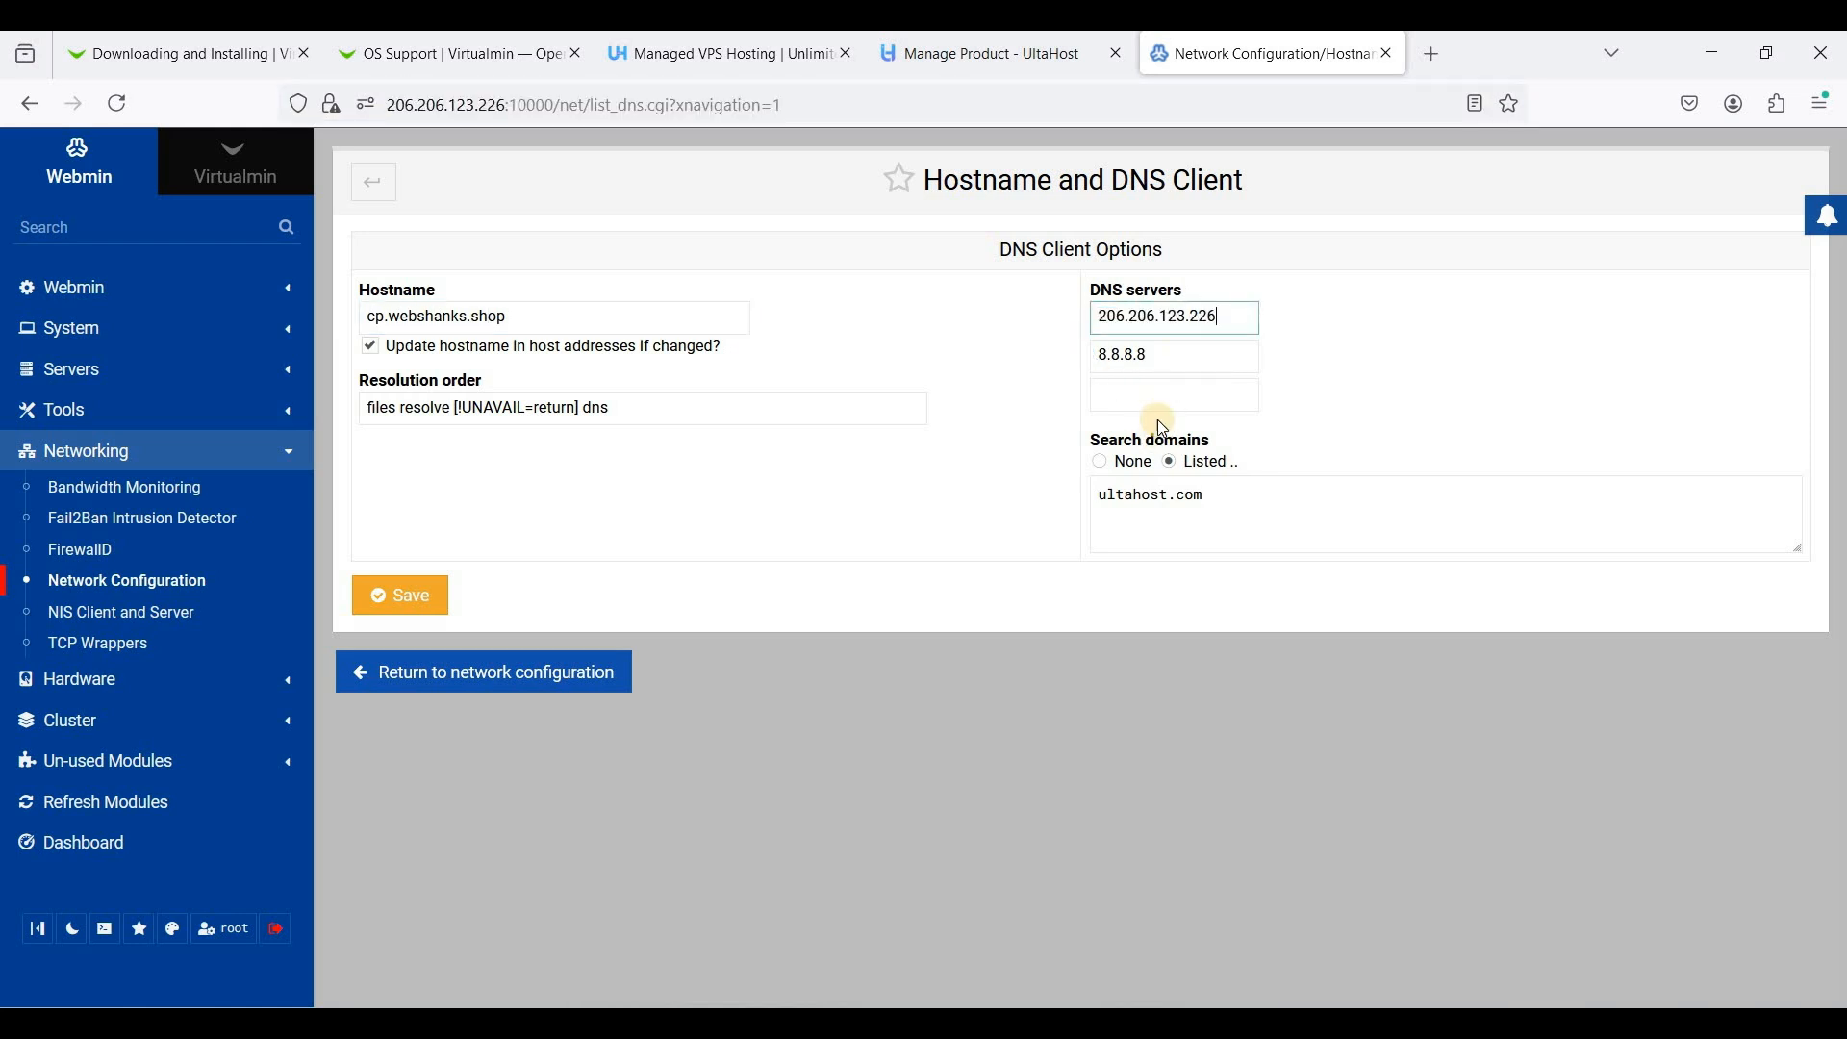
{"action": "double_click", "coordinate": [1121, 354]}
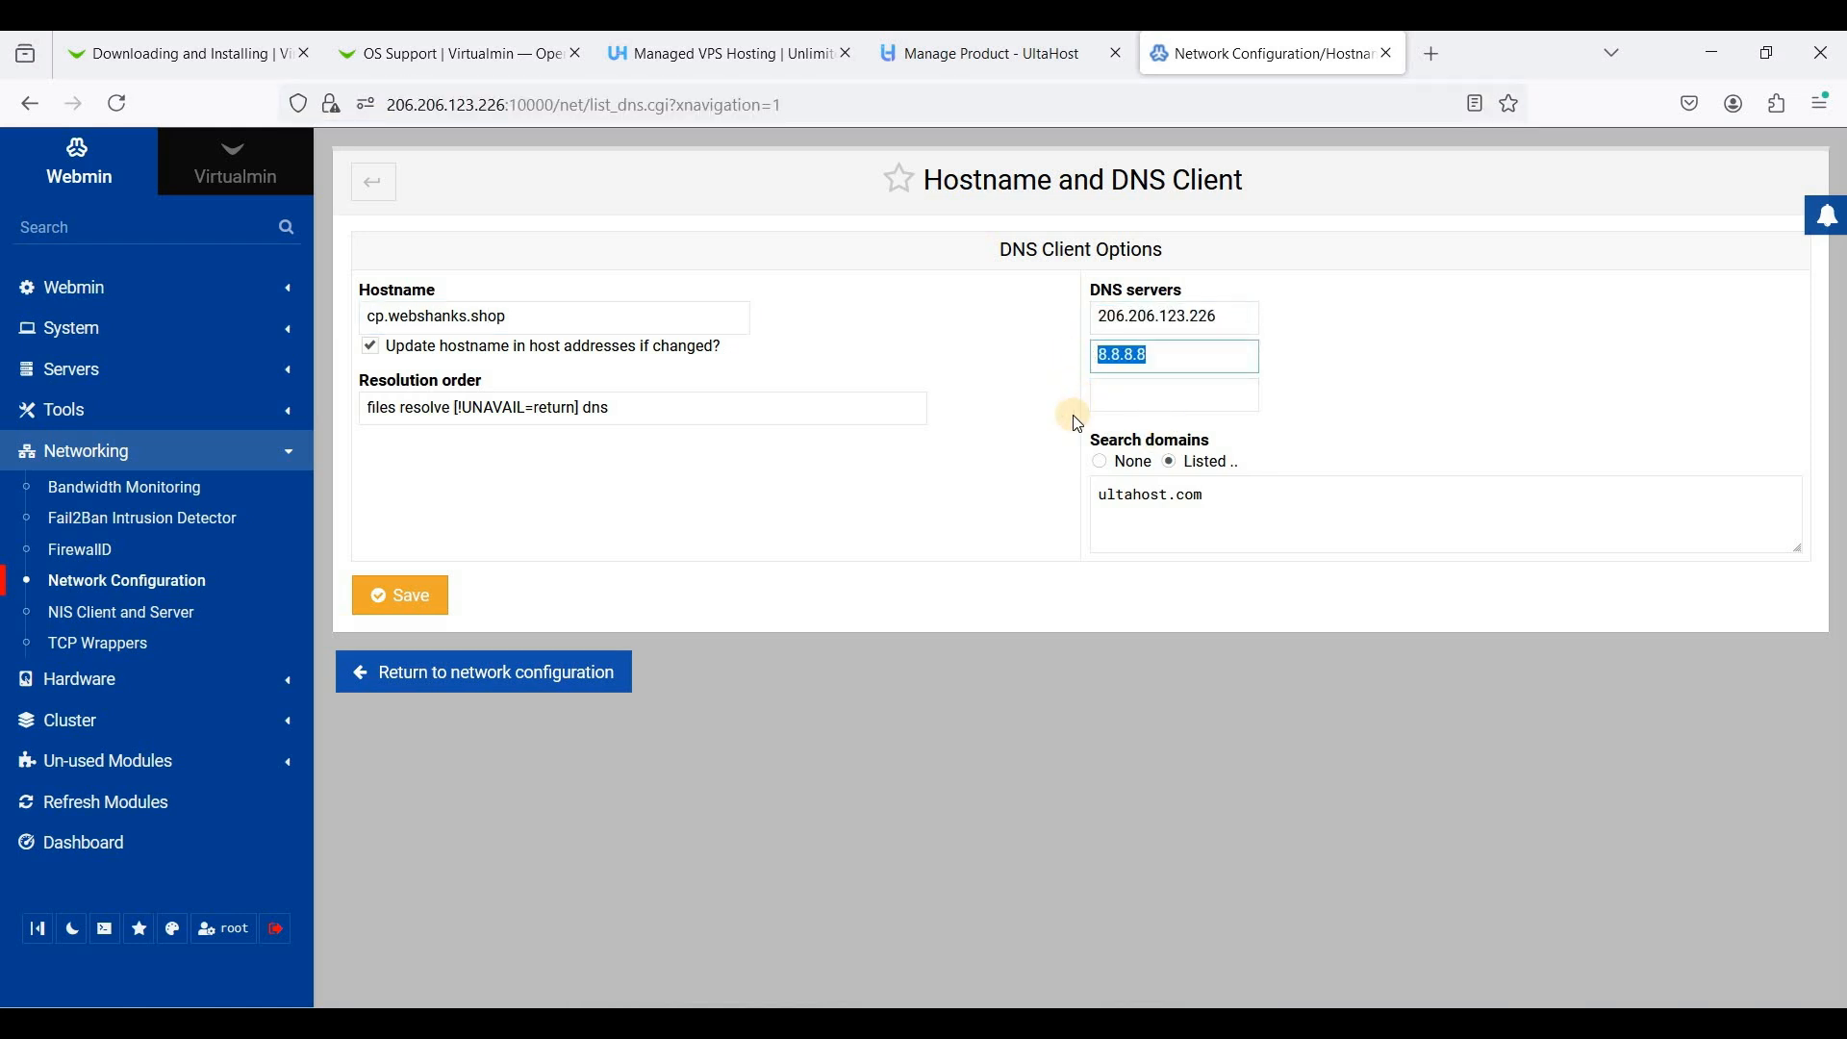
{"action": "type", "text": "206.206.123.226"}
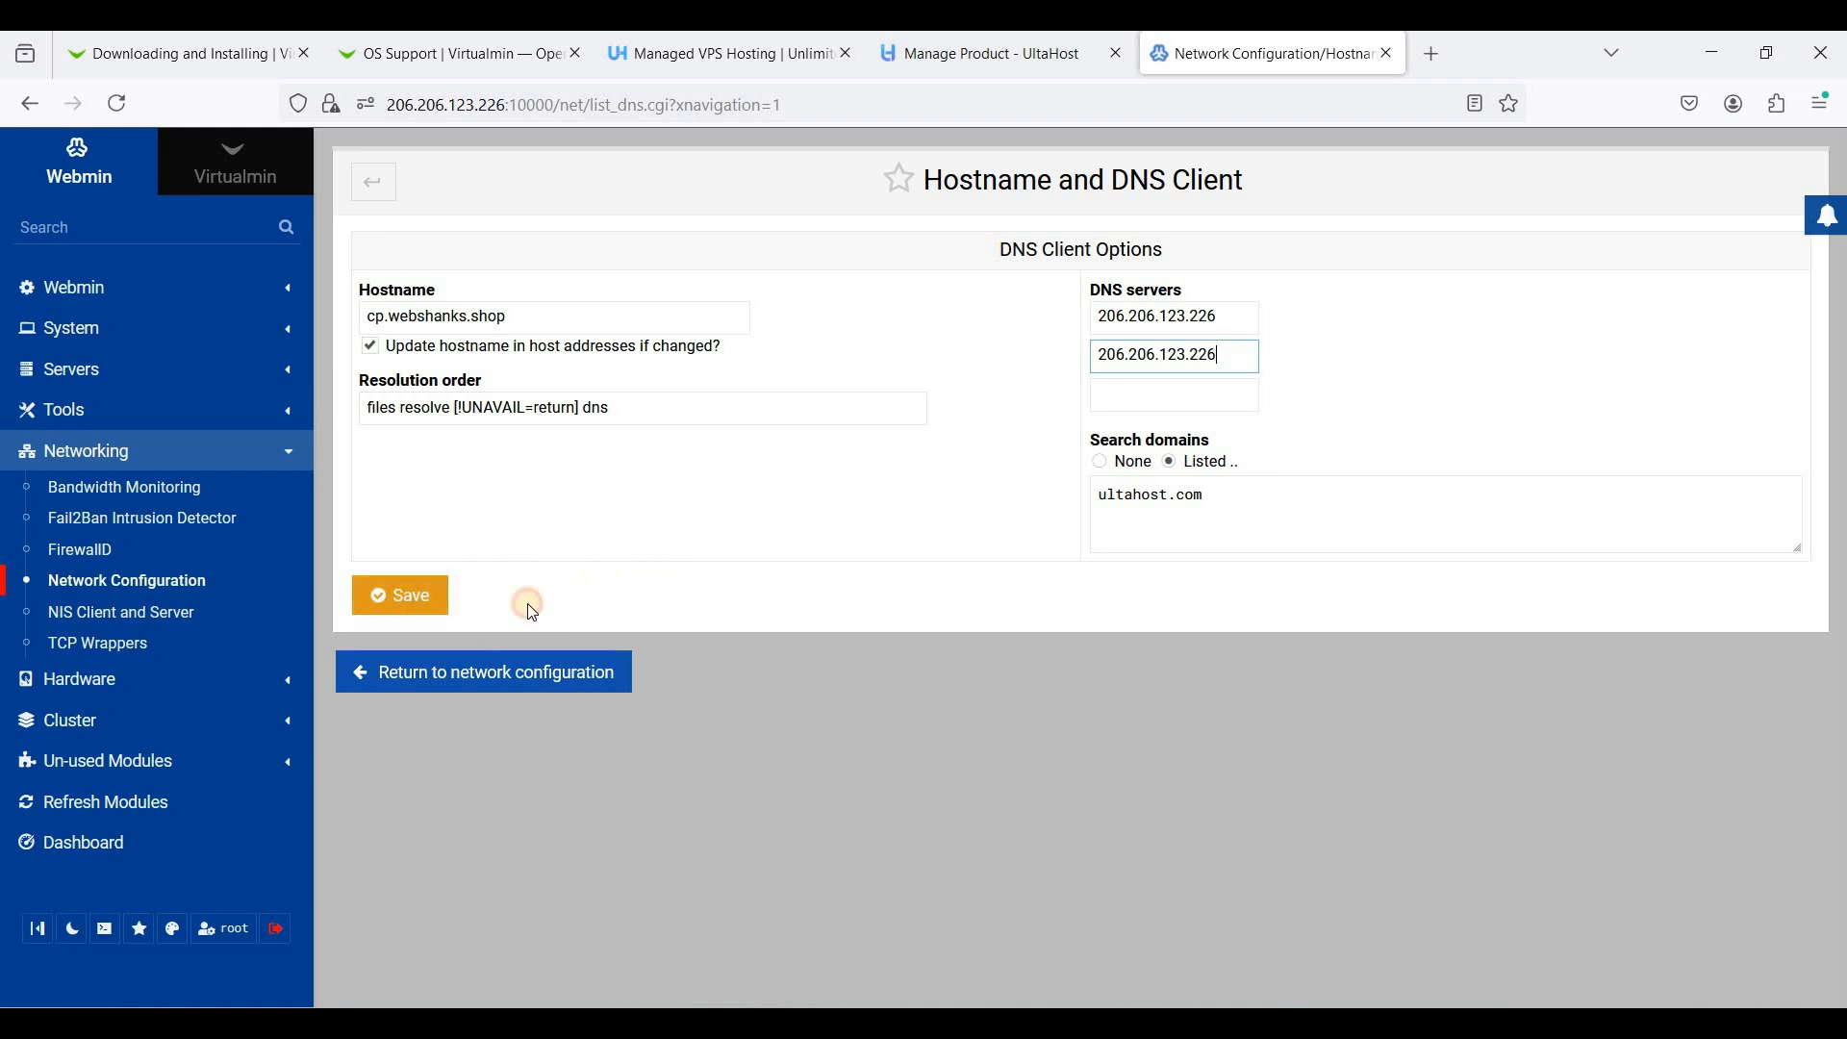
Save the hostname and DNS settings and return to Virtualmin's empty virtual servers list
{"action": "left_click", "coordinate": [399, 595]}
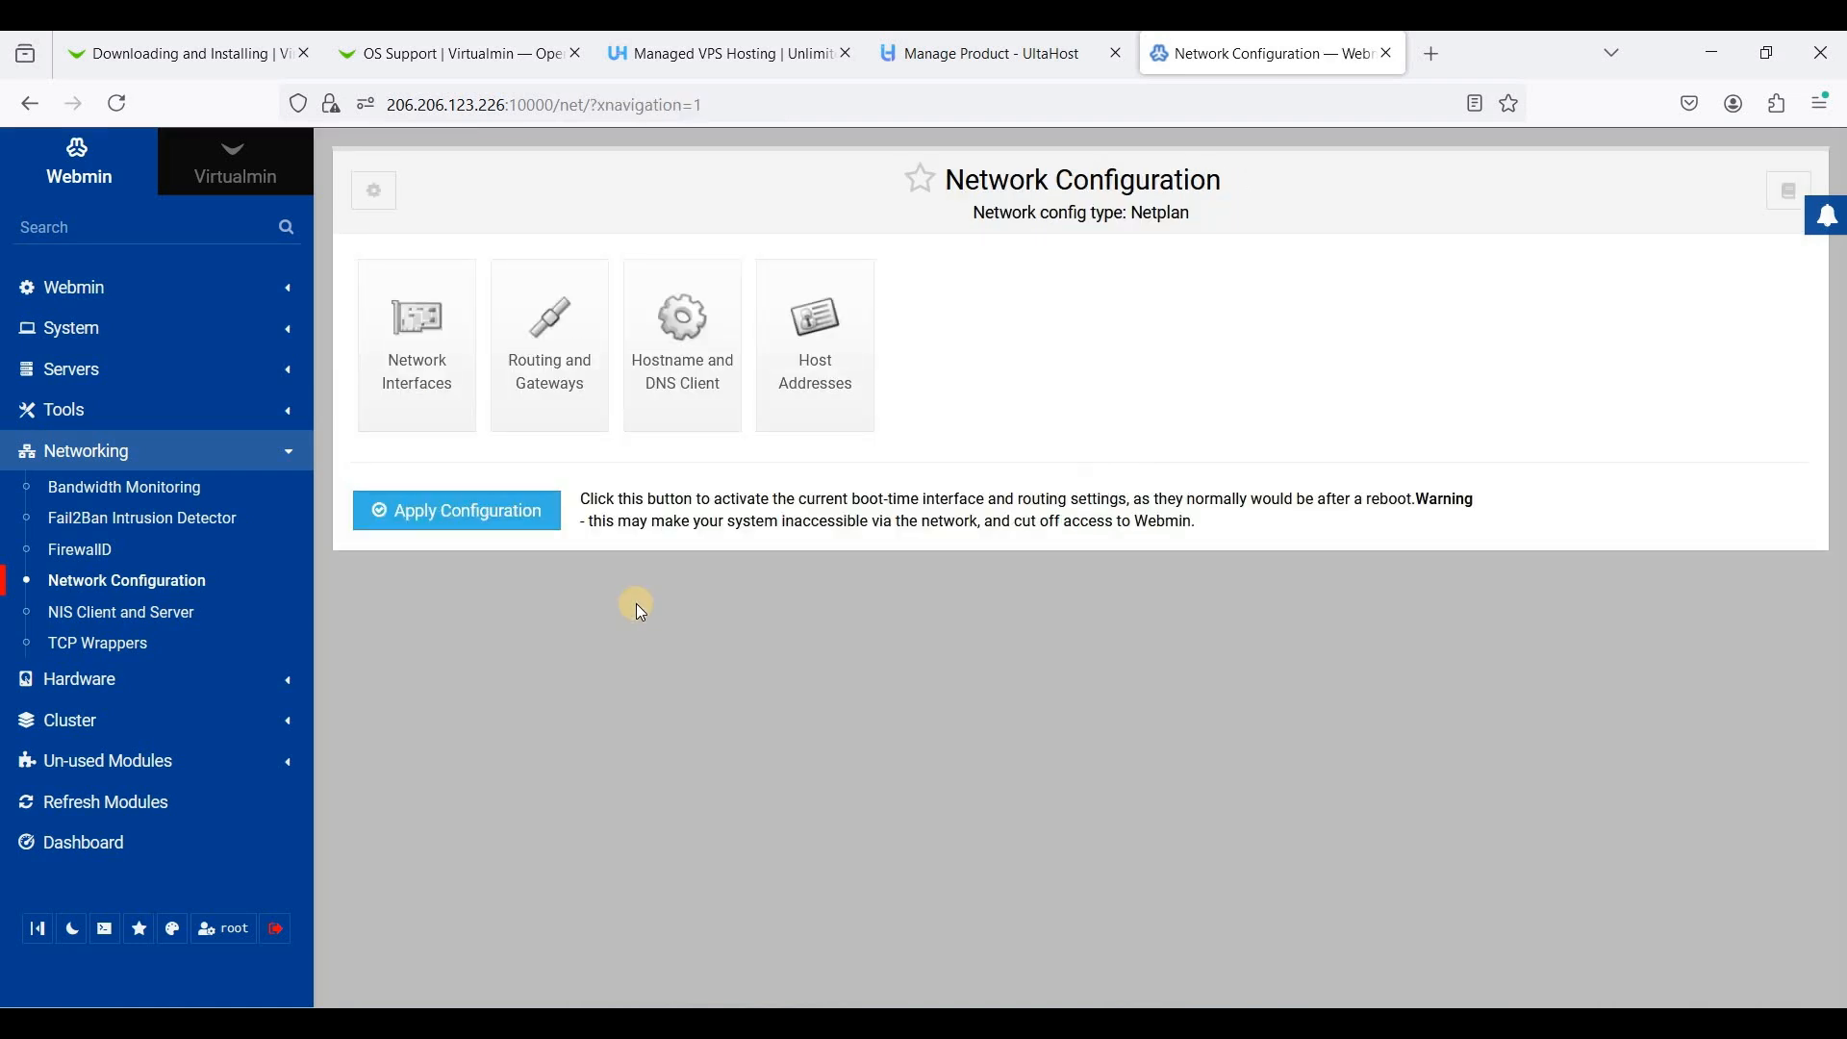
{"action": "mouse_move", "coordinate": [698, 586]}
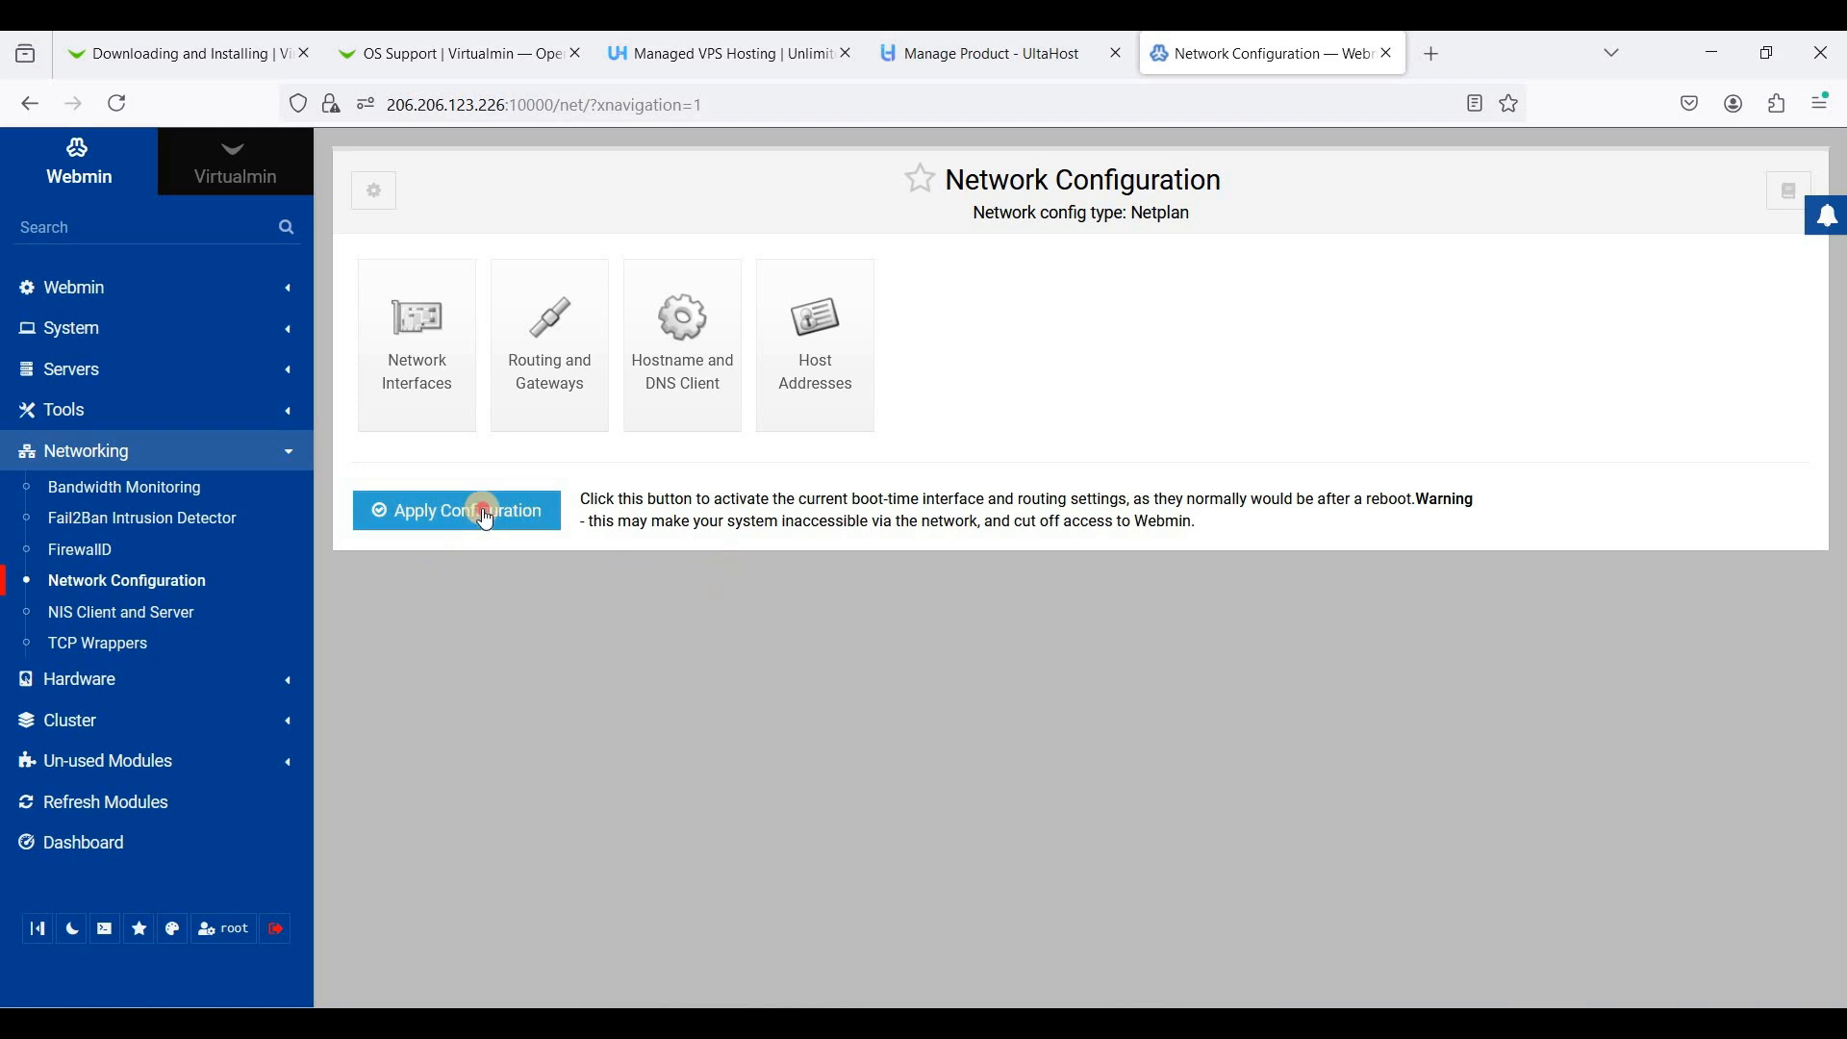
{"action": "mouse_move", "coordinate": [382, 306]}
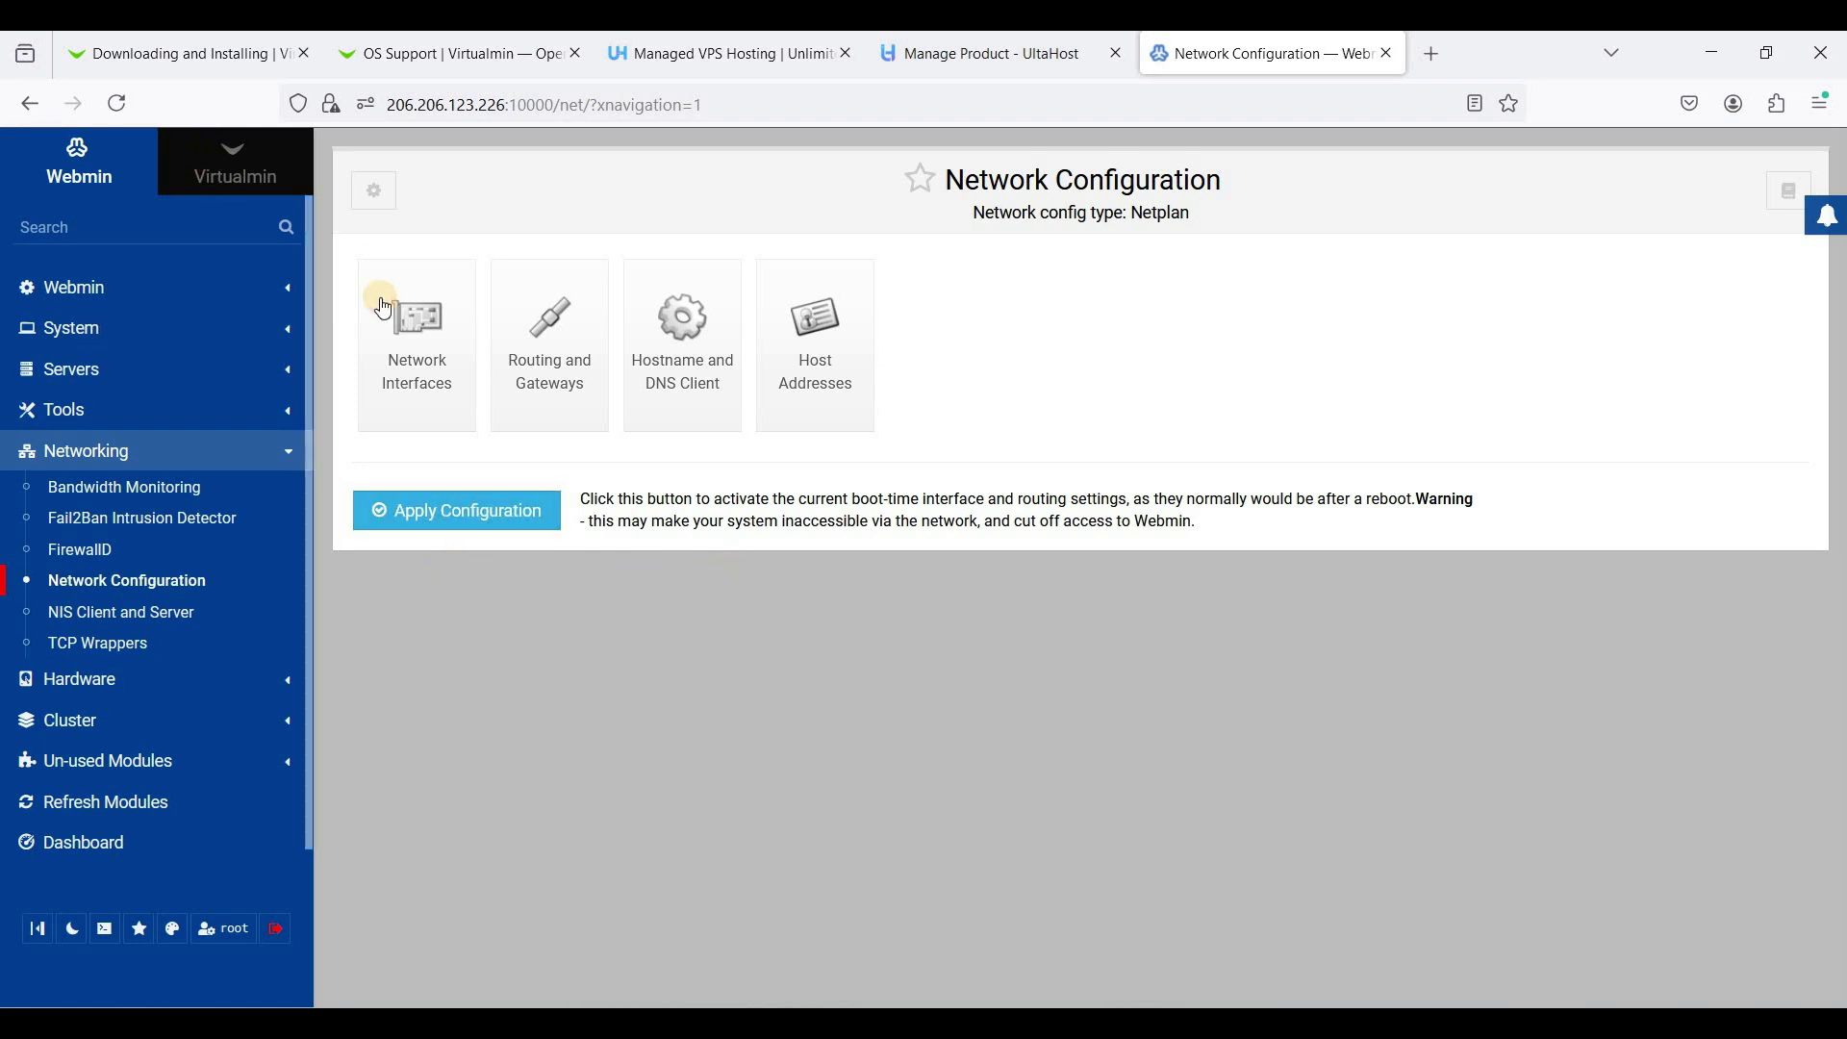
{"action": "left_click", "coordinate": [235, 162]}
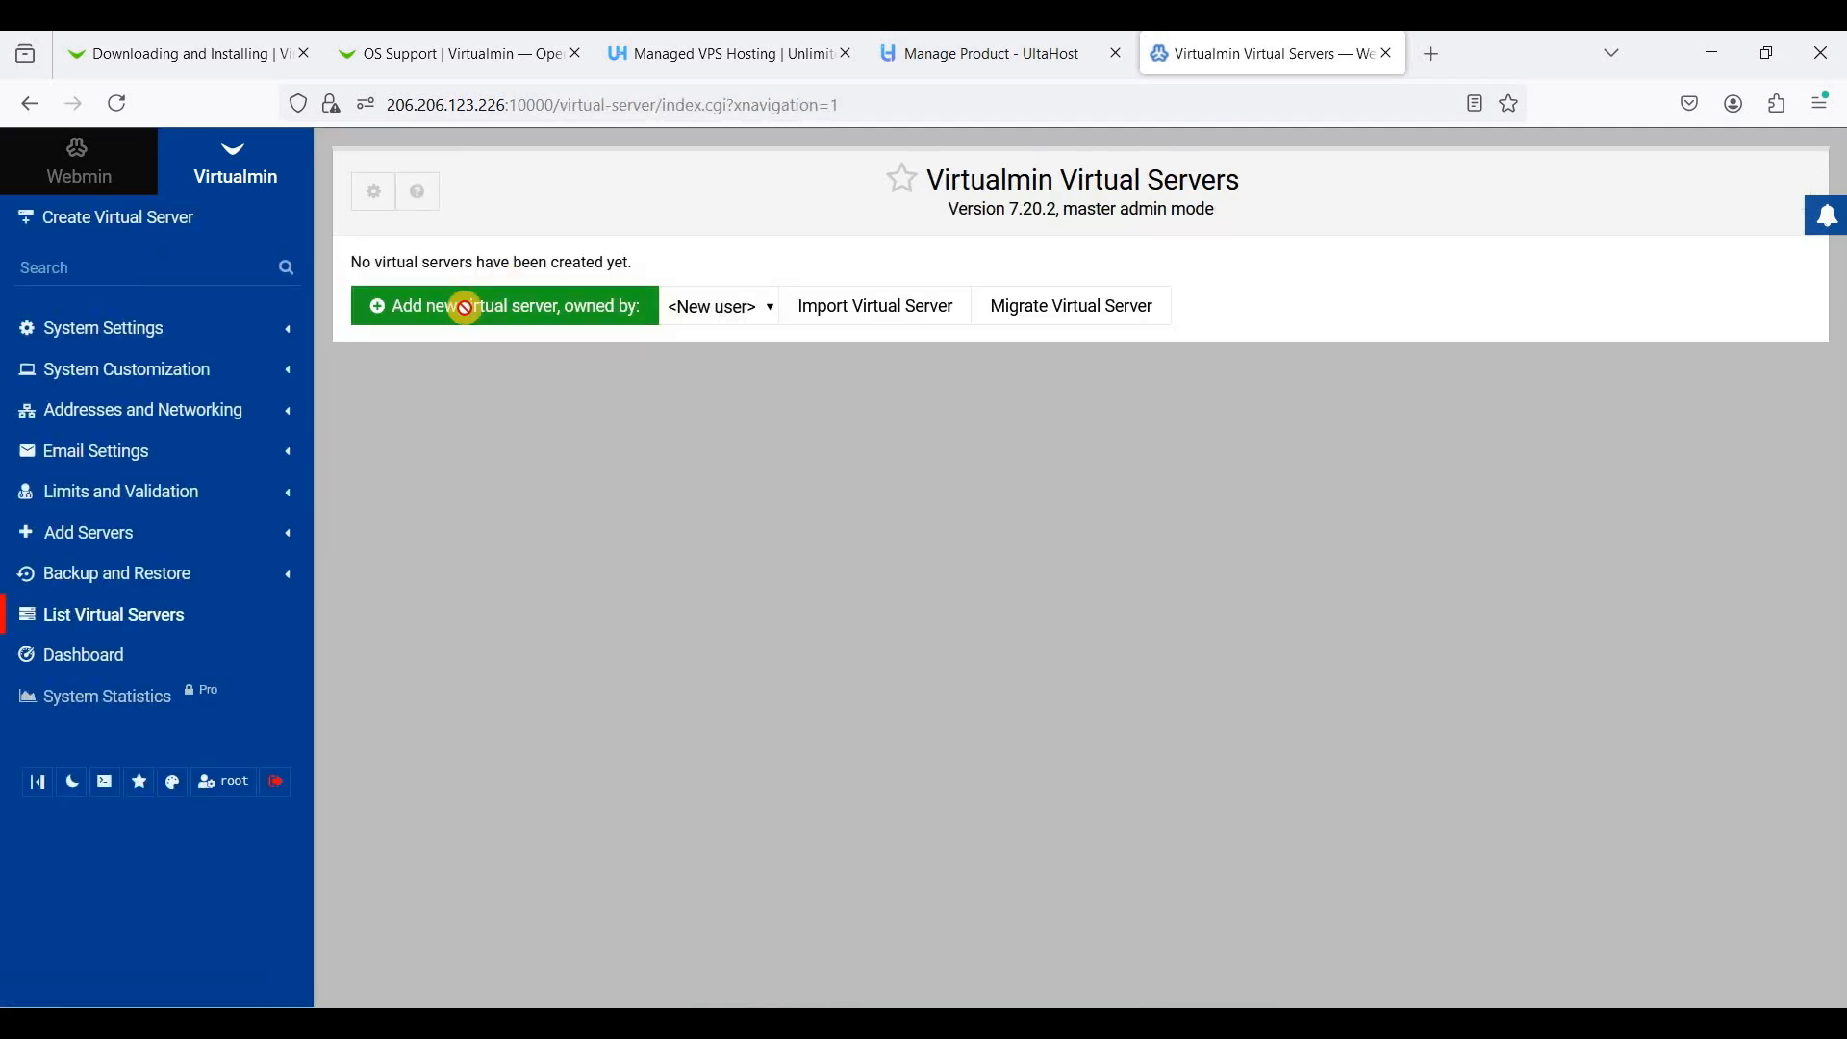
Create virtual server cp.webshanks.shop with a revealed generated password and no mail, spam or virus filtering
{"action": "left_click", "coordinate": [465, 305]}
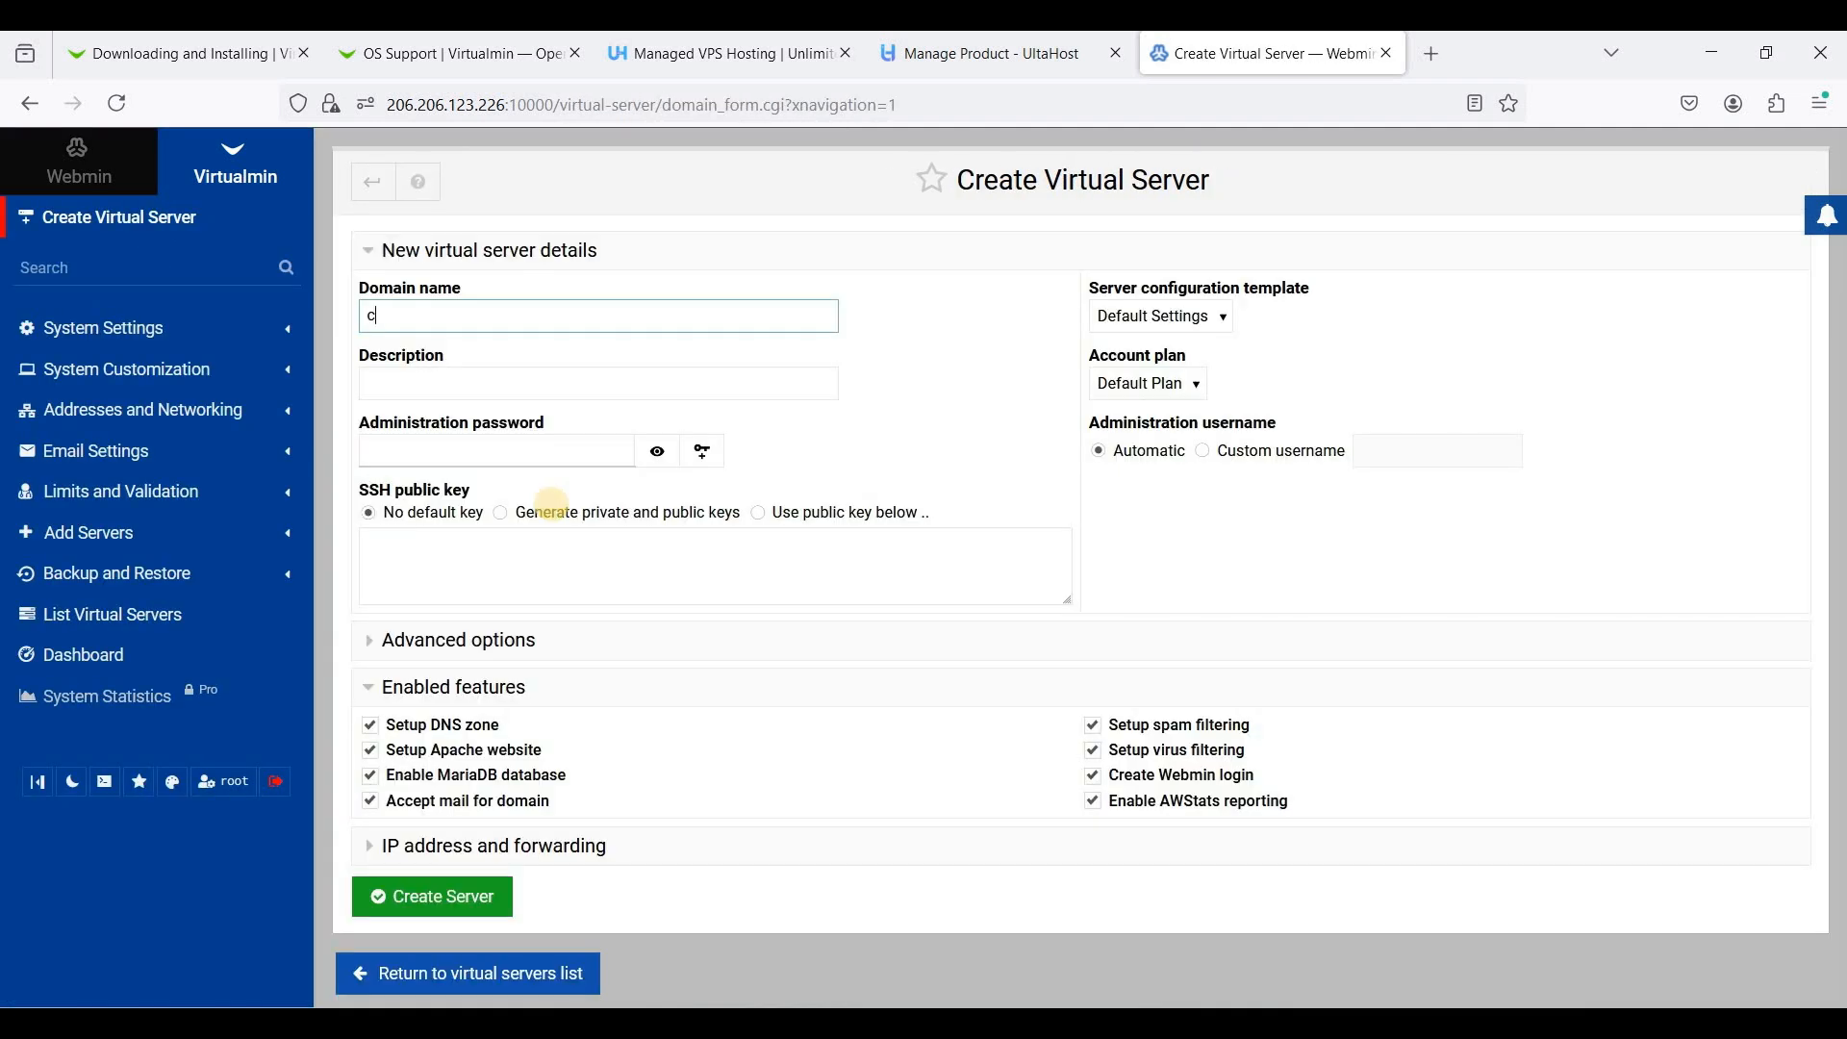
{"action": "type", "text": "p.web"}
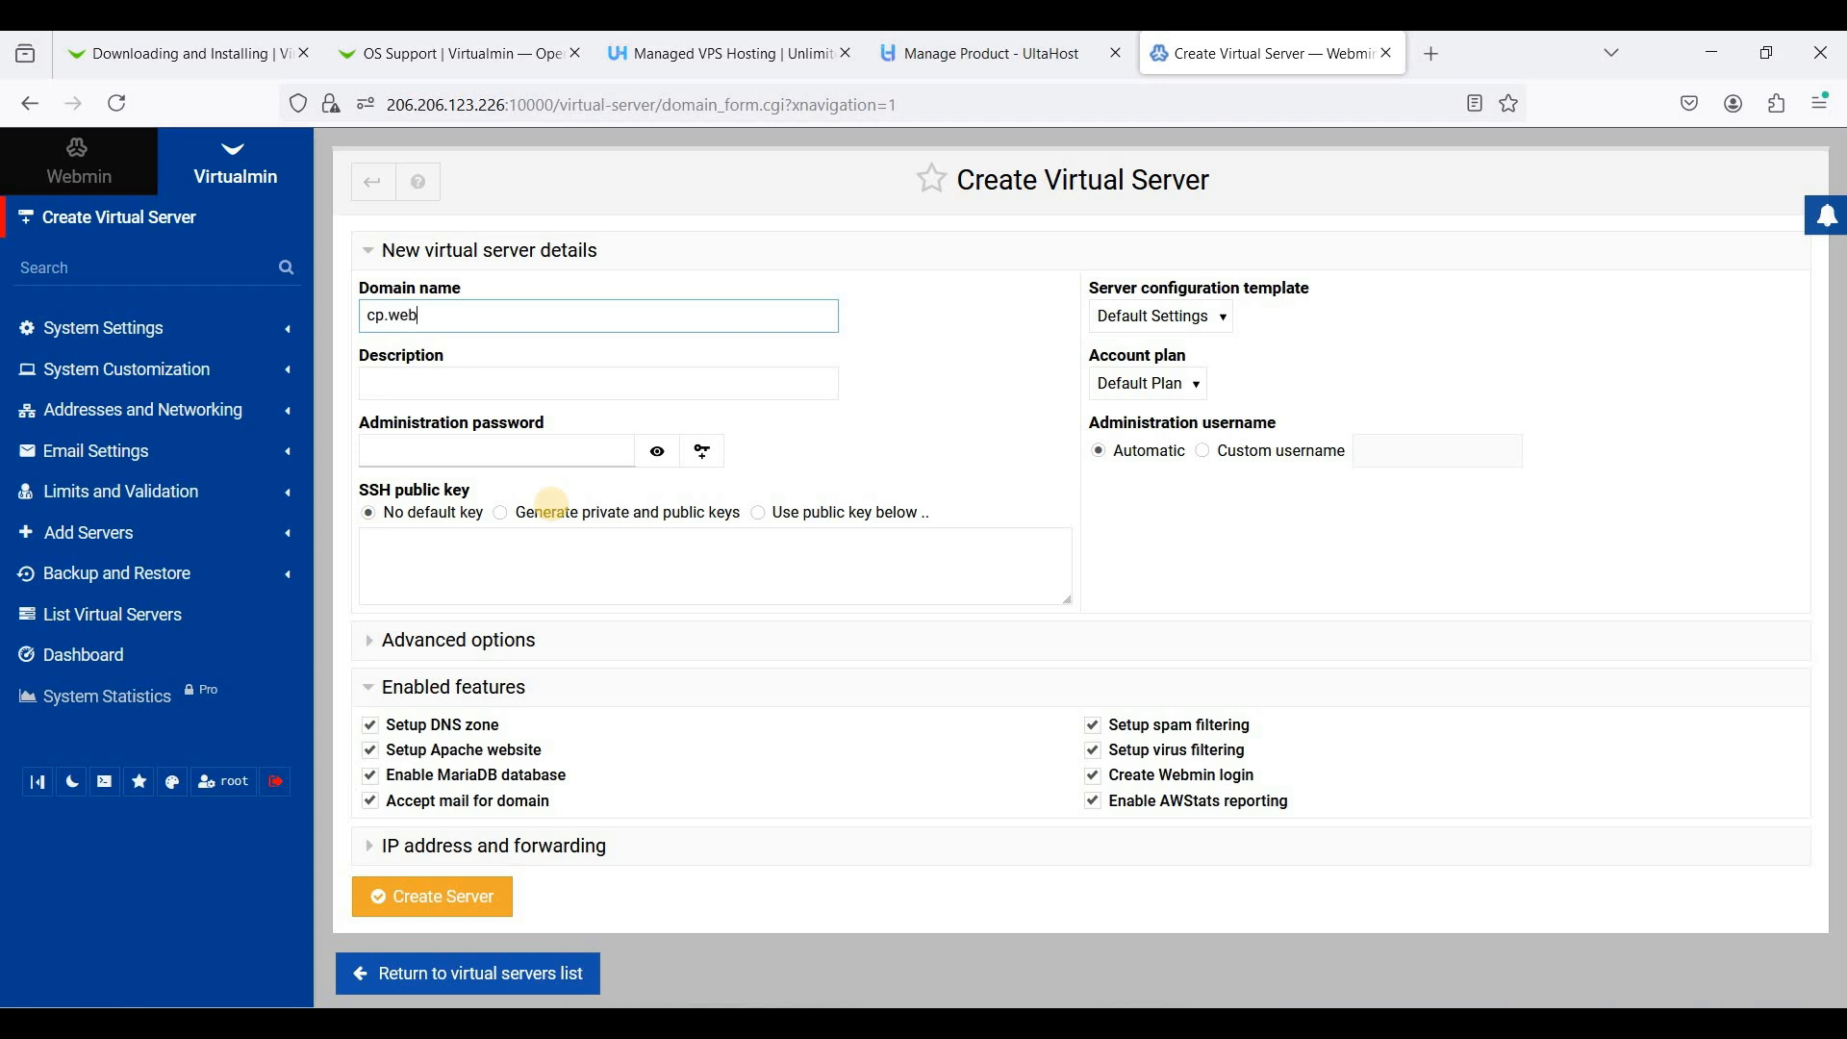
{"action": "type", "text": "shanks.shop"}
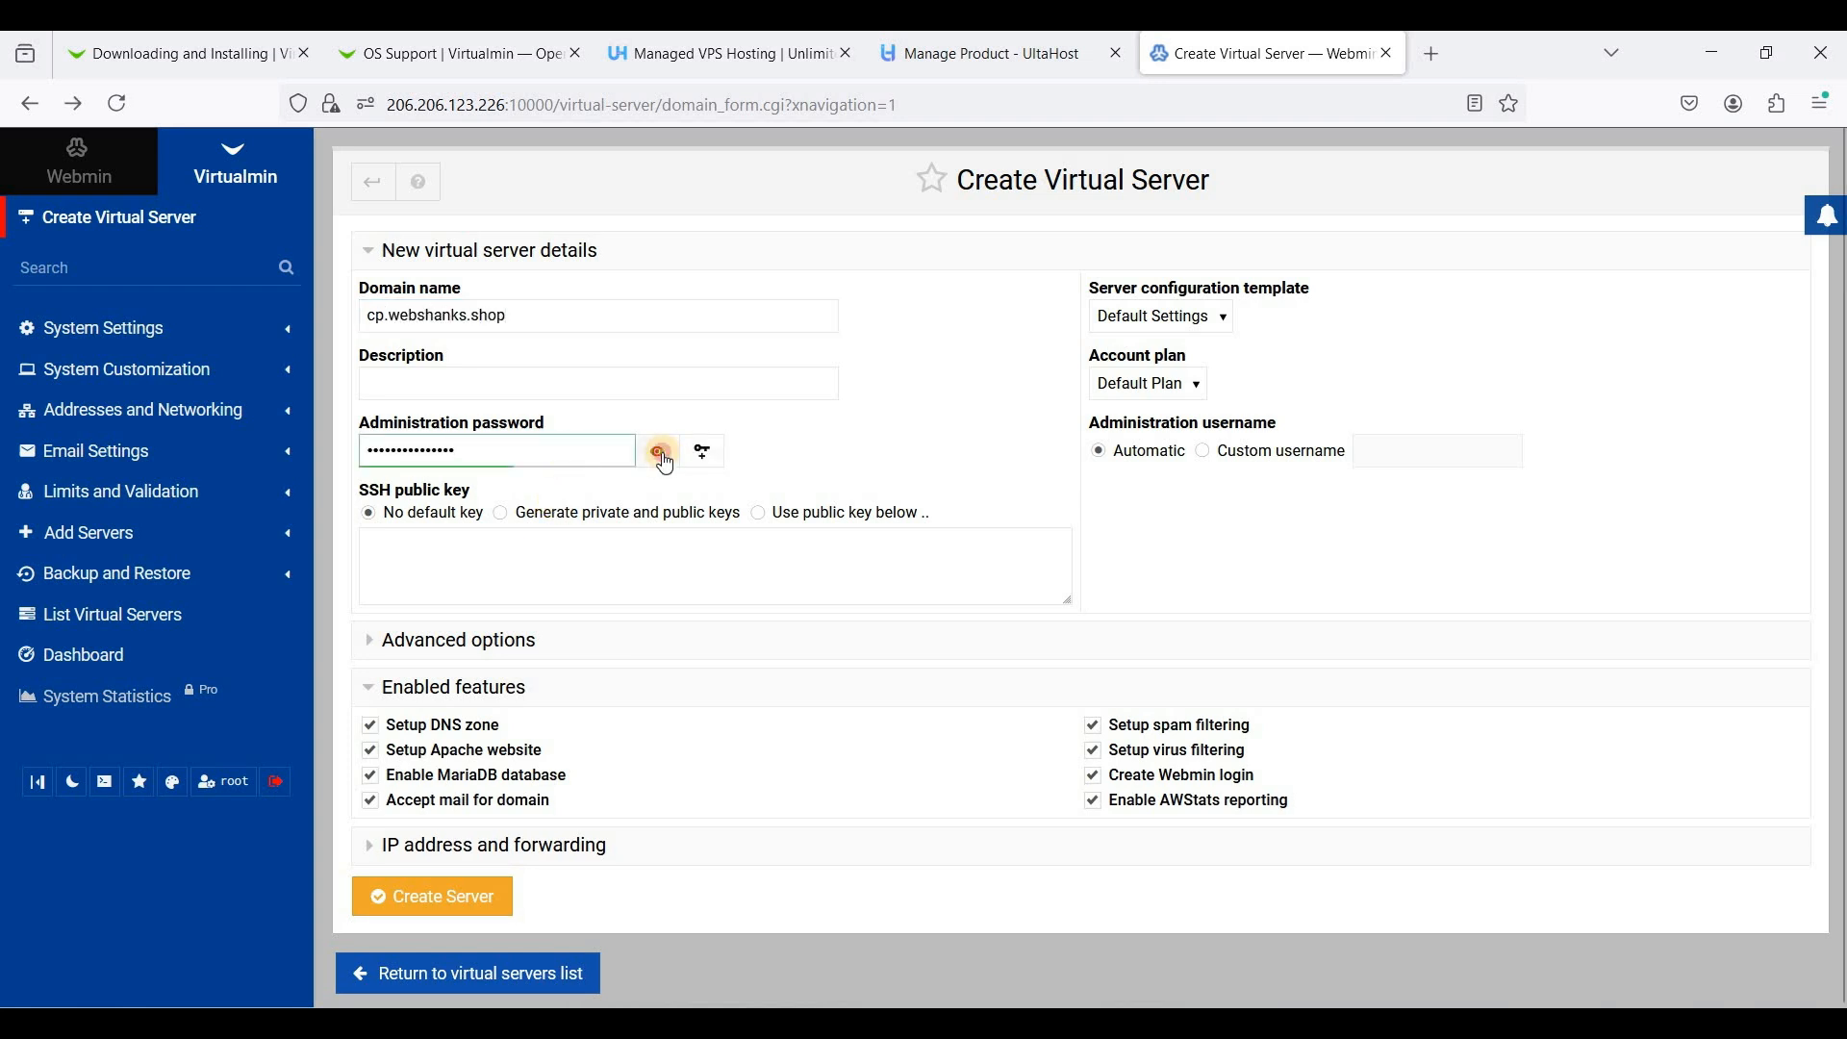
{"action": "left_click", "coordinate": [657, 450]}
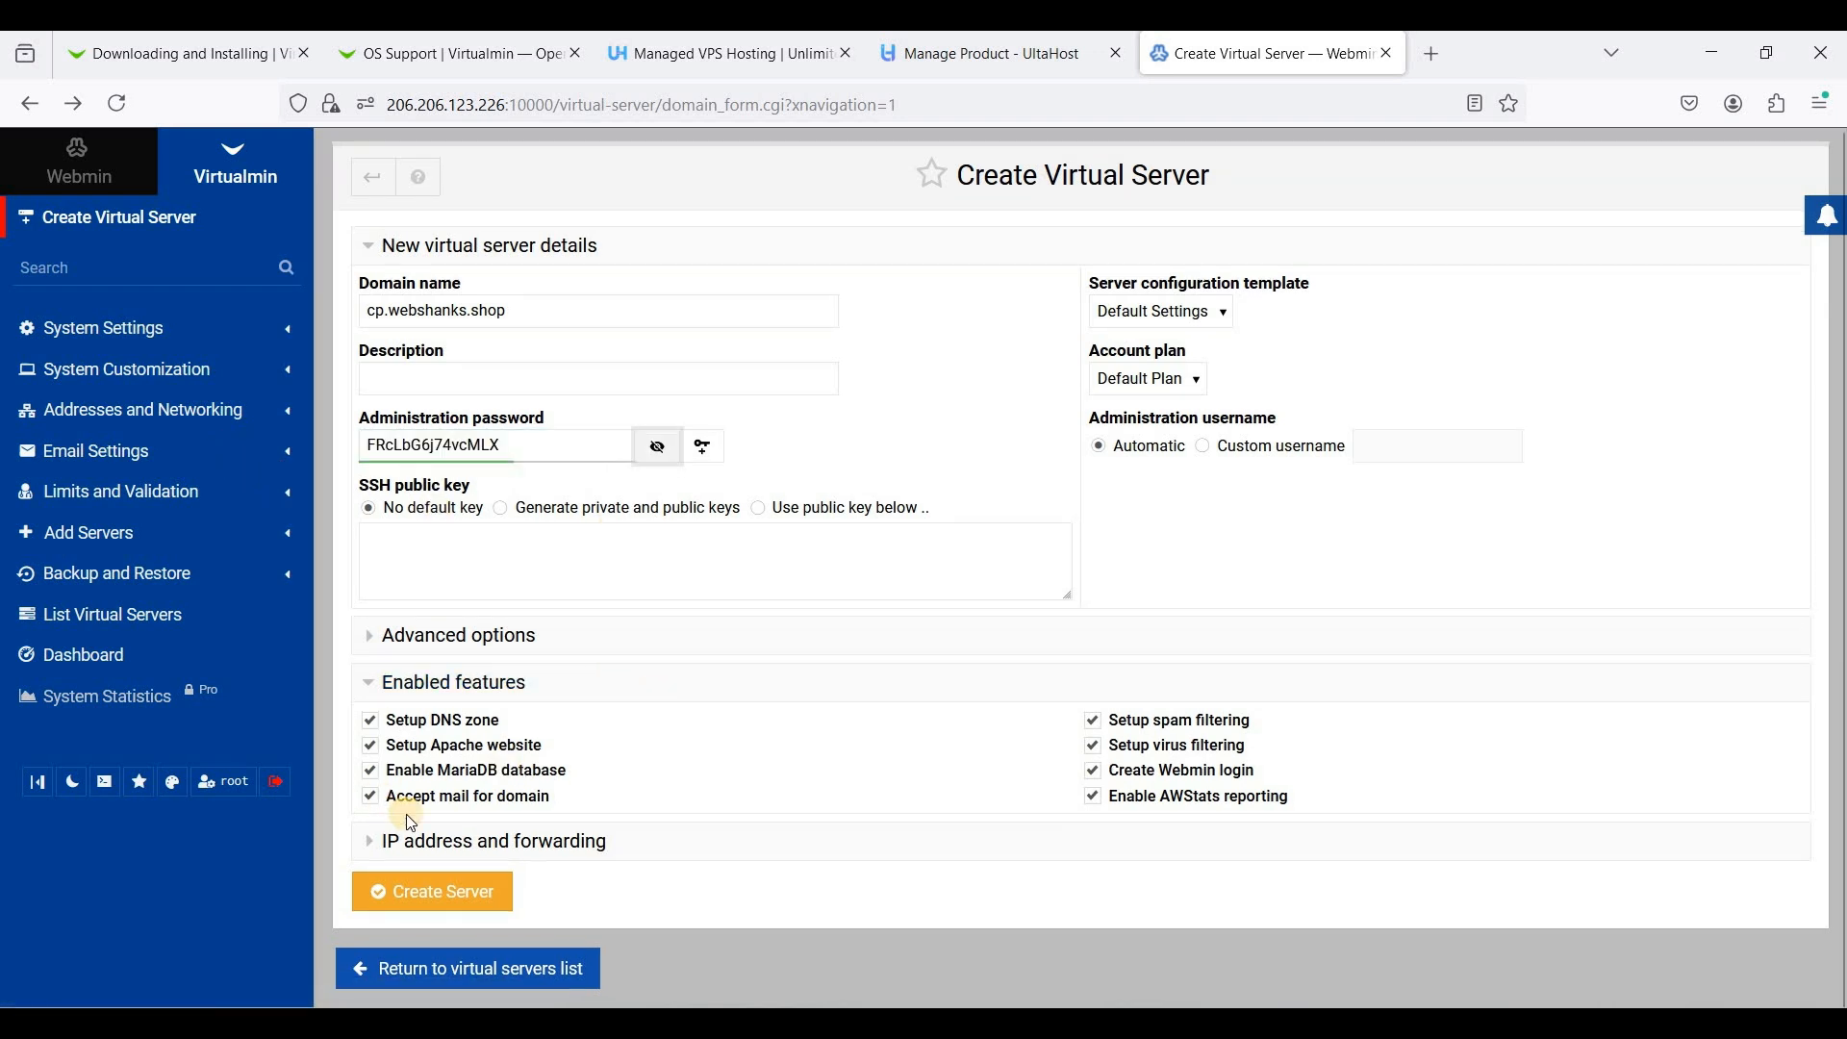
{"action": "mouse_move", "coordinate": [443, 804]}
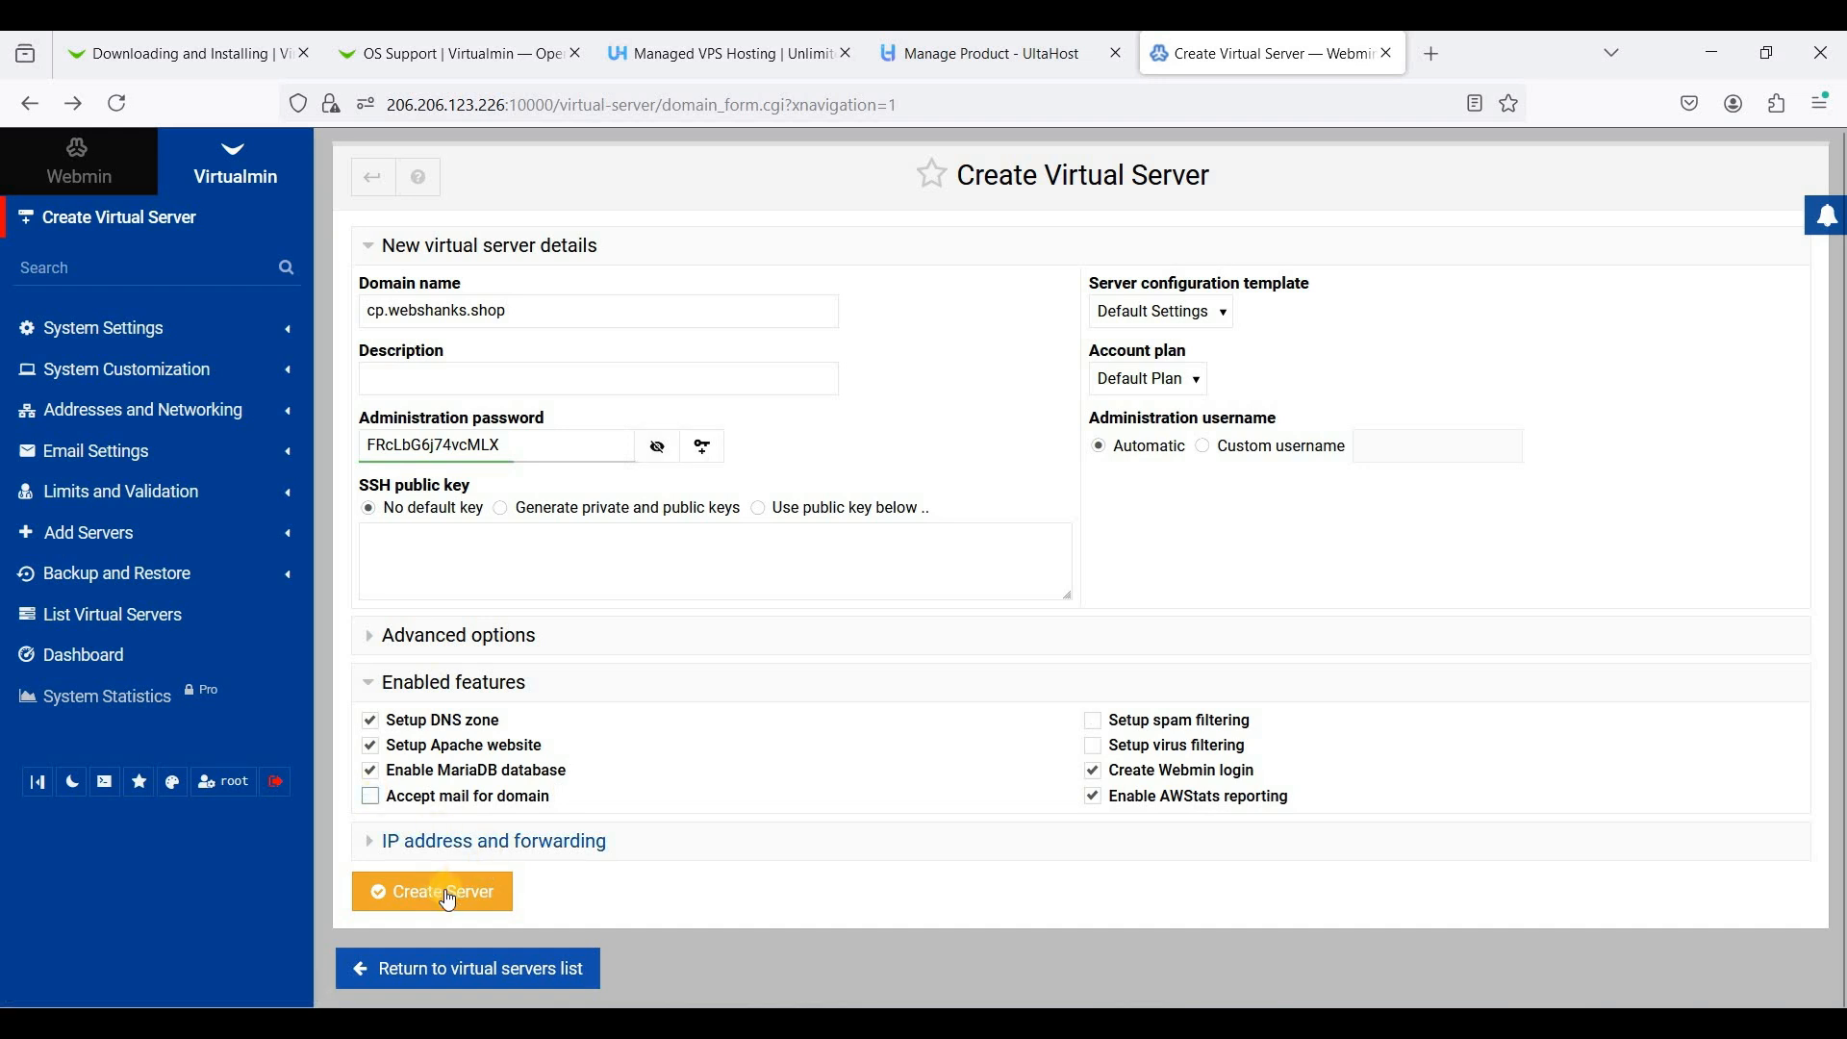
{"action": "mouse_move", "coordinate": [693, 811]}
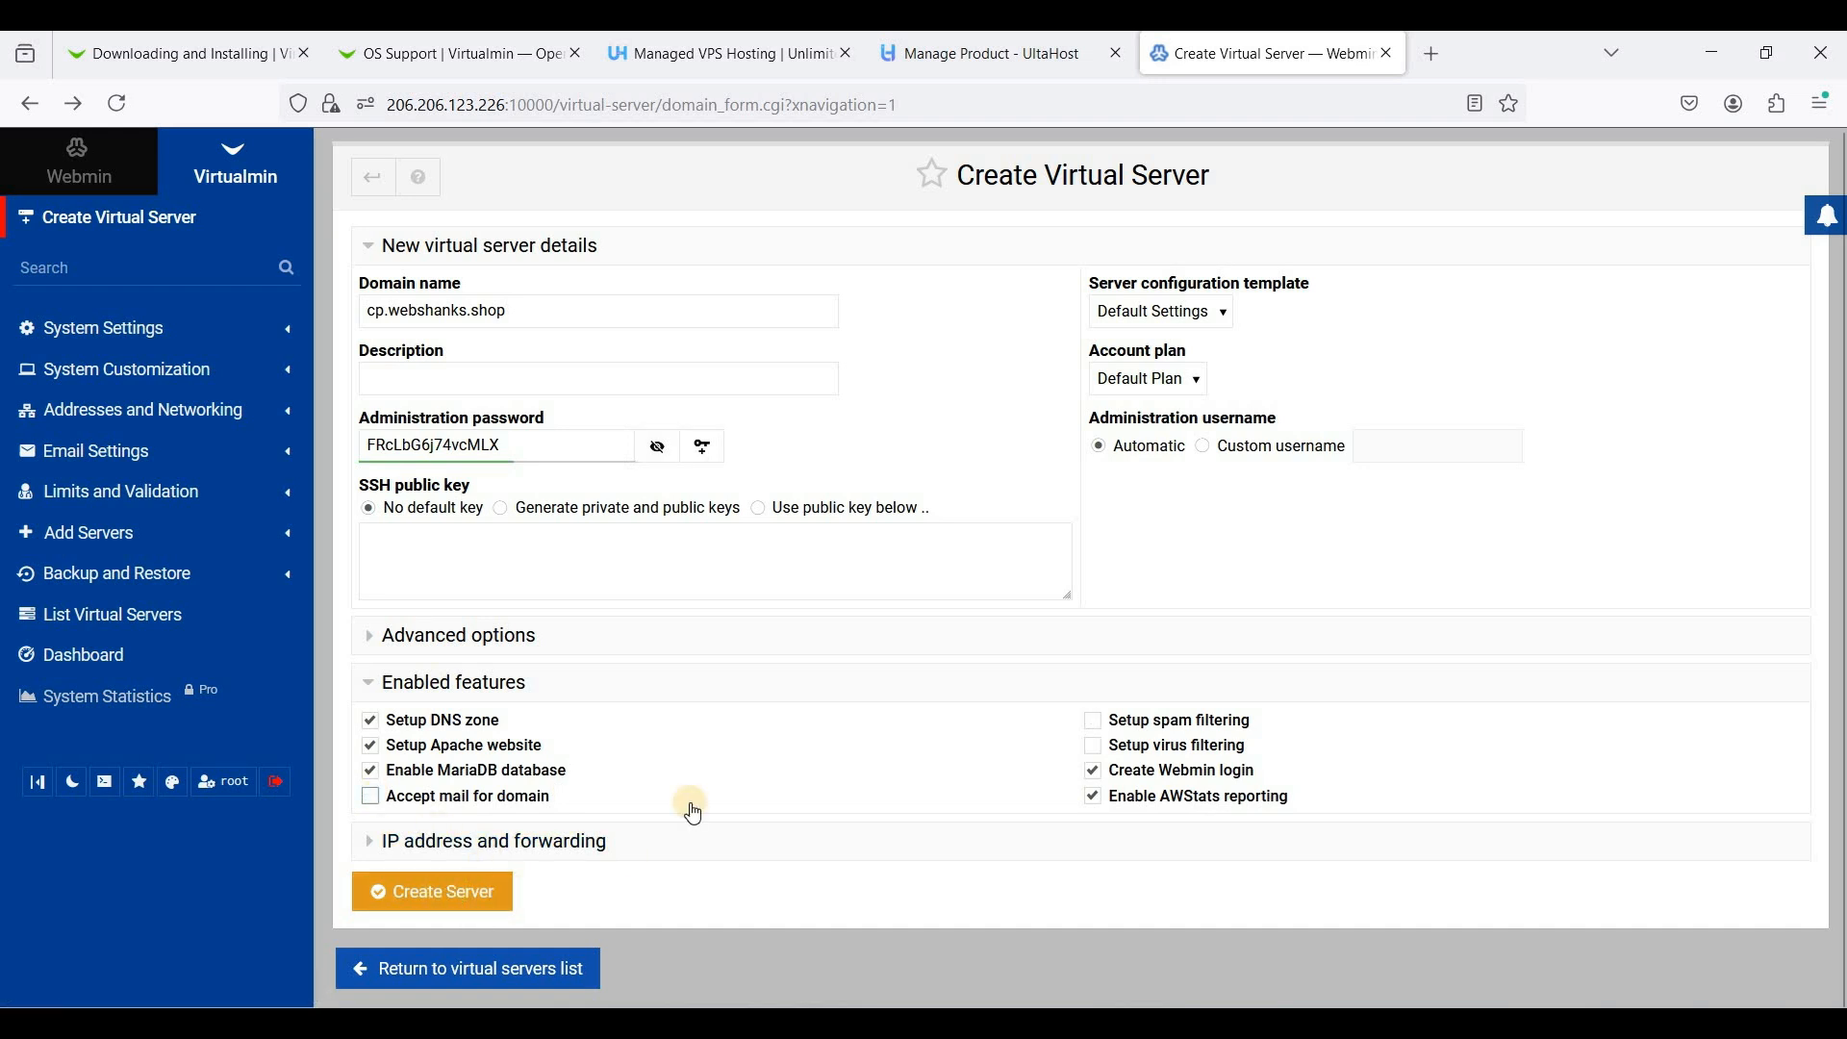
{"action": "left_click", "coordinate": [433, 891]}
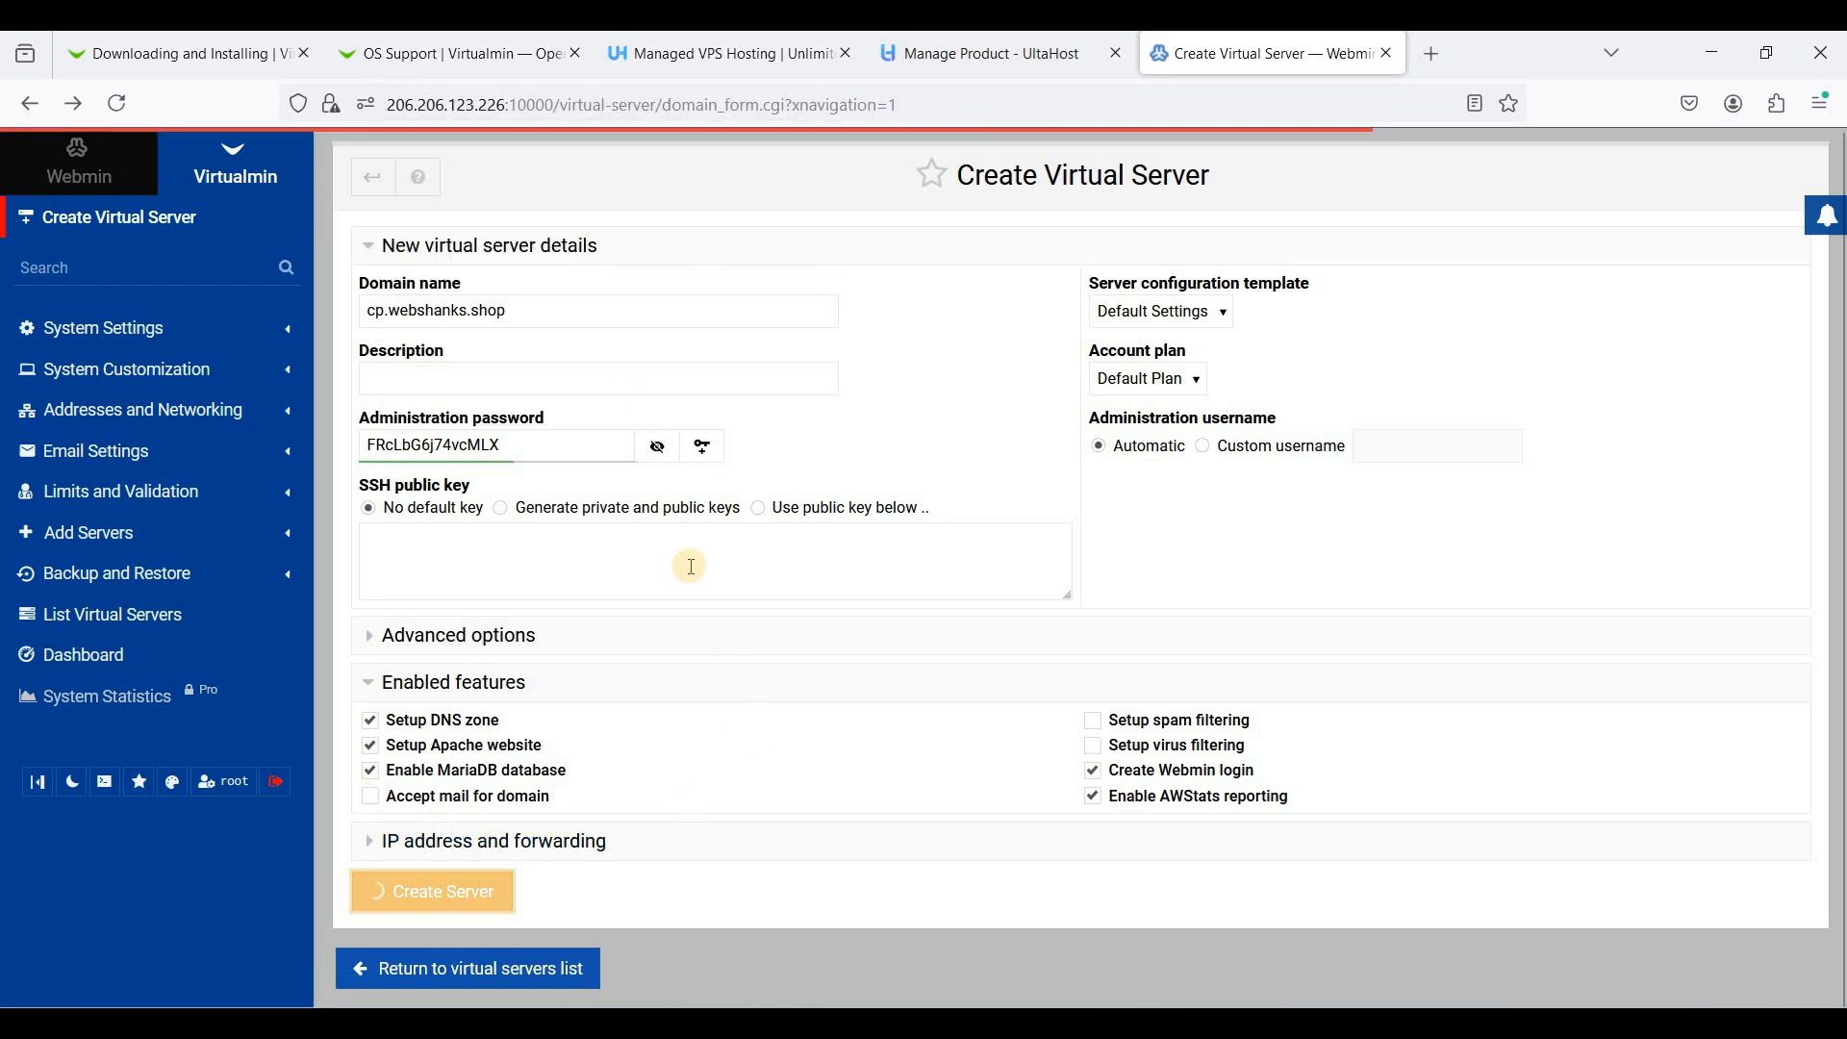
{"action": "left_click", "coordinate": [431, 891]}
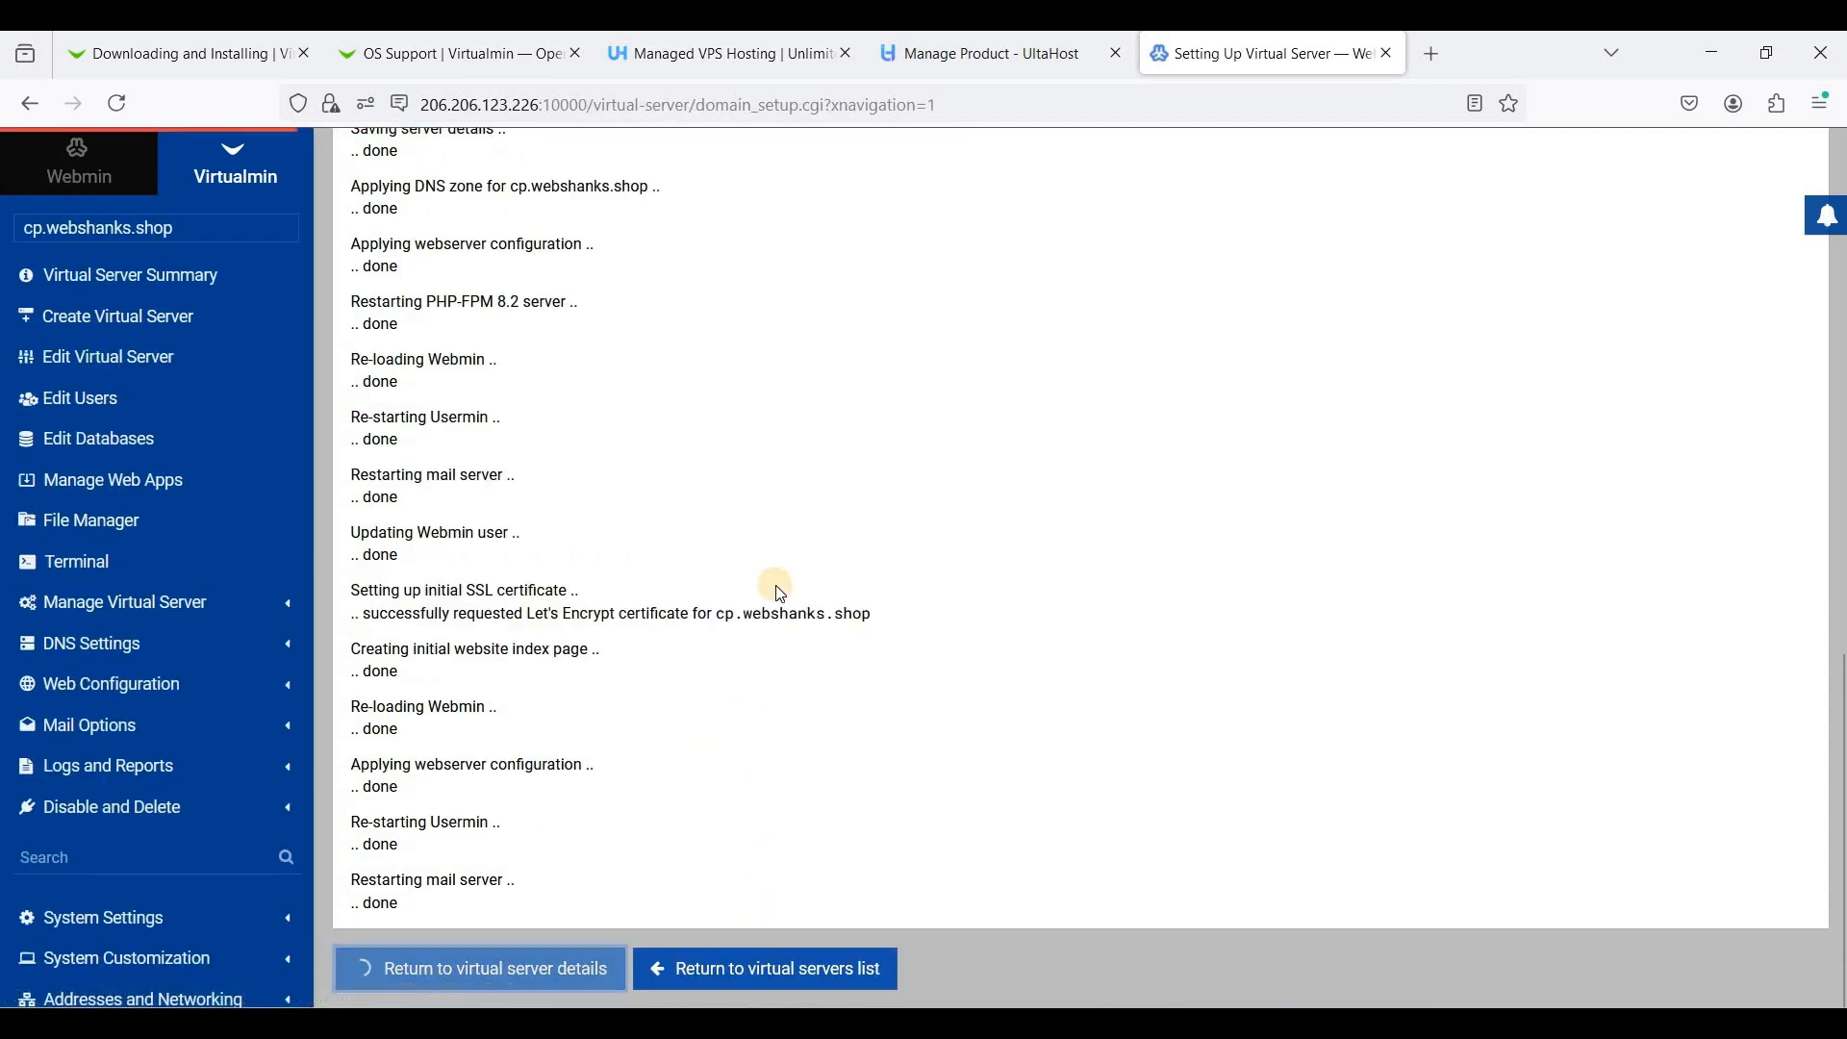
Go to the new server's details and choose Setup SSL Certificate under Manage Virtual Server
{"action": "left_click", "coordinate": [479, 967]}
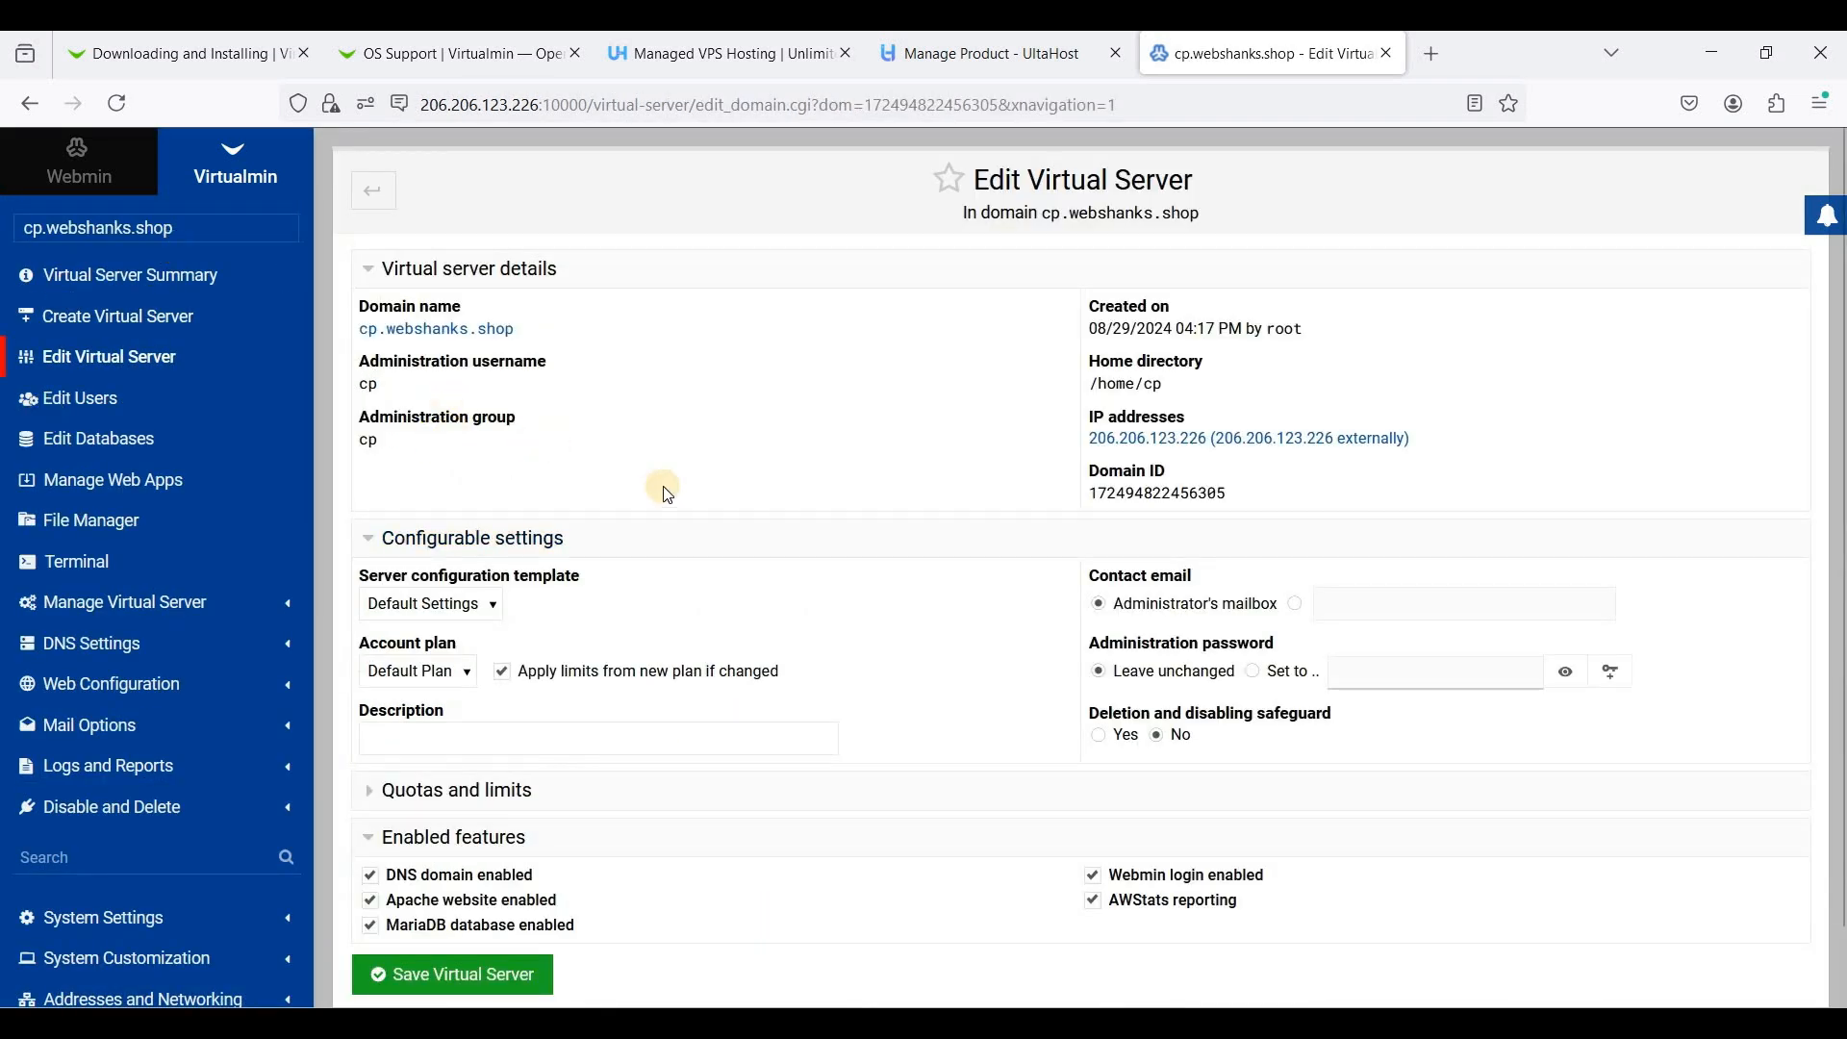
{"action": "scroll", "scroll_direction": "down", "scroll_amount": 3}
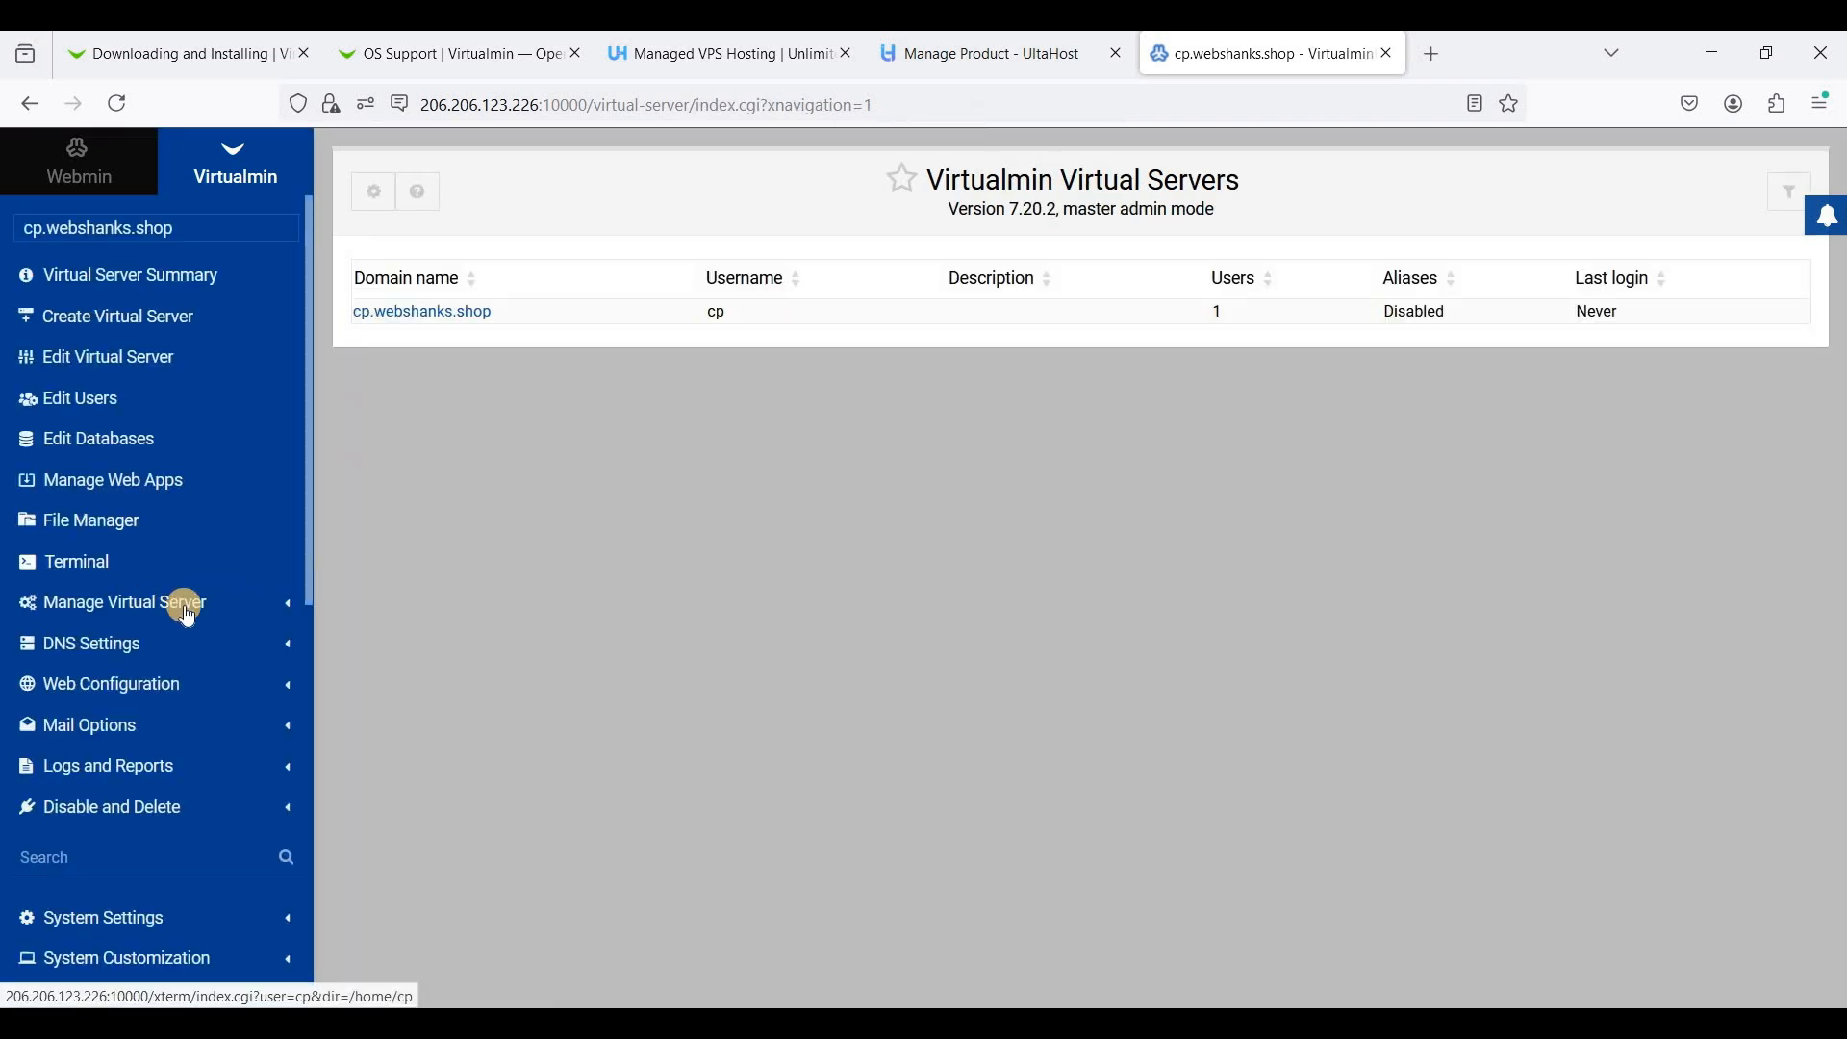
{"action": "left_click", "coordinate": [122, 603]}
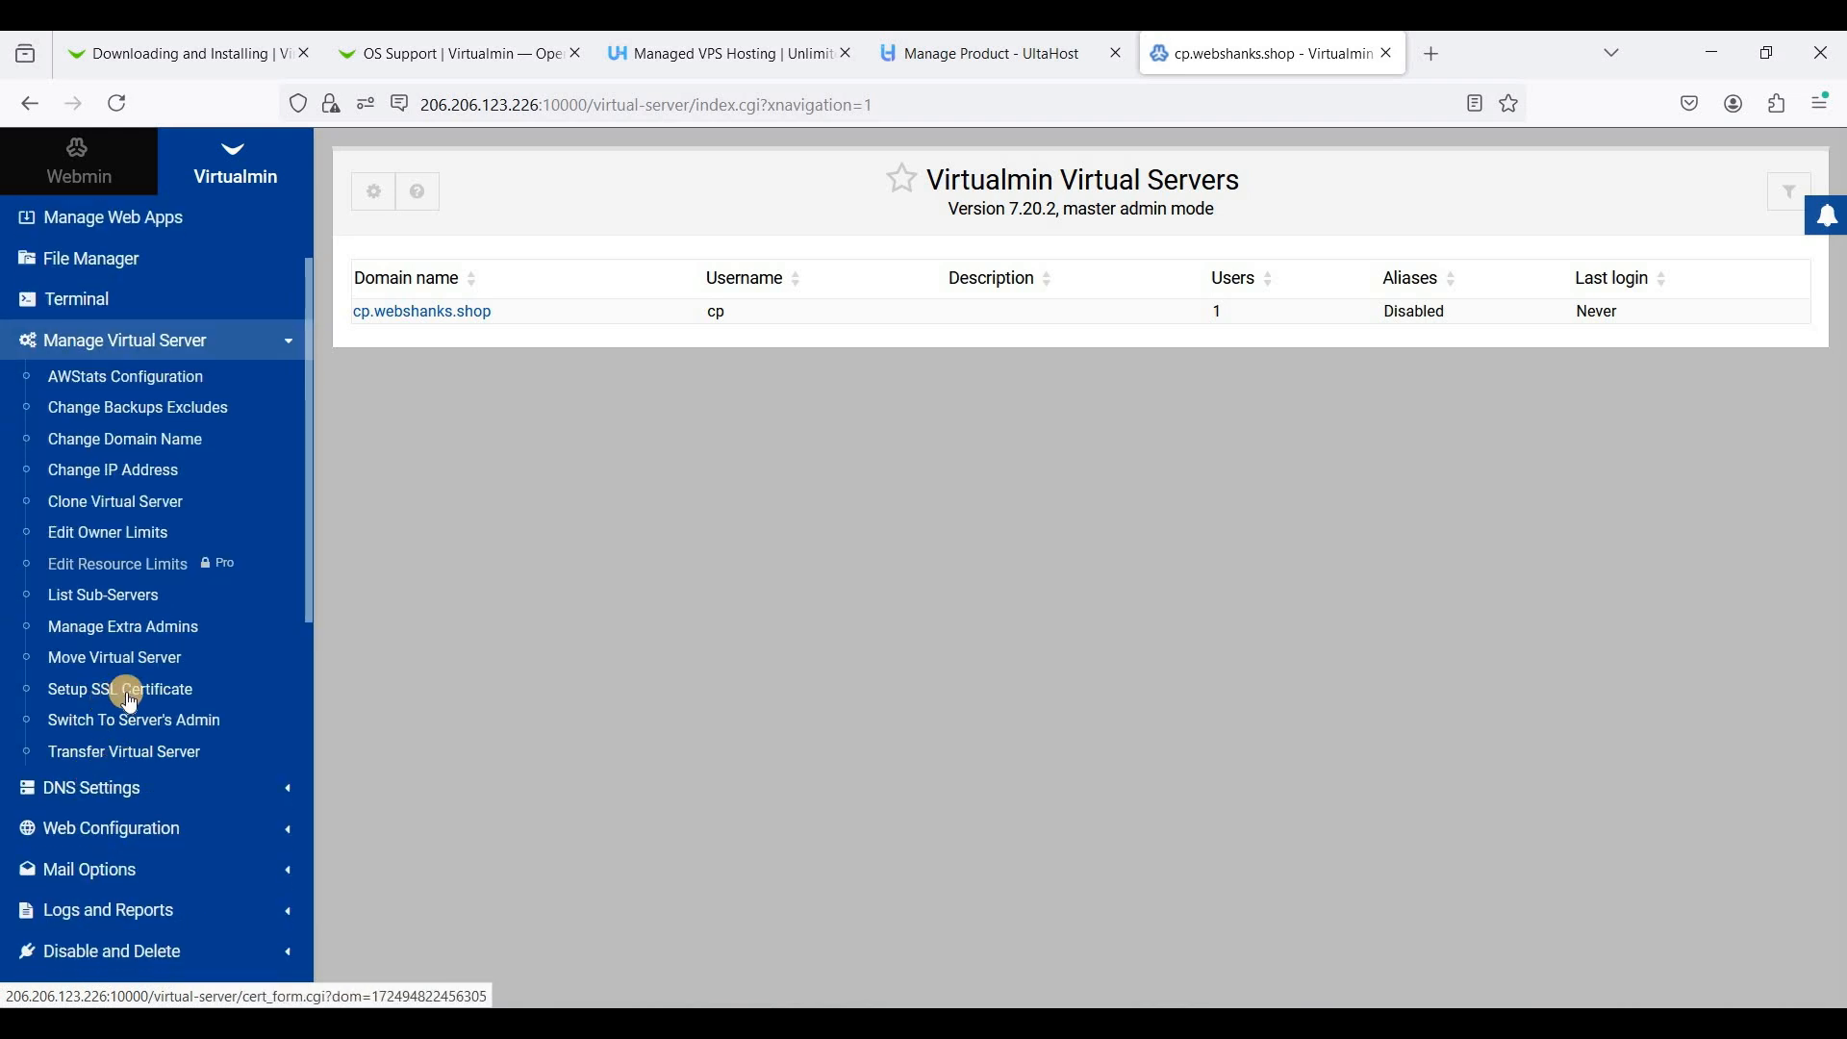
{"action": "left_click", "coordinate": [119, 689]}
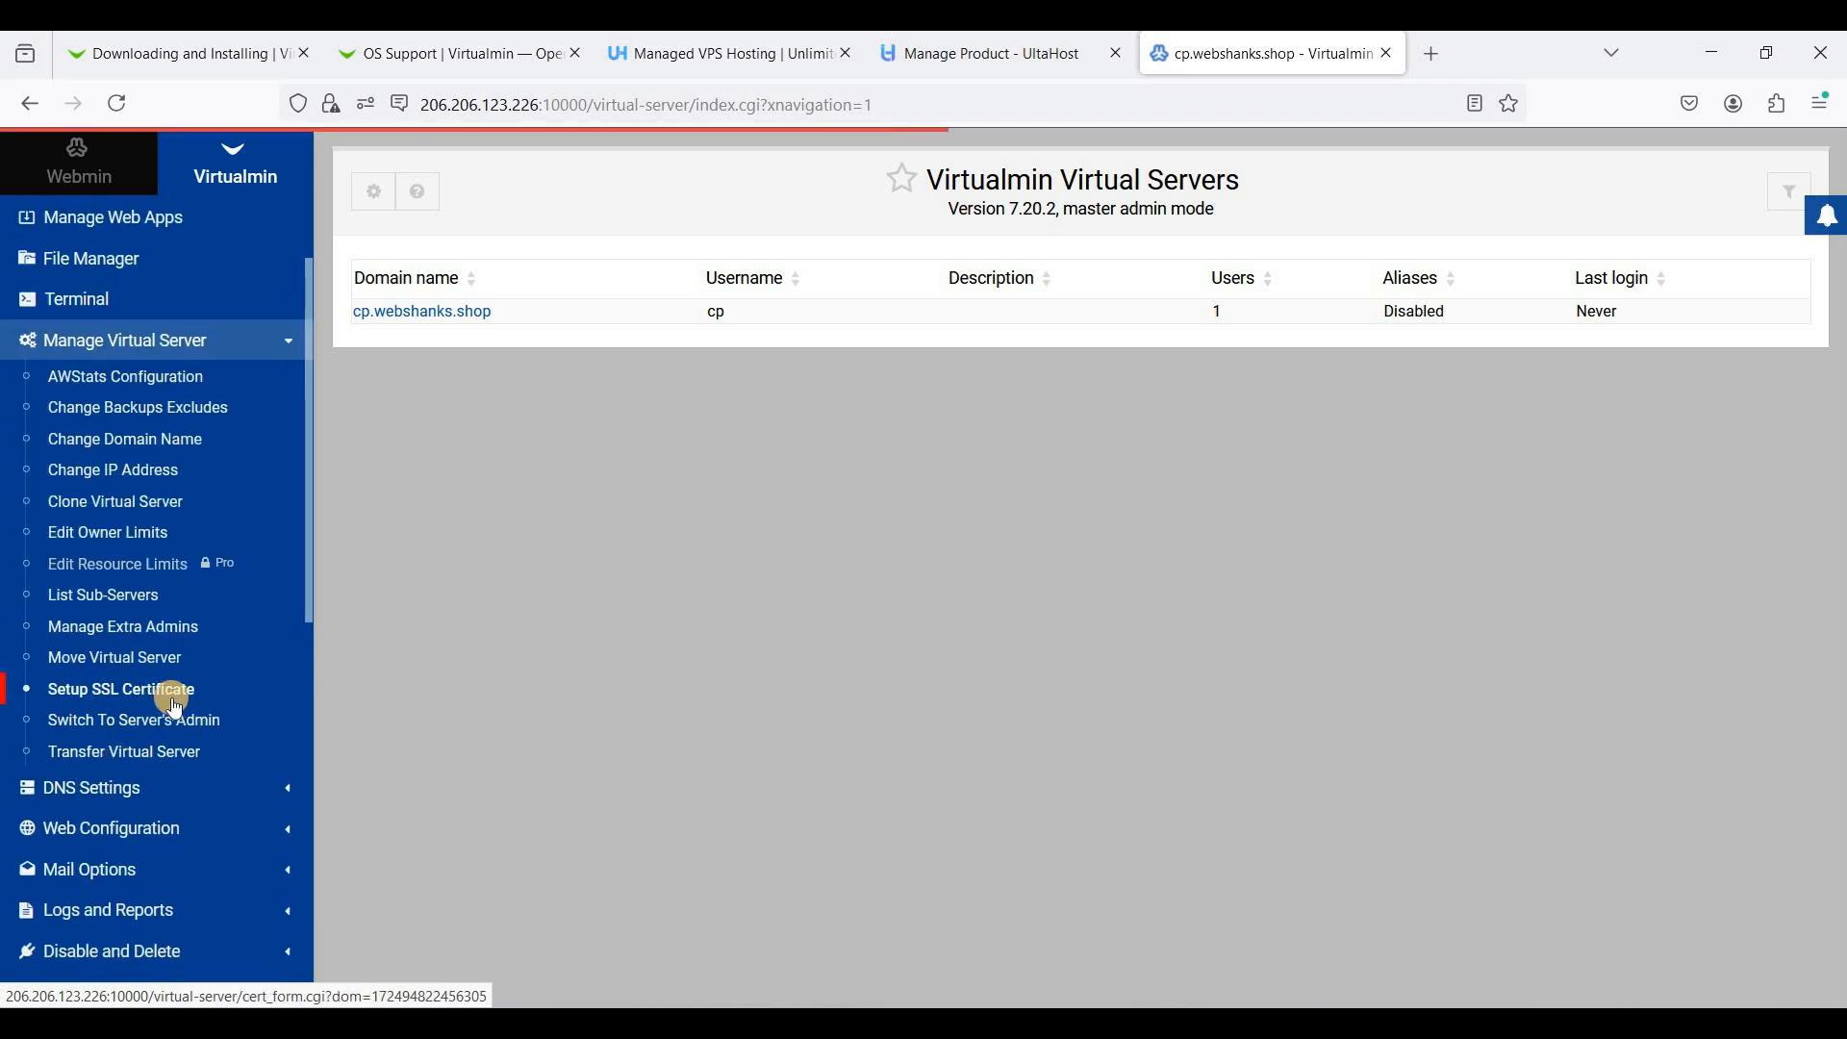
Show the Let's Encrypt request form listing cp.webshanks.shop with its www, admin and webmail names
{"action": "left_click", "coordinate": [121, 688]}
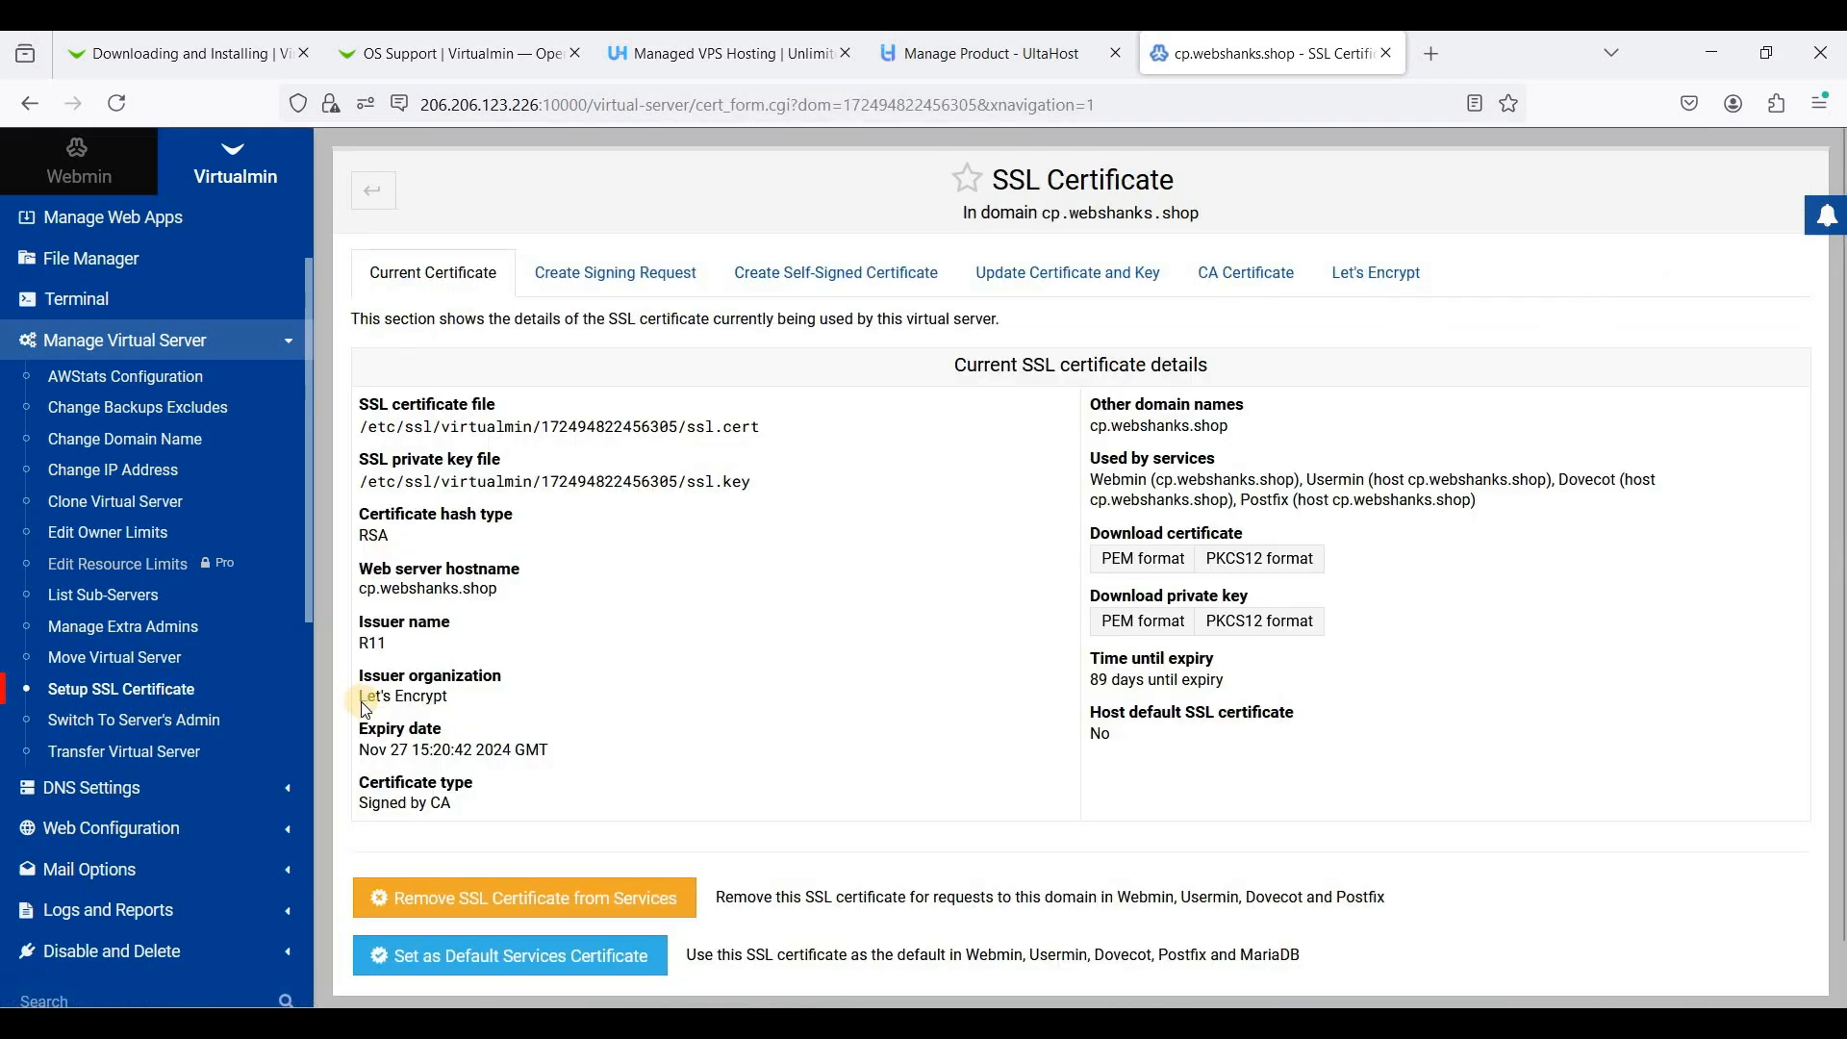
{"action": "left_click", "coordinate": [1374, 273]}
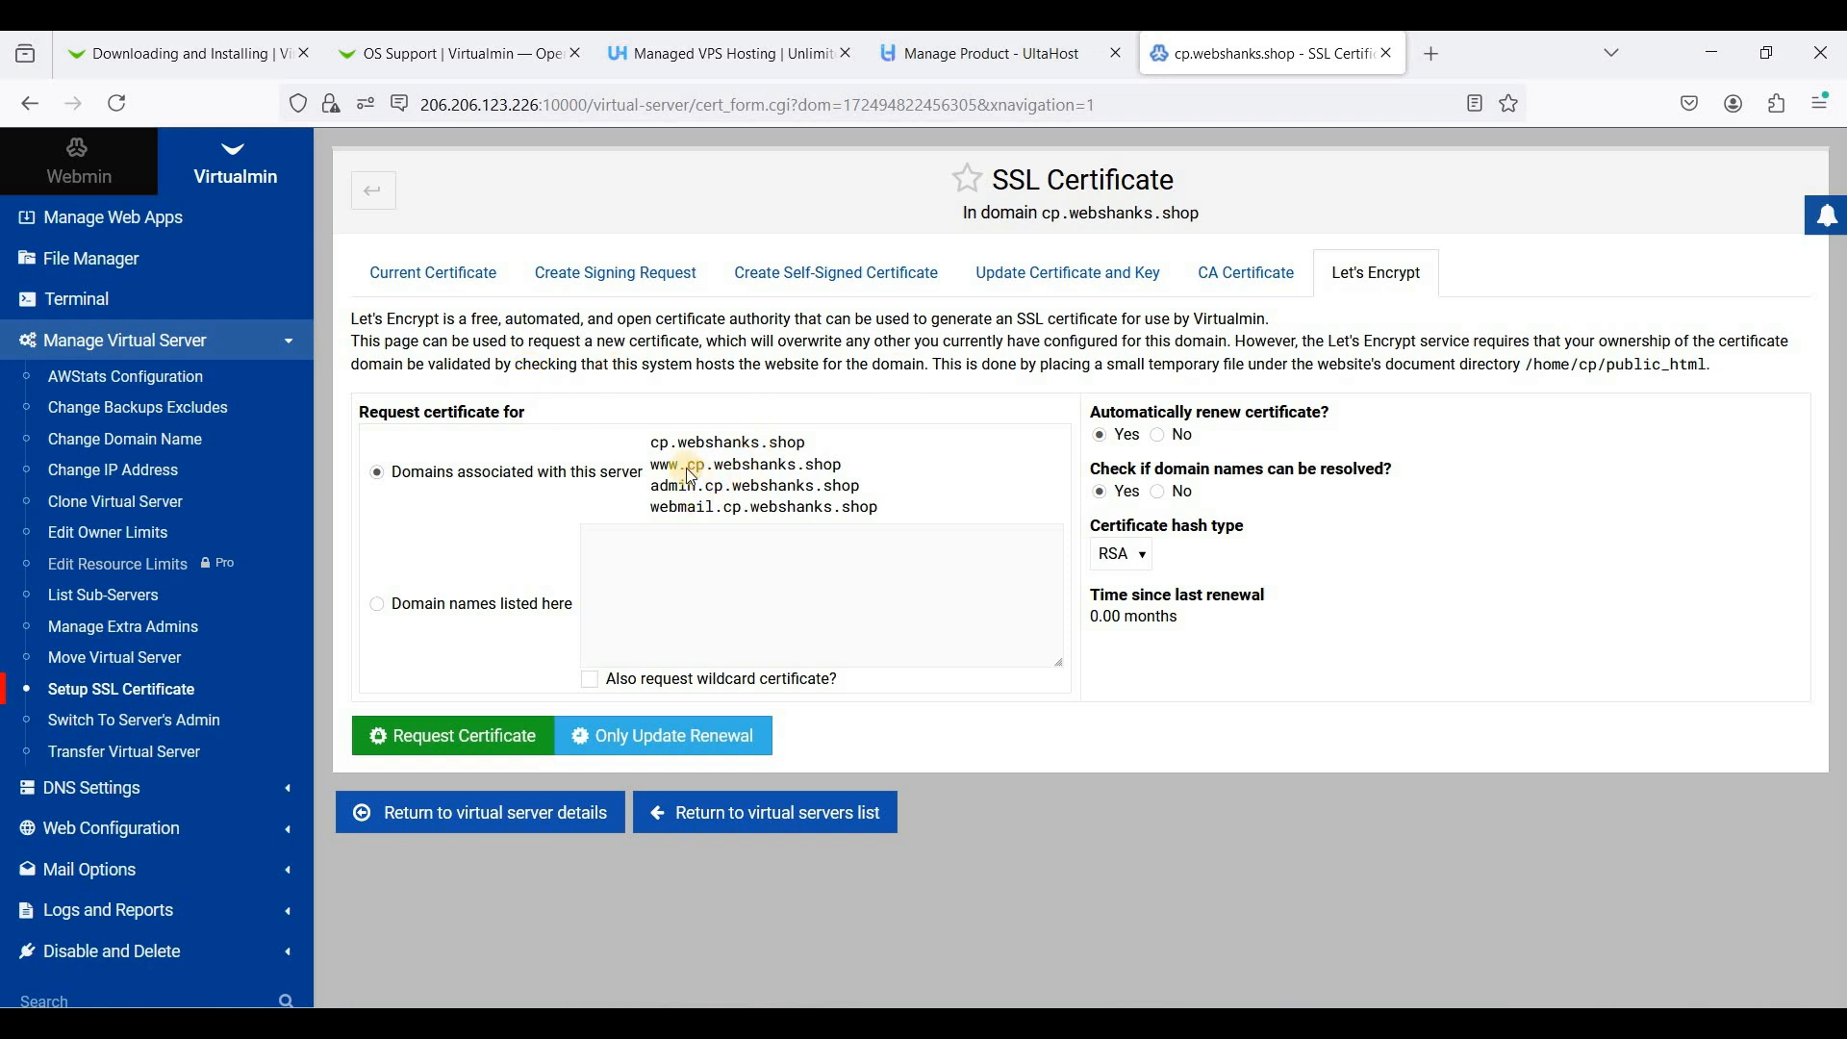
{"action": "mouse_move", "coordinate": [682, 480]}
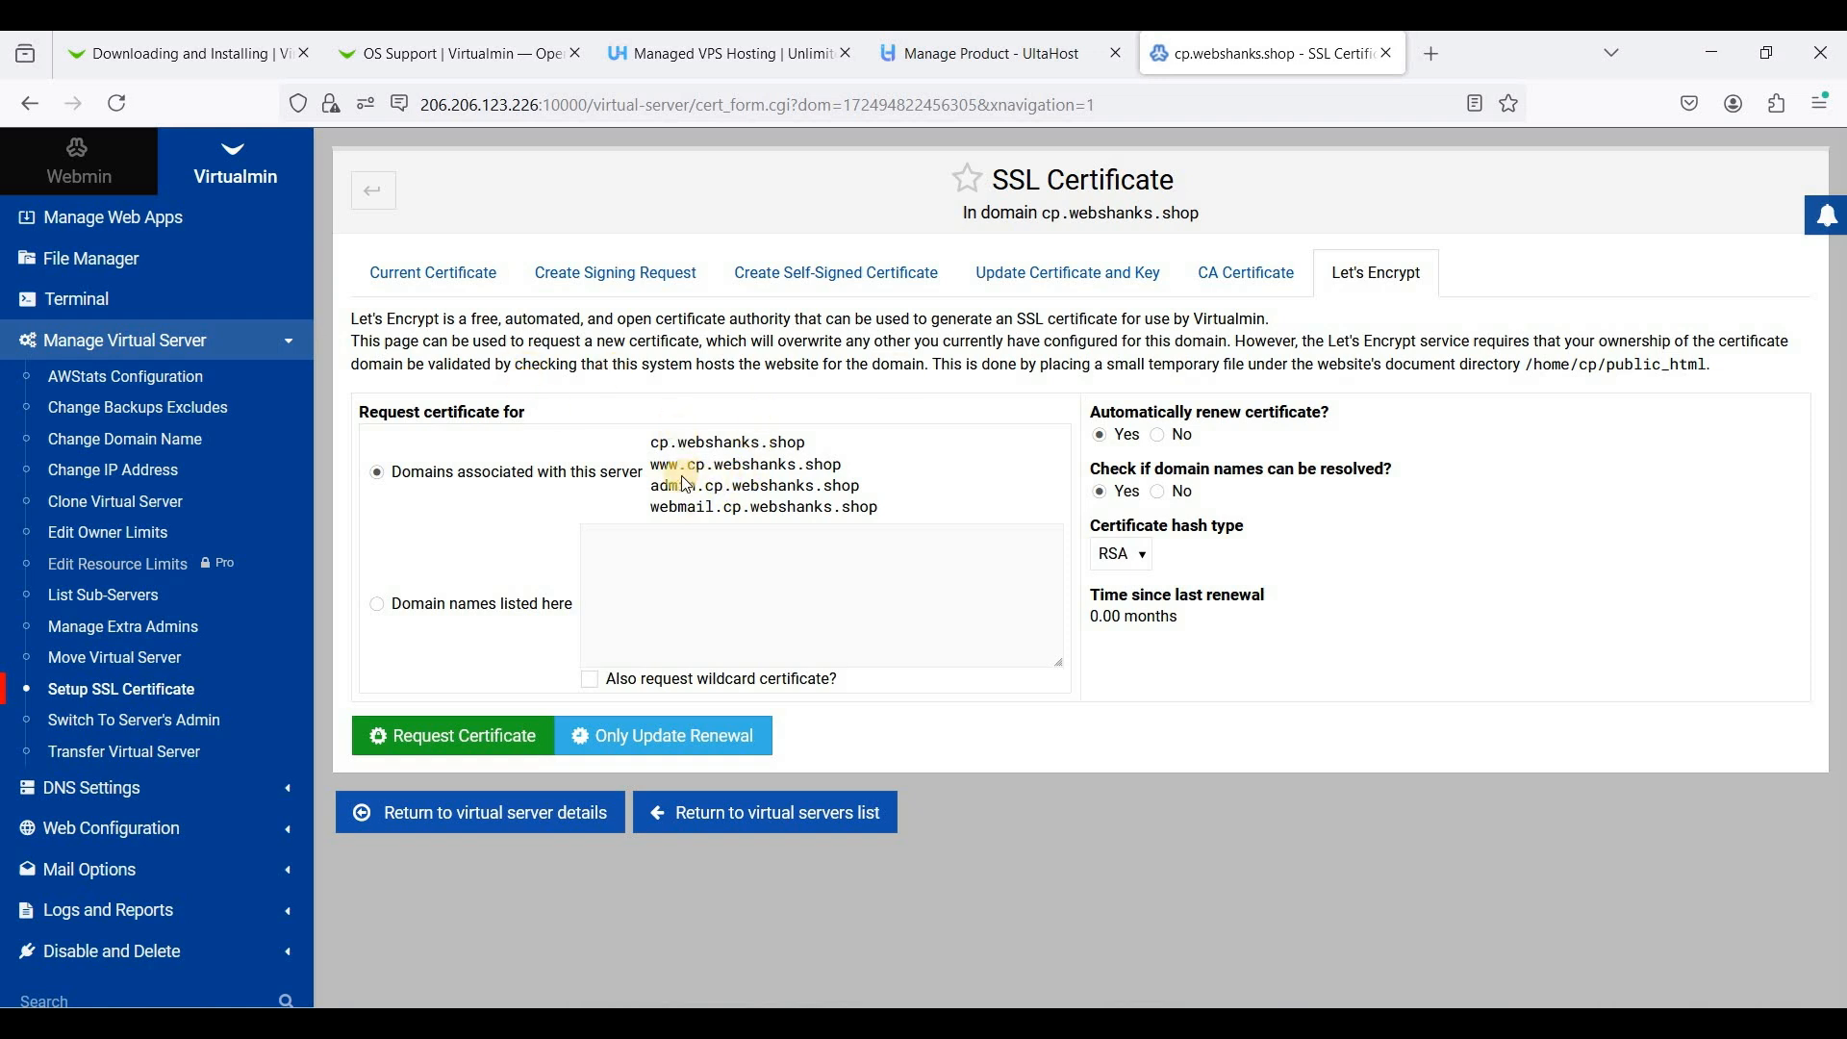
{"action": "left_click_drag", "start_coordinate": [650, 441], "coordinate": [918, 507]}
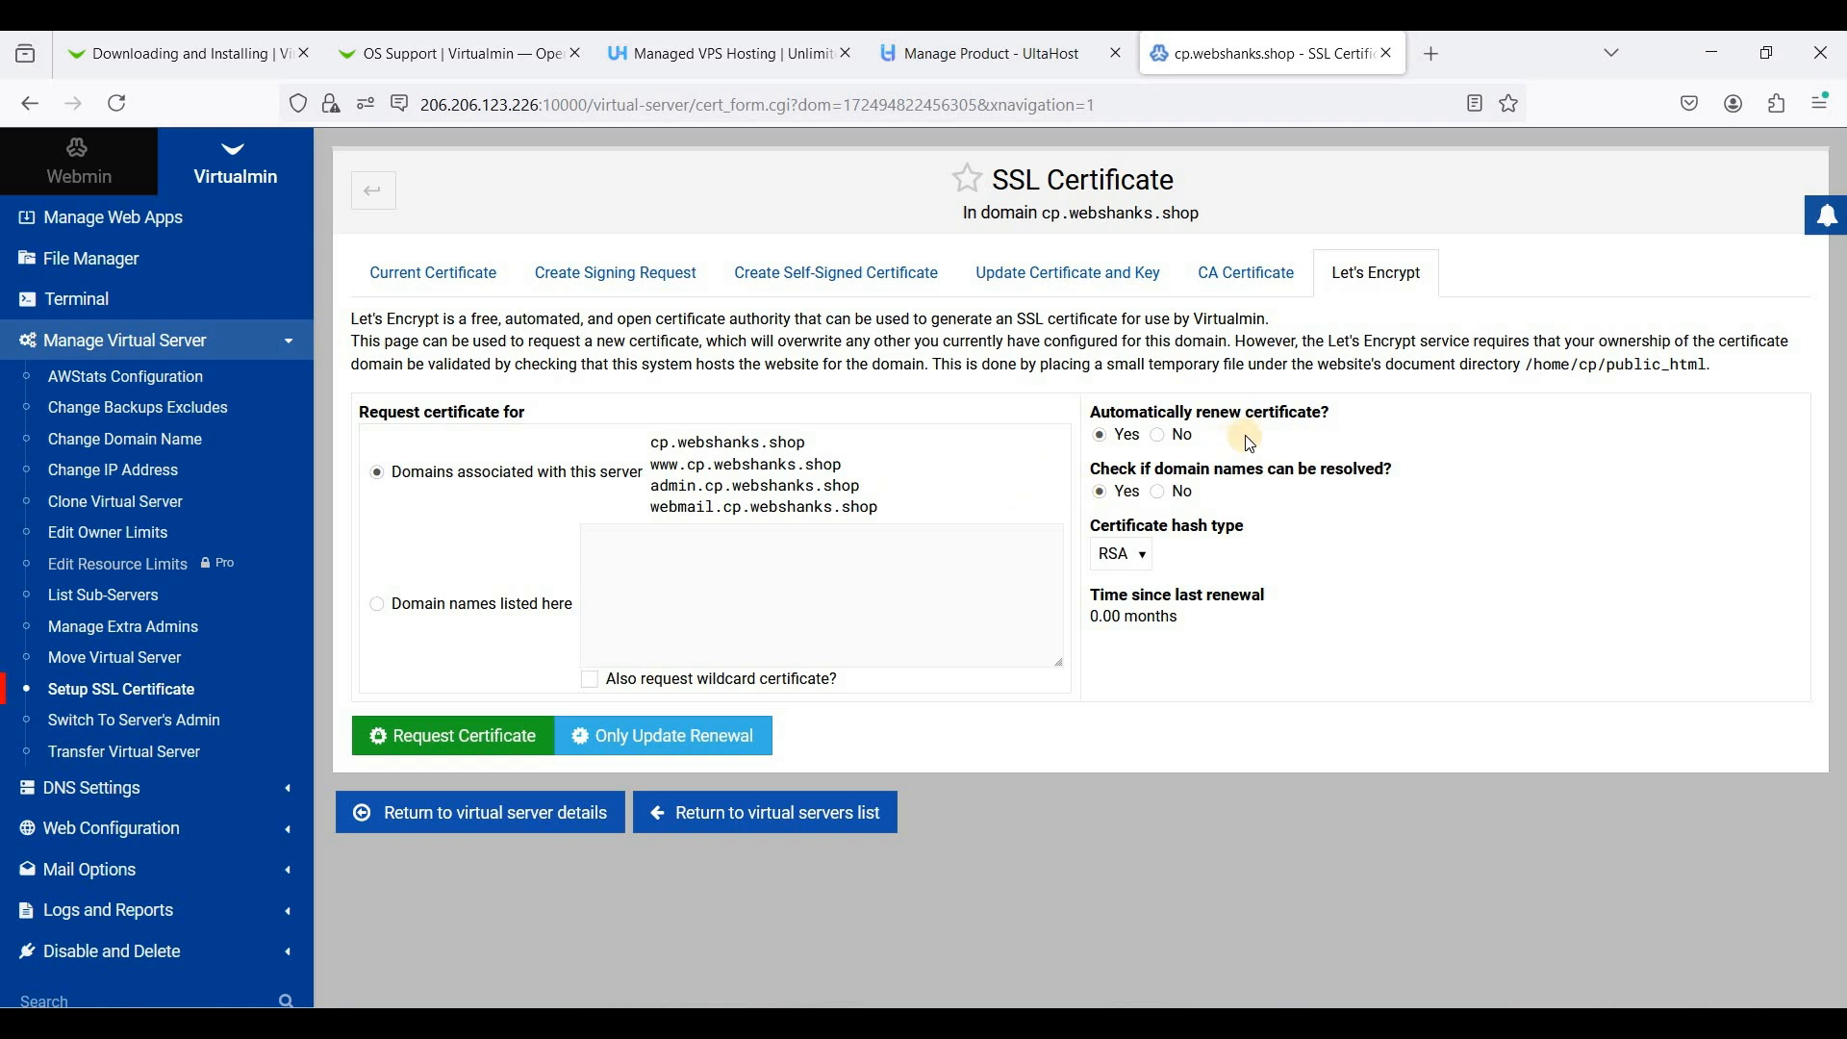
{"action": "mouse_move", "coordinate": [1342, 315]}
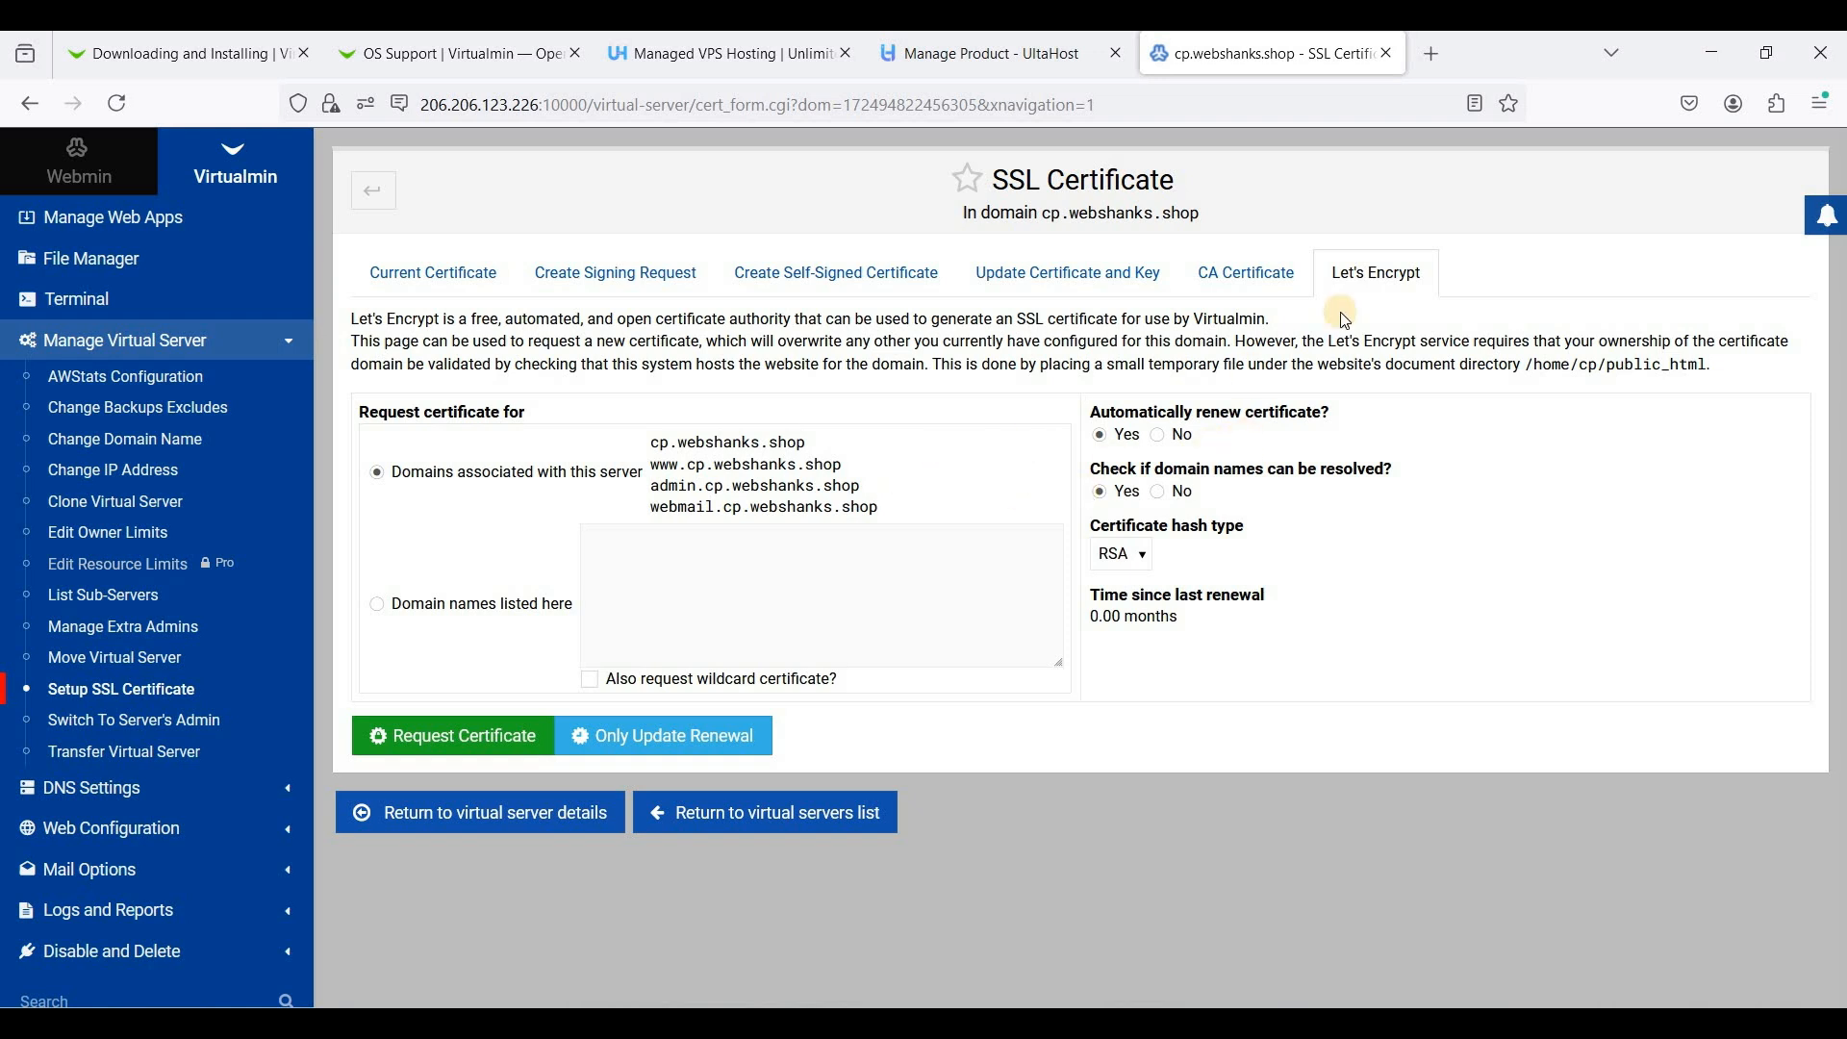
In Cloudflare, edit the cp A record of webshanks.shop to switch it from Proxied to DNS only
{"action": "left_click", "coordinate": [1450, 53]}
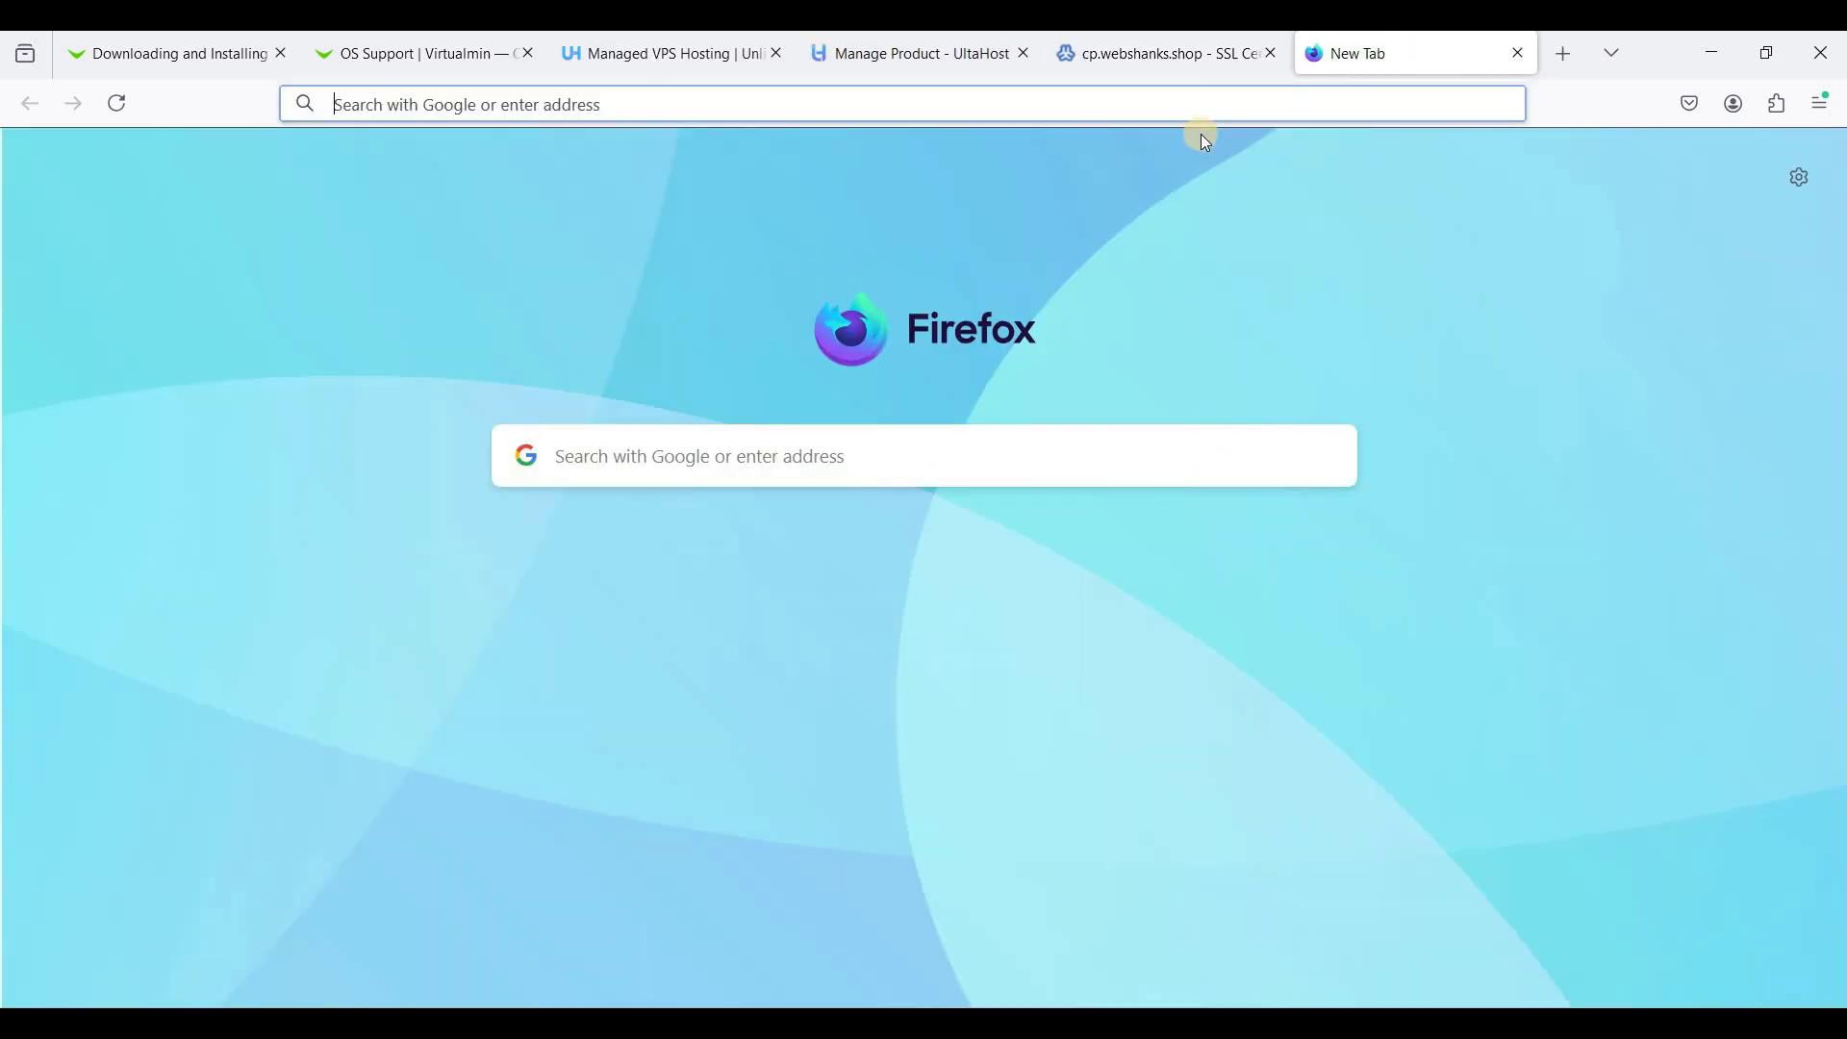
{"action": "mouse_move", "coordinate": [1191, 147]}
{"action": "type", "text": "www.cloudflare.com"}
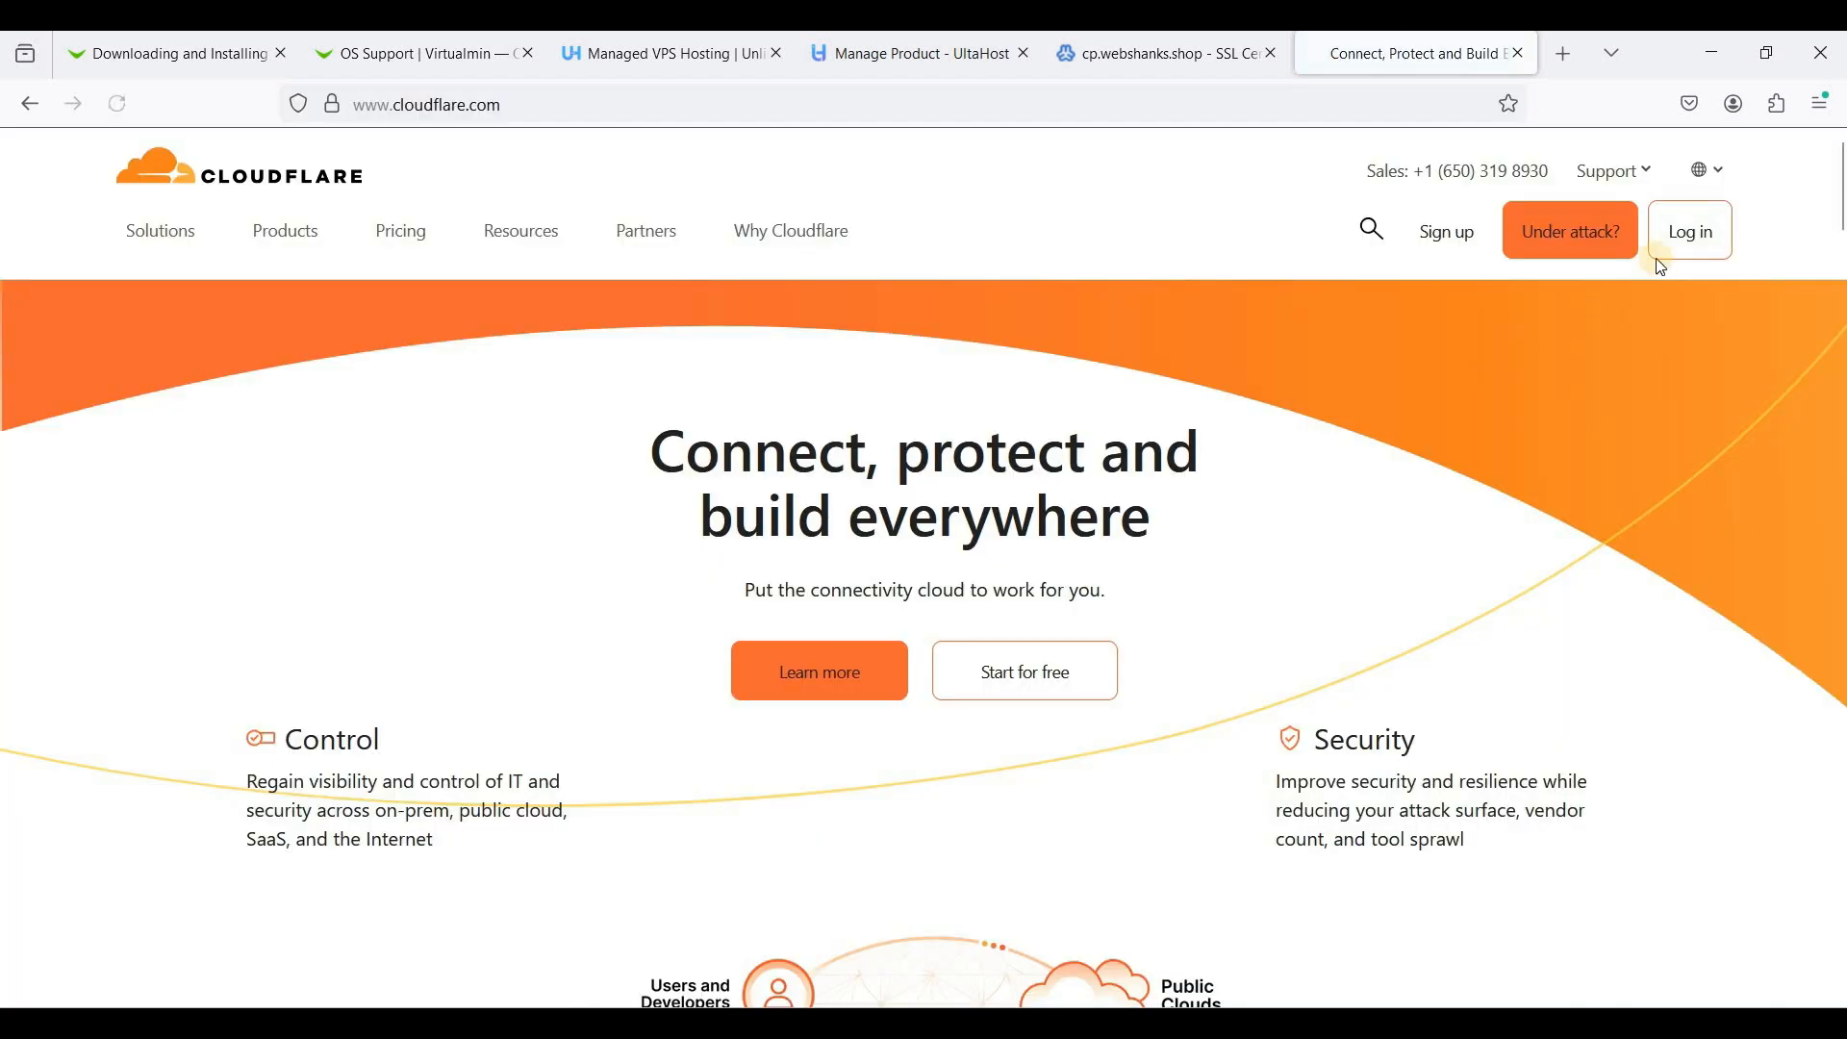
{"action": "left_click", "coordinate": [1689, 231]}
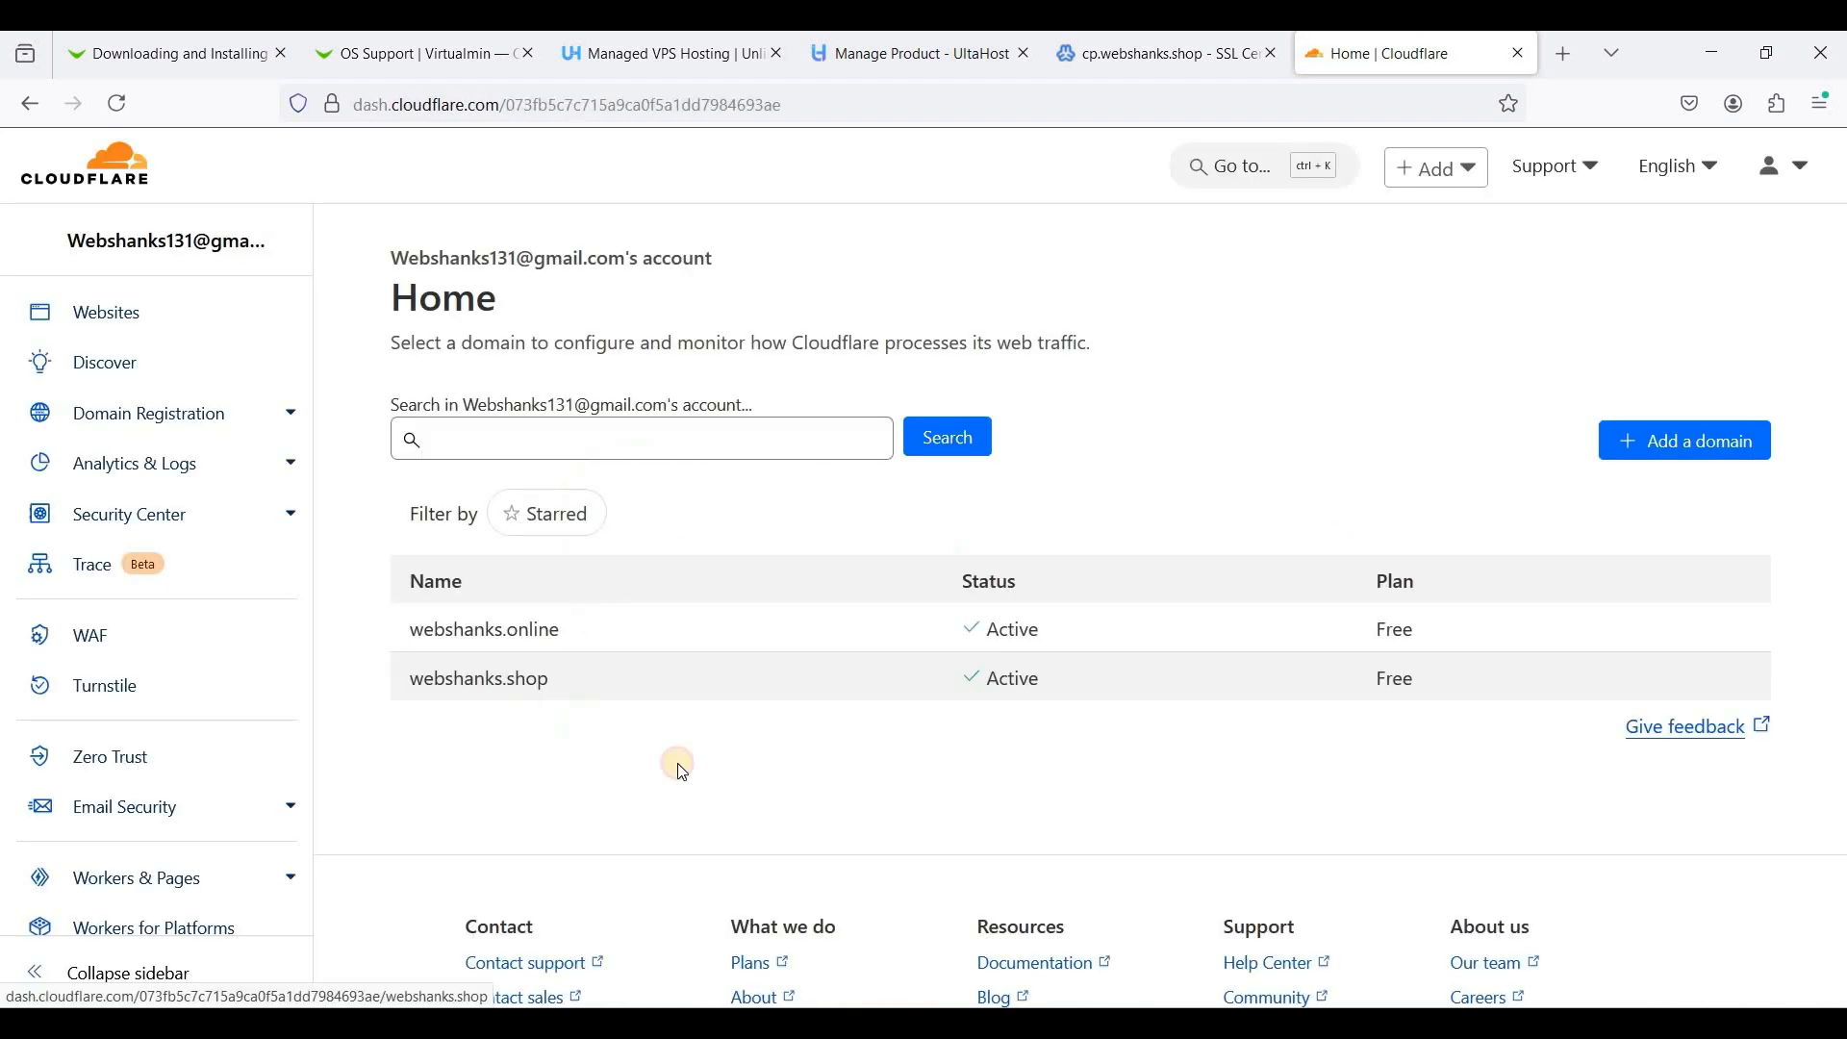
{"action": "left_click", "coordinate": [479, 678]}
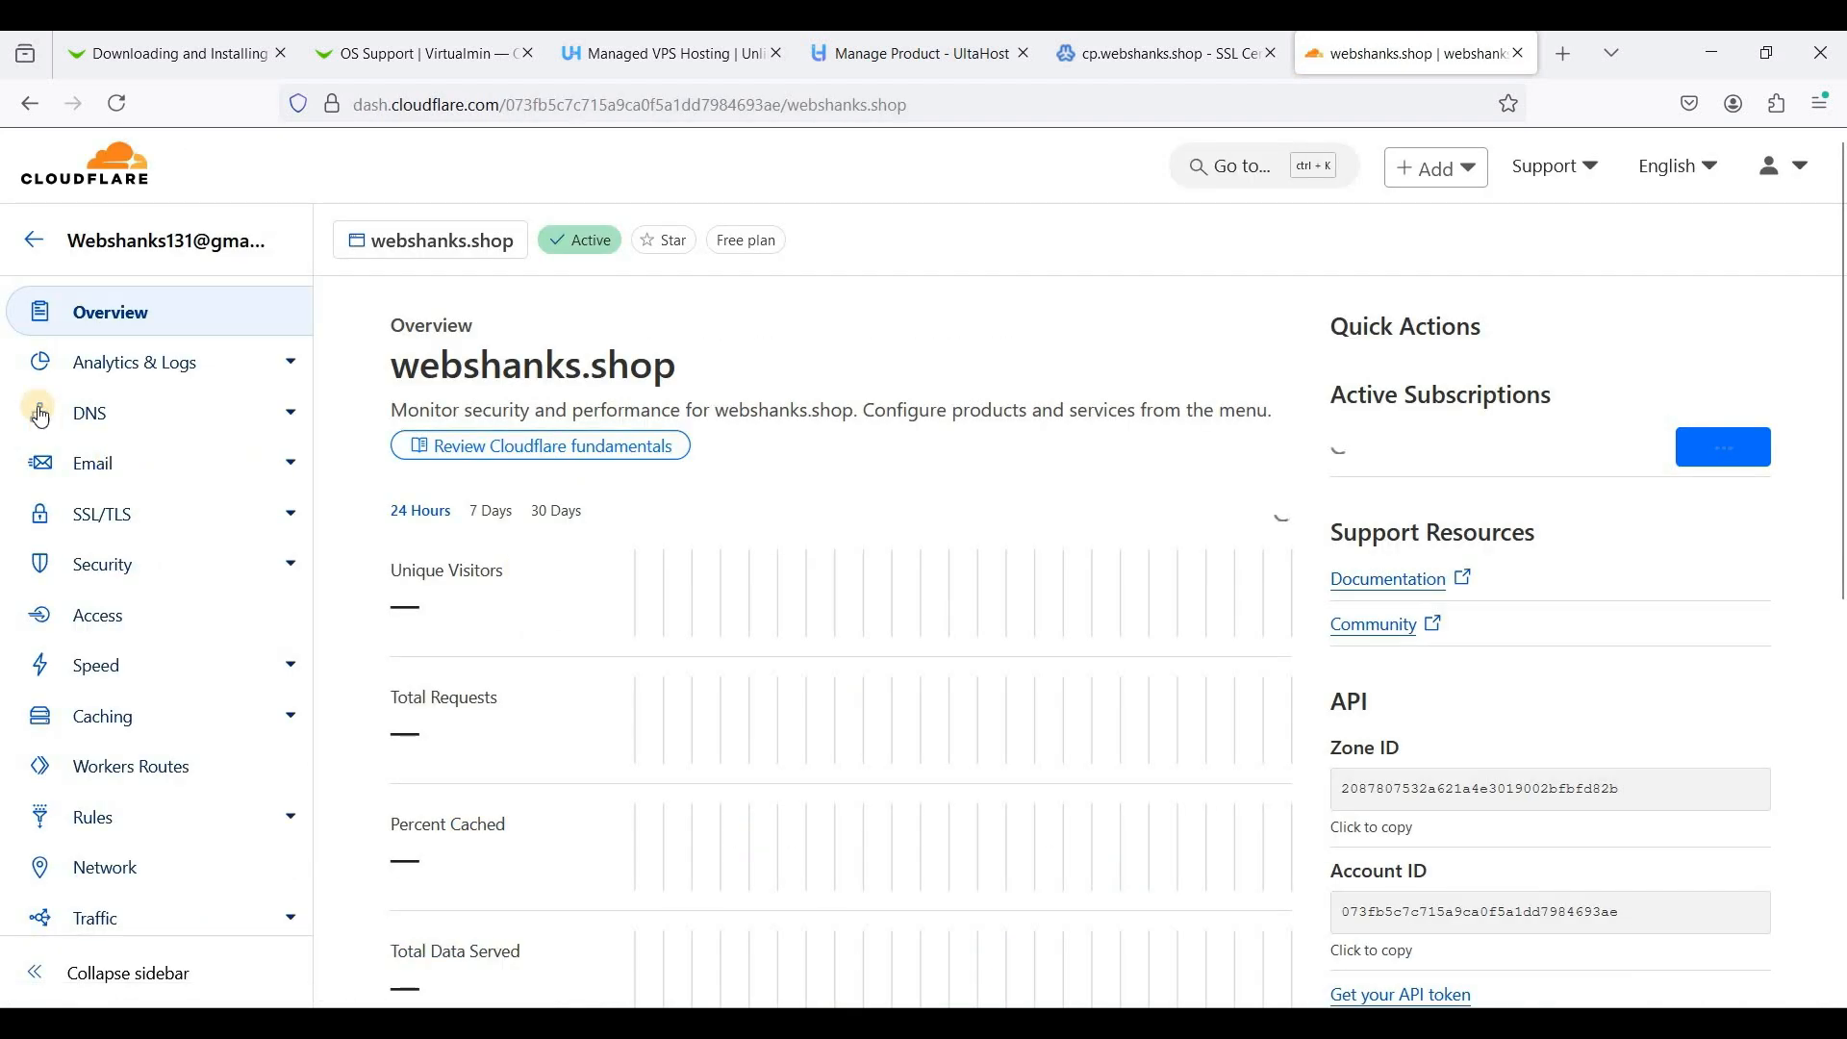
{"action": "left_click", "coordinate": [88, 412]}
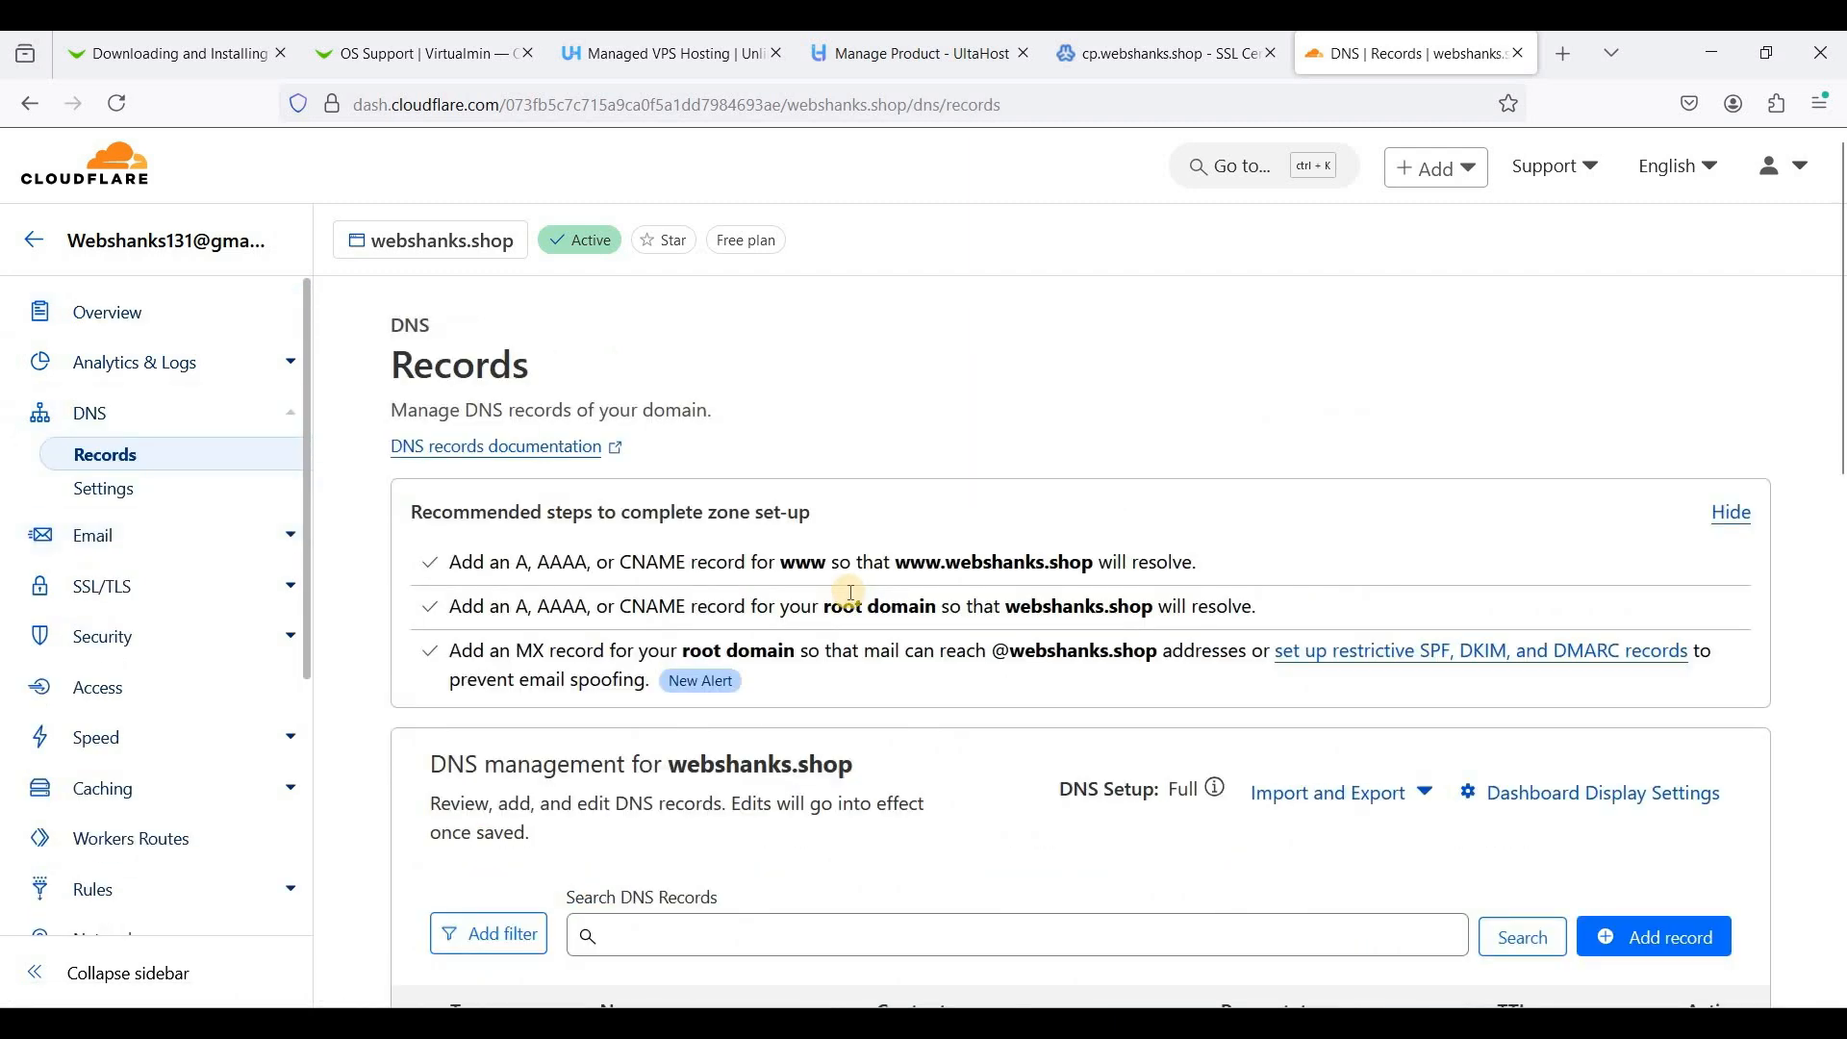
{"action": "scroll", "scroll_direction": "down", "scroll_amount": 3}
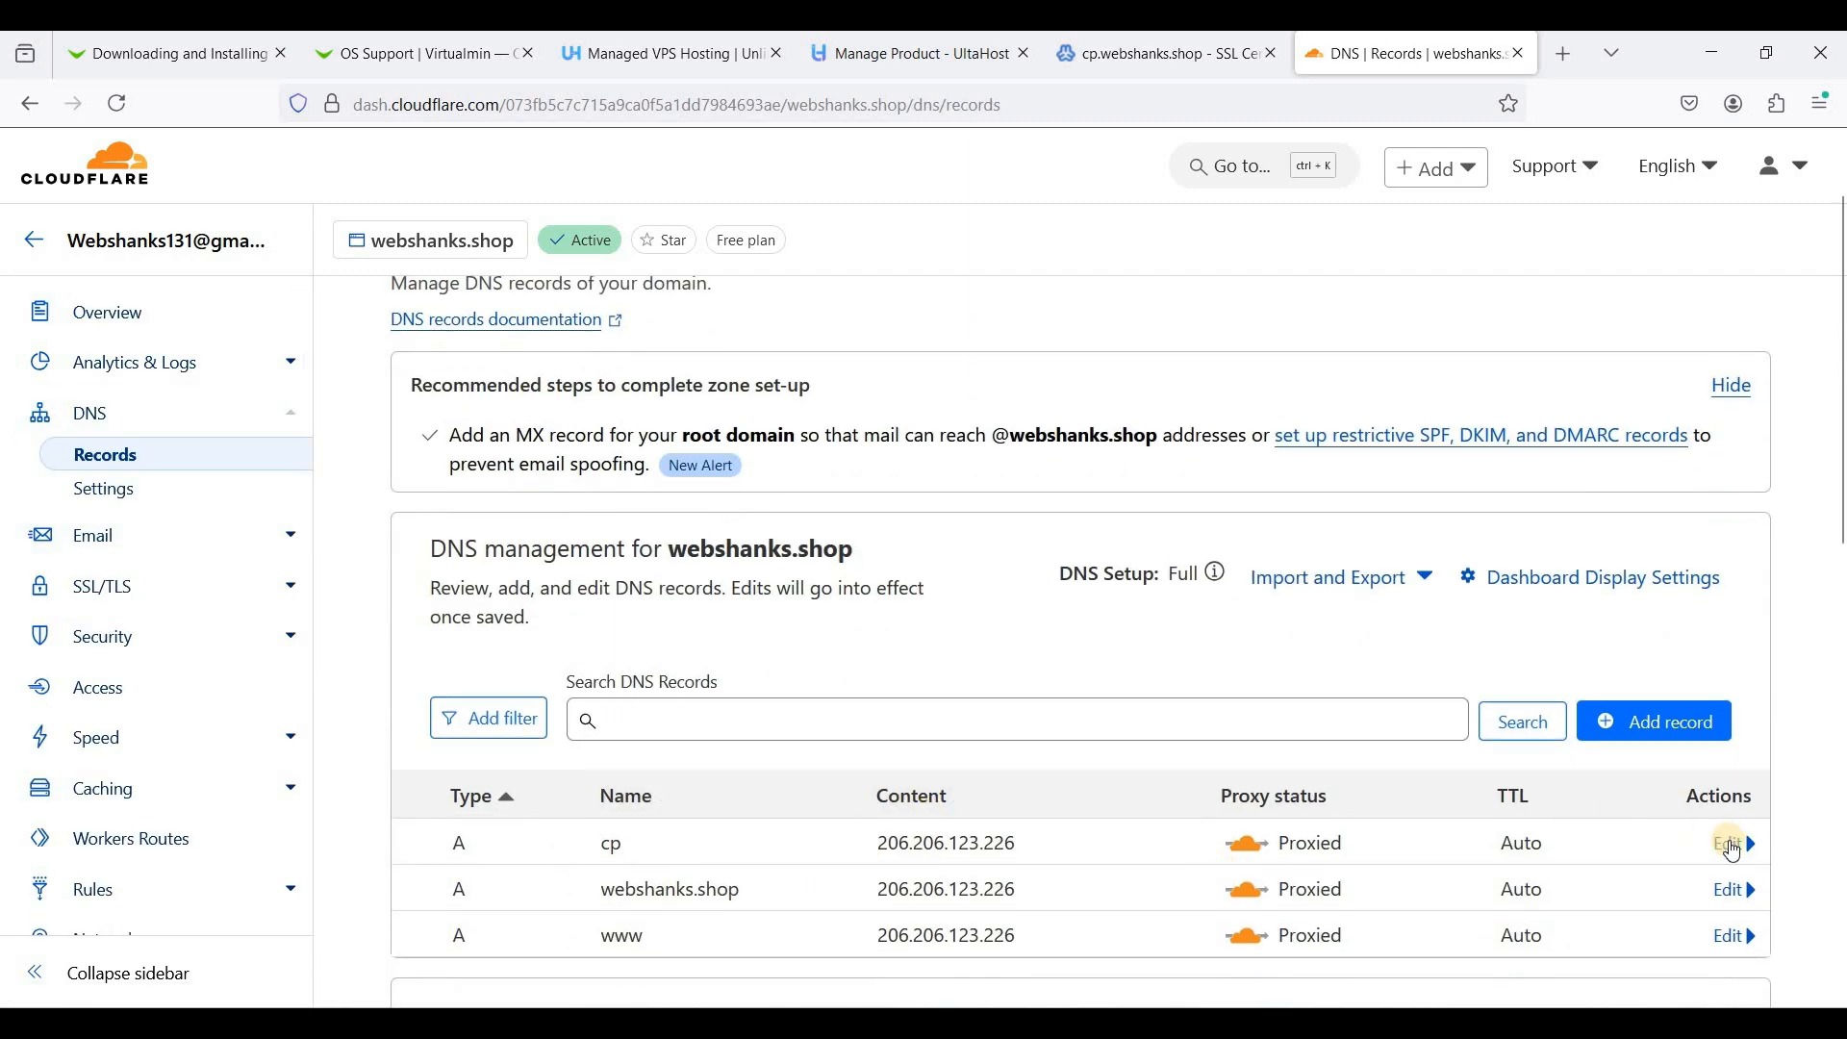
{"action": "left_click", "coordinate": [1724, 843]}
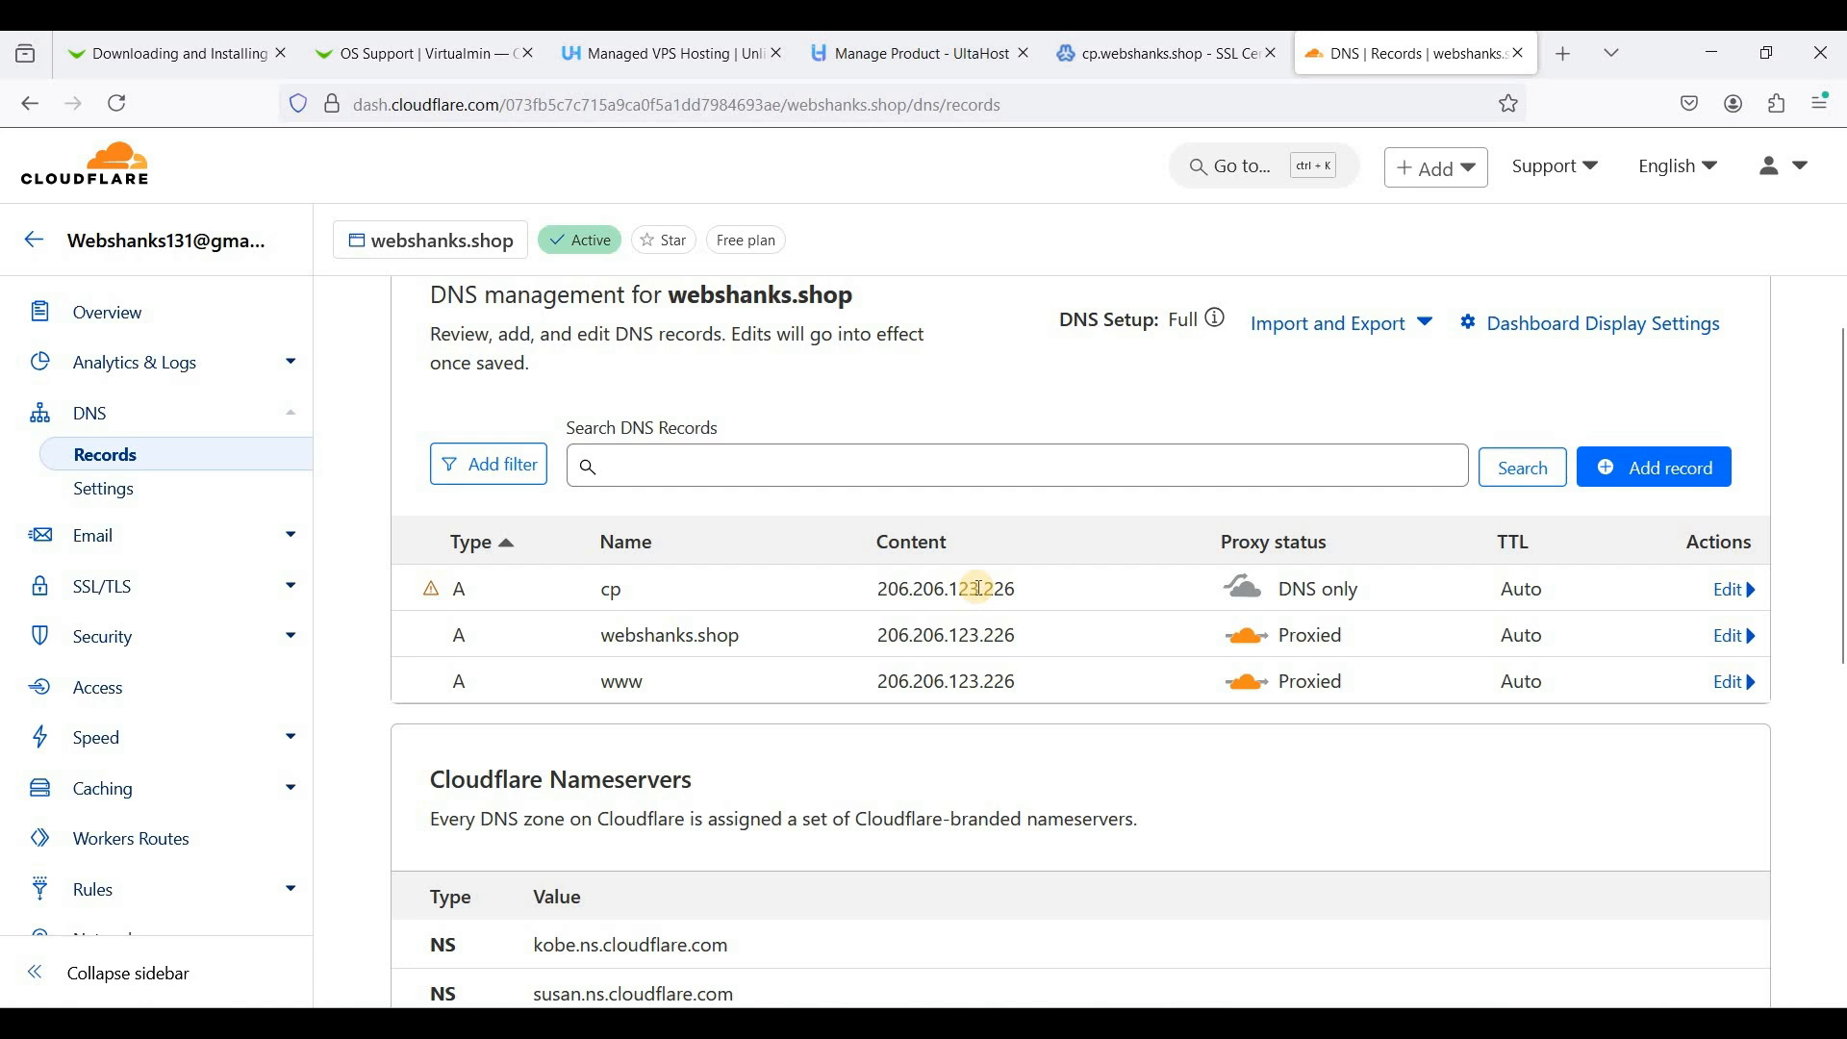
{"action": "mouse_move", "coordinate": [1253, 150]}
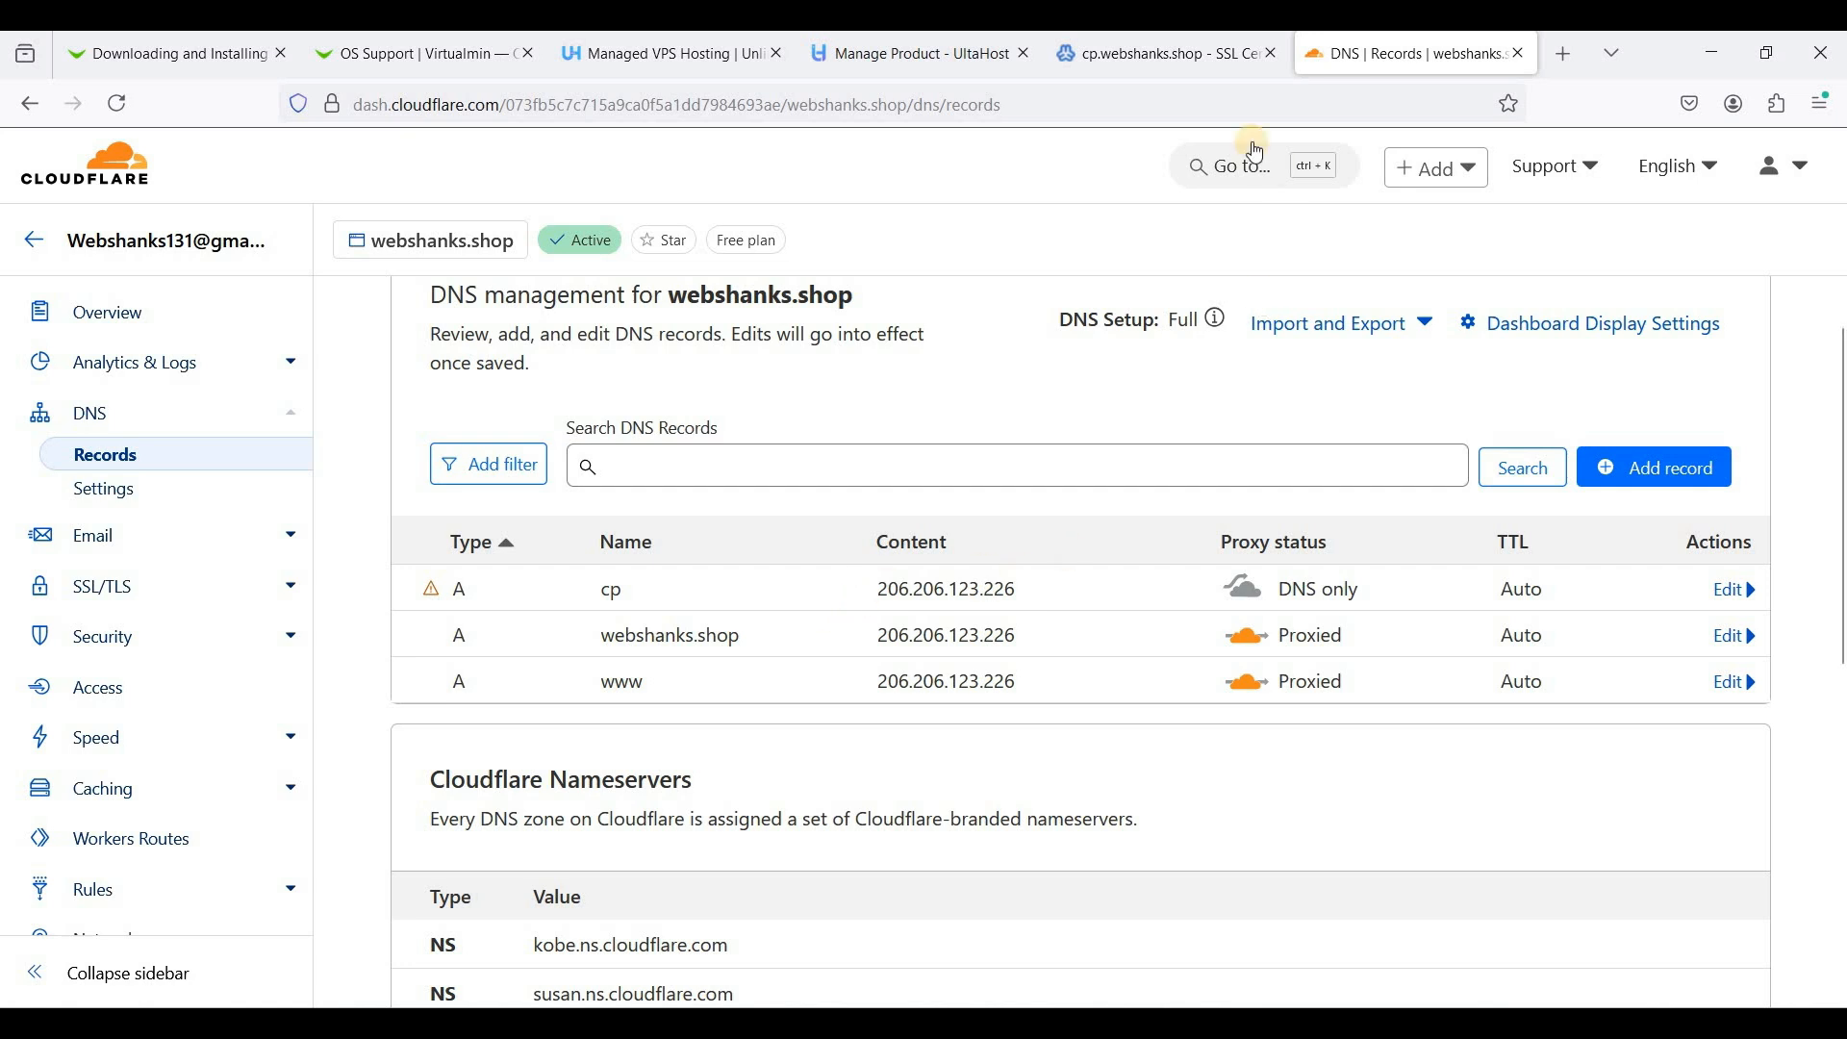
Request the Let's Encrypt certificate for cp.webshanks.shop, applying it to webserver, Webmin, Usermin and mail
{"action": "left_click", "coordinate": [1160, 53]}
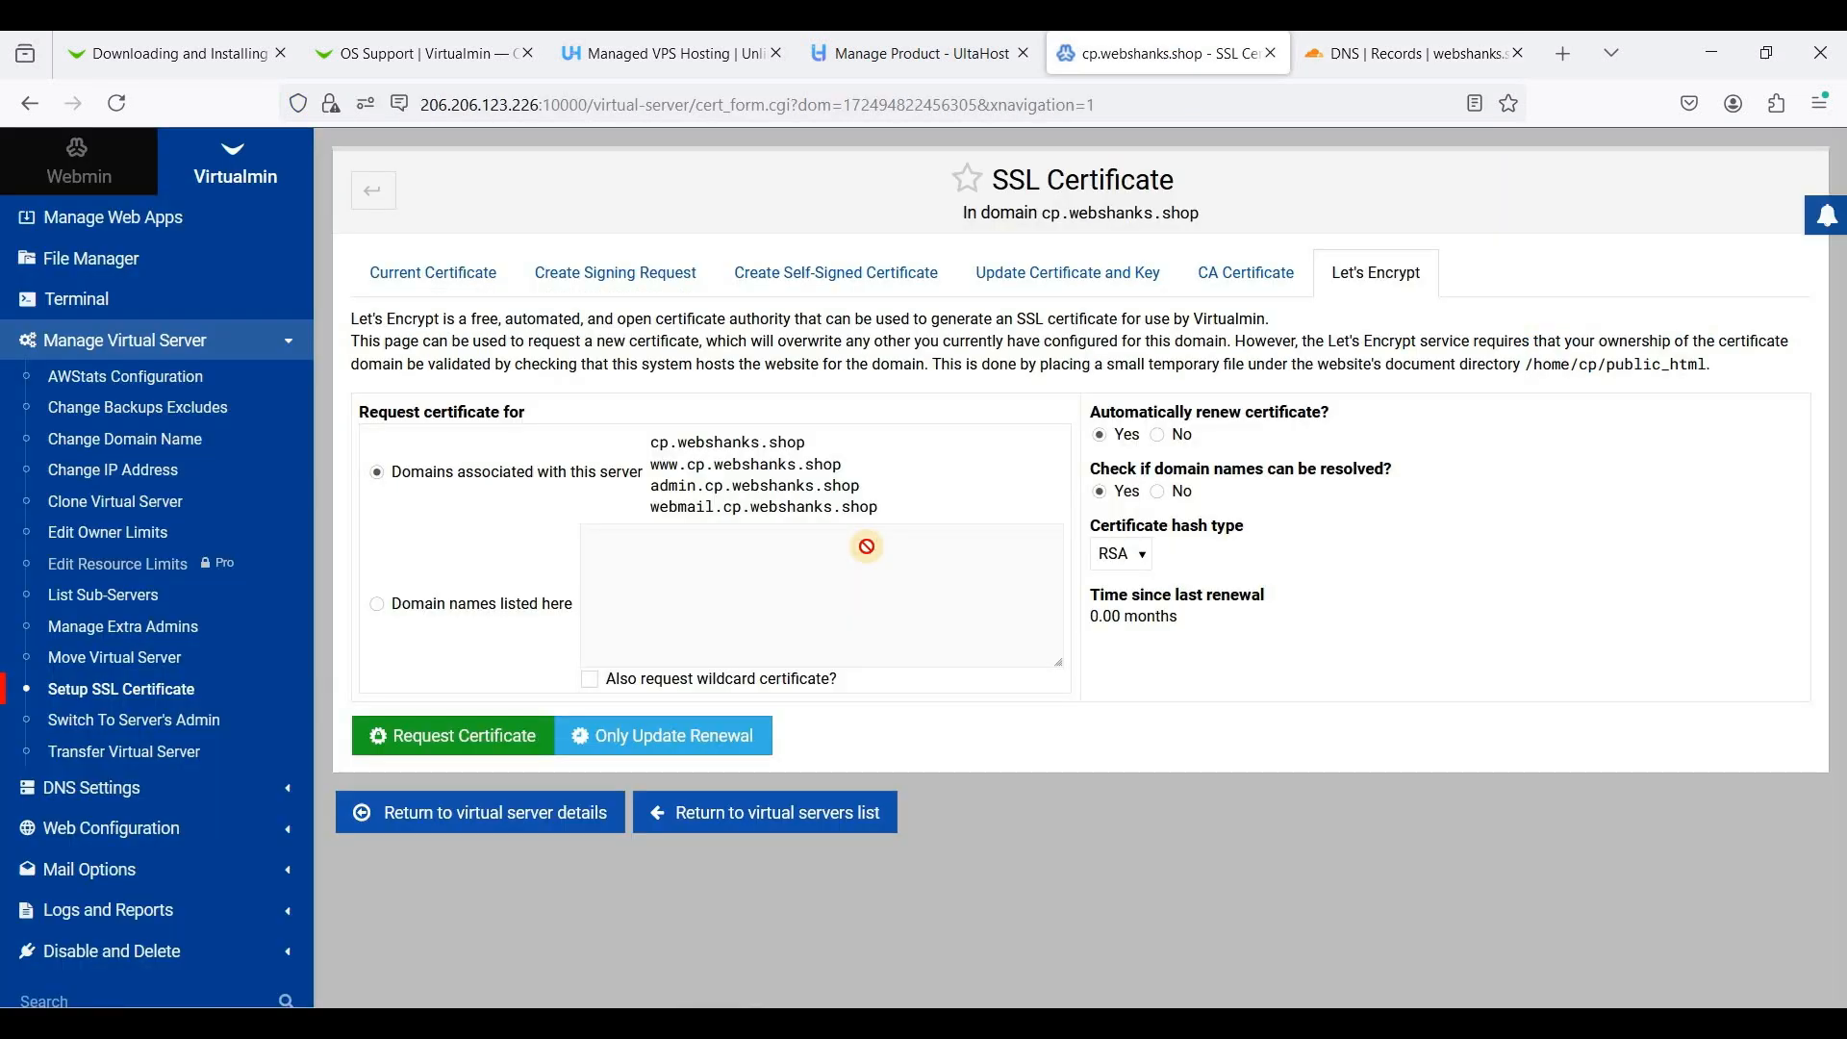
{"action": "mouse_move", "coordinate": [842, 580]}
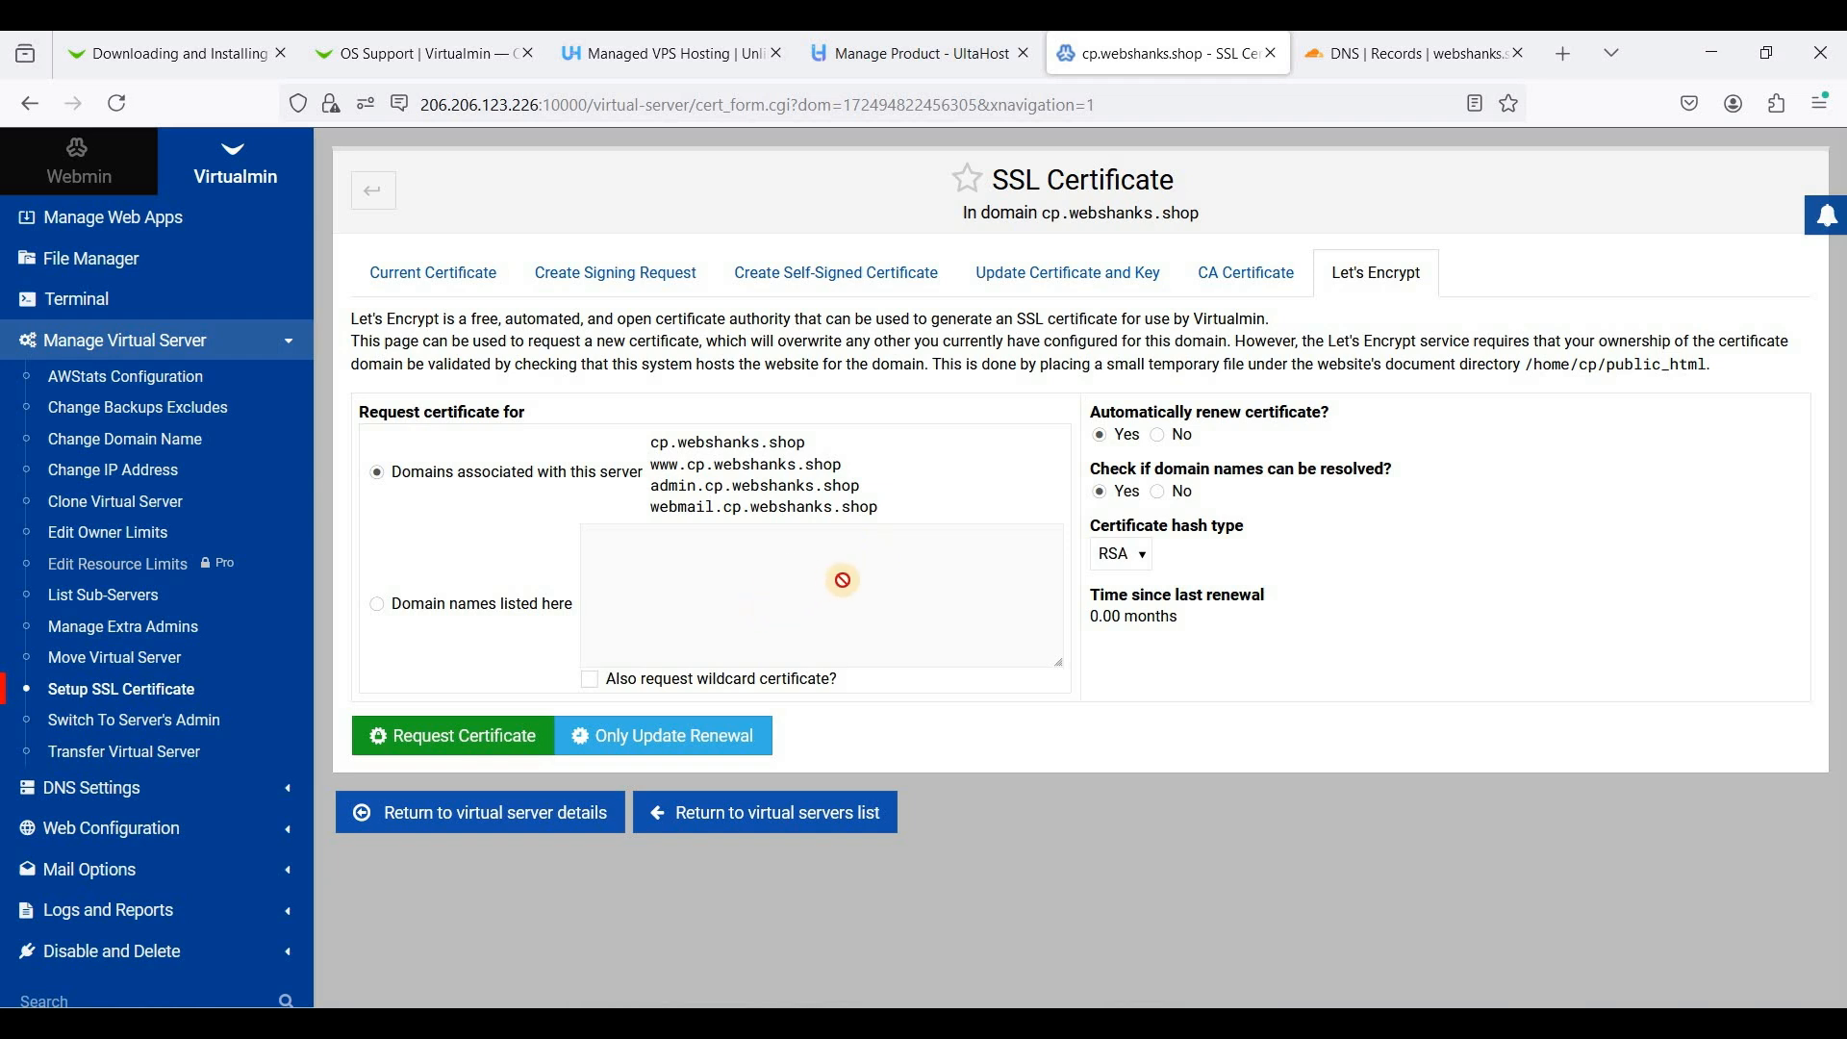
{"action": "mouse_move", "coordinate": [1156, 419]}
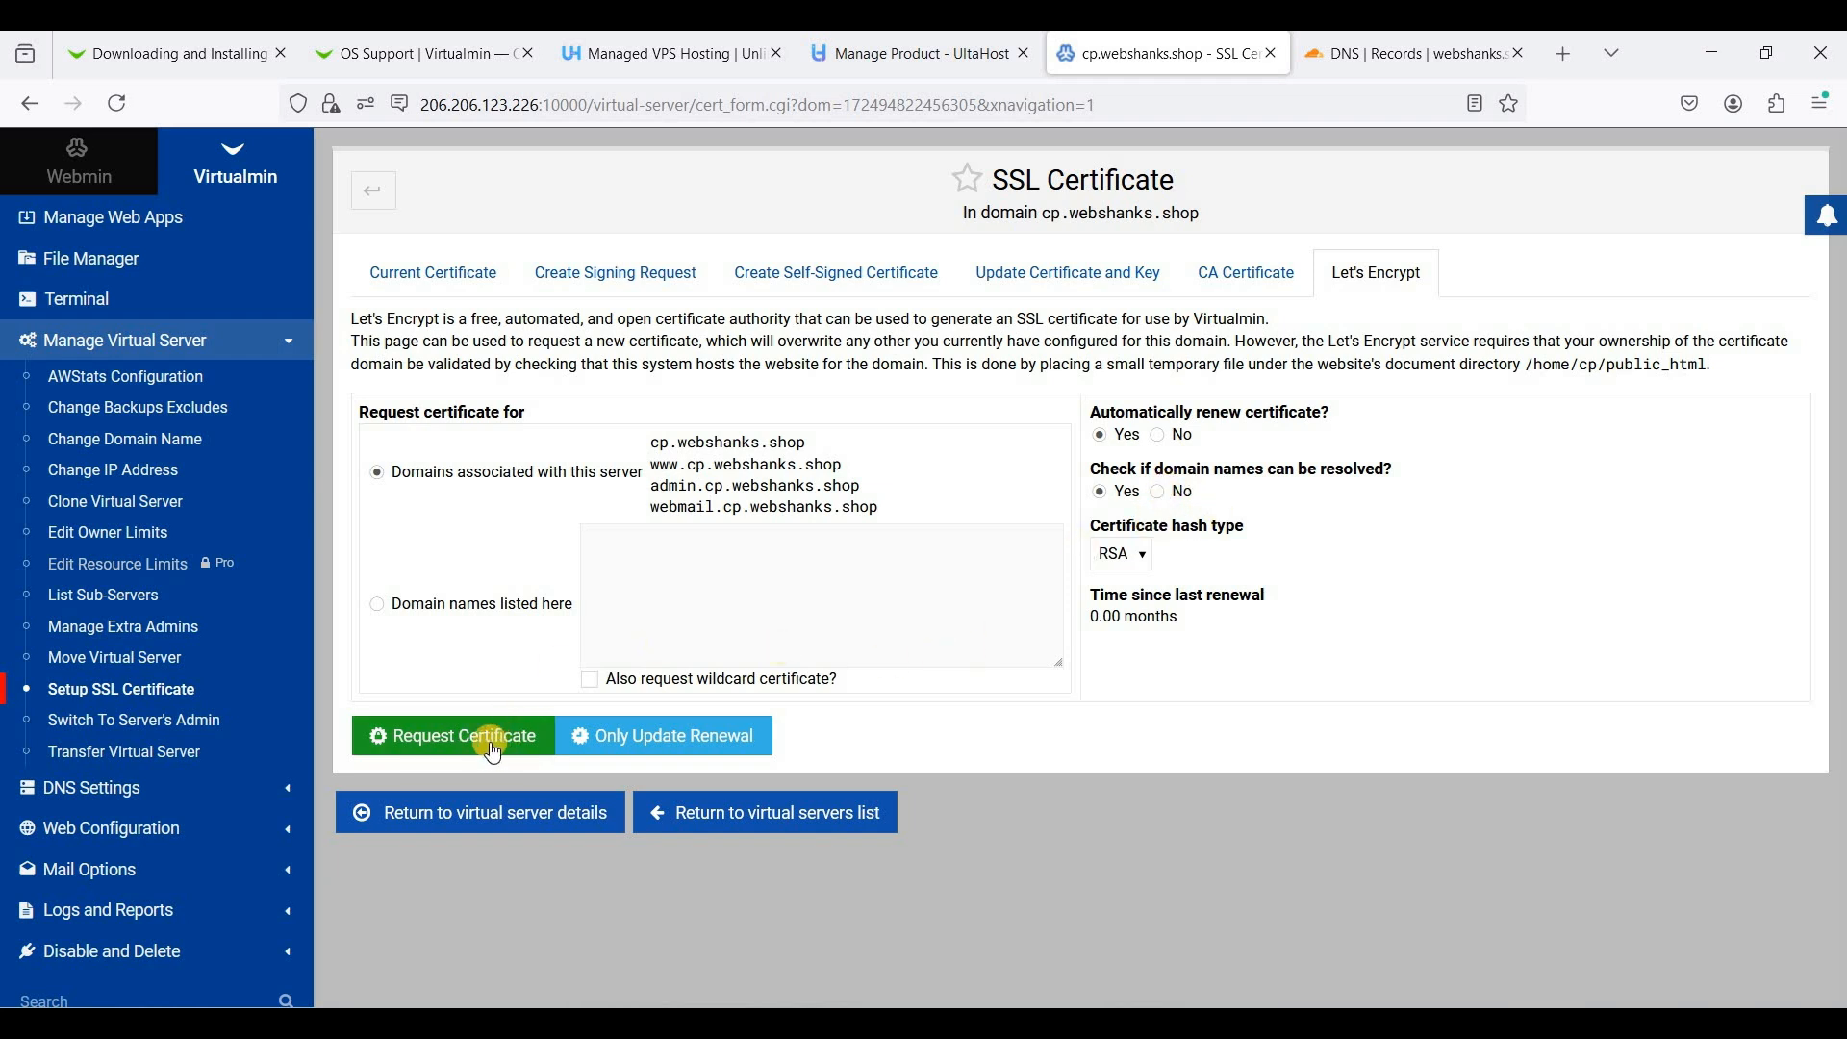
{"action": "left_click", "coordinate": [465, 735]}
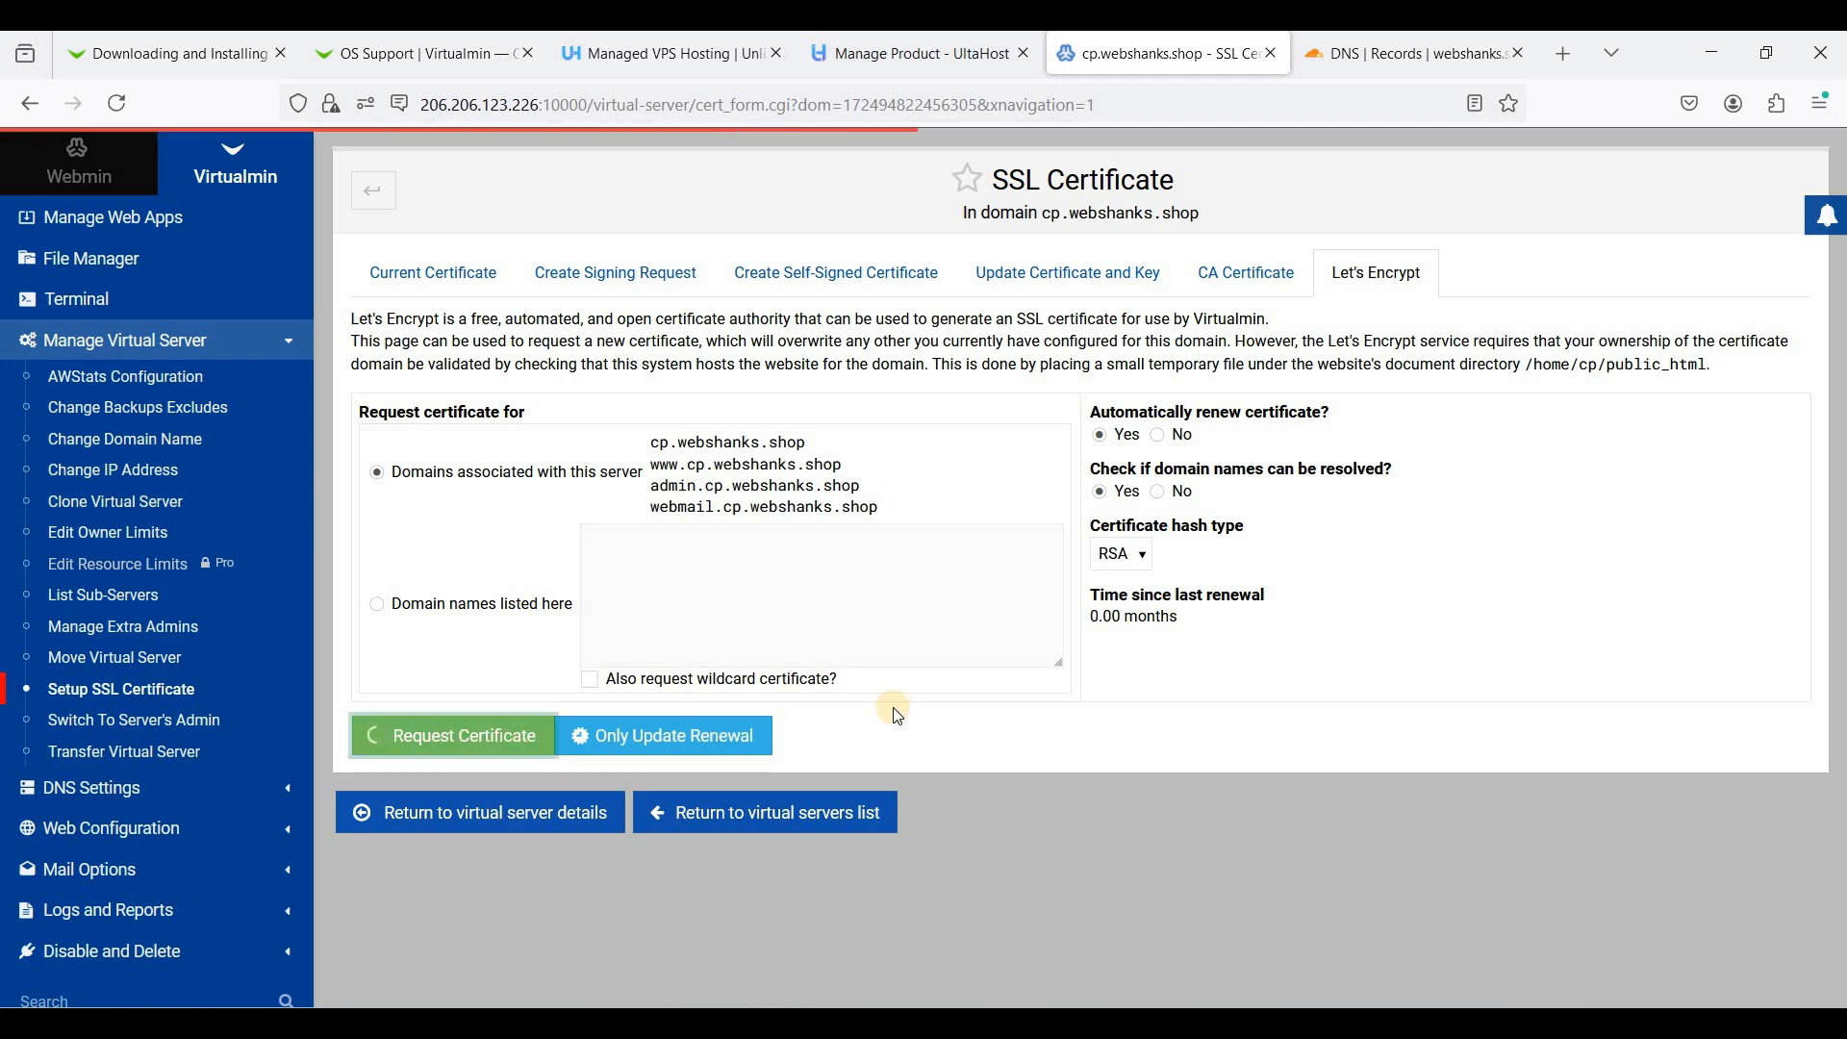
{"action": "left_click", "coordinate": [452, 736]}
{"action": "type", "text": "cp.webshanks.shop:1"}
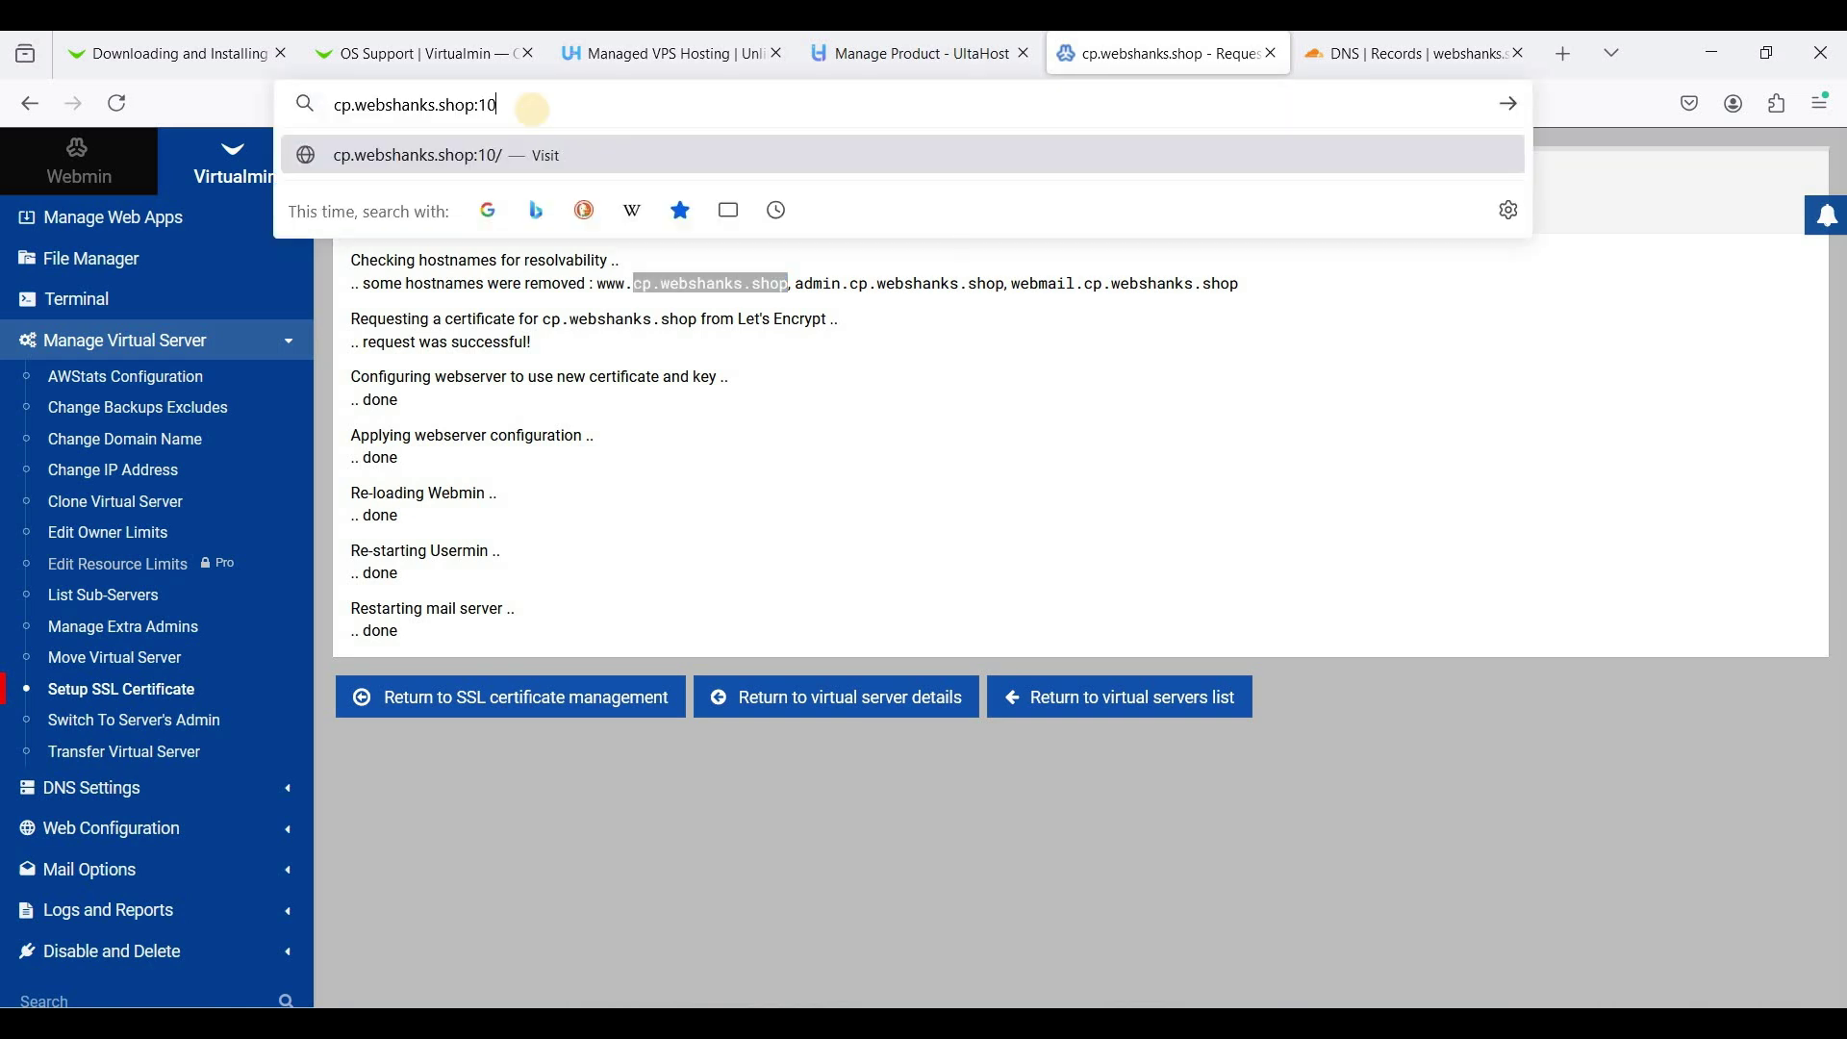
Browse to cp.webshanks.shop:10000 and follow the redirect to the secure Webmin login page
{"action": "type", "text": "000"}
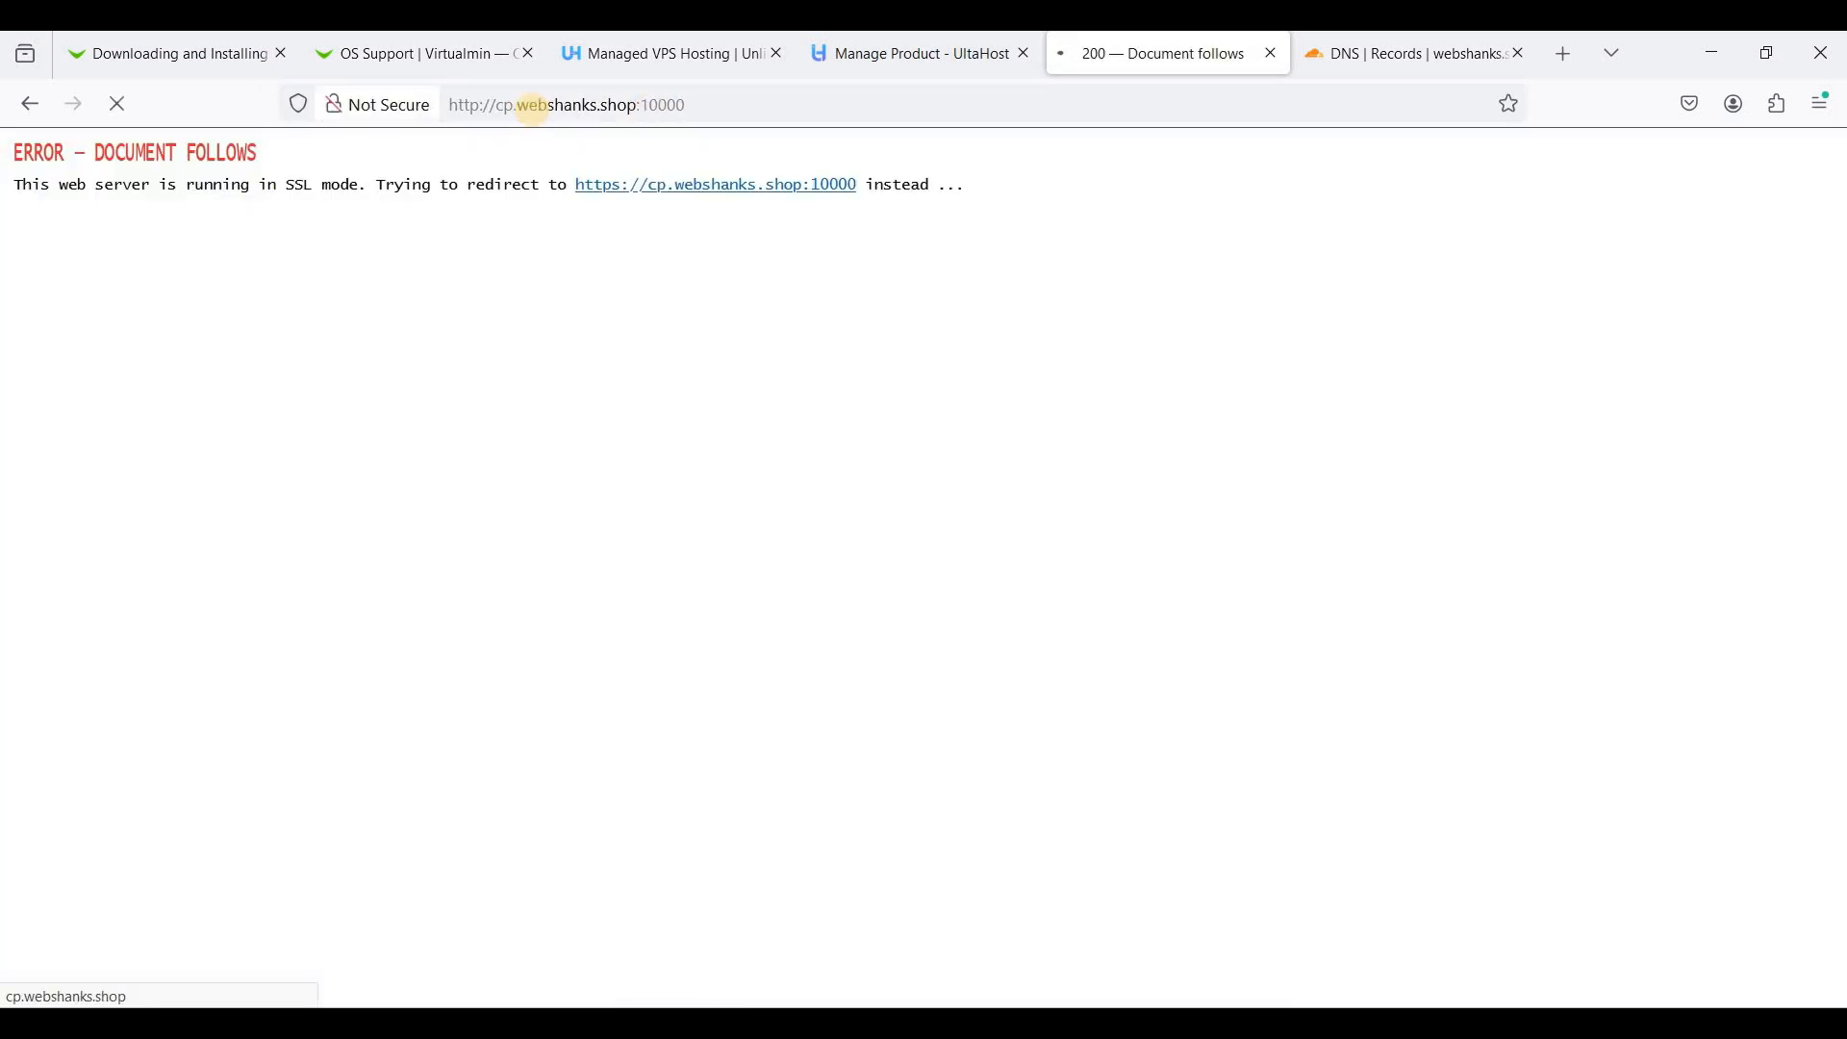
{"action": "left_click", "coordinate": [715, 183]}
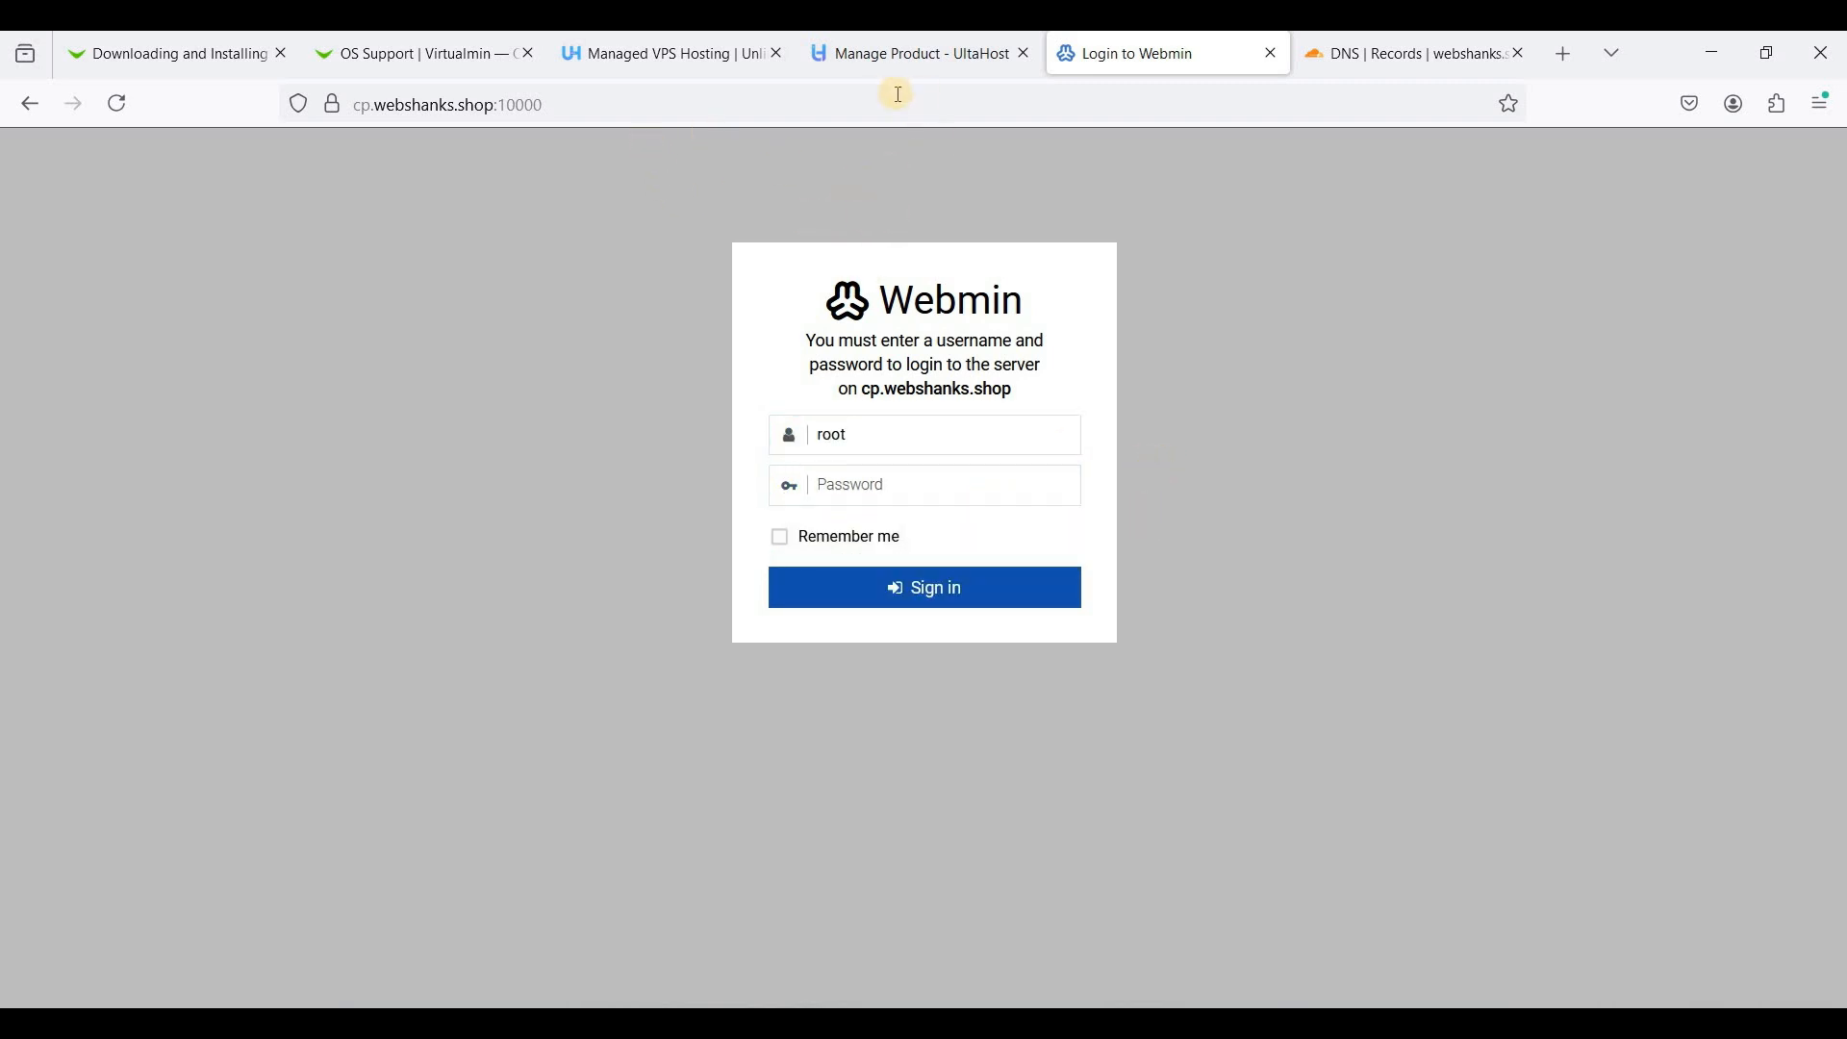
Copy the root password from the UltaHost server page and return to the Webmin login
{"action": "left_click", "coordinate": [925, 53]}
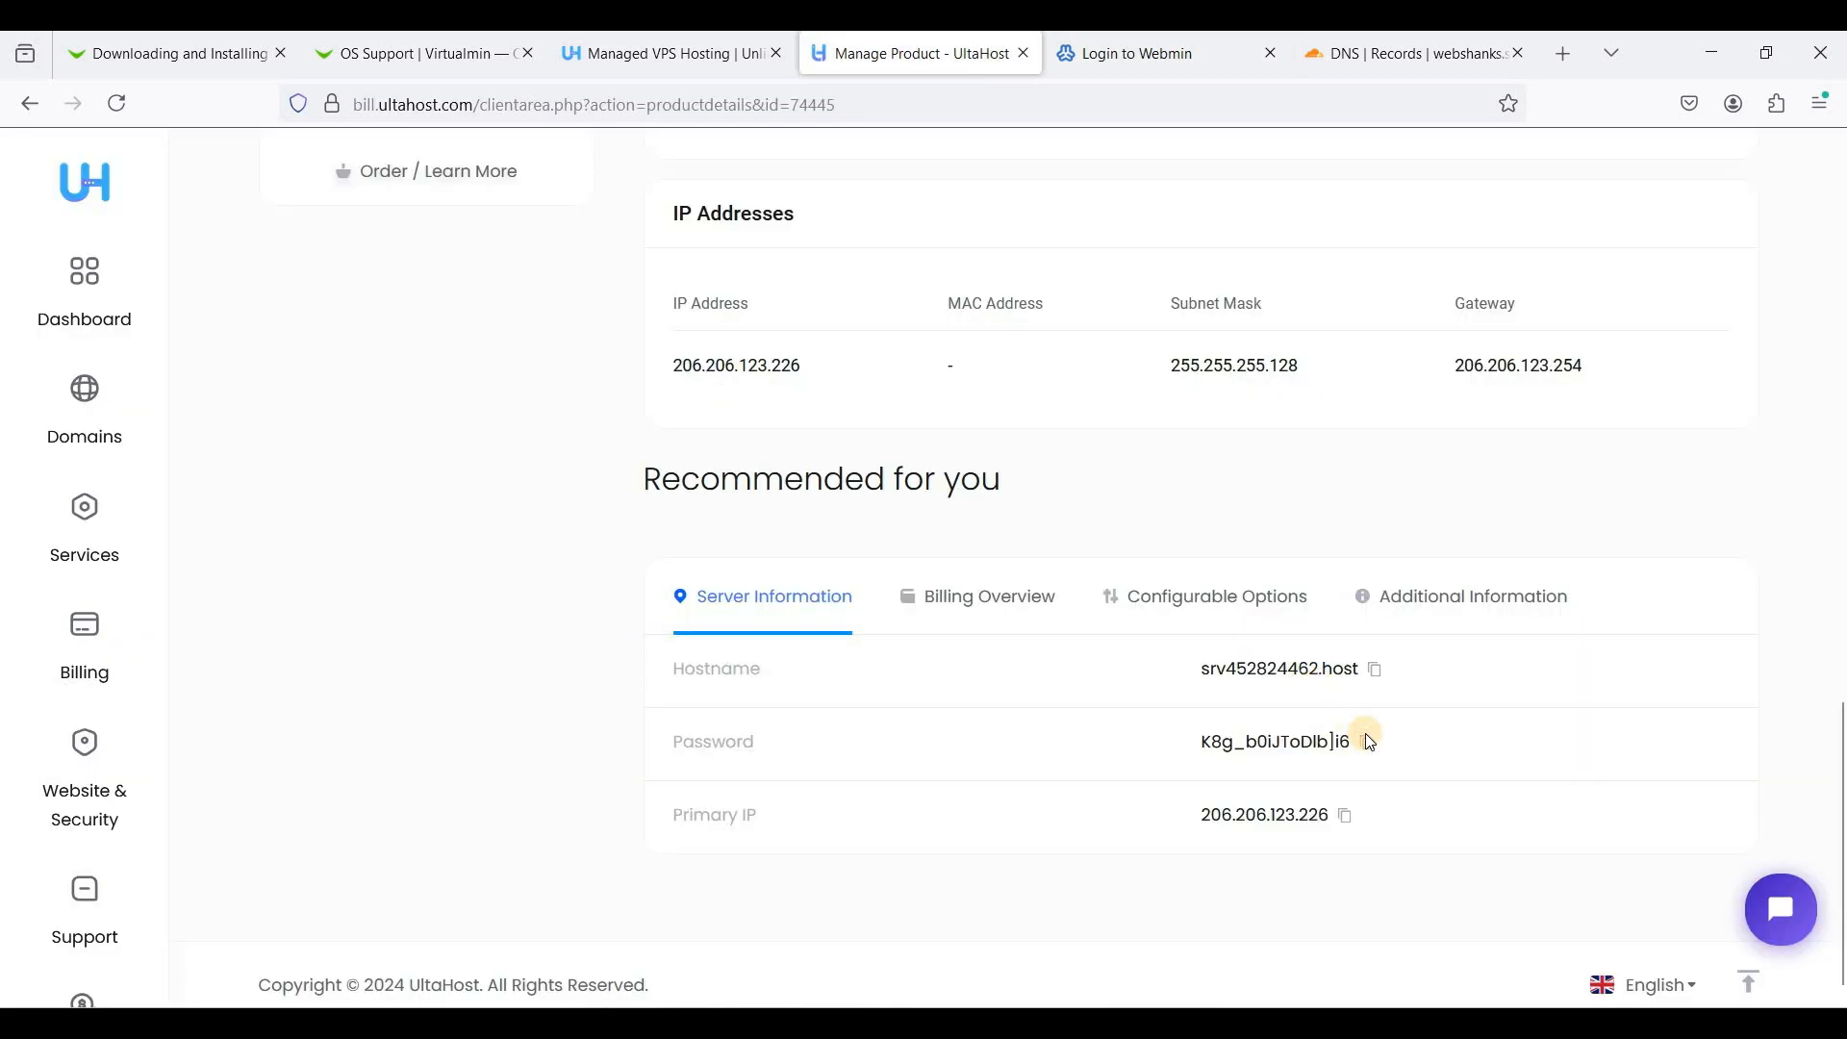
{"action": "left_click", "coordinate": [1366, 741]}
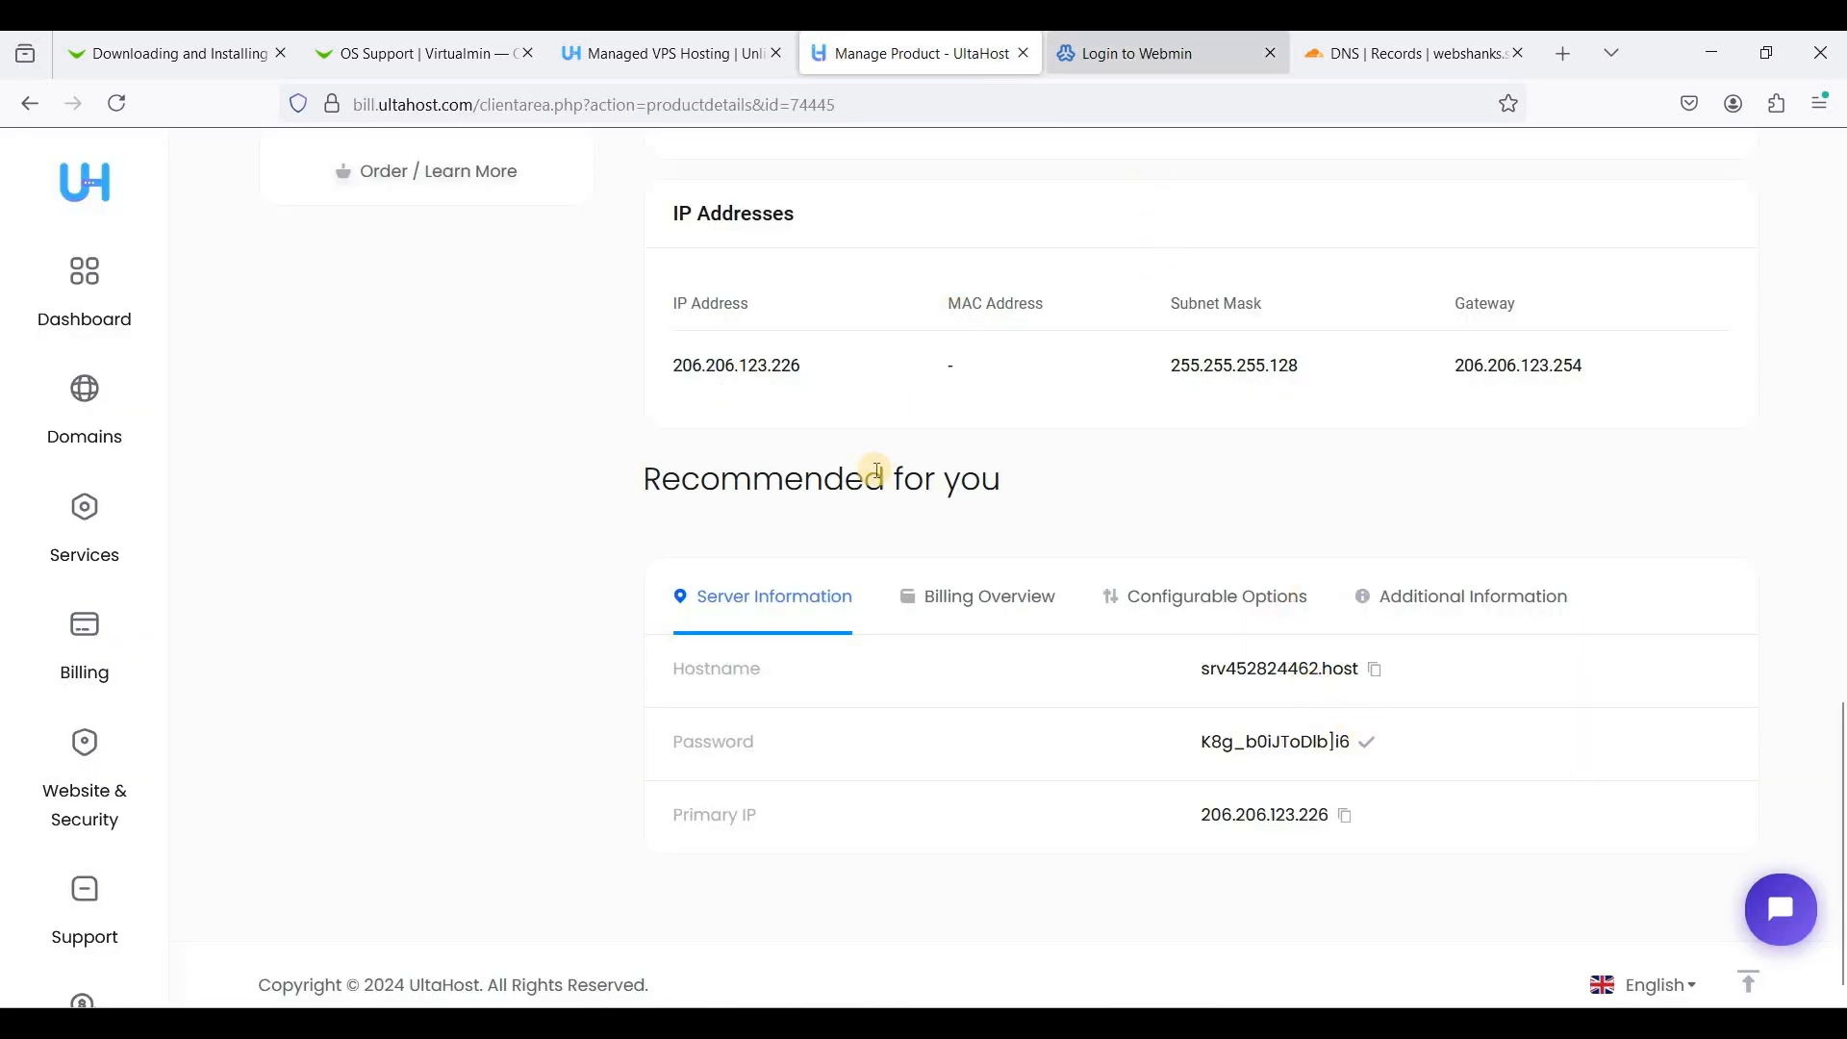
{"action": "left_click", "coordinate": [1144, 53]}
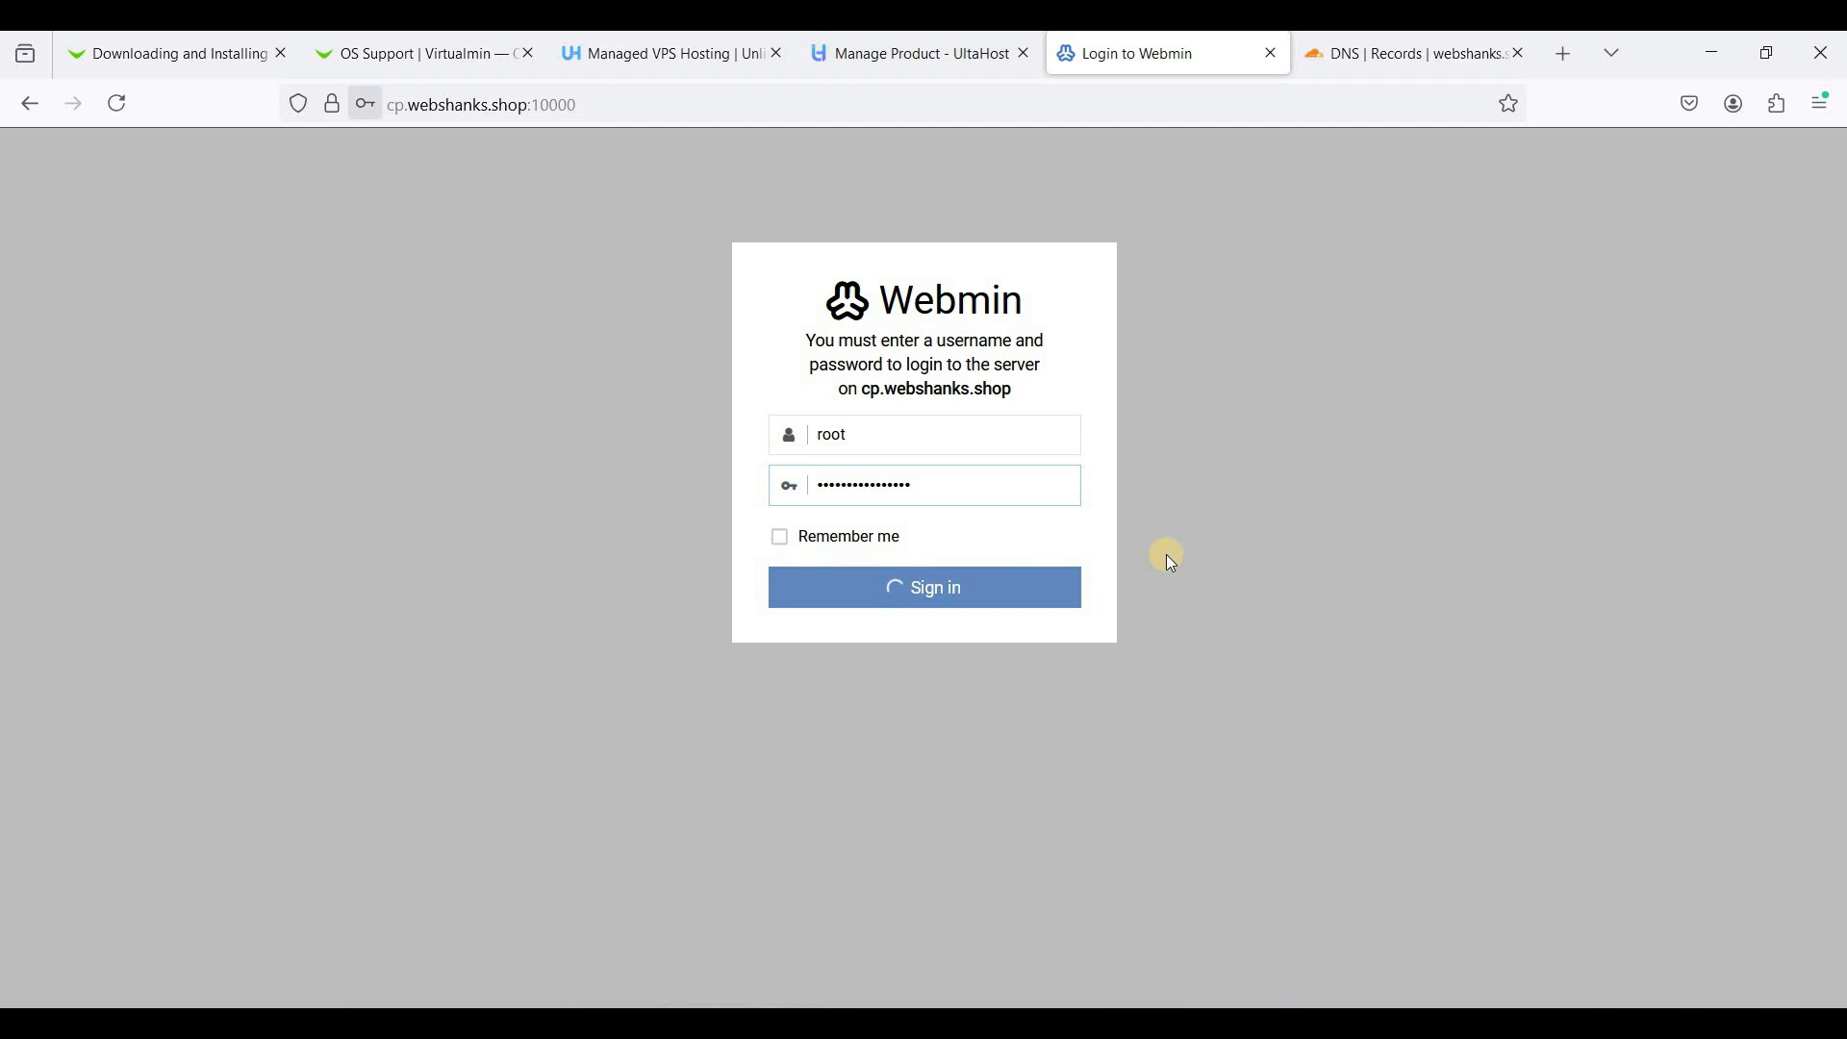
Sign in as root and load the Virtualmin System Information dashboard at cp.webshanks.shop:10000
{"action": "left_click", "coordinate": [924, 587]}
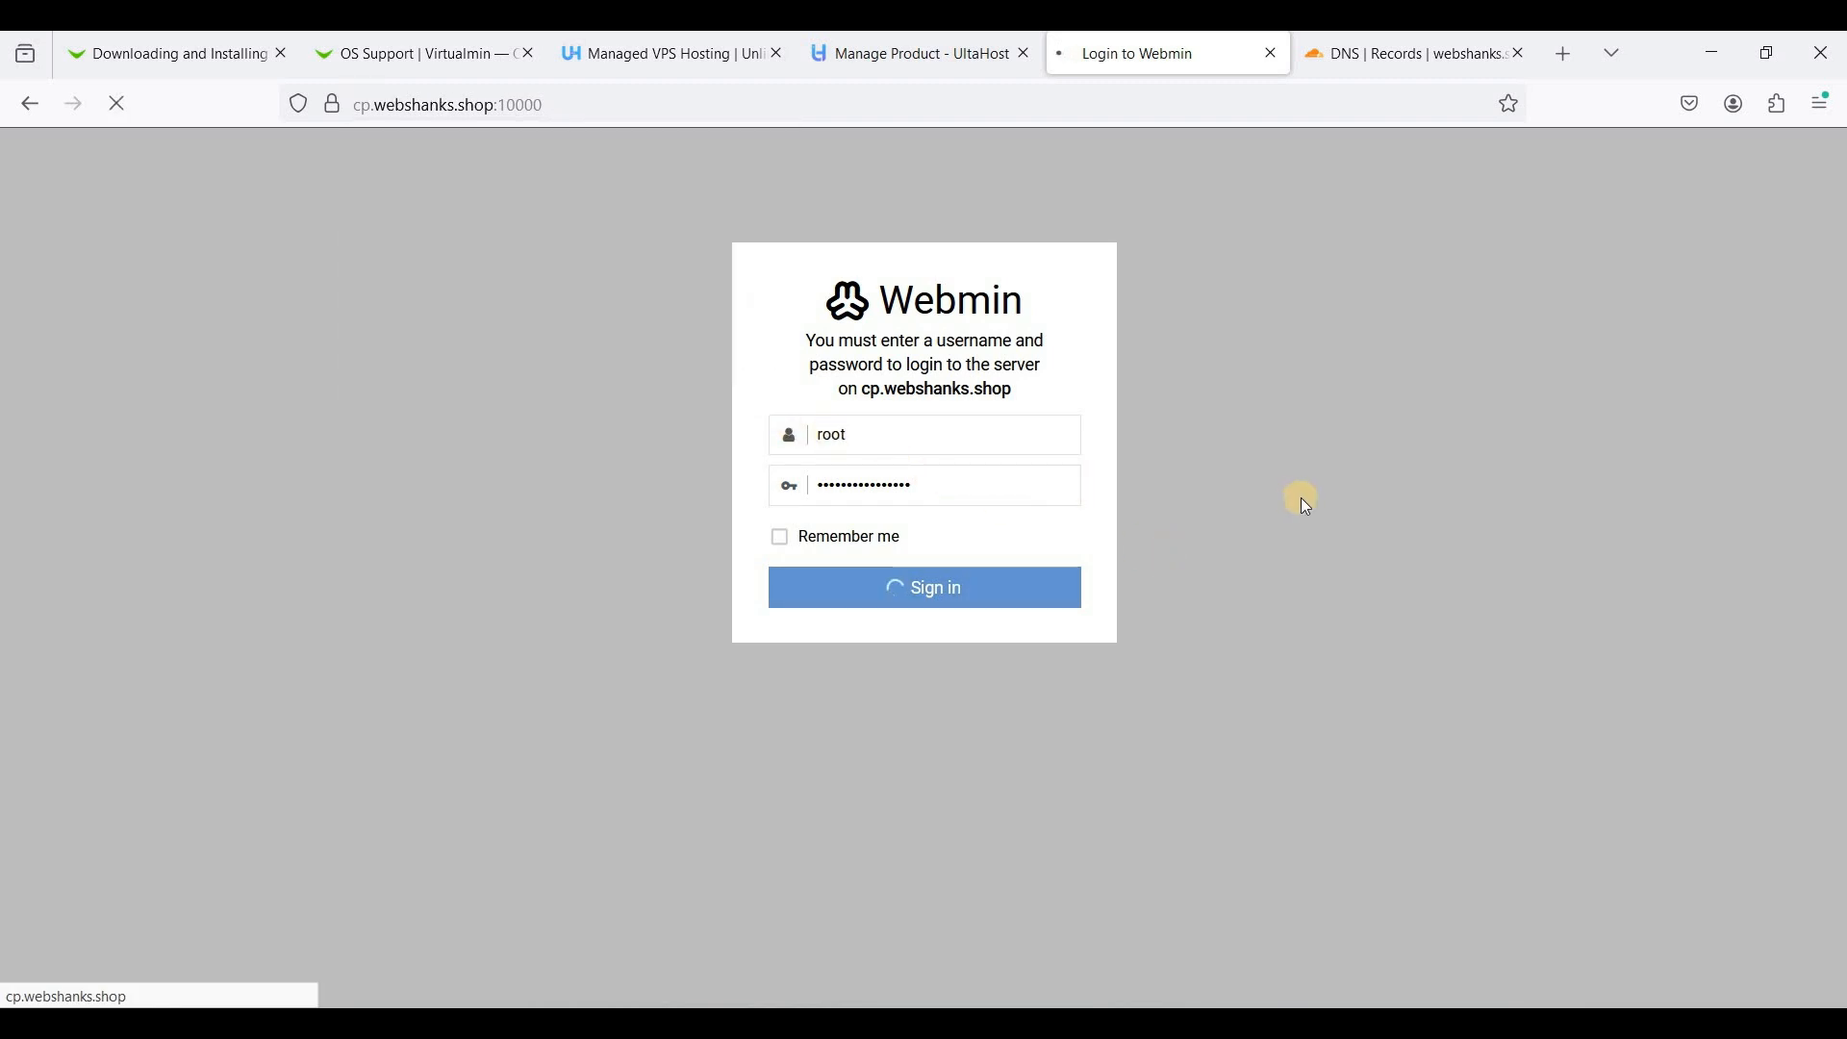
{"action": "left_click", "coordinate": [923, 587]}
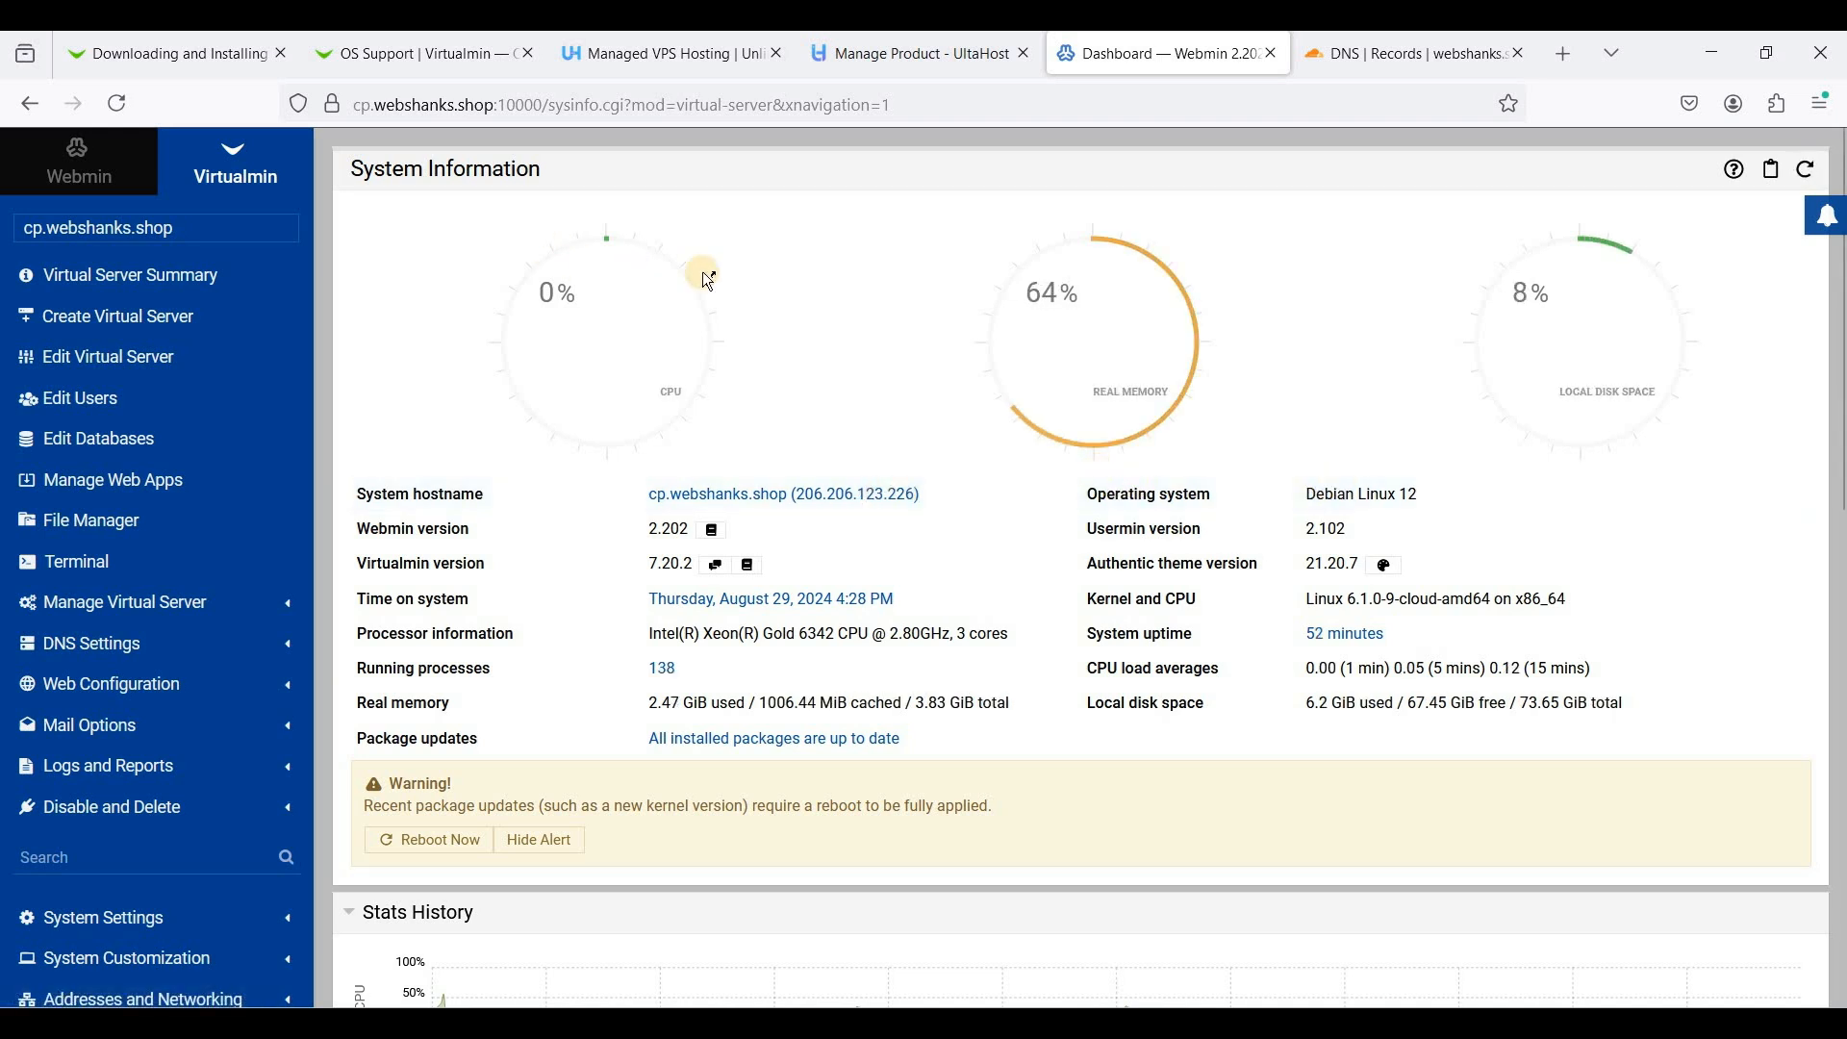
{"action": "mouse_move", "coordinate": [574, 838]}
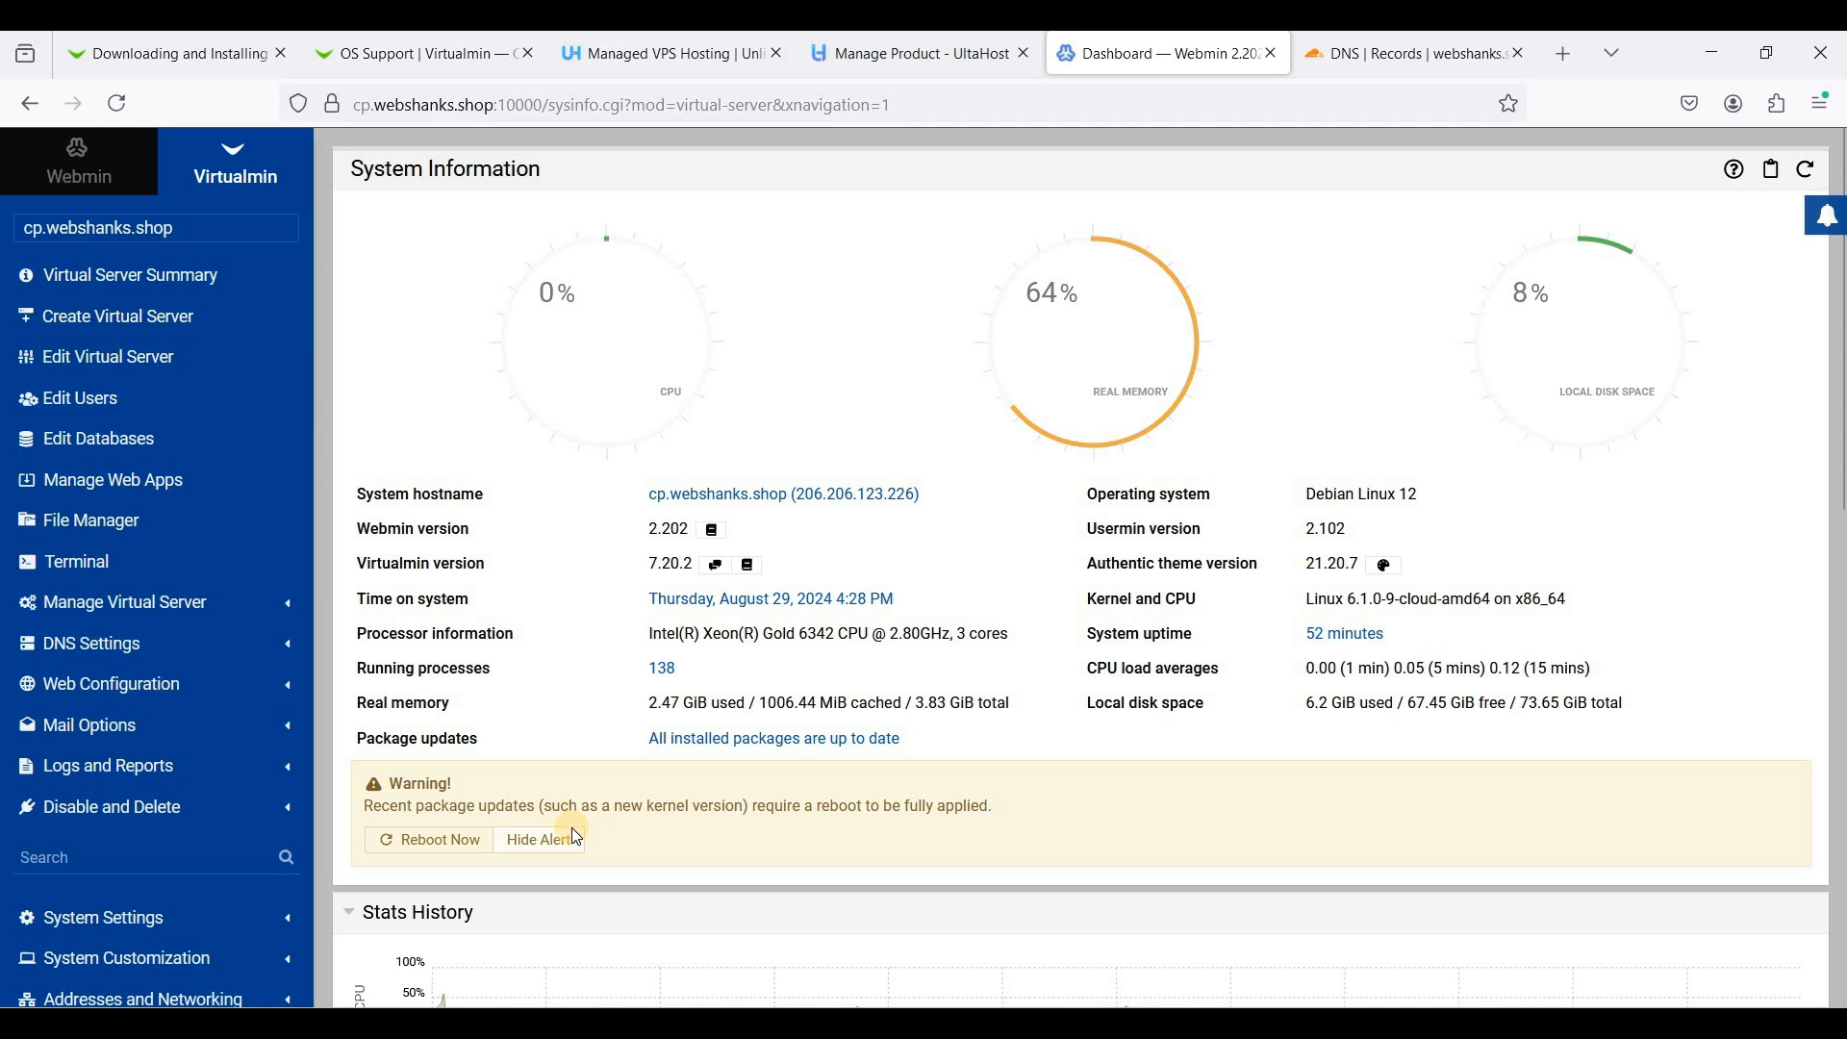